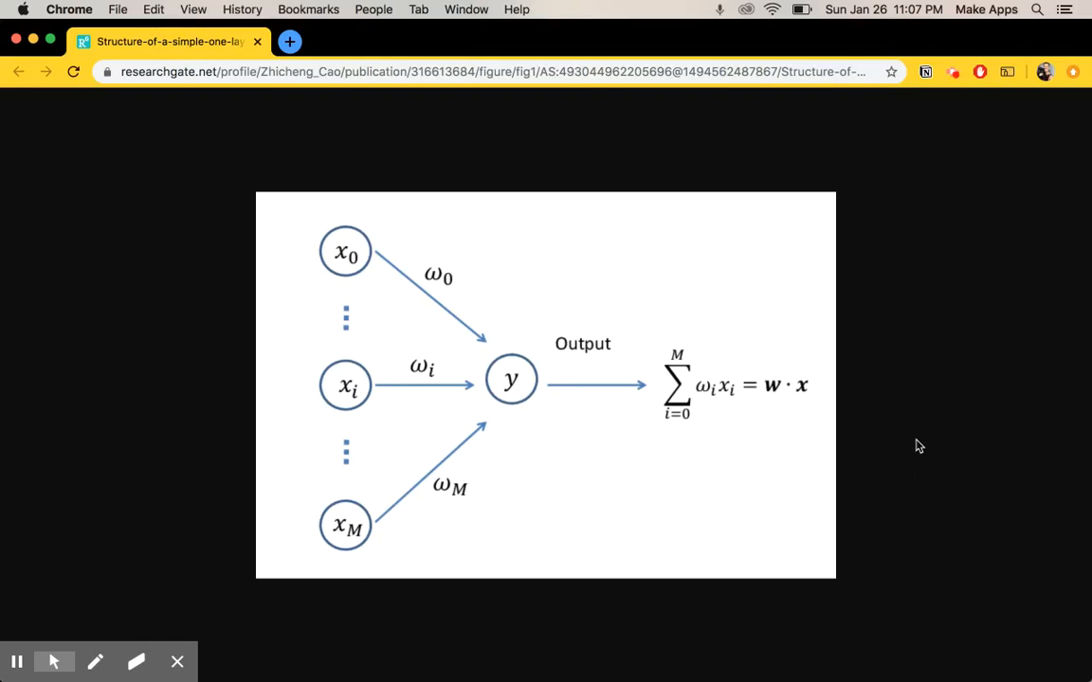
pyautogui.moveTo(902, 439)
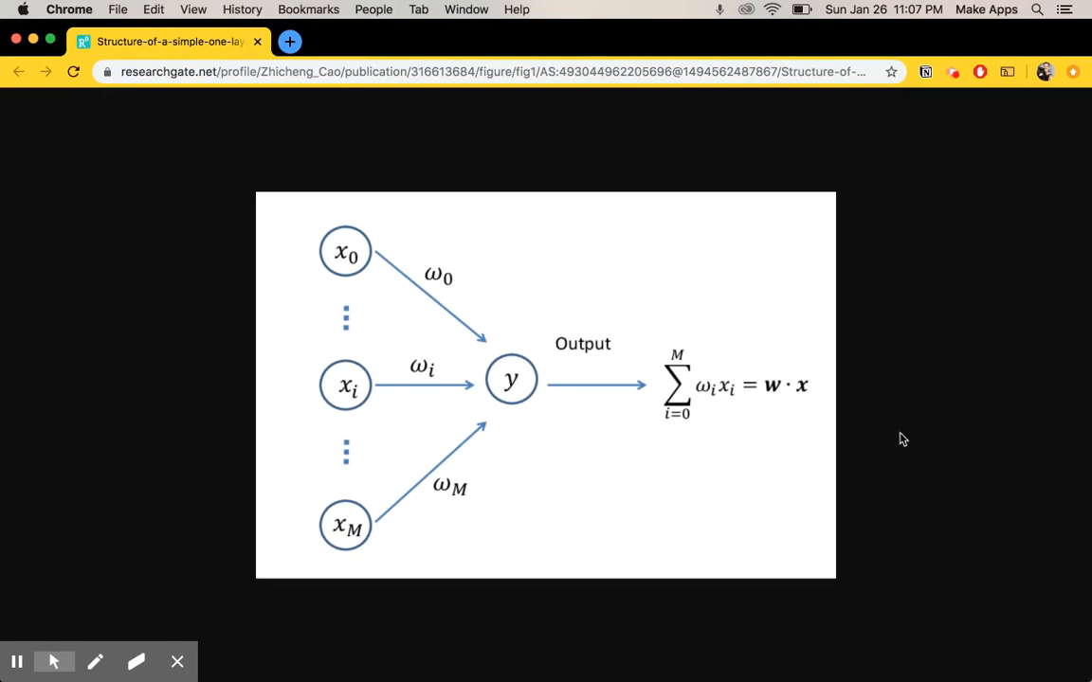
pyautogui.moveTo(292, 158)
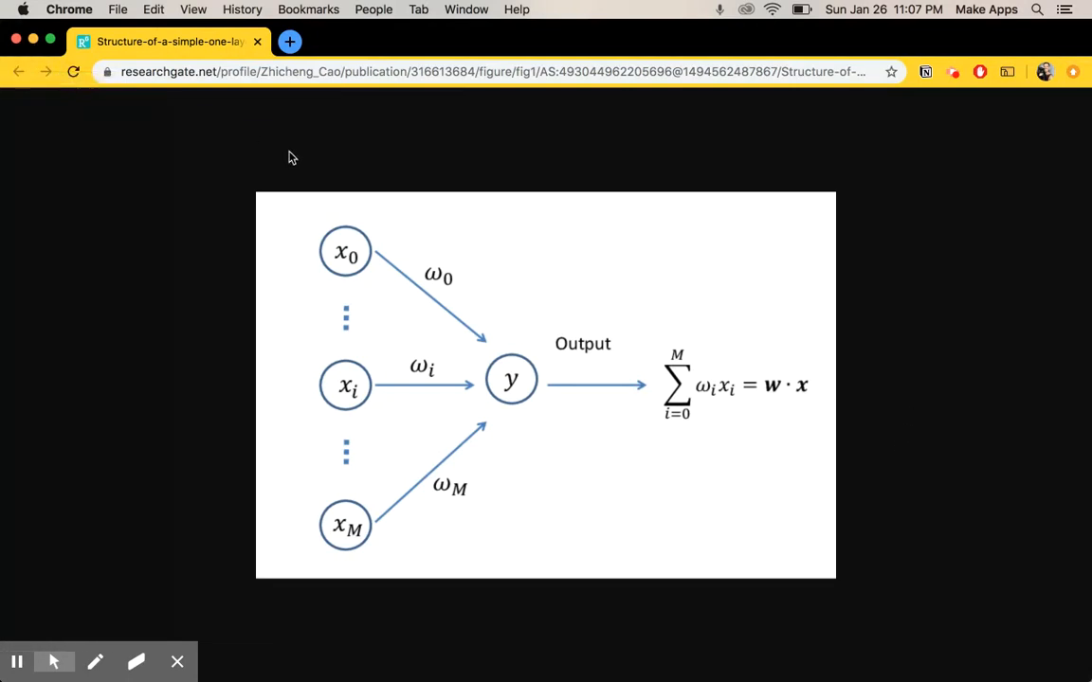
pyautogui.moveTo(303, 159)
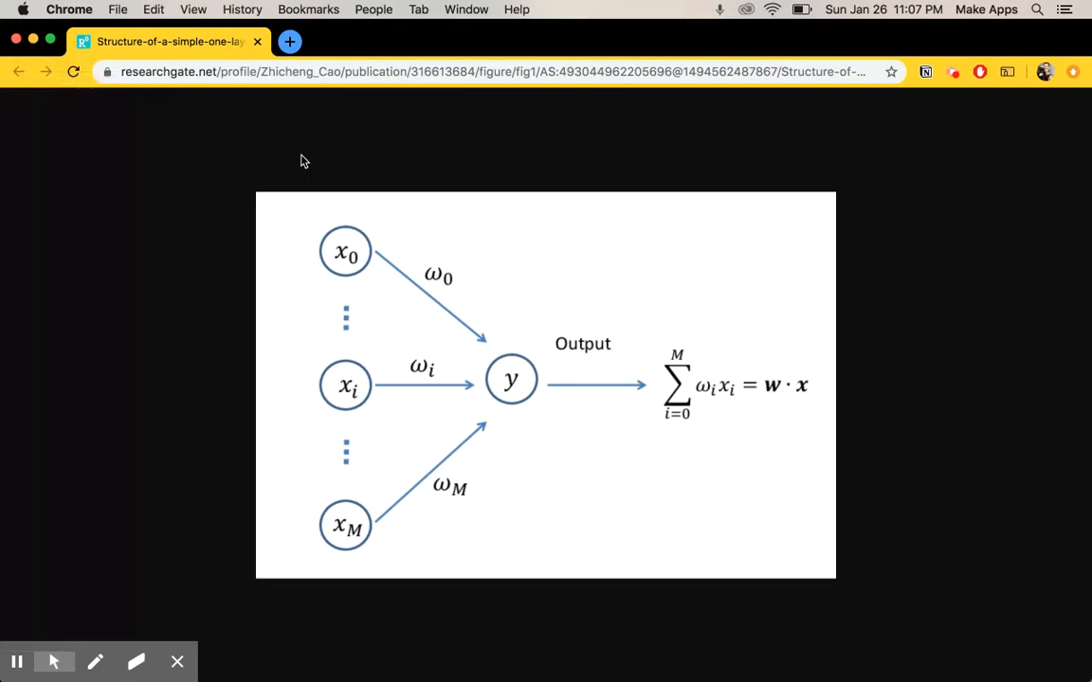
pyautogui.moveTo(301, 185)
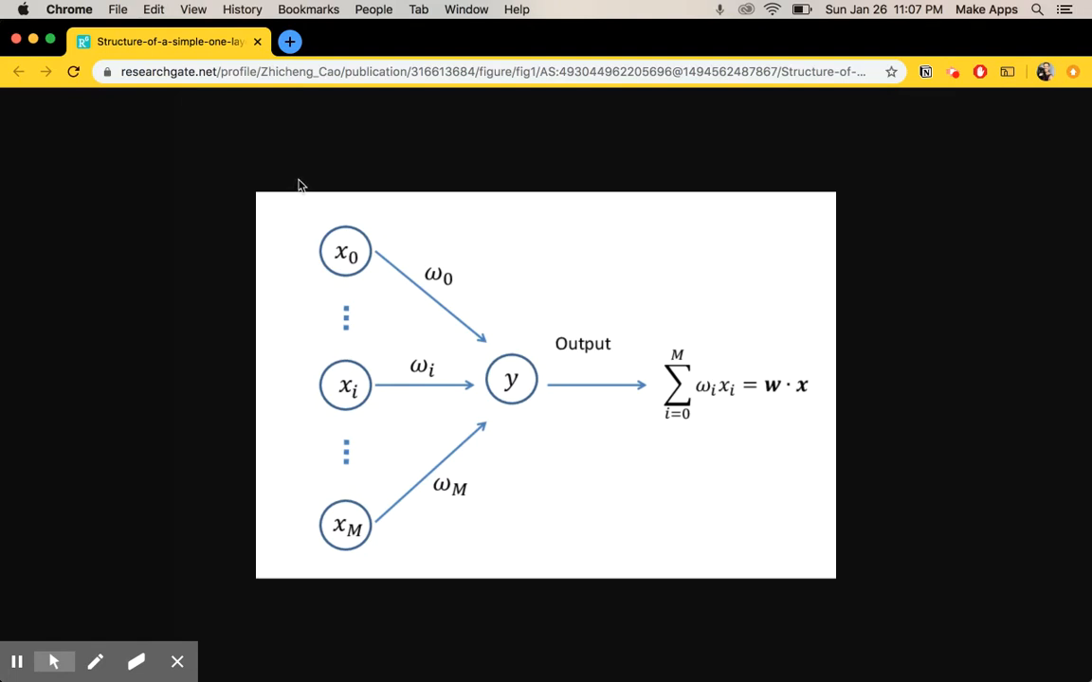
pyautogui.moveTo(390, 220)
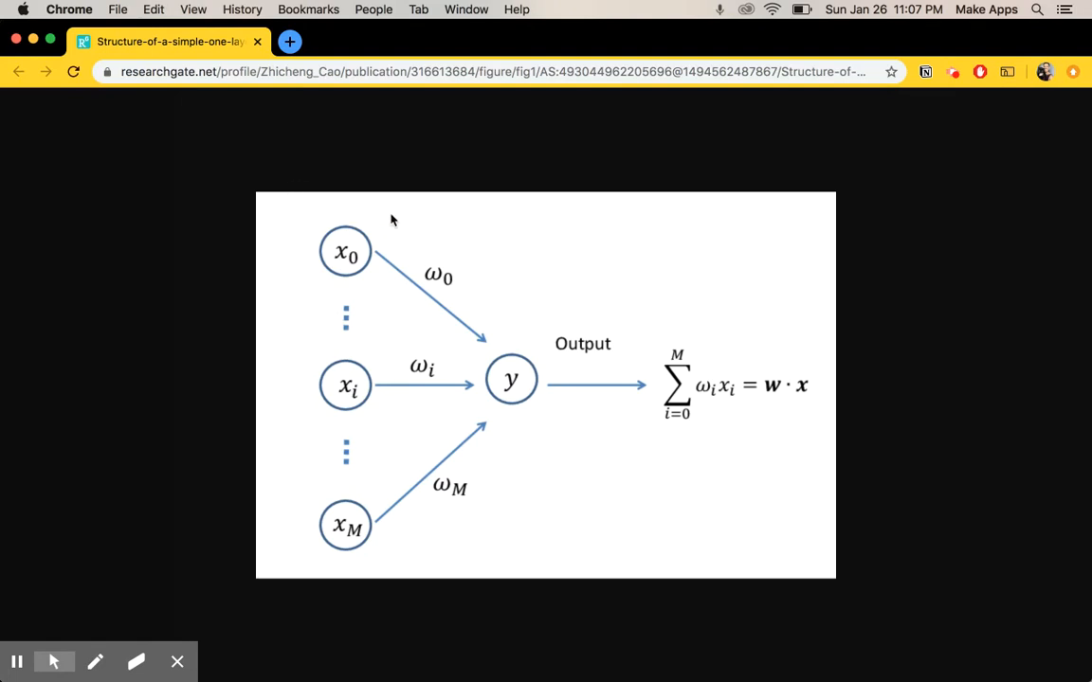
pyautogui.moveTo(351, 254)
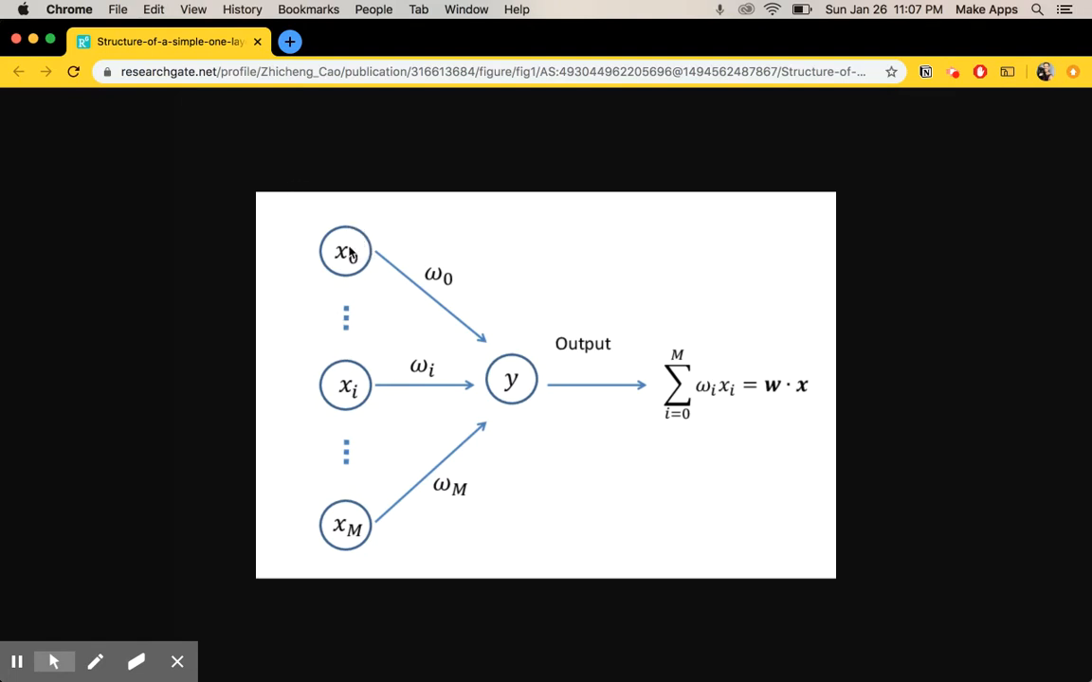
pyautogui.moveTo(341, 313)
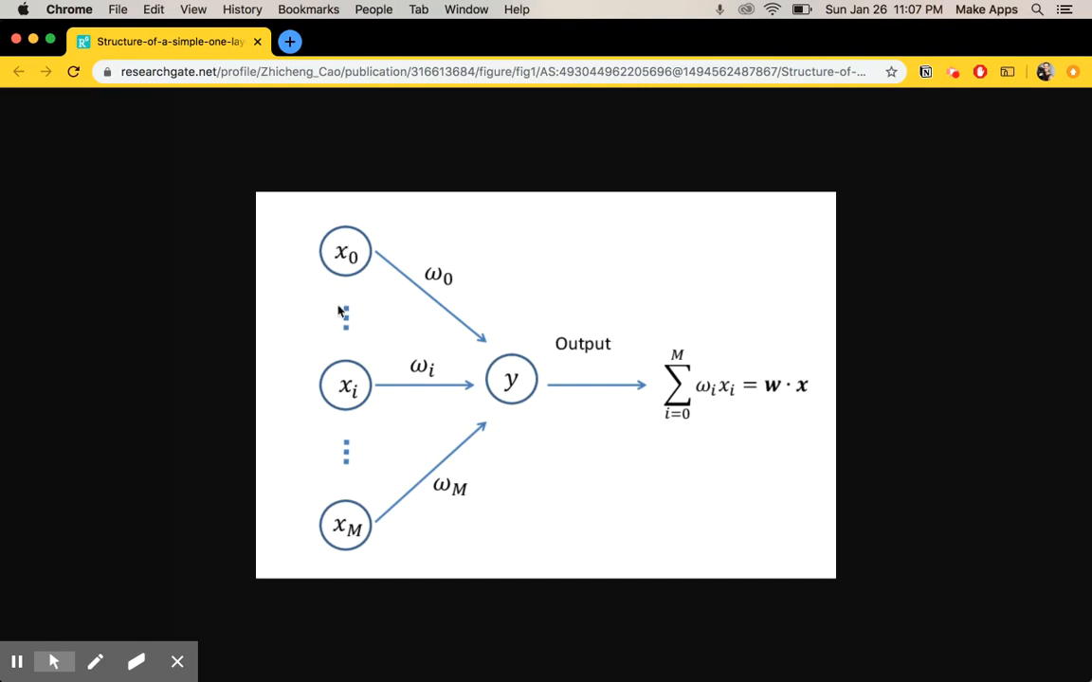
pyautogui.moveTo(364, 618)
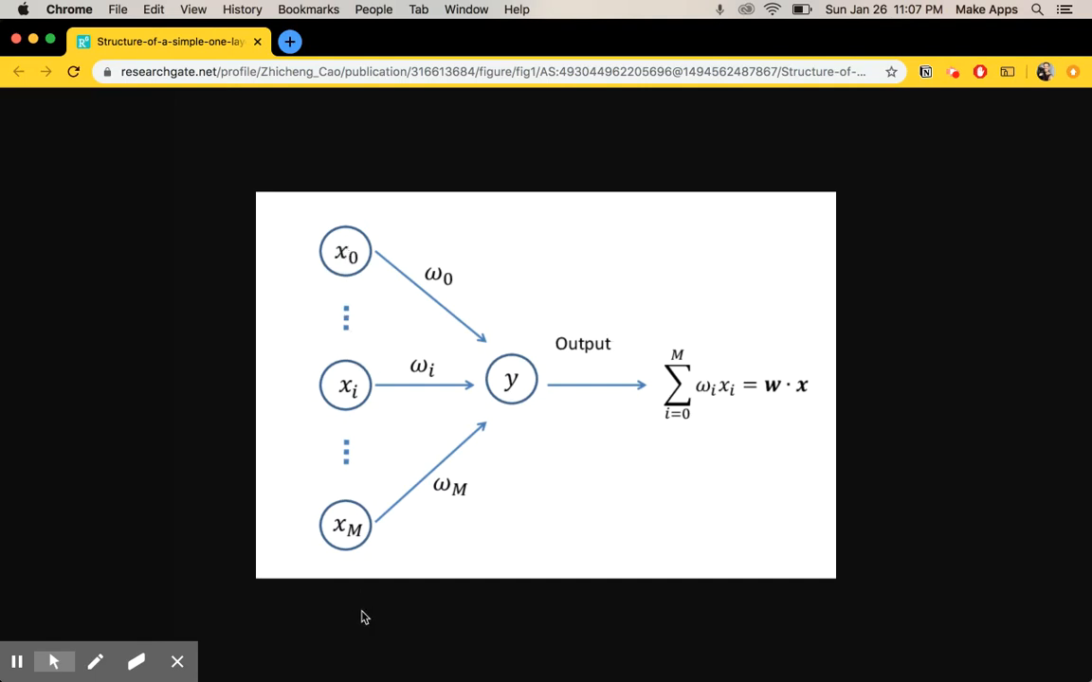
pyautogui.moveTo(691, 337)
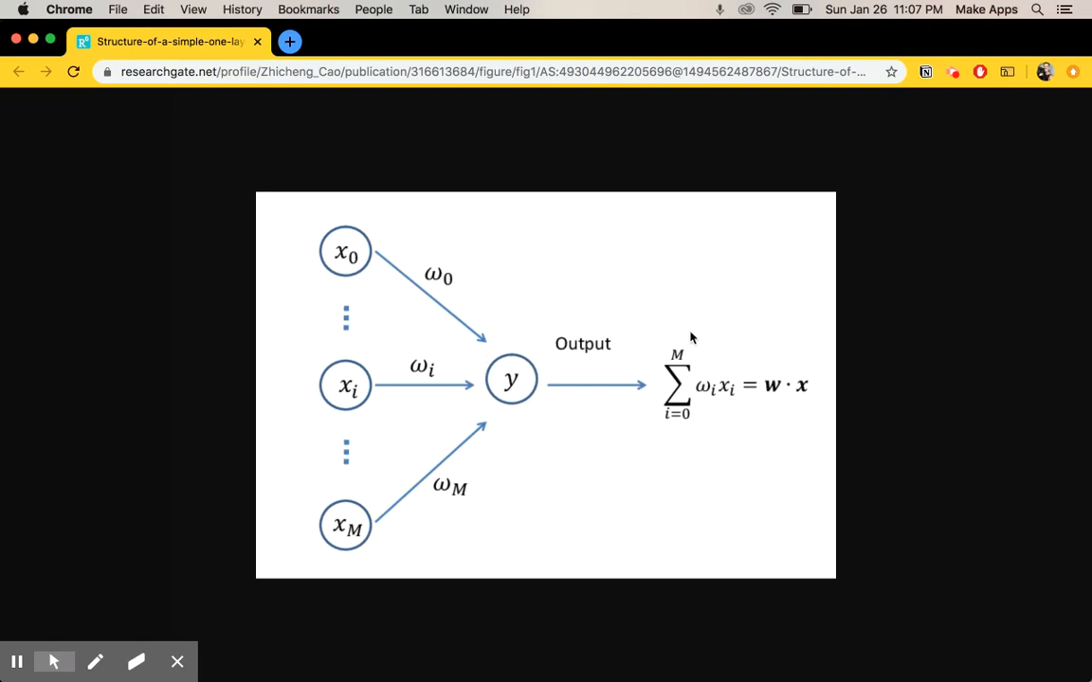
pyautogui.moveTo(750, 493)
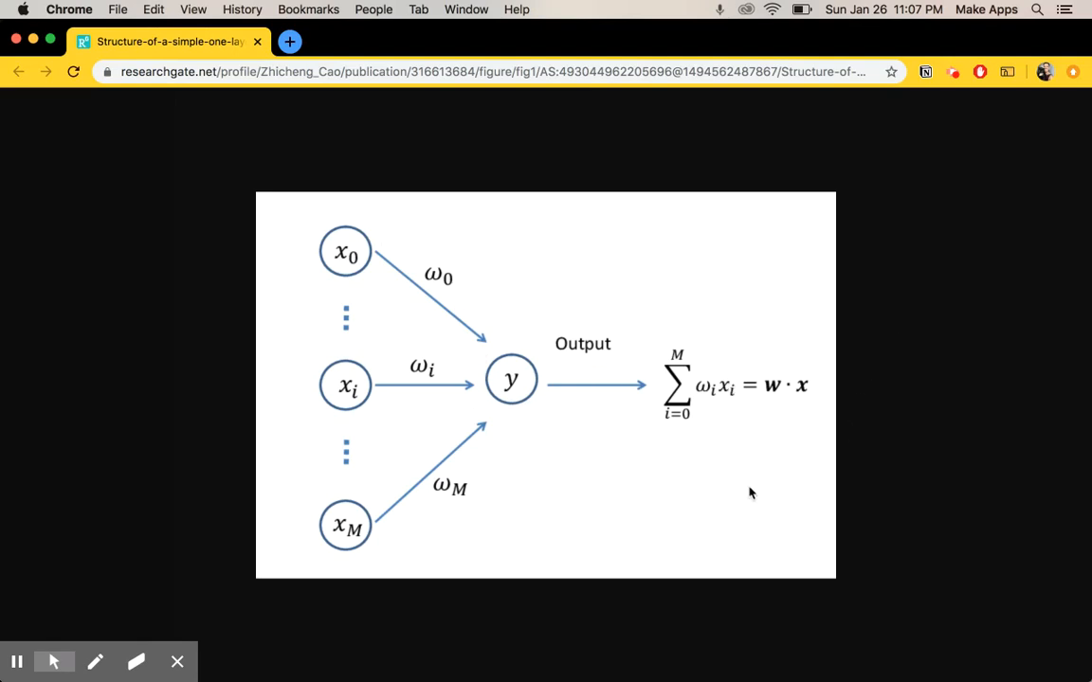
pyautogui.moveTo(503, 332)
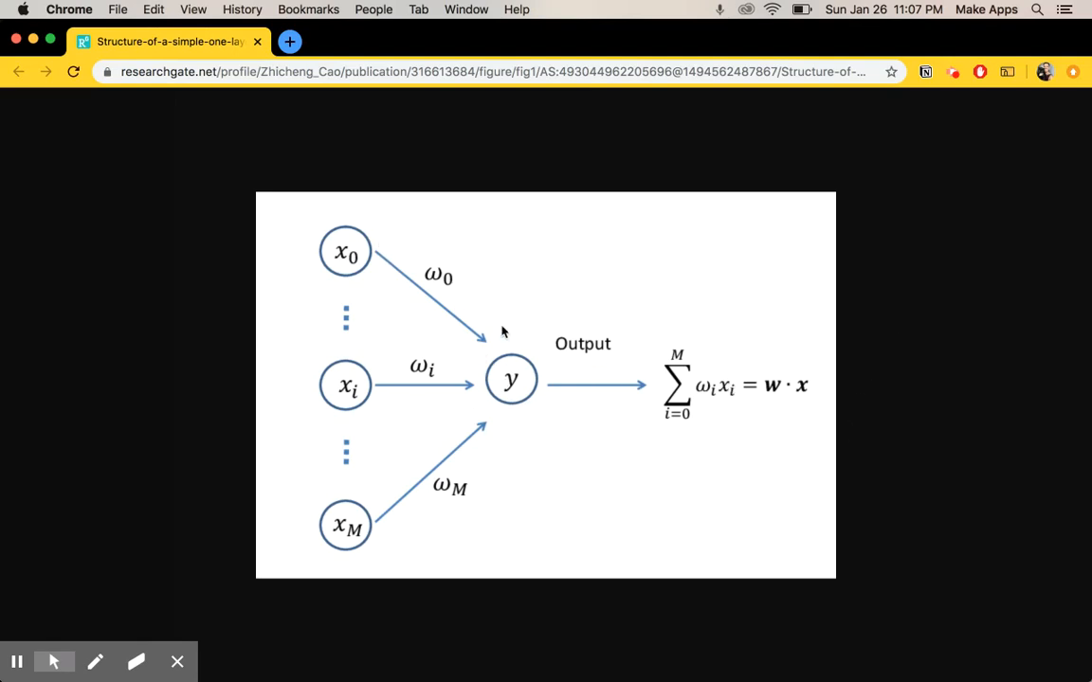
pyautogui.moveTo(519, 341)
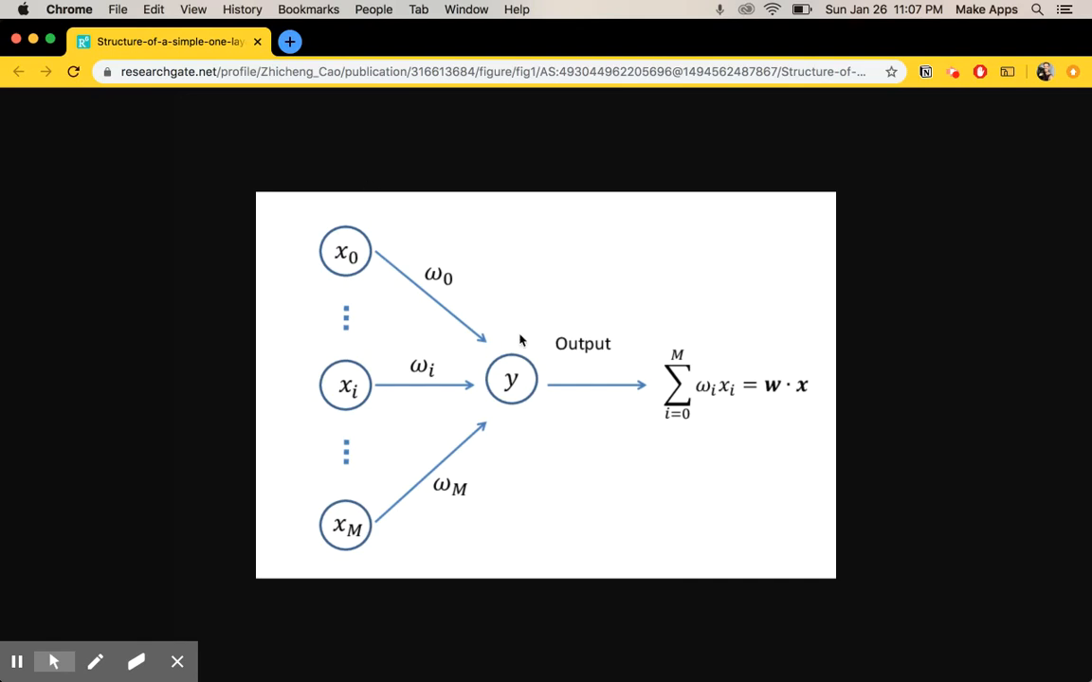
pyautogui.moveTo(692, 392)
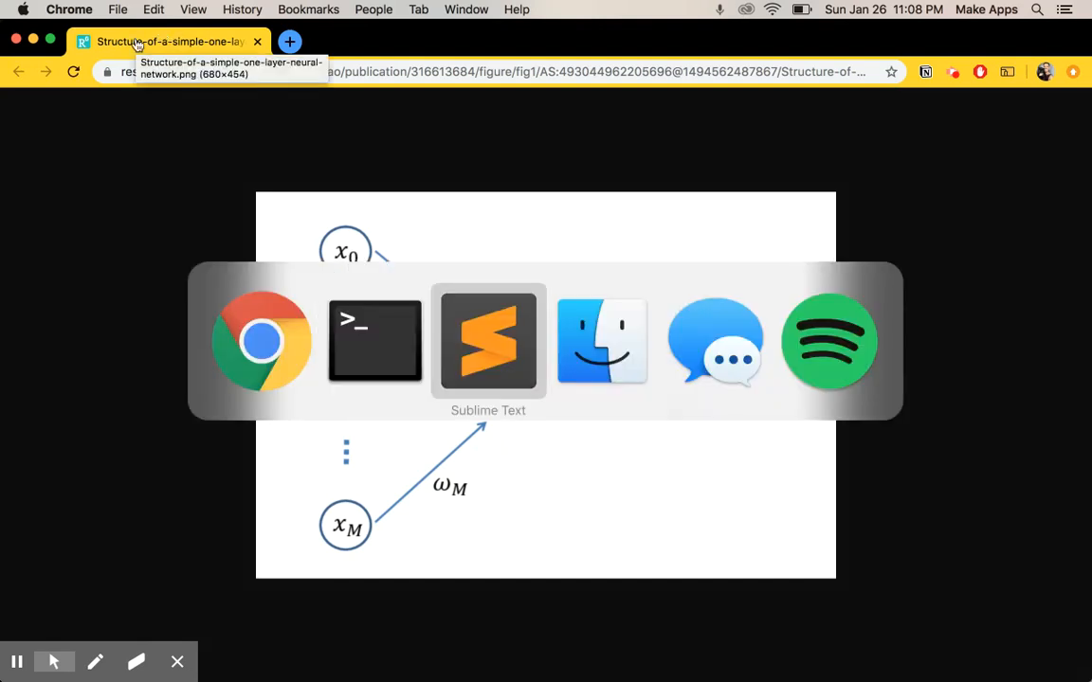
# Write the import lines for tensorflow as tf, numpy as np, pandas as pd, seaborn as sns and matplotlib.pyplot as plt, then begin a def
pyautogui.click(490, 341)
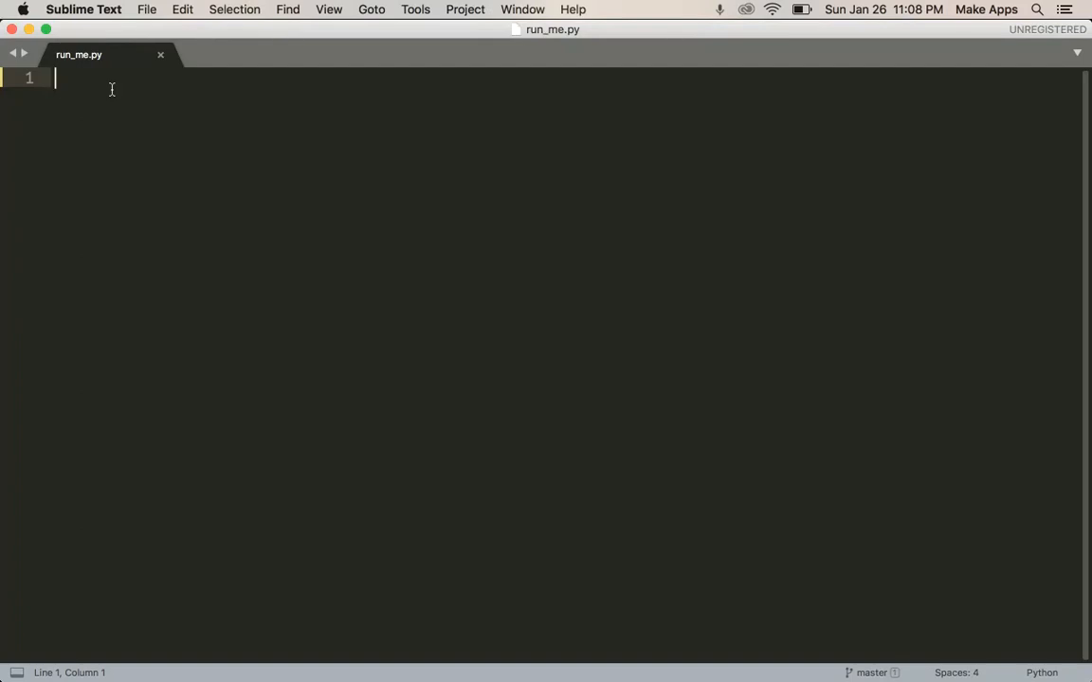
pyautogui.write('import tensorflow as tf')
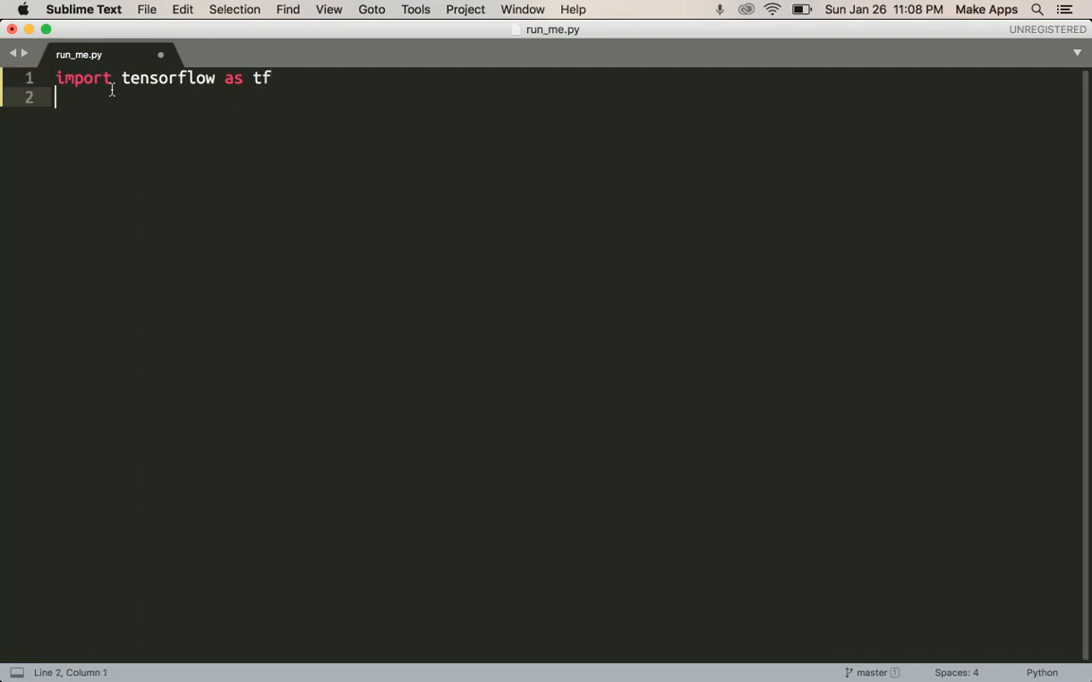
pyautogui.write('import numpy as n')
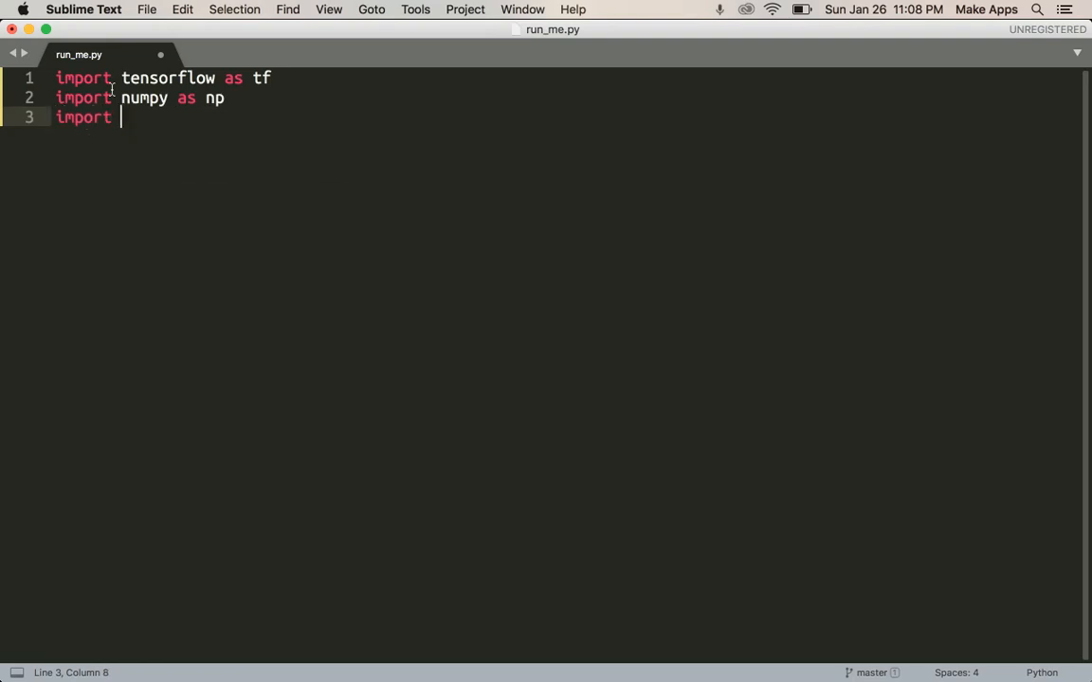
pyautogui.write('pandas as pd')
pyautogui.write('i')
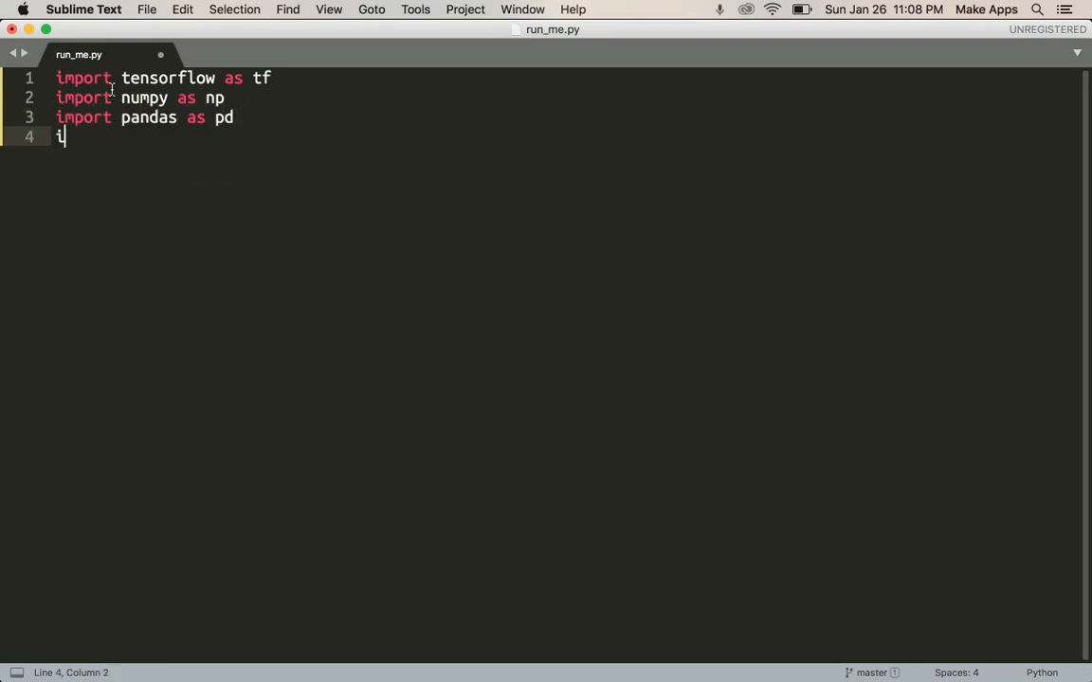
pyautogui.write('mport seaborn as sns')
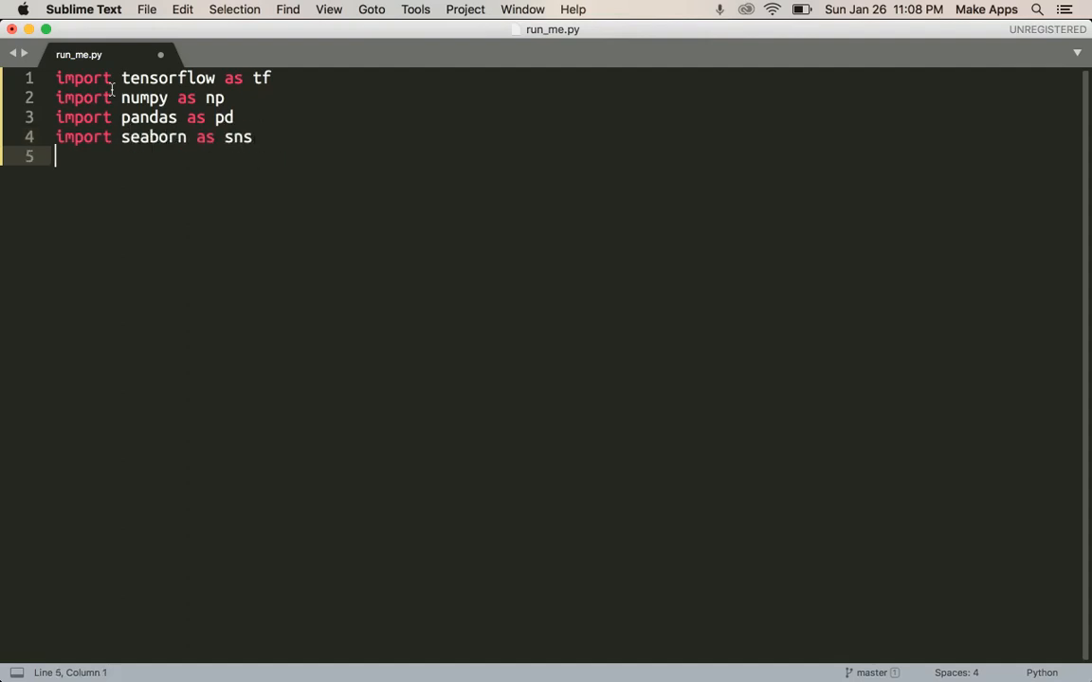
pyautogui.write('import')
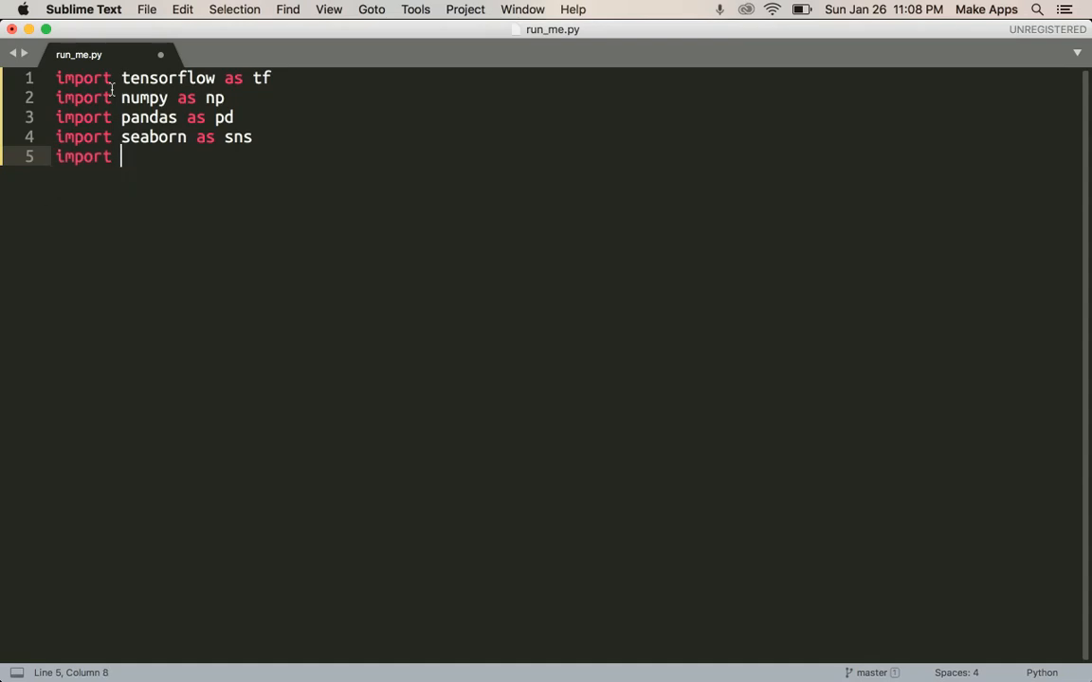
pyautogui.write('matplo')
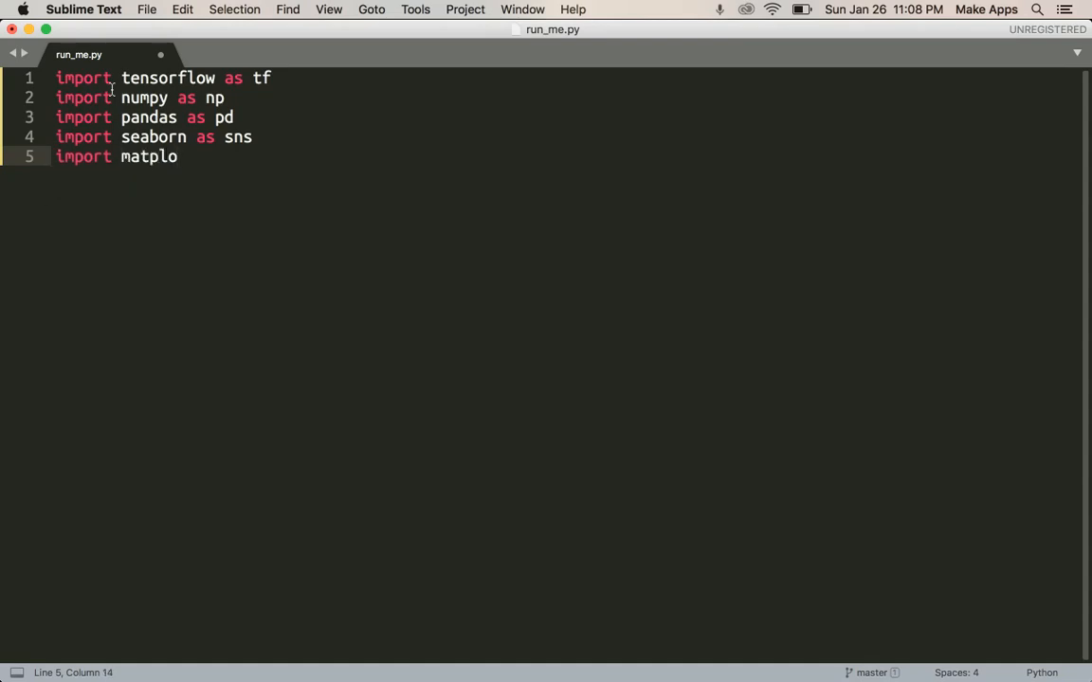
pyautogui.write('tlib.p')
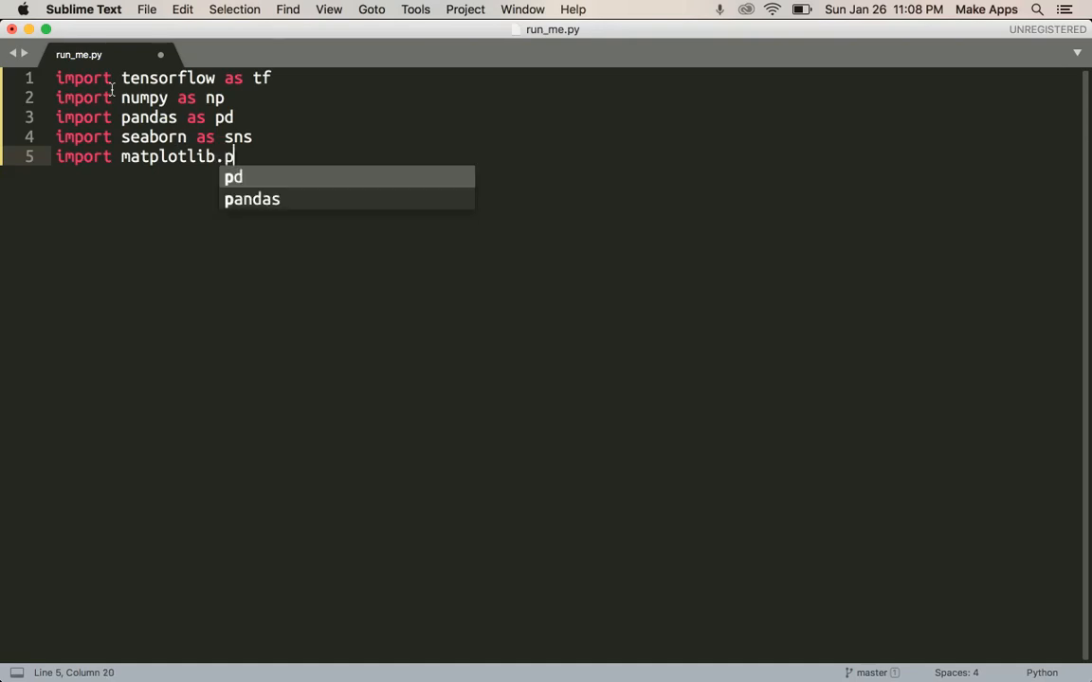
pyautogui.write('yplot as plt')
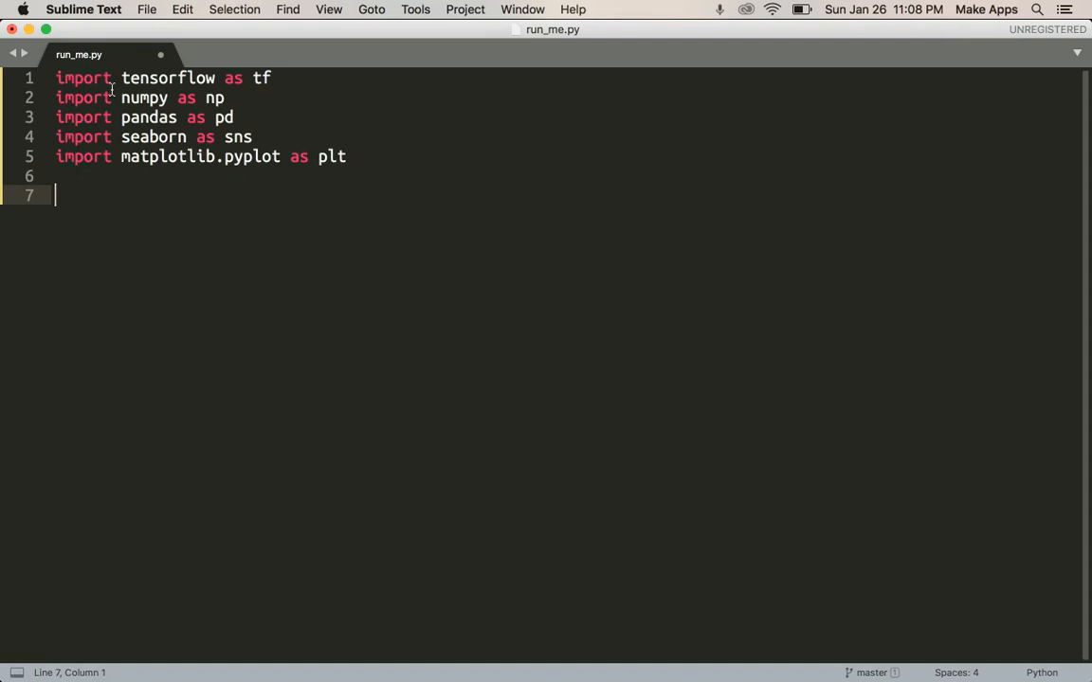
pyautogui.write('def')
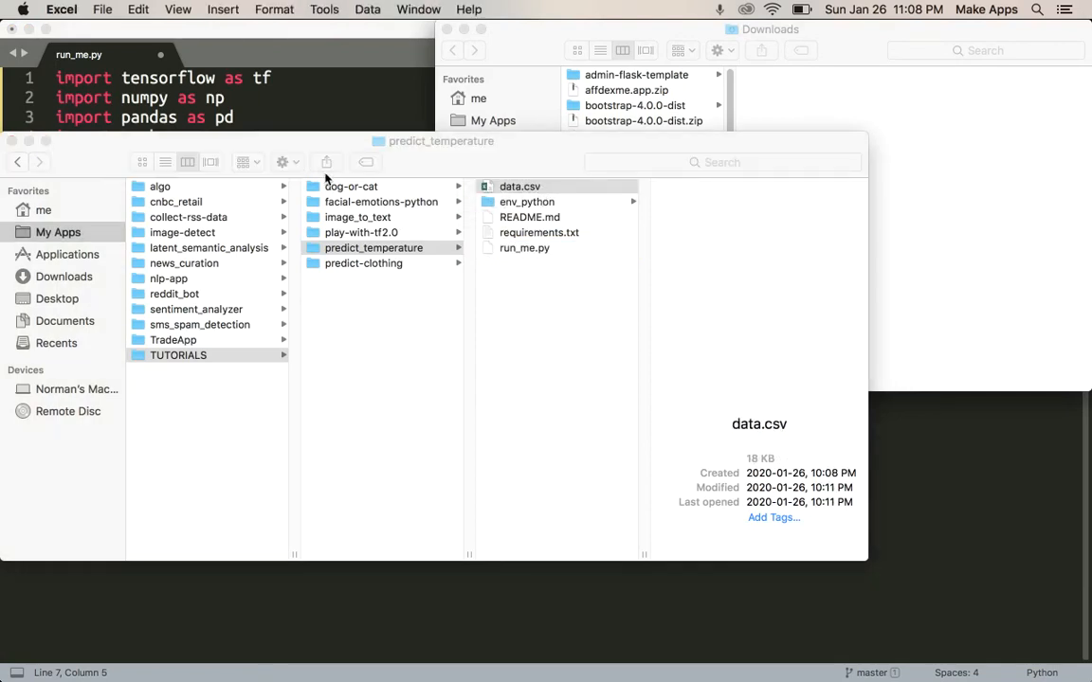
# Open data.csv from Finder in Excel and widen the temperature columns to show full decimal values
pyautogui.doubleClick(519, 186)
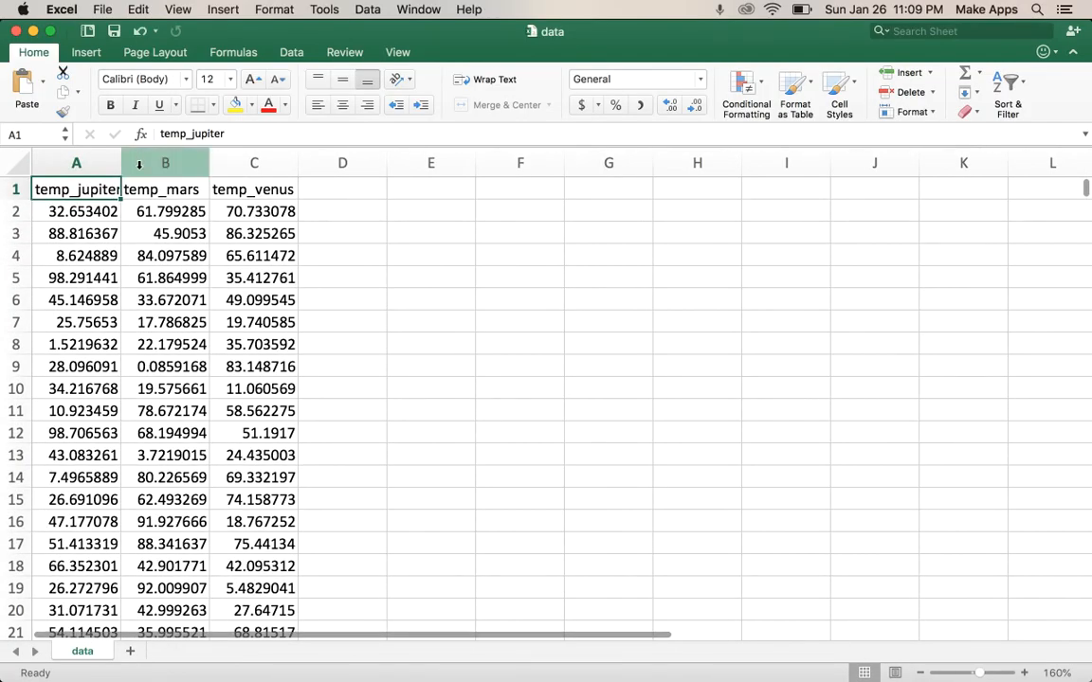
pyautogui.moveTo(121, 163); pyautogui.dragTo(246, 163)
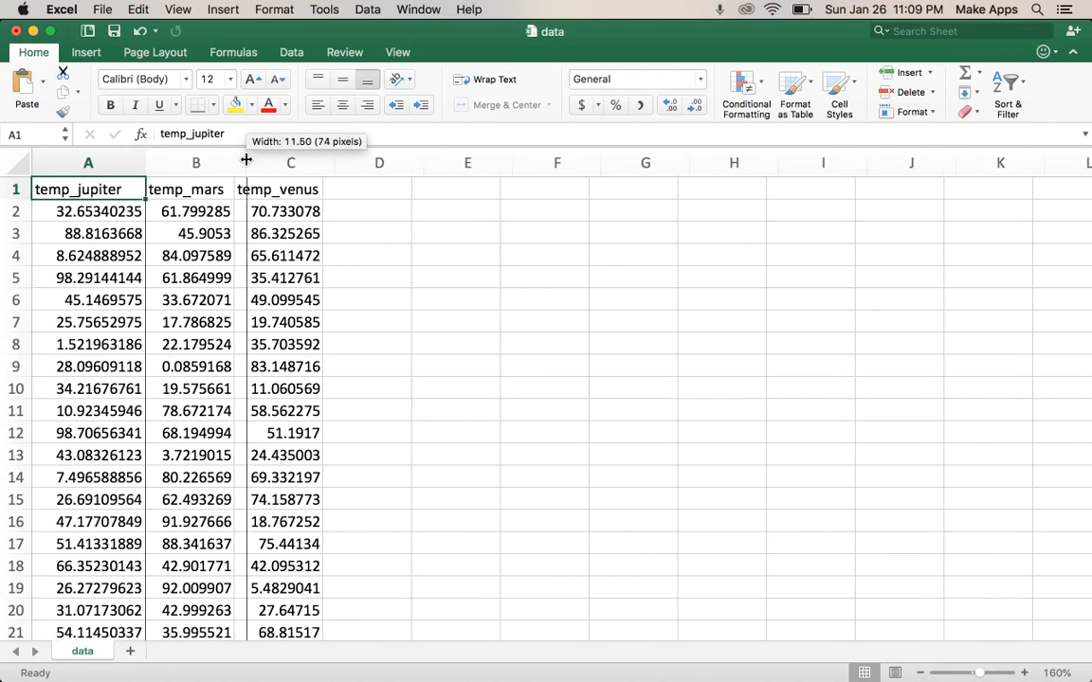
pyautogui.moveTo(247, 163); pyautogui.dragTo(292, 163)
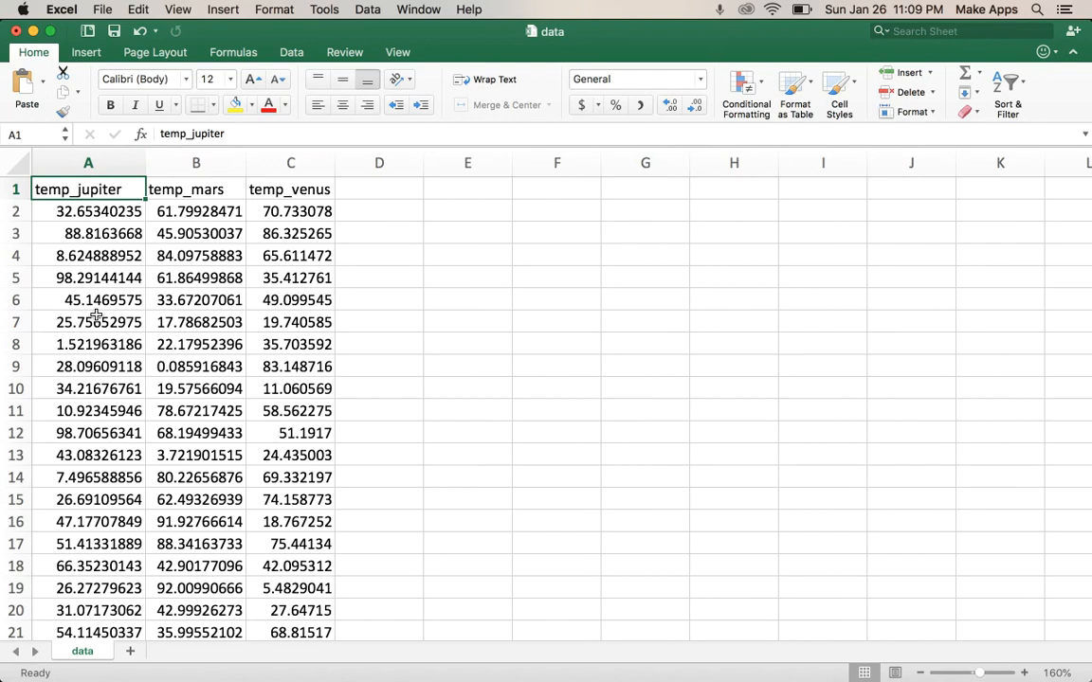
pyautogui.moveTo(189, 188)
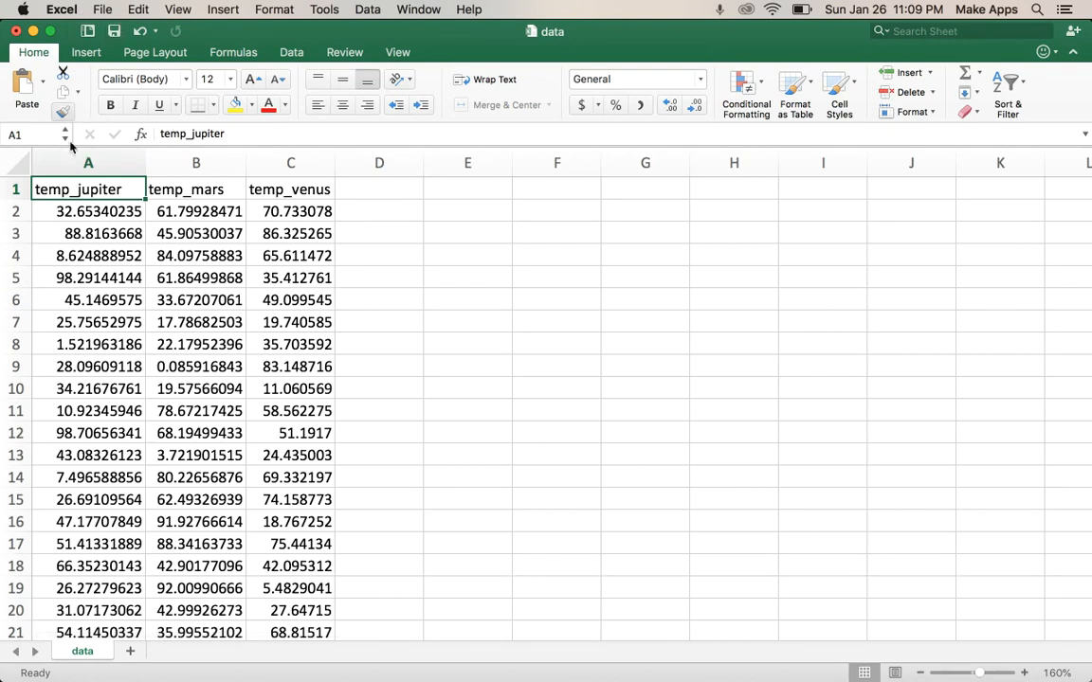
pyautogui.click(99, 300)
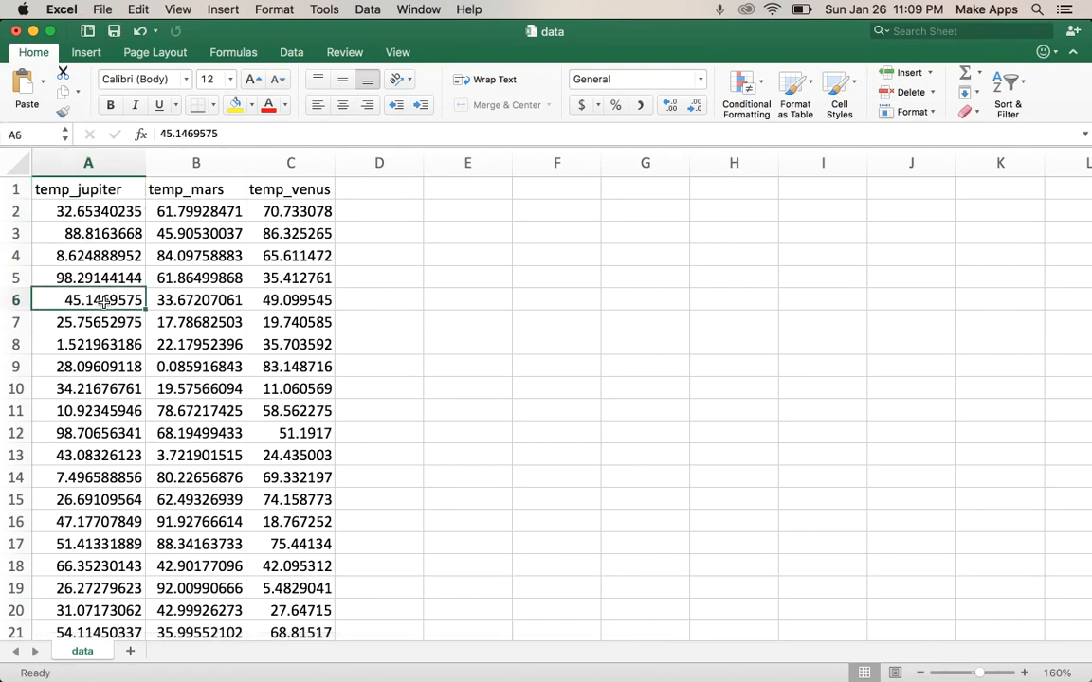
# Save data.csv, keeping the CSV format and confirming the save-changes prompt
pyautogui.press('cmd+s')
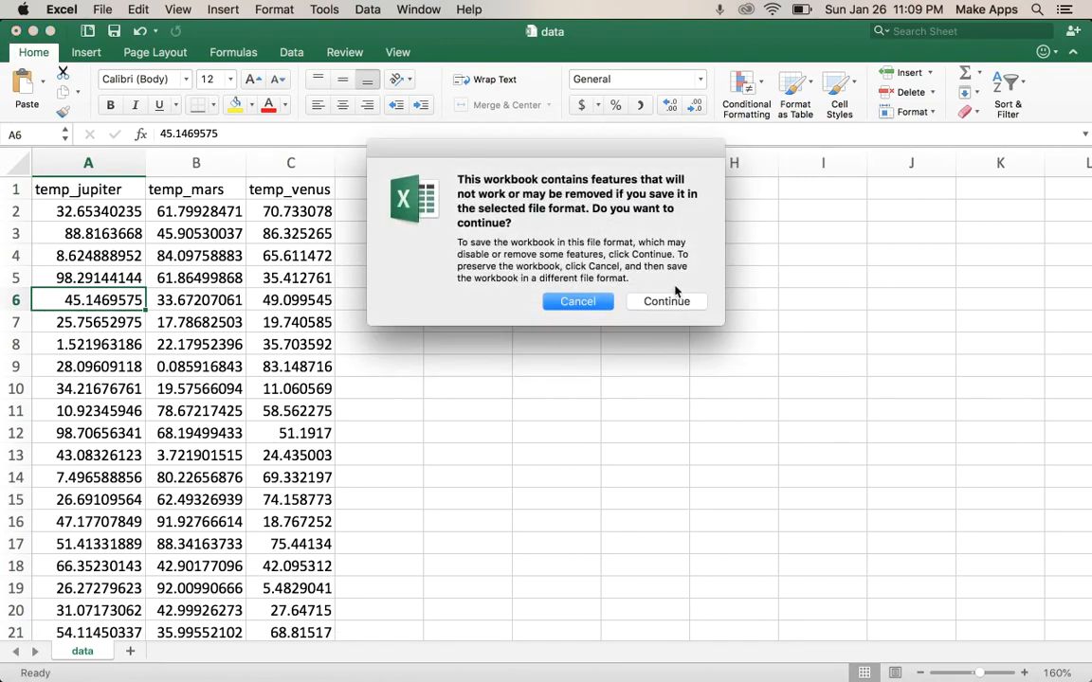
pyautogui.click(665, 300)
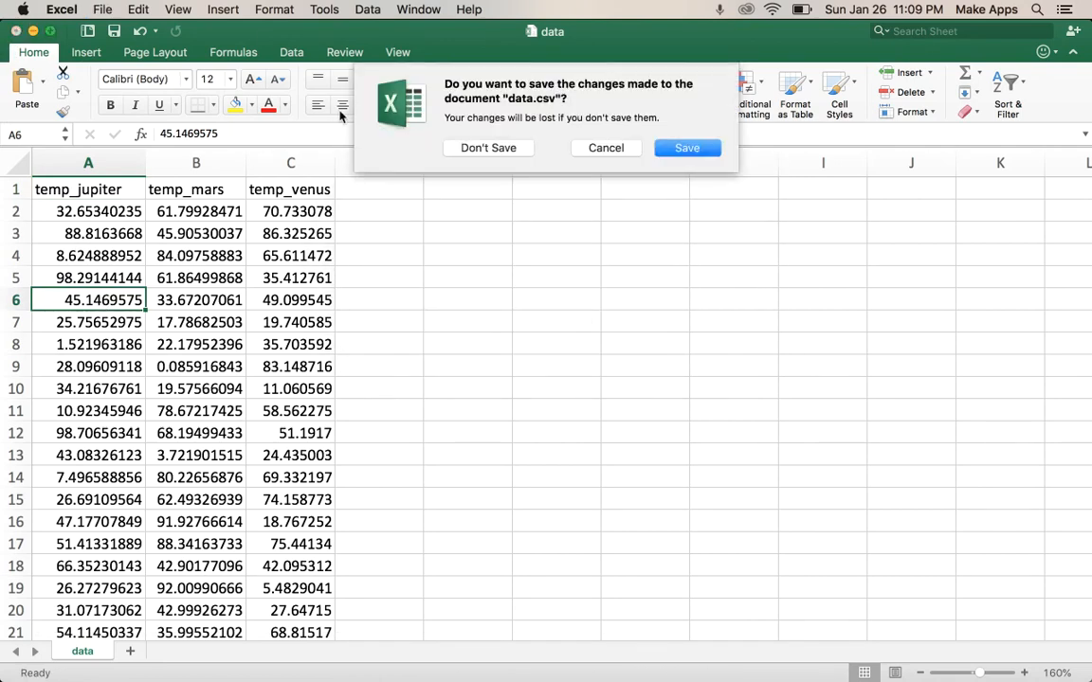
pyautogui.click(489, 148)
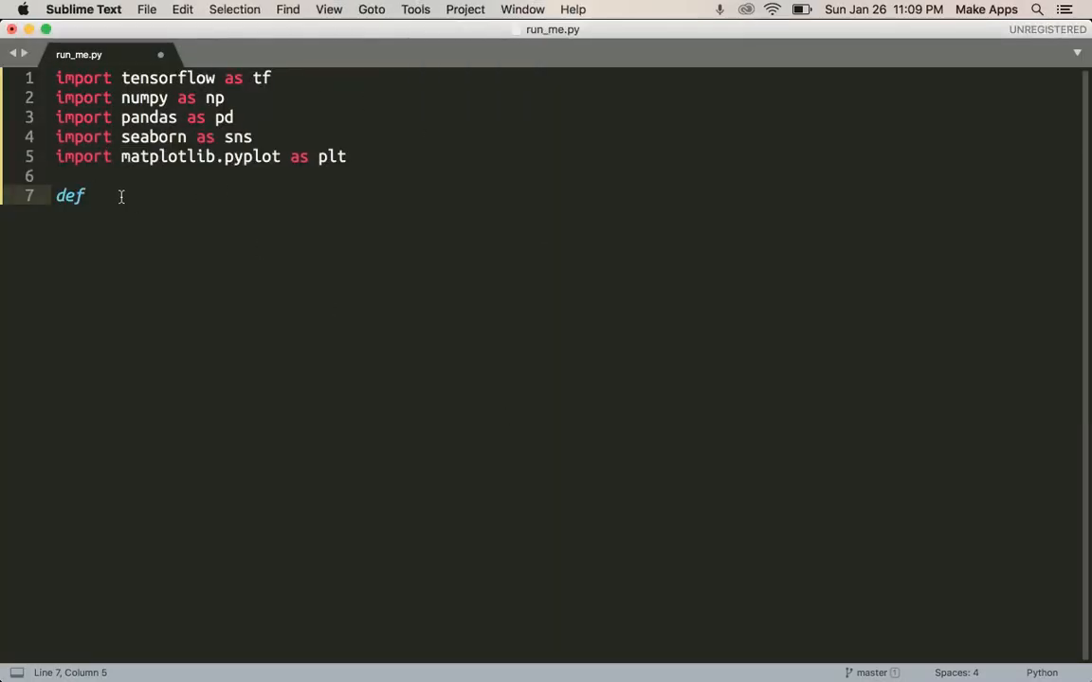
# Define cels_to_fahr(cels) returning 1.8*cels + 32
pyautogui.write('cels_to_')
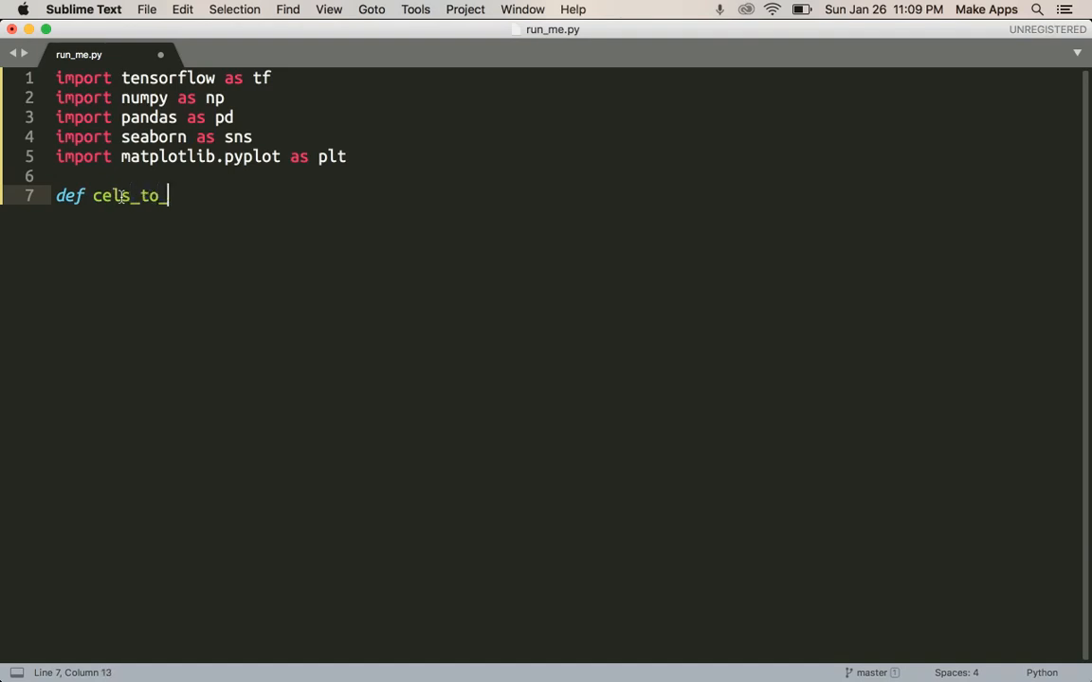
pyautogui.write('fahr()')
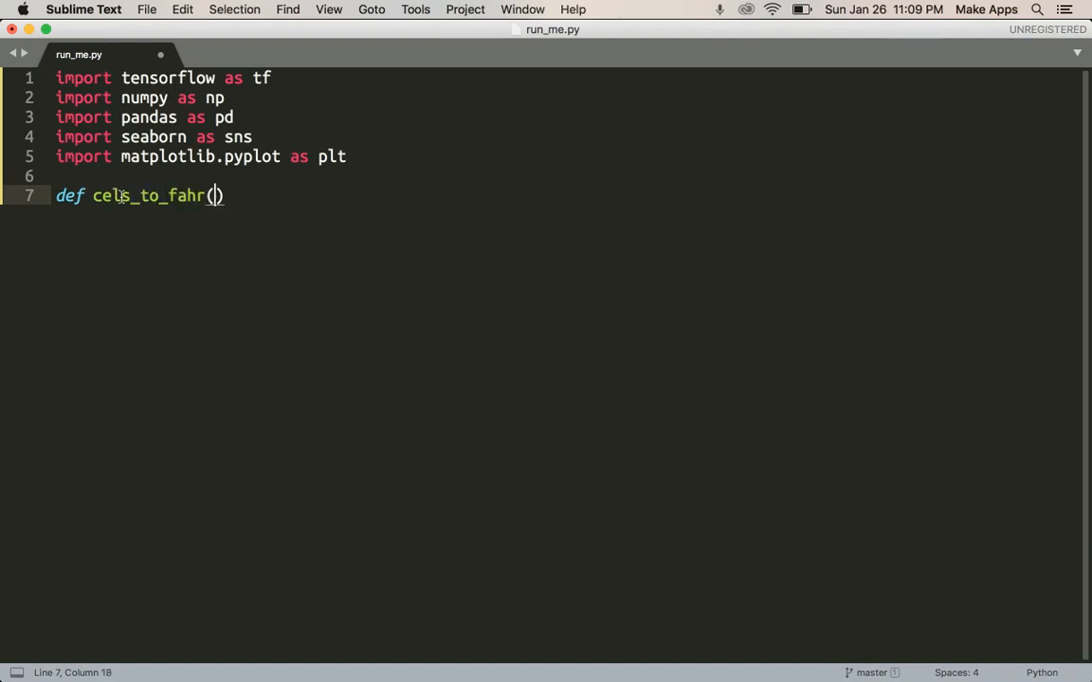
pyautogui.write('cels):')
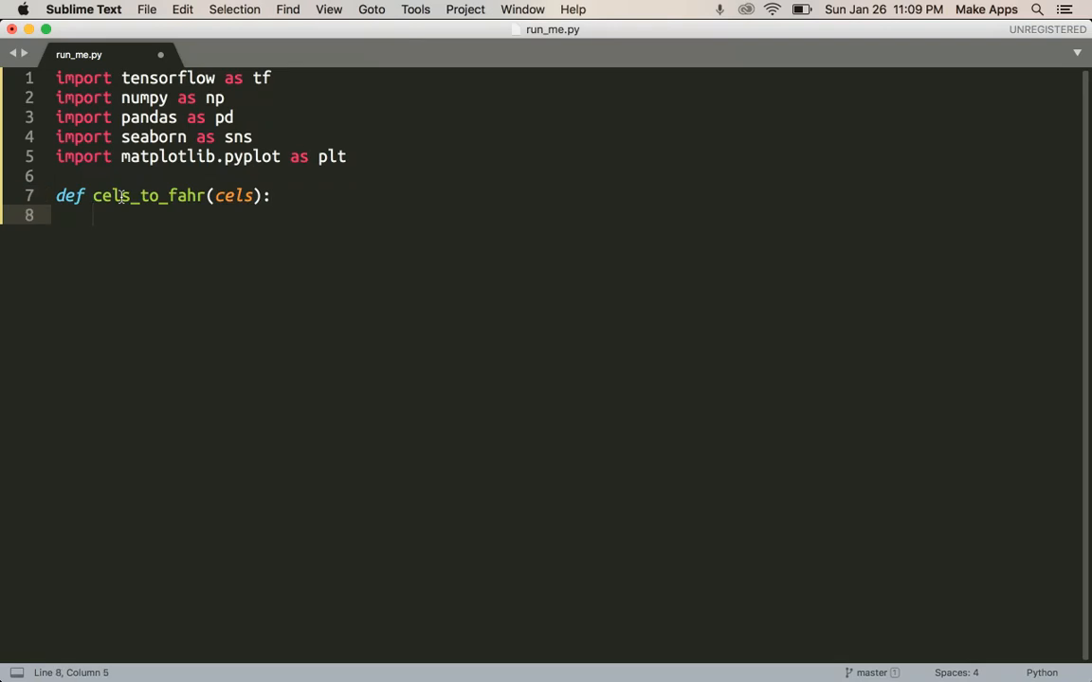
pyautogui.write('return 1.')
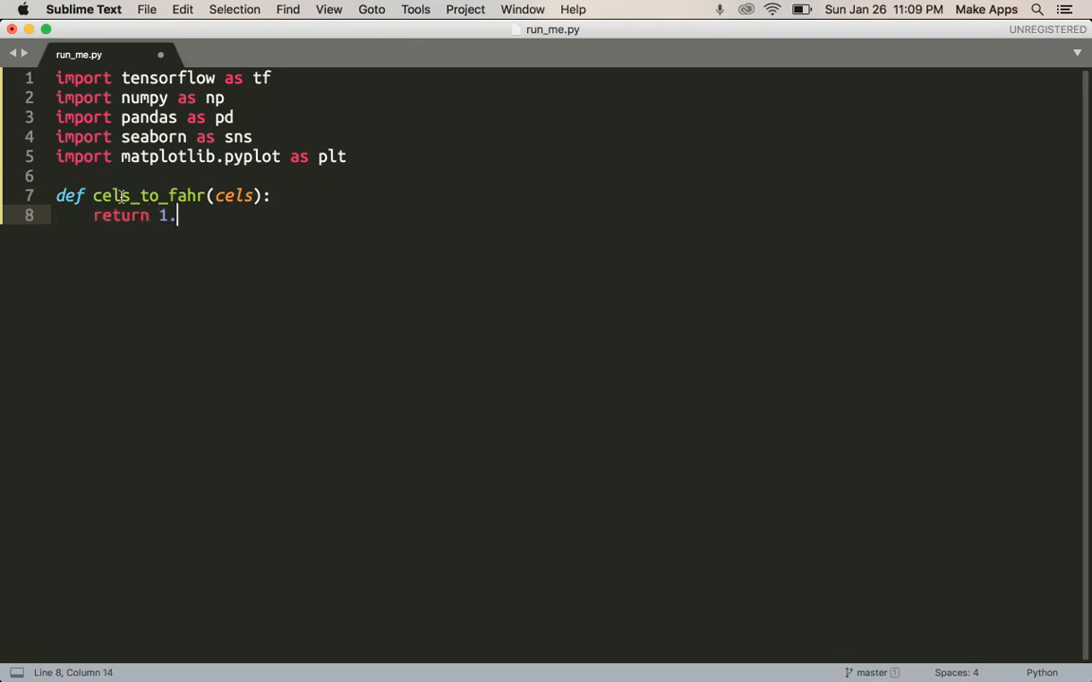
pyautogui.write('8*cels + 32')
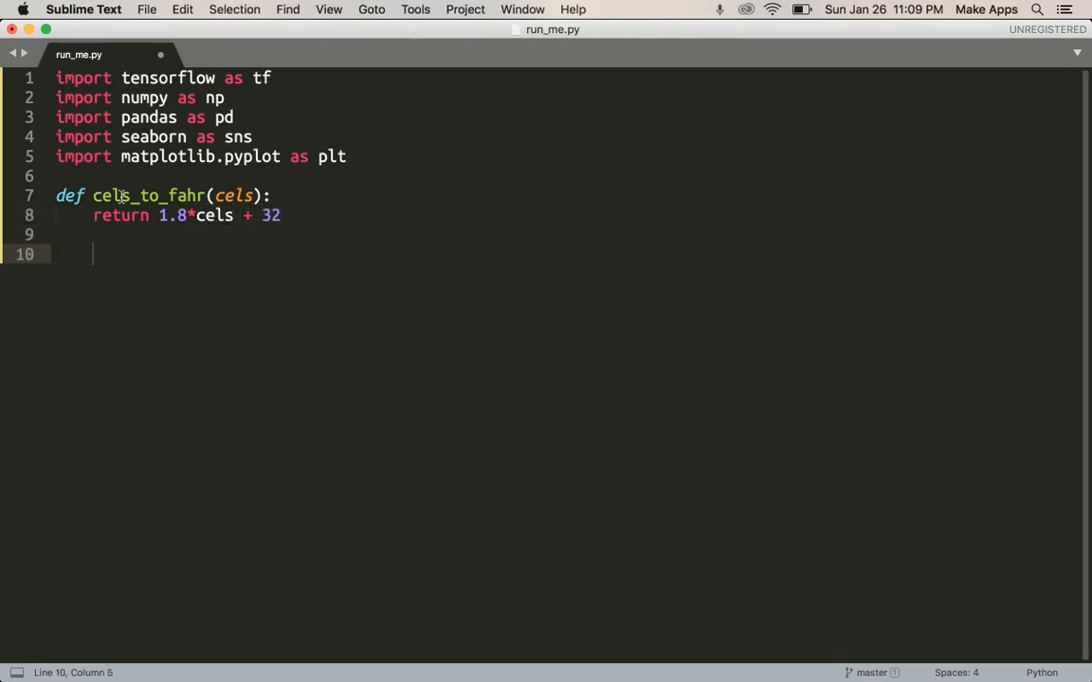
# Under a '# read the file' comment, set temp_cels = pd.read_csv('data.csv')
pyautogui.write('# read the file')
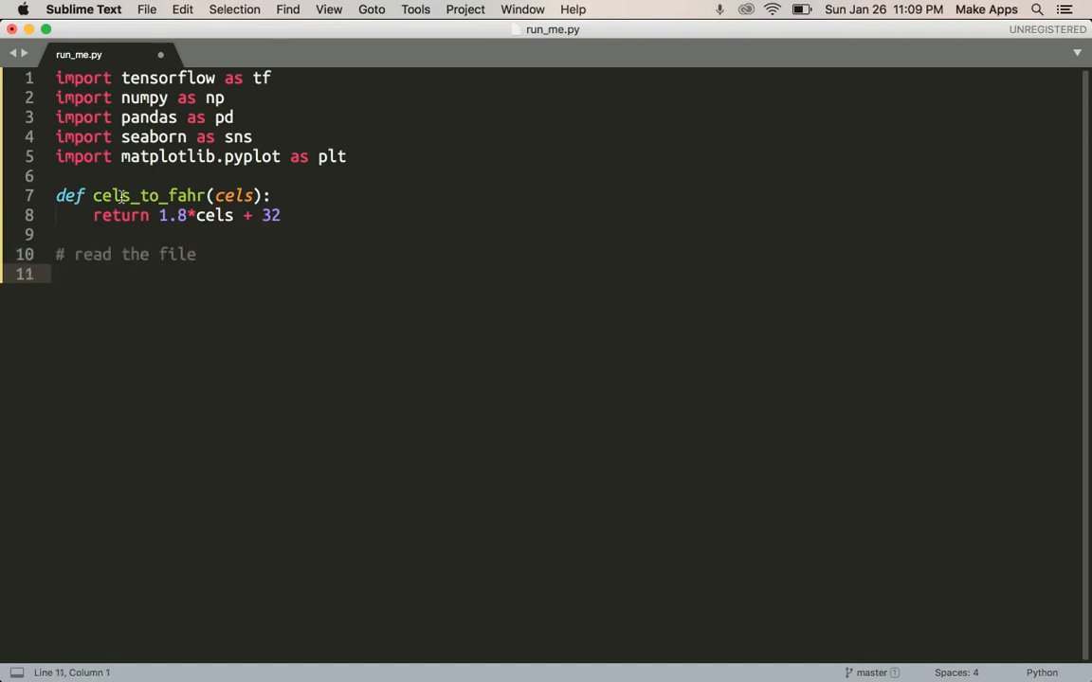
pyautogui.write('temp_cels =')
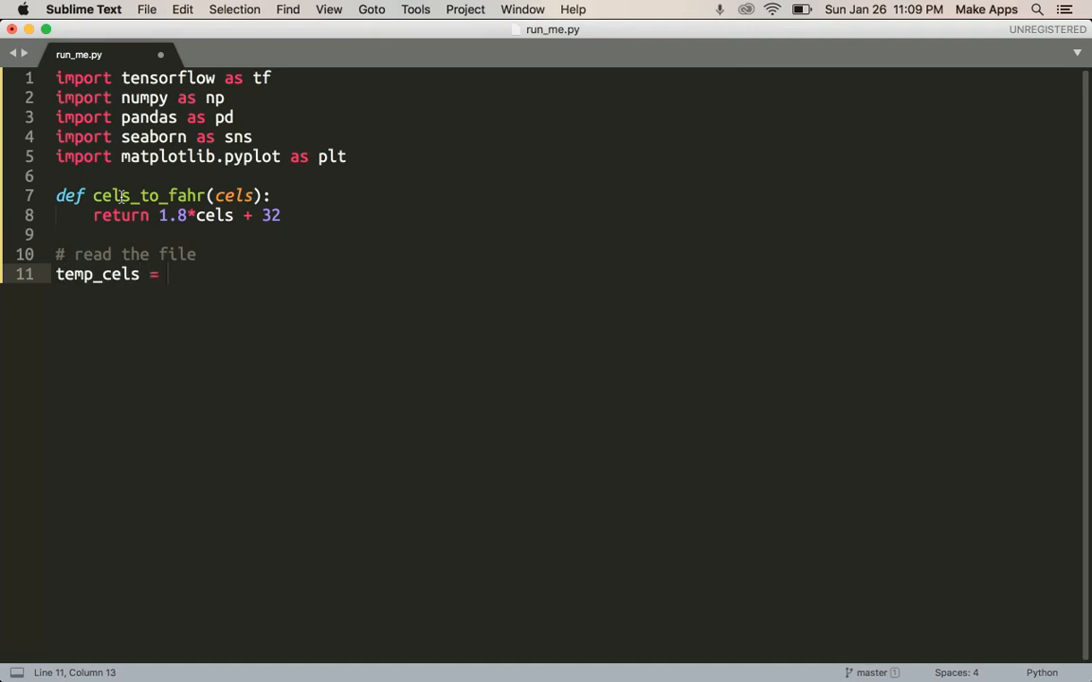
pyautogui.write('pd.read')
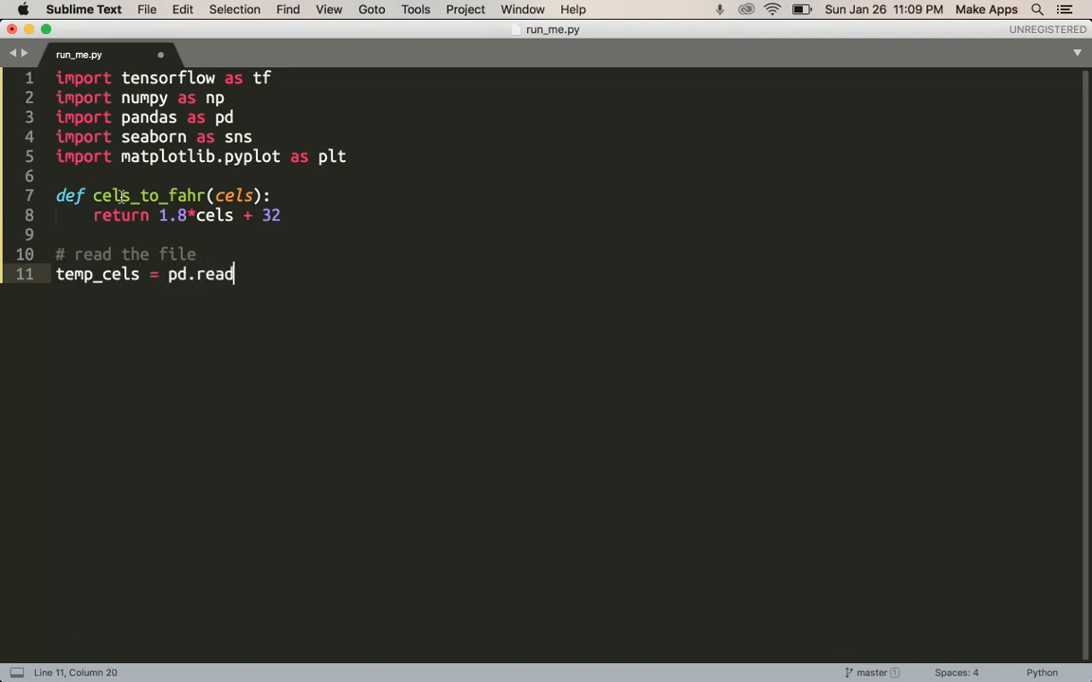
pyautogui.write("_csv('d')")
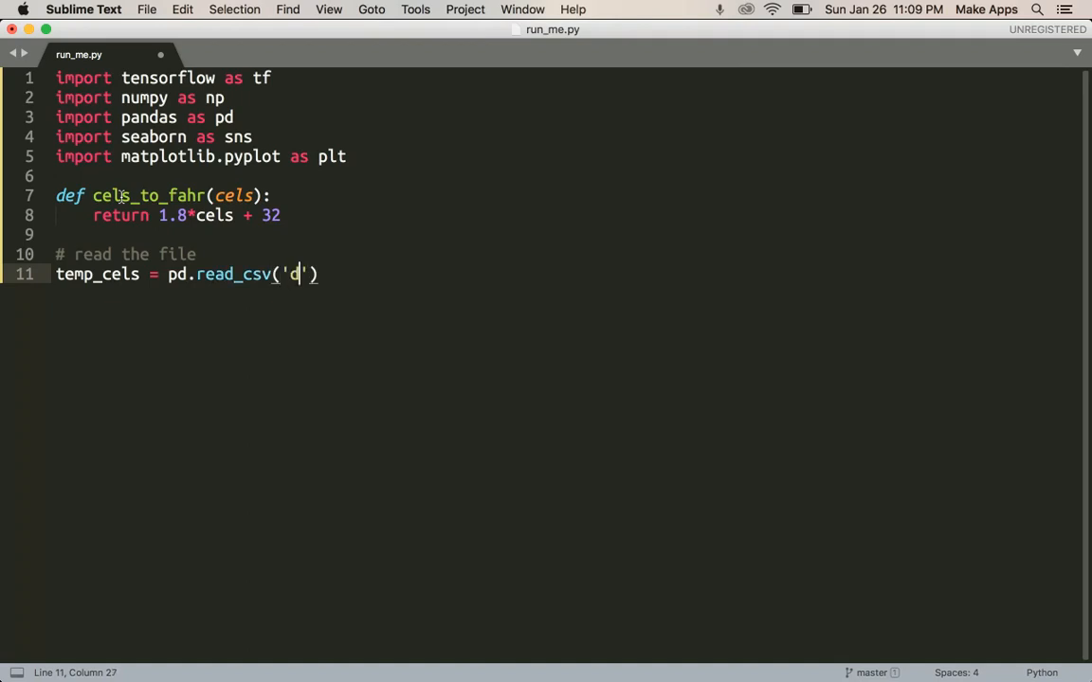
pyautogui.write('ata.csv')
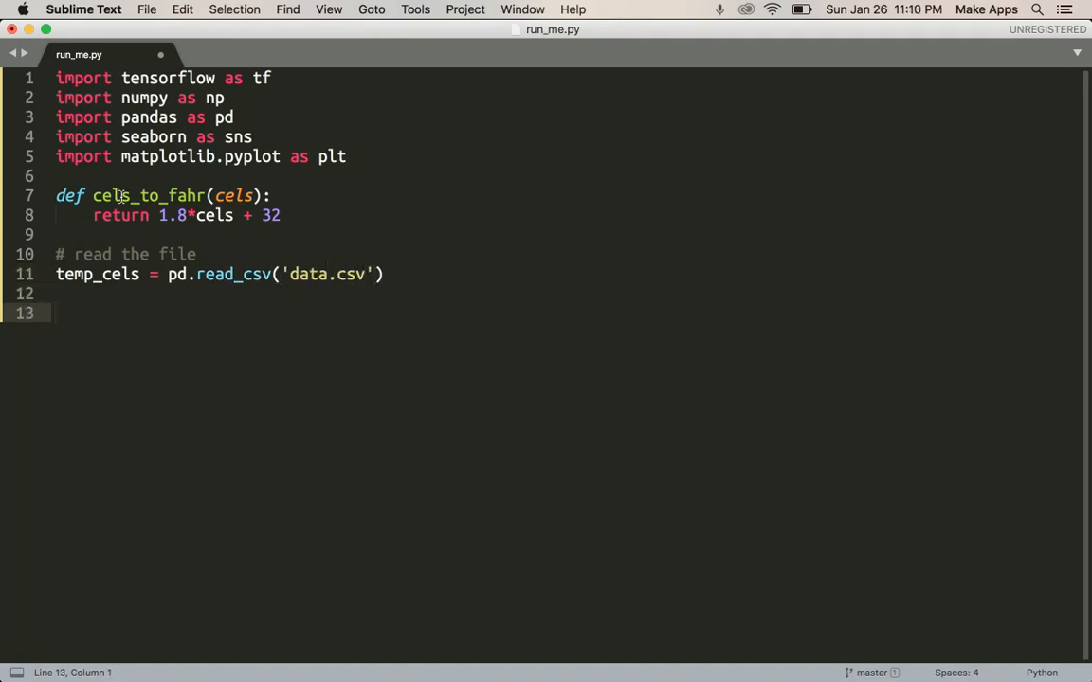
# Under a '# get temp' comment, set jupiter_cels = temp_cels['temp_jupiter'].values
pyautogui.write('# get temperatures from planets')
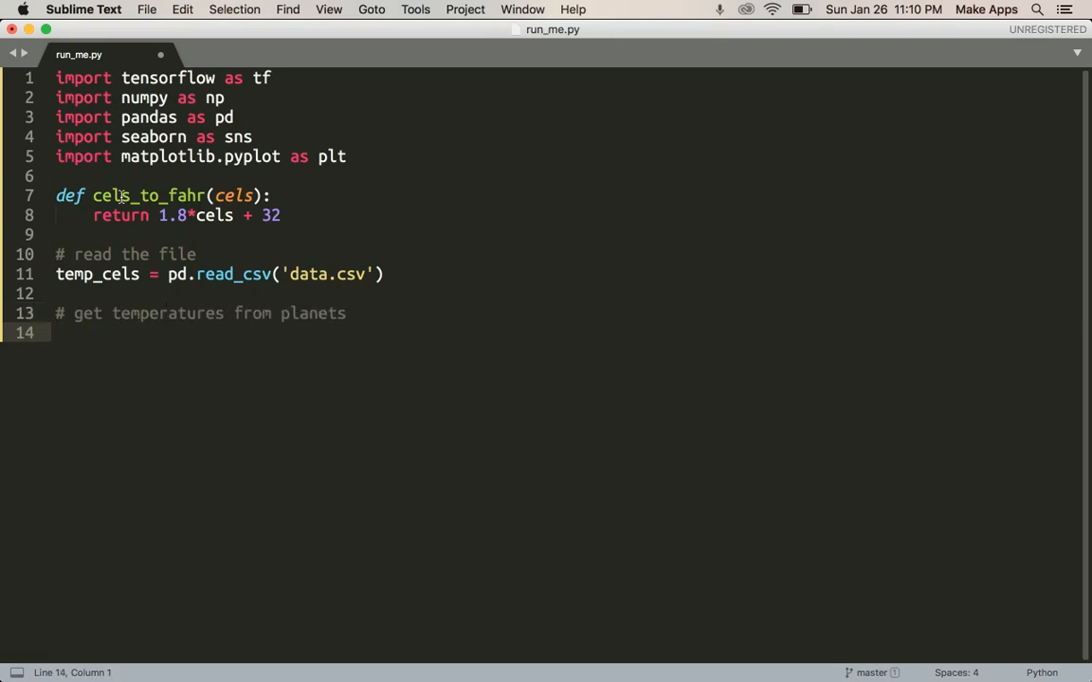
pyautogui.write('jupiter_cels')
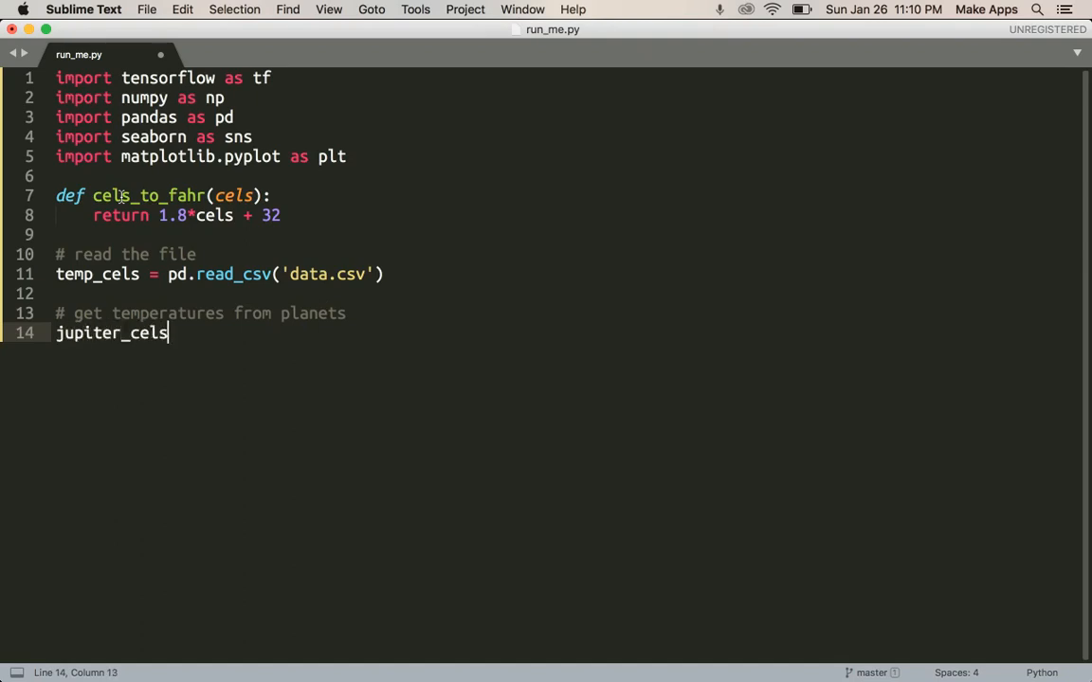
pyautogui.write('=')
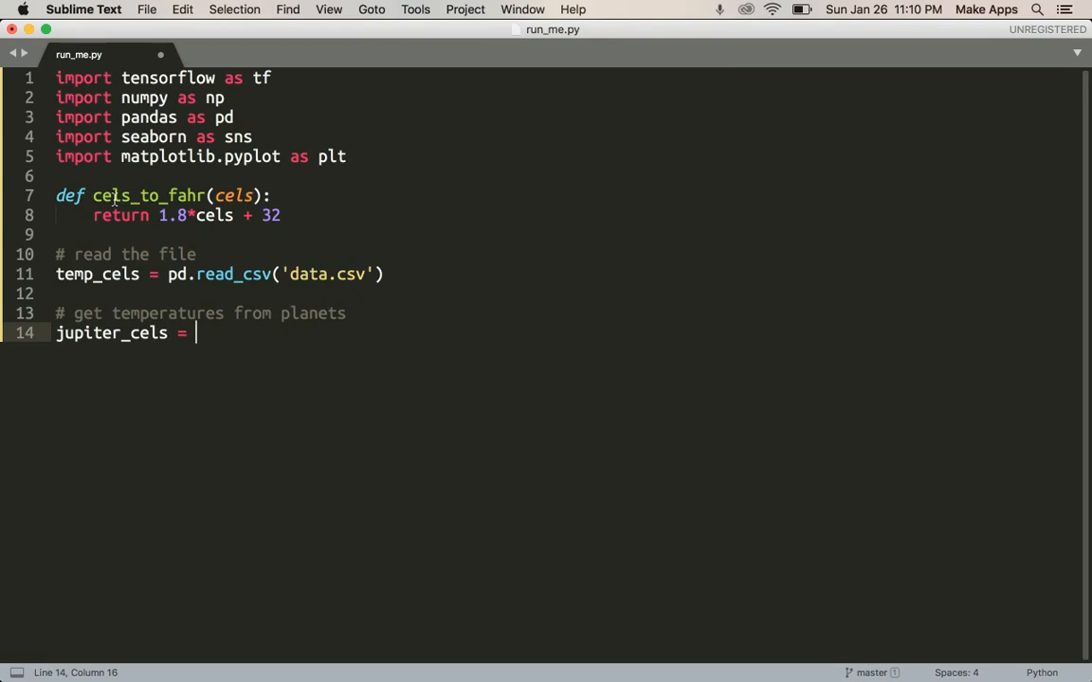
pyautogui.write("temp_cels['")
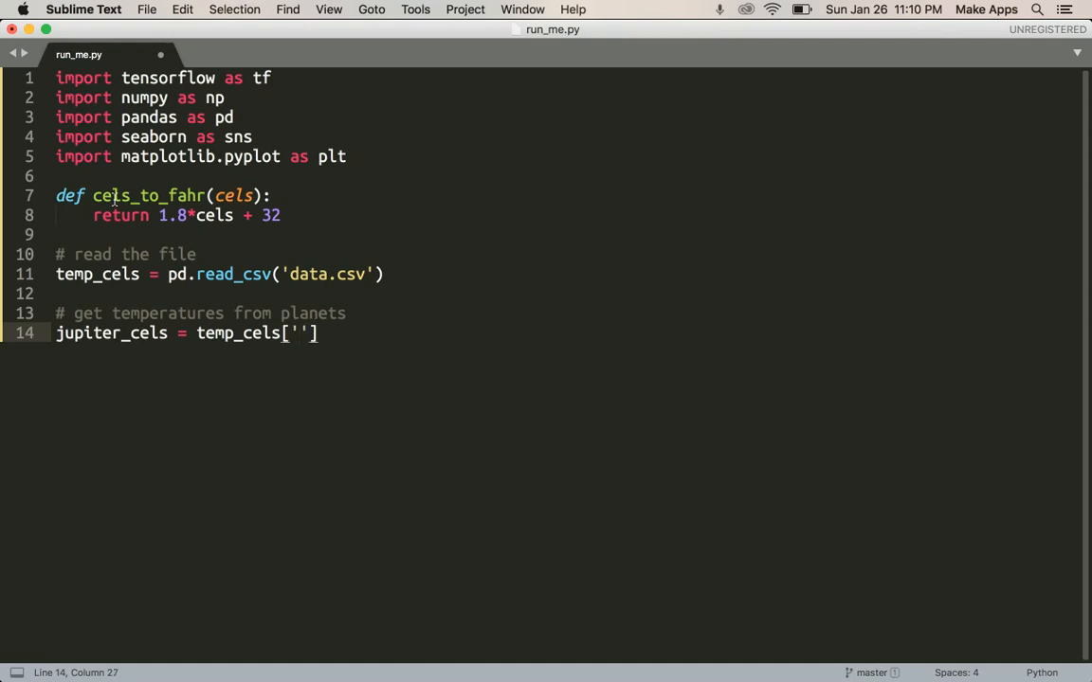
pyautogui.write('temp_jup')
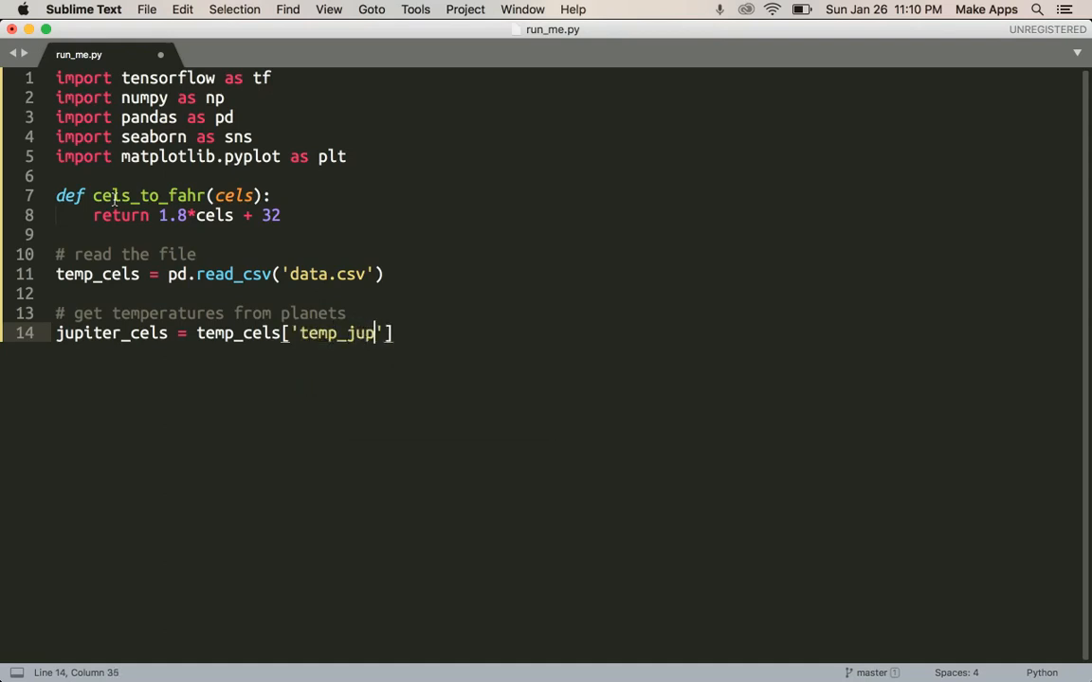
pyautogui.write('iter')
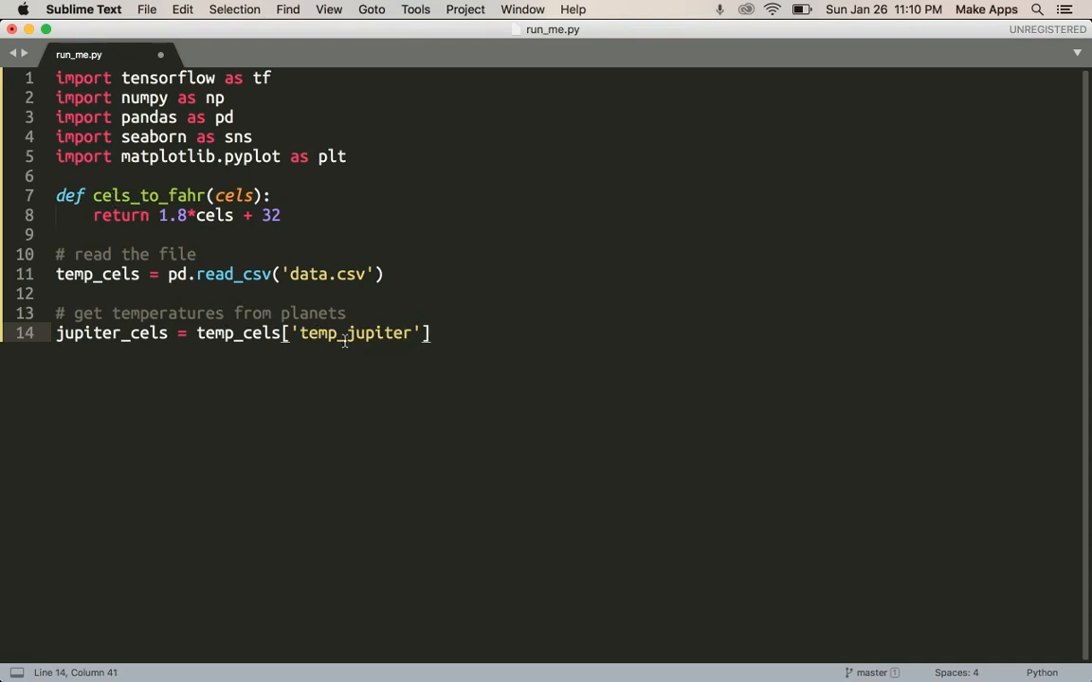
pyautogui.write('.')
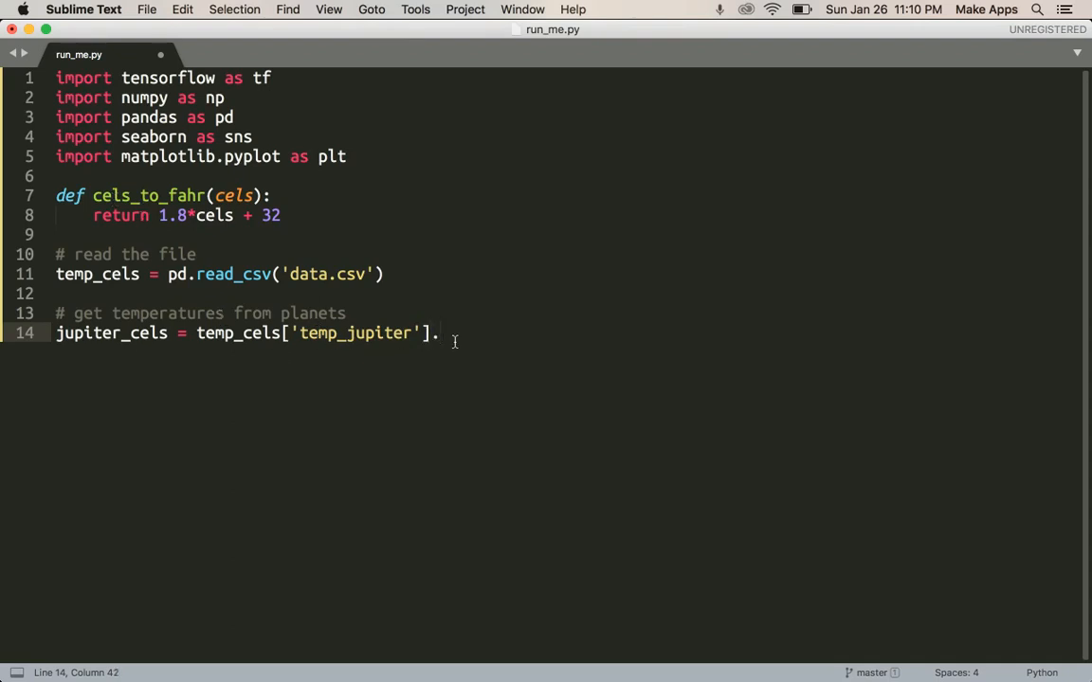
pyautogui.write('values')
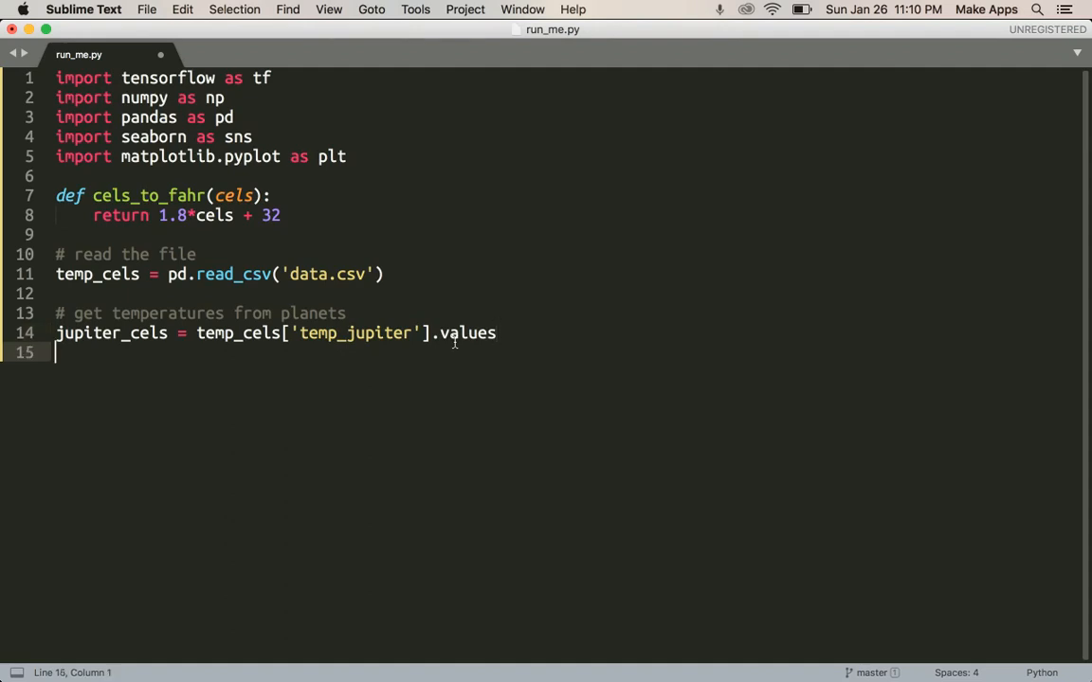
# Add mars_cels and venus_cels from the temp_mars and temp_venus columns, editing a duplicated line, and save
pyautogui.write('mars')
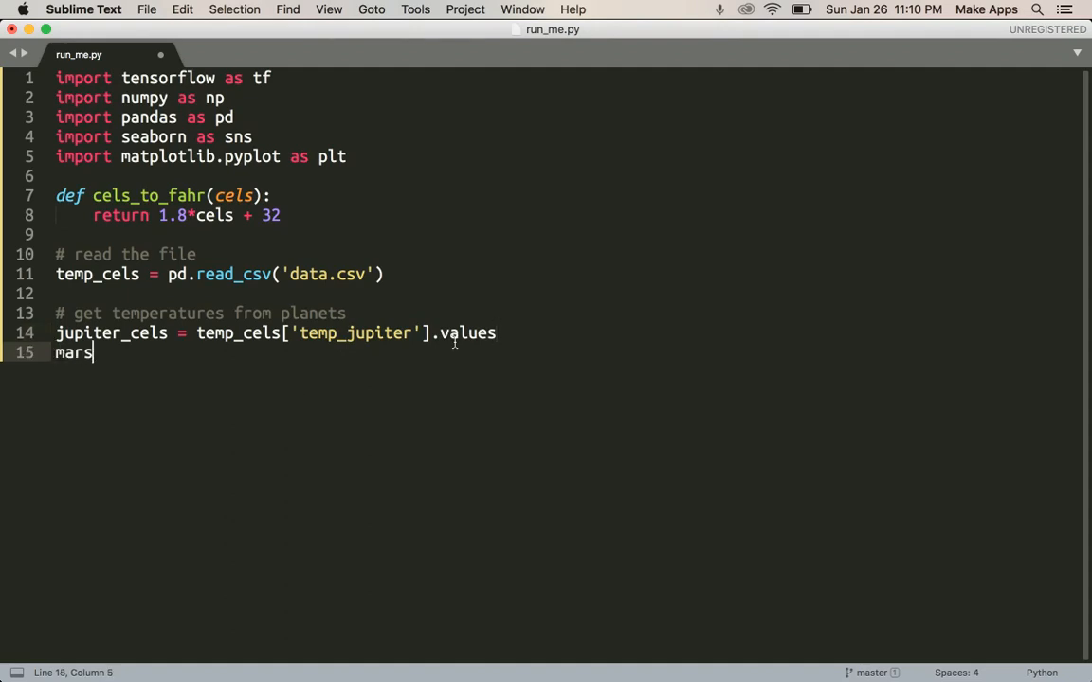
pyautogui.write("_cels = temp_cels['temp_ma'].values")
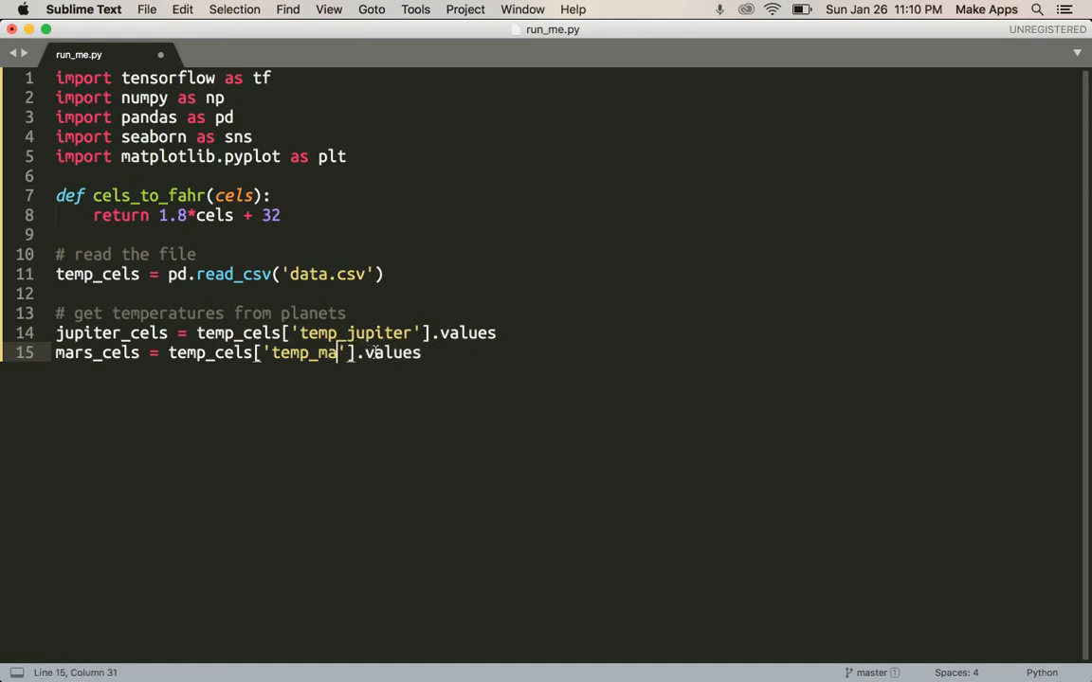
pyautogui.write("rs'].values")
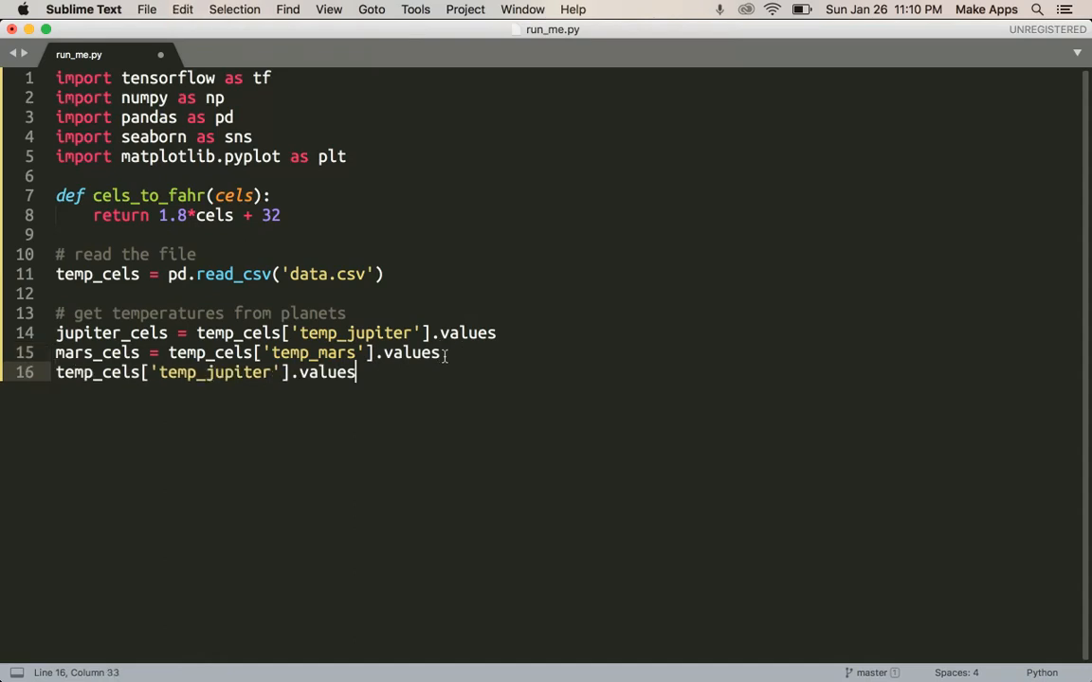
pyautogui.doubleClick(231, 371)
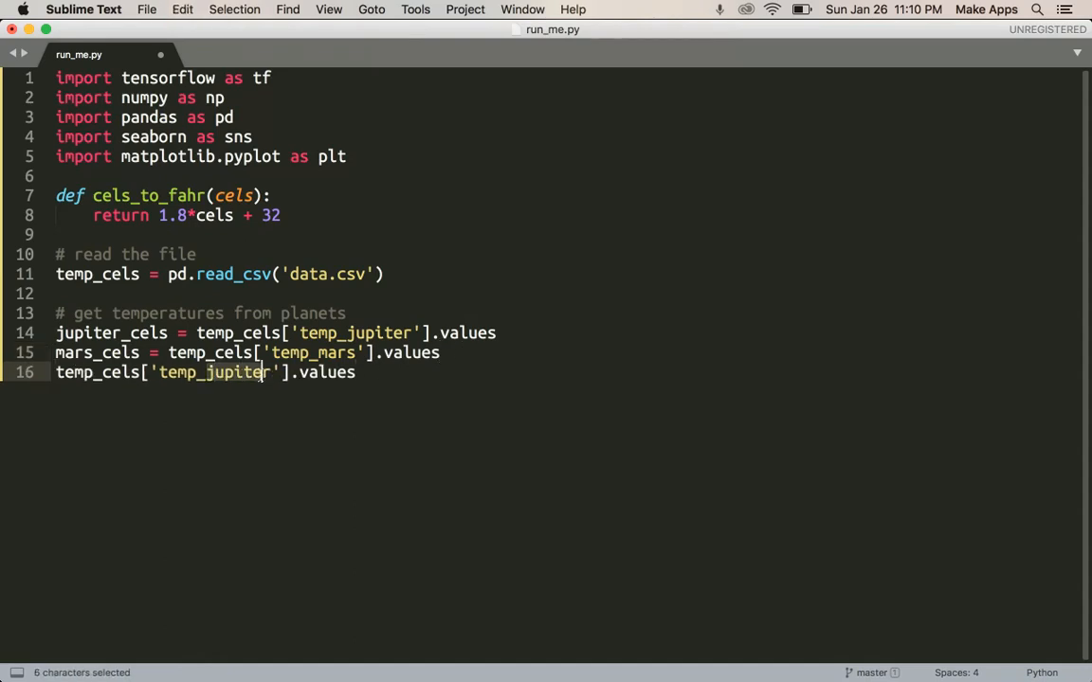
pyautogui.press('shift+right')
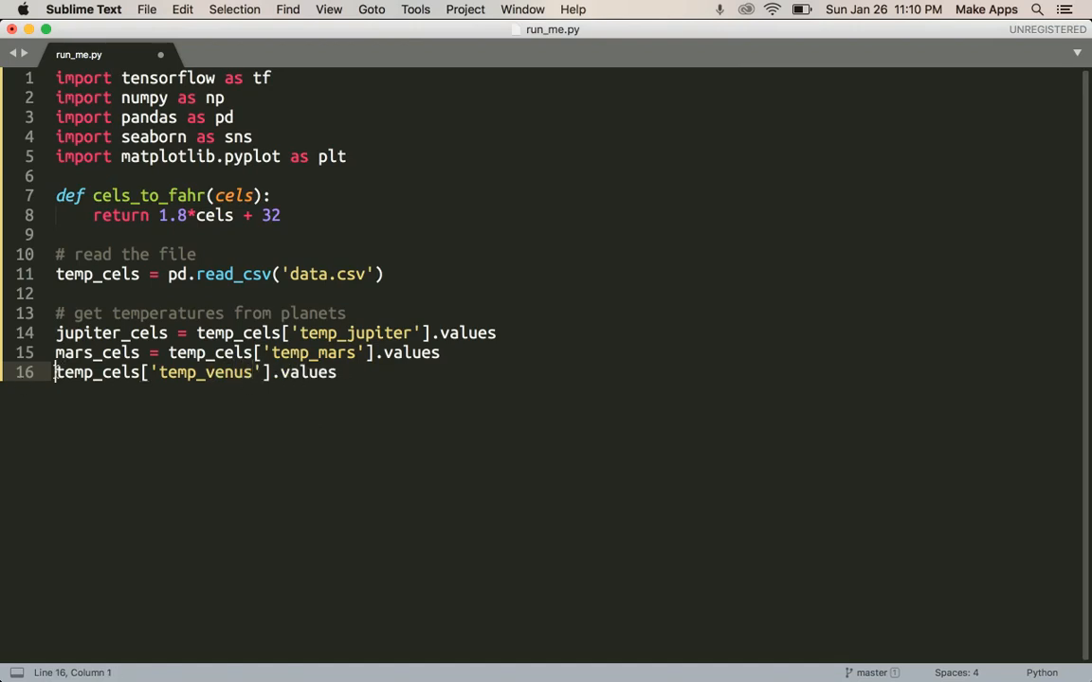
pyautogui.write('venus_cels')
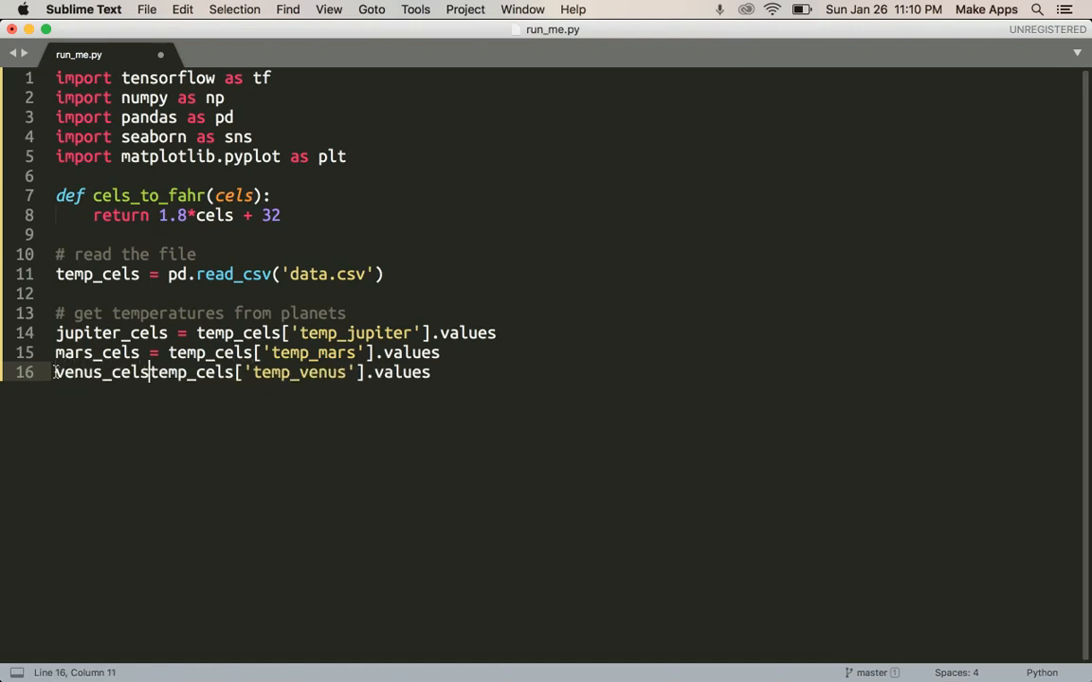
pyautogui.press('cmd+s')
pyautogui.write(' =')
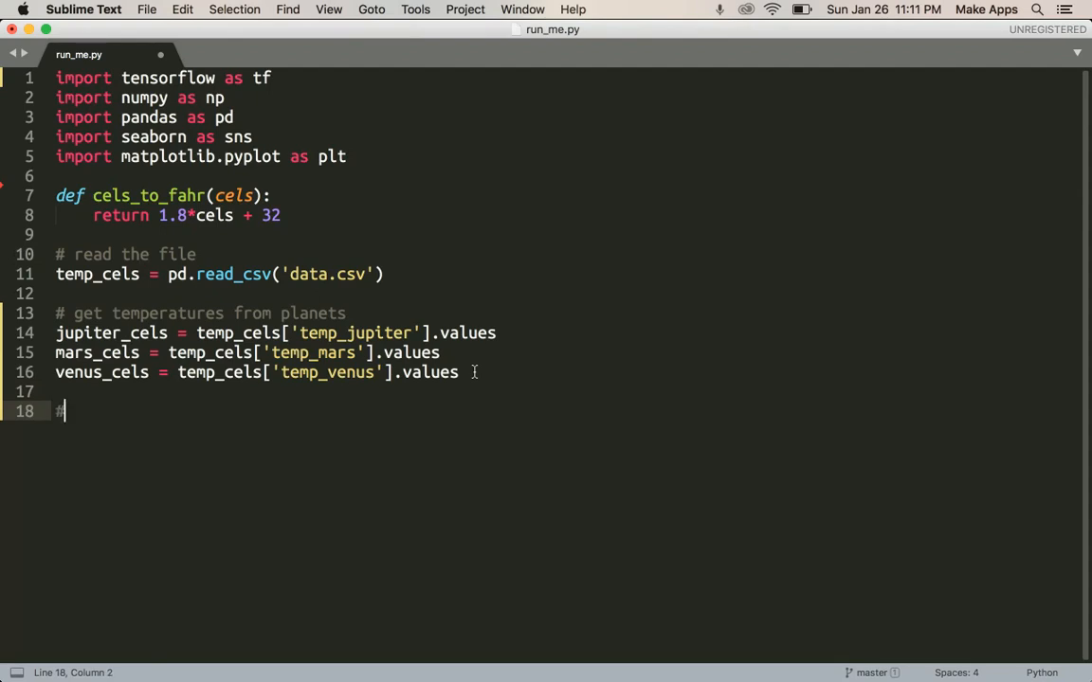
# Add a '# convert to fahr' comment and start the jupiter_fahr, mars_fahr and venus_fahr variable lines
pyautogui.write('convert to fah')
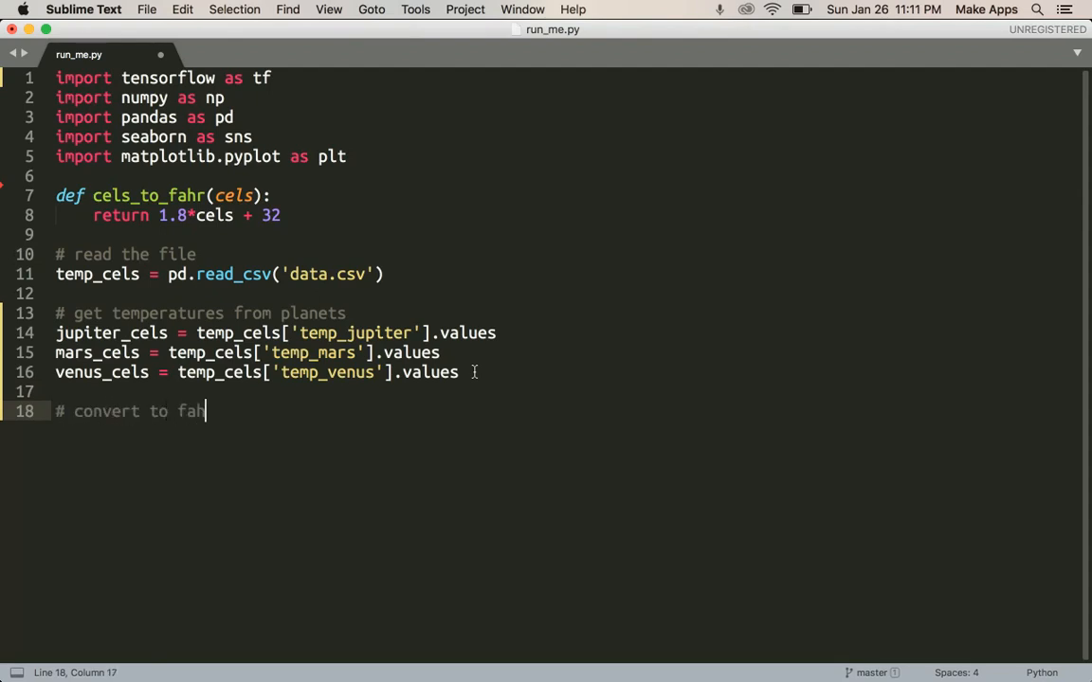
pyautogui.write('r')
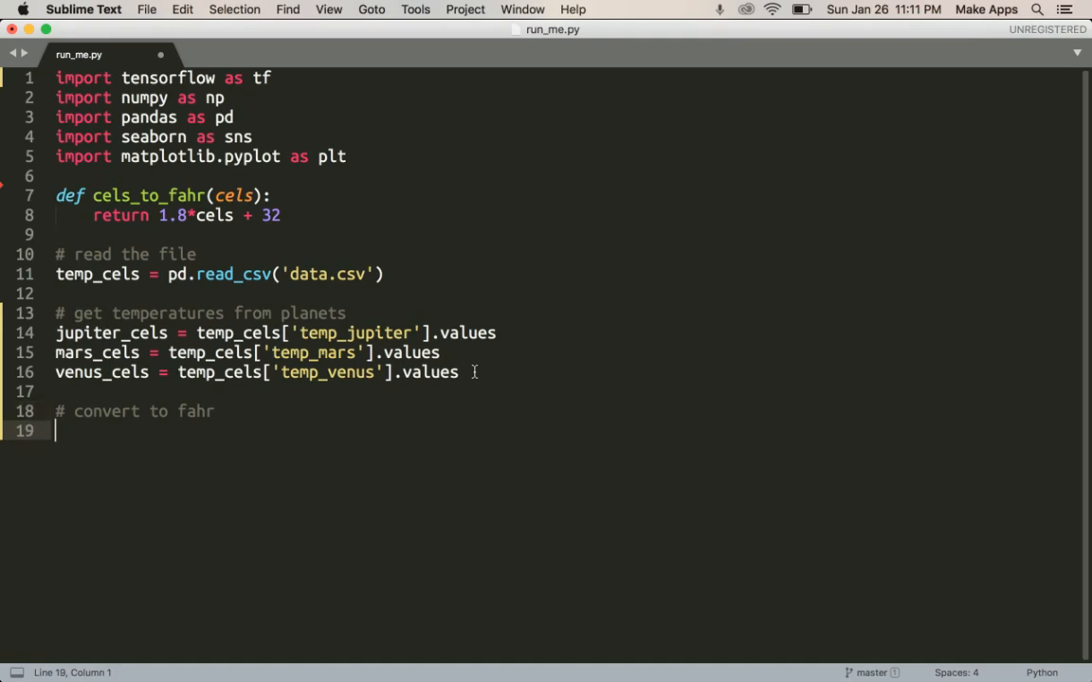
pyautogui.moveTo(99, 448)
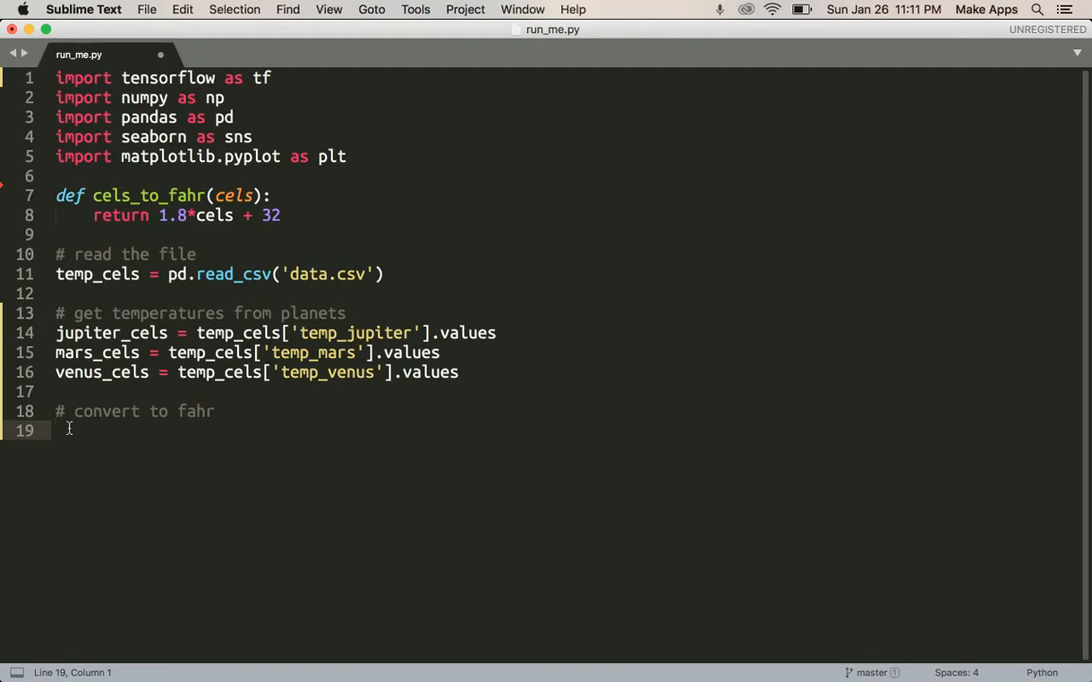
pyautogui.write('jupter')
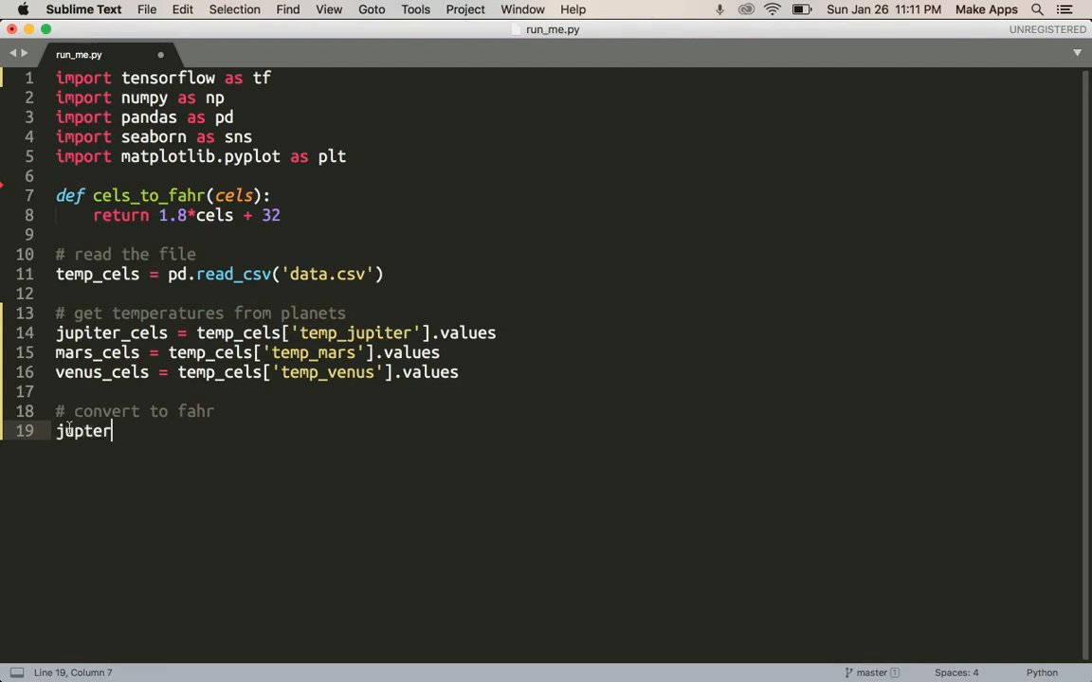
pyautogui.press('backspace')
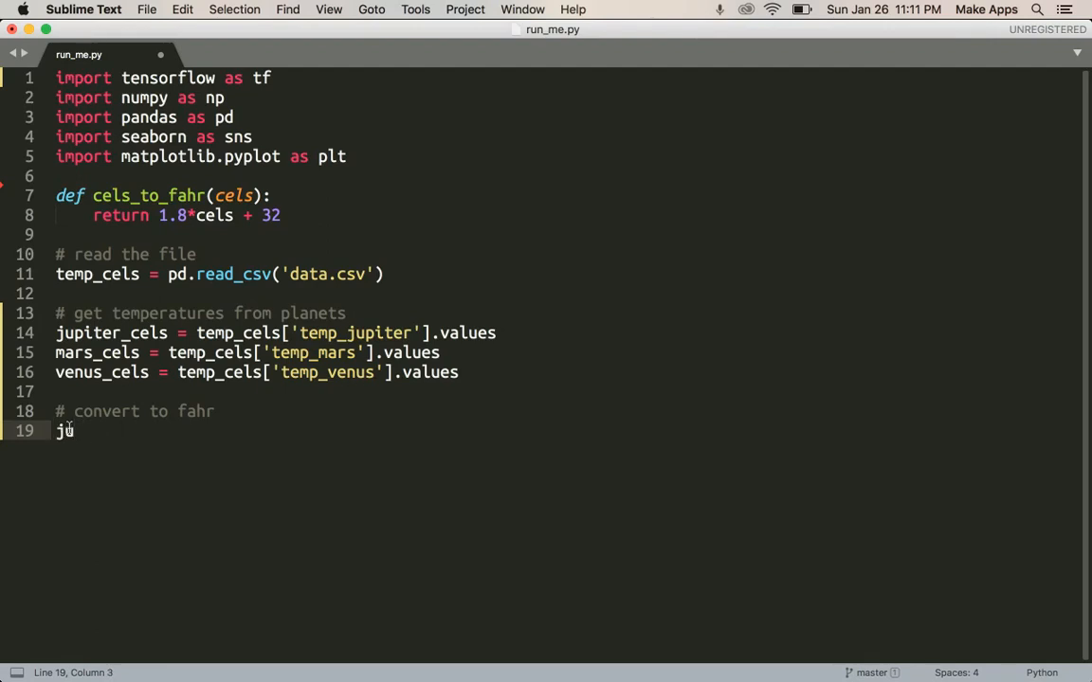
pyautogui.write('piter_fahr')
pyautogui.write('mars_fahr')
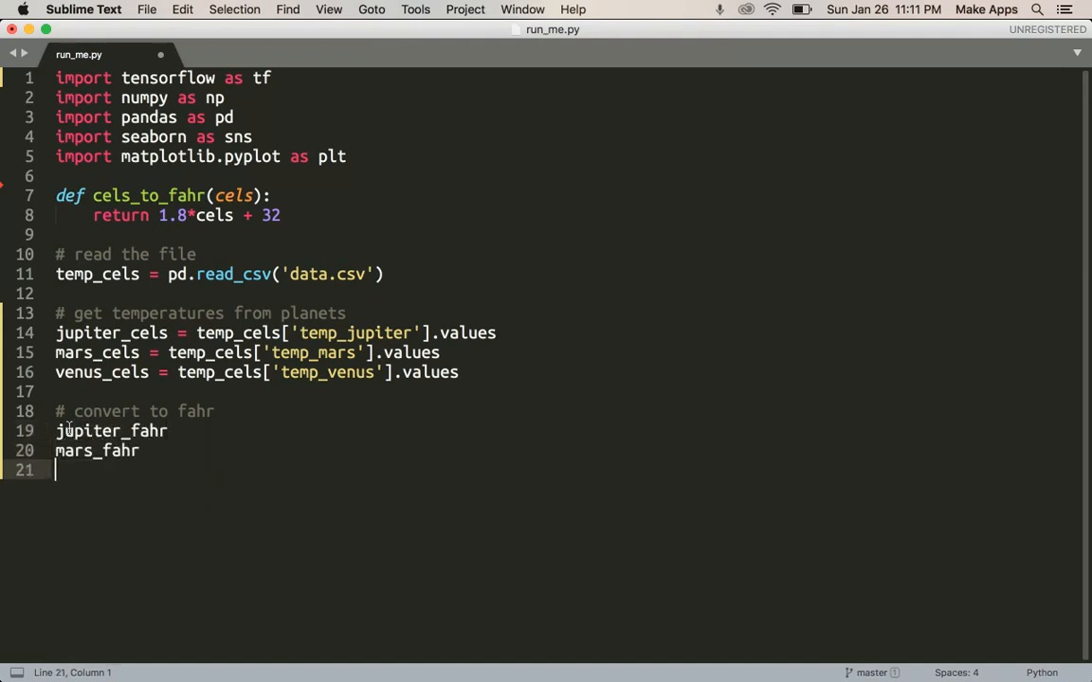
pyautogui.write('venus_fahr')
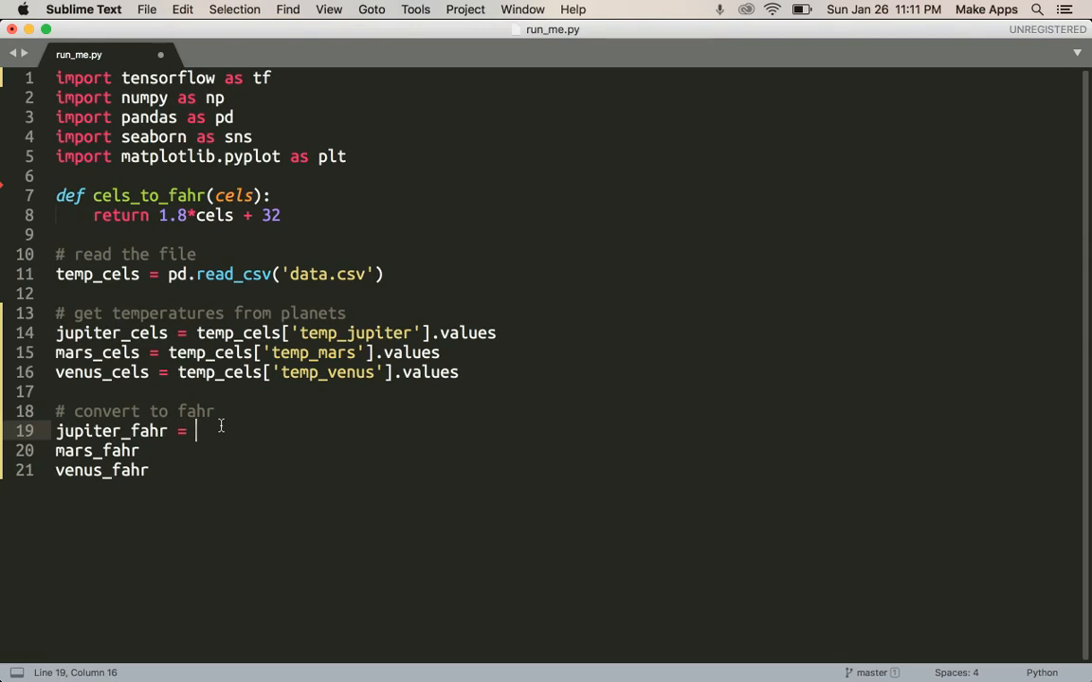
# Set jupiter_fahr = np.apply_along_axis(cels_to_fahr, 0, jupiter_cels)
pyautogui.write('np.apl')
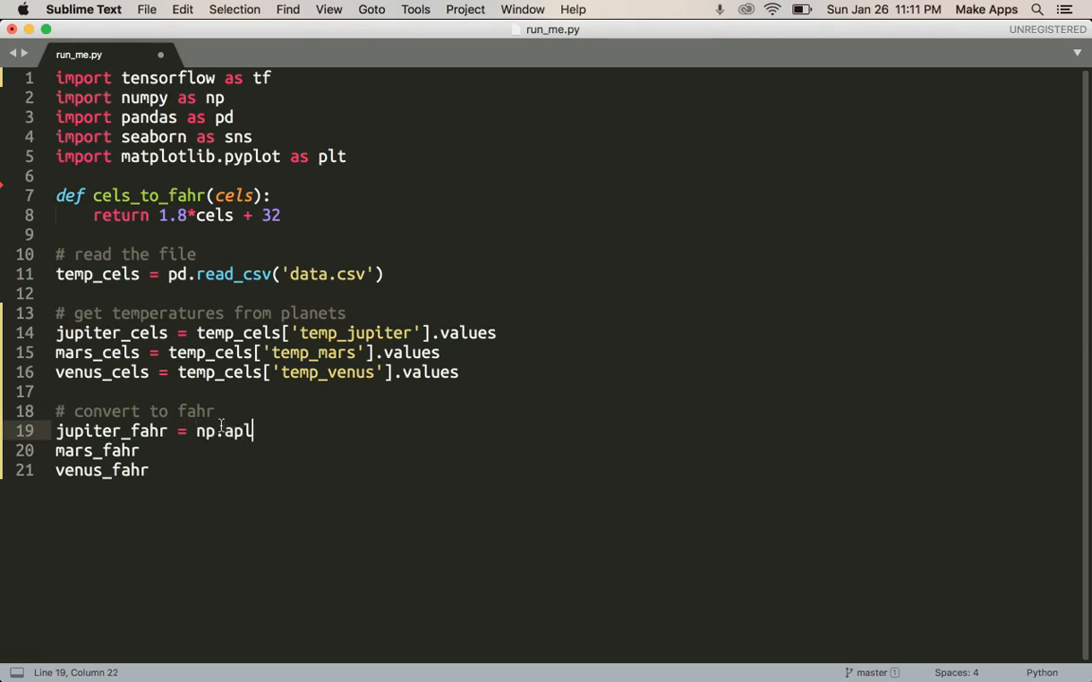
pyautogui.write('ly')
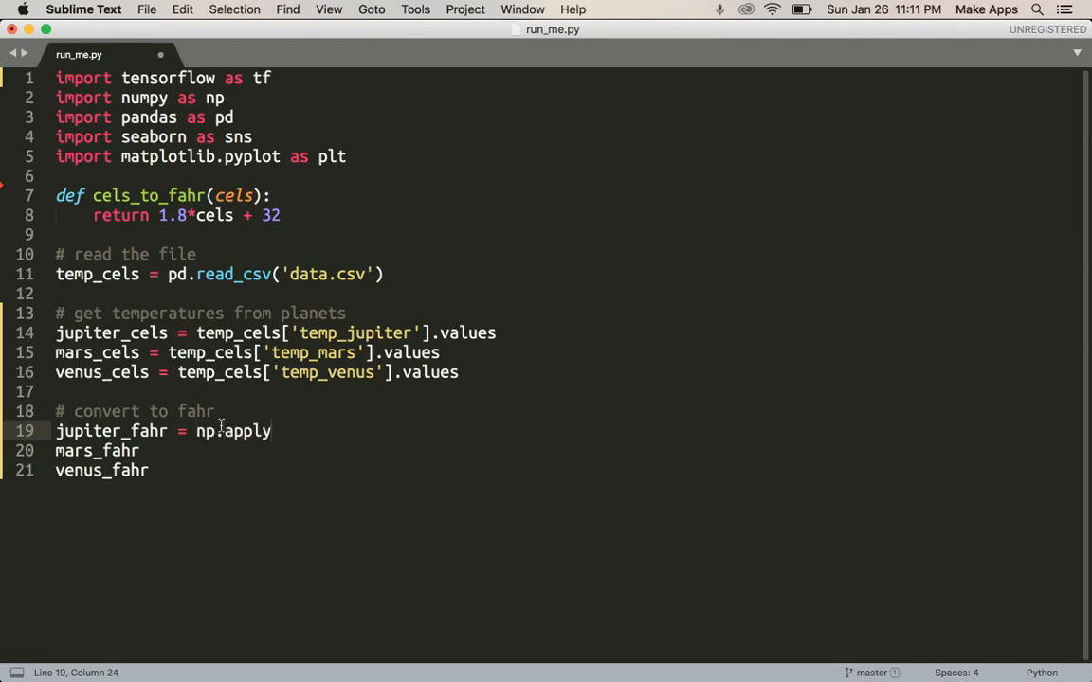
pyautogui.write('_along_axis')
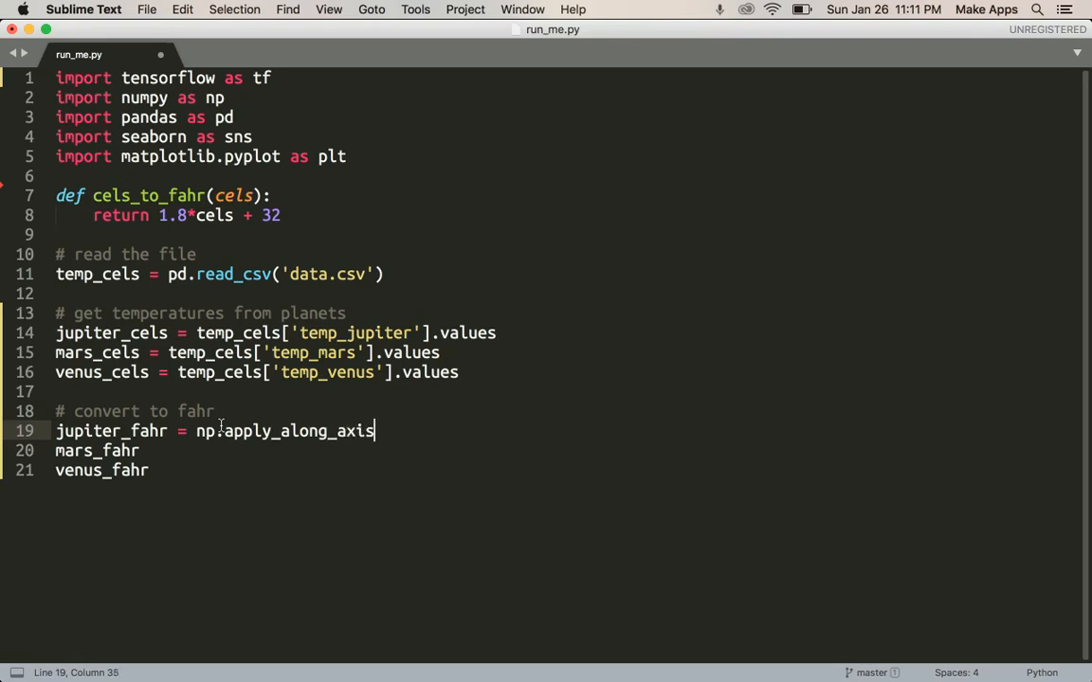
pyautogui.write('()')
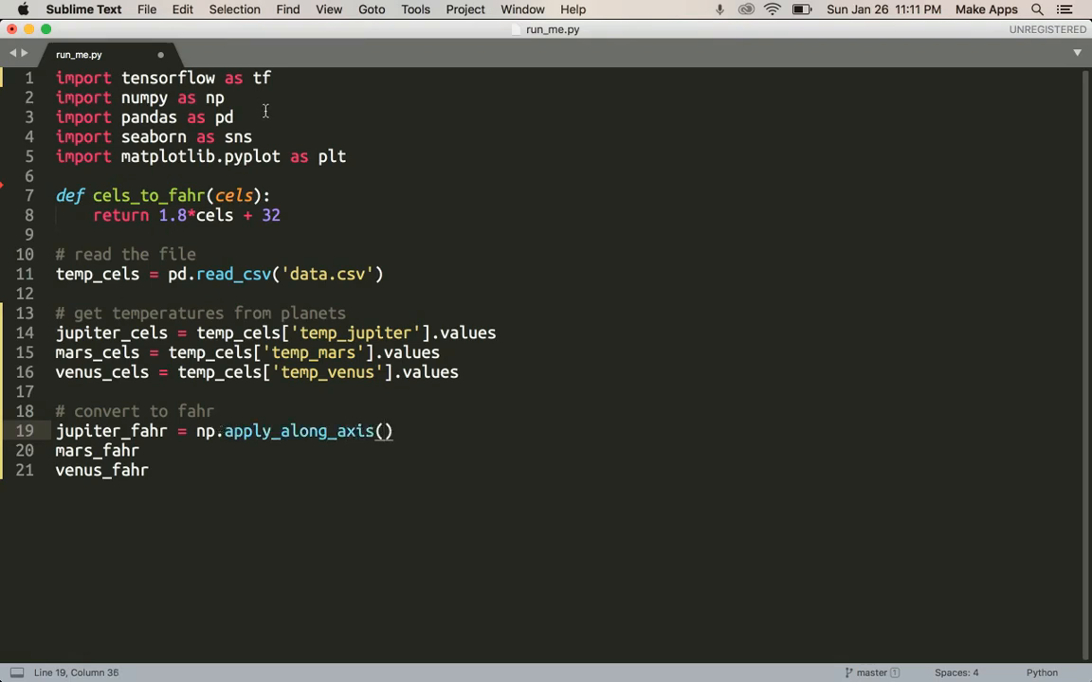
pyautogui.moveTo(405, 432)
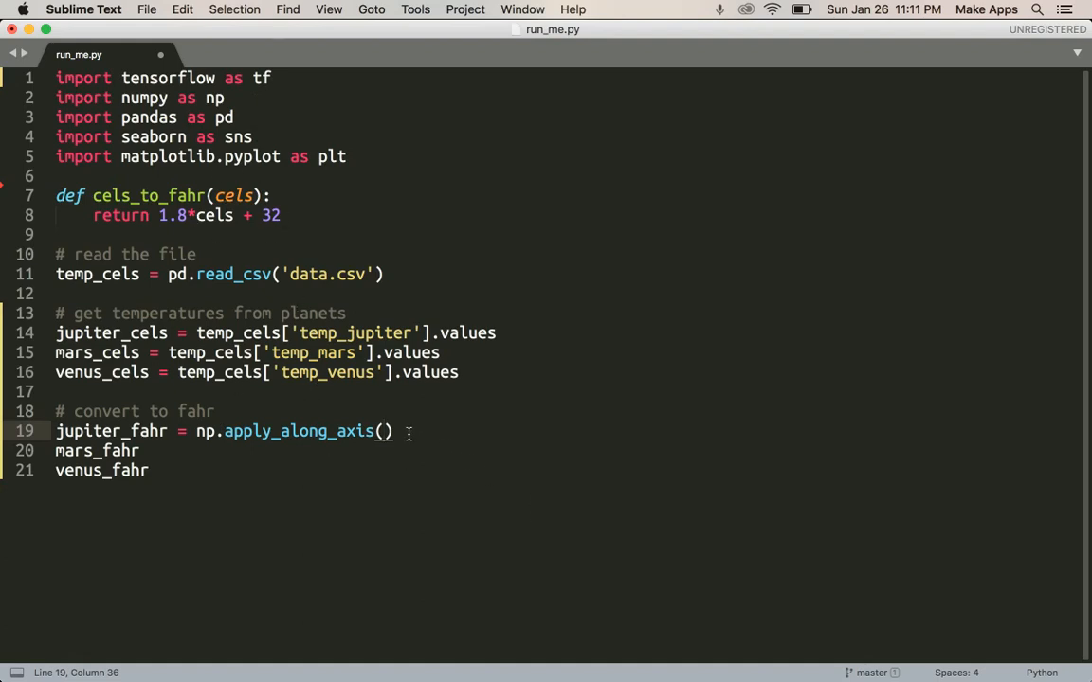
pyautogui.write('cels_to_fahr')
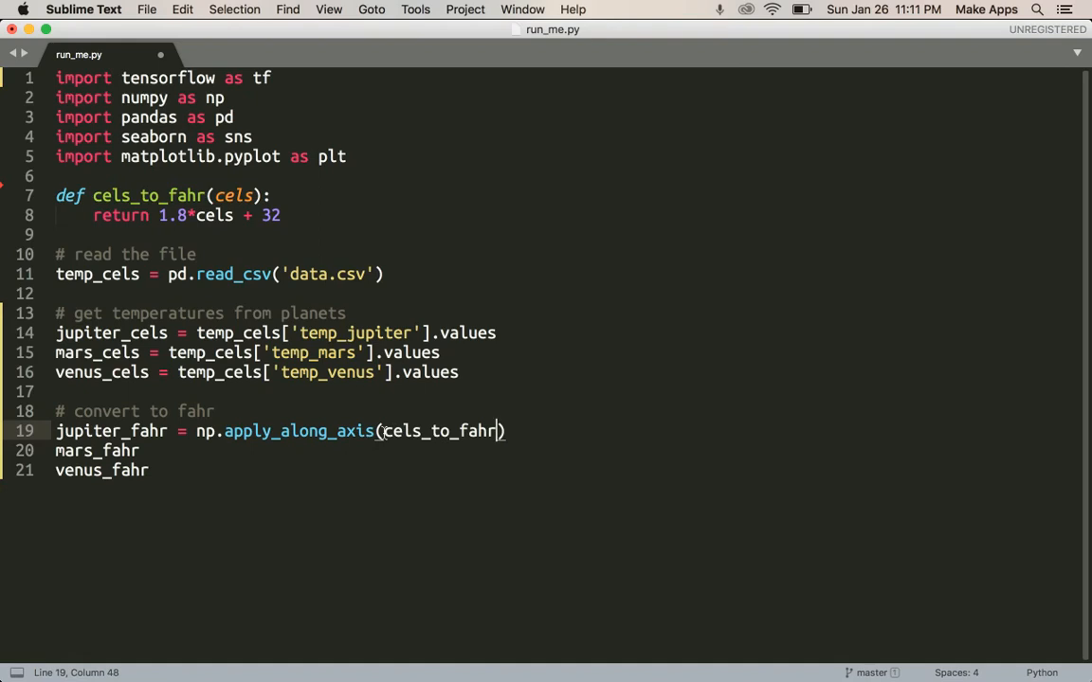
pyautogui.write(', 0')
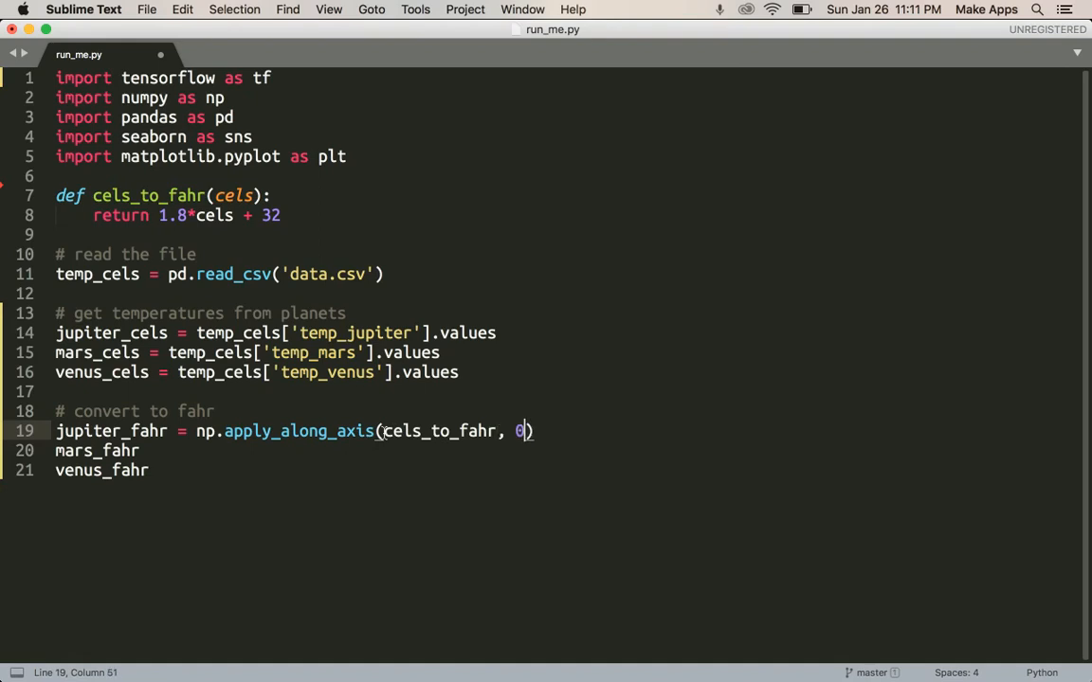
pyautogui.write(', jupiter_cels')
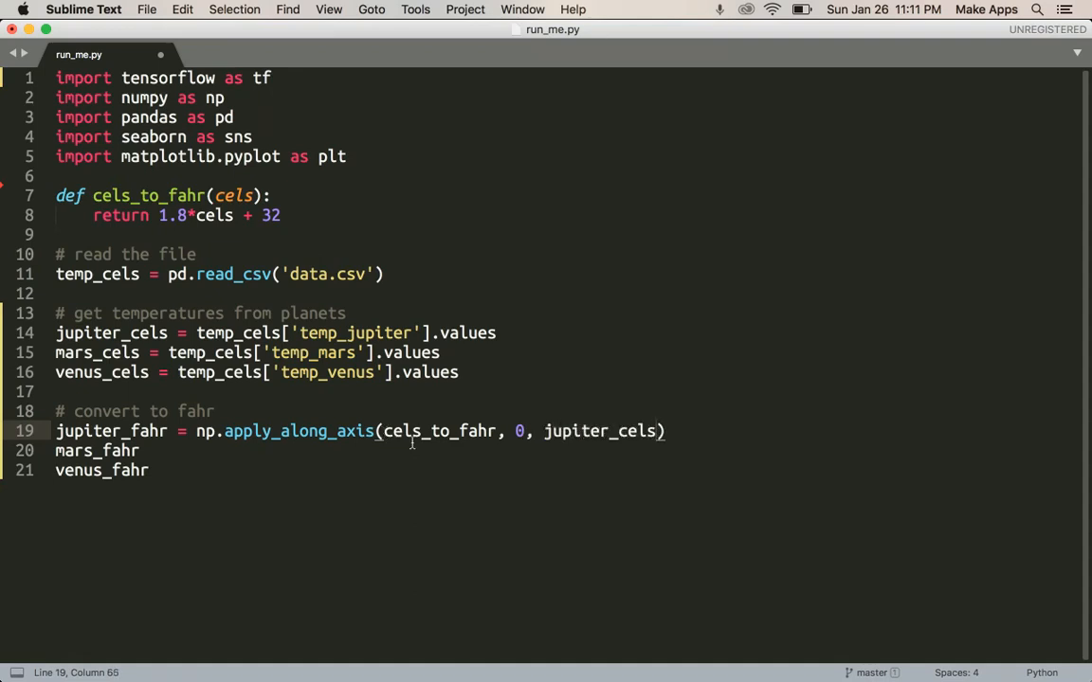
# Copy the apply_along_axis expression to the mars_fahr and venus_fahr lines, renaming the argument to mars_cels and venus_cels
pyautogui.moveTo(663, 432); pyautogui.dragTo(224, 432)
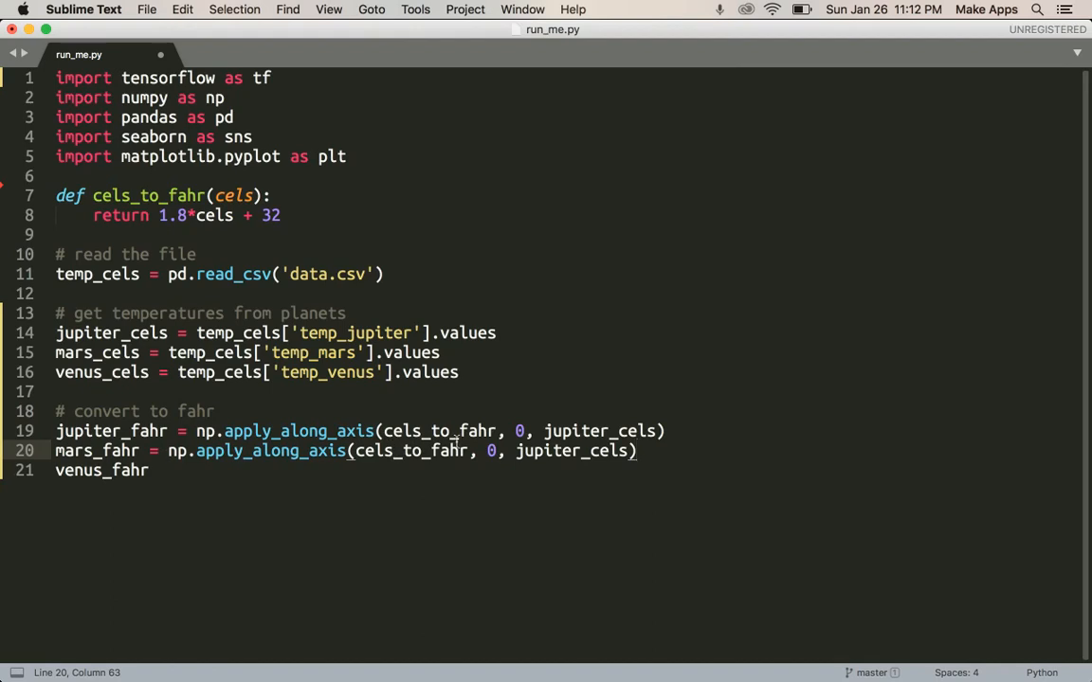
pyautogui.doubleClick(546, 452)
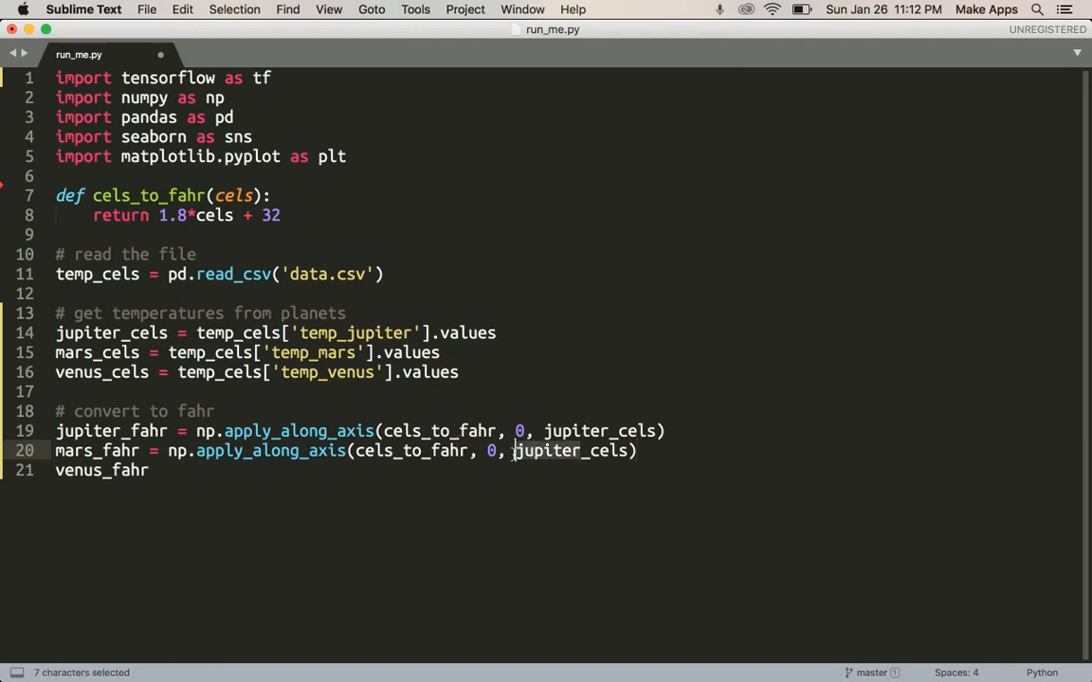
pyautogui.write('mars_cels')
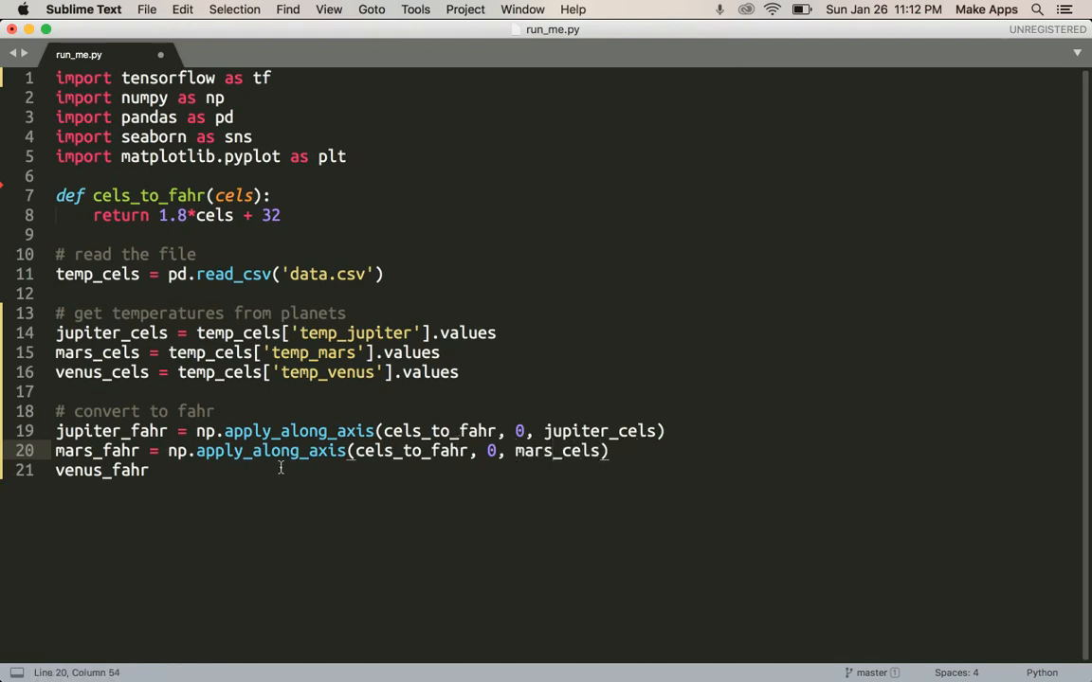
pyautogui.write('= np.apply_along_axis(cels_to_fahr, 0, jupiter_cels)')
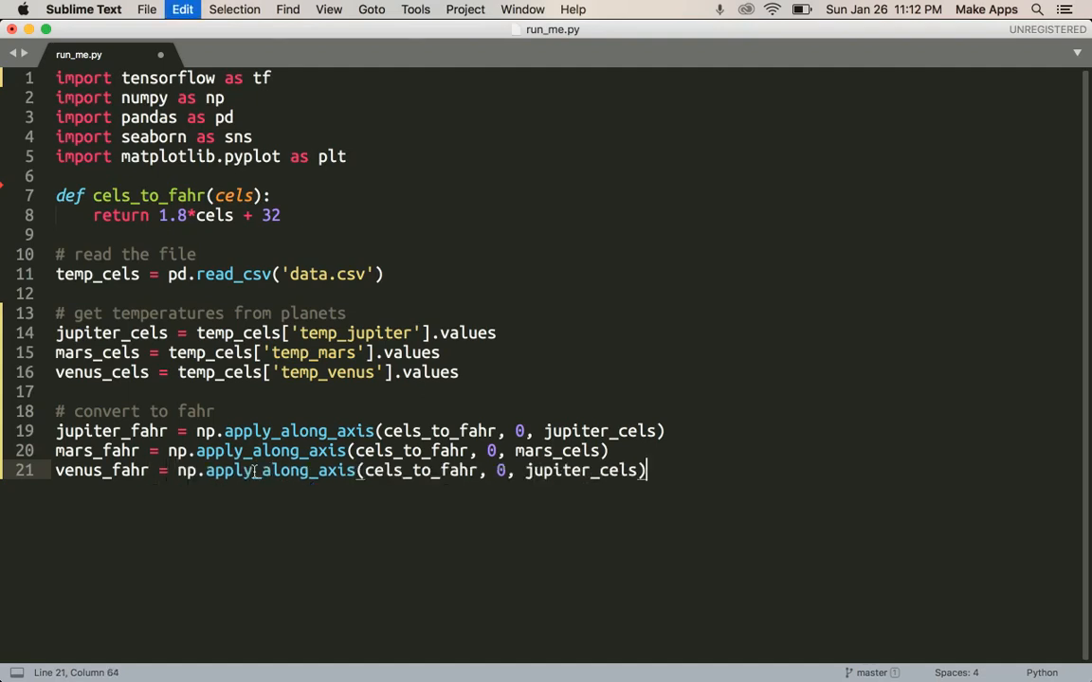
pyautogui.doubleClick(569, 470)
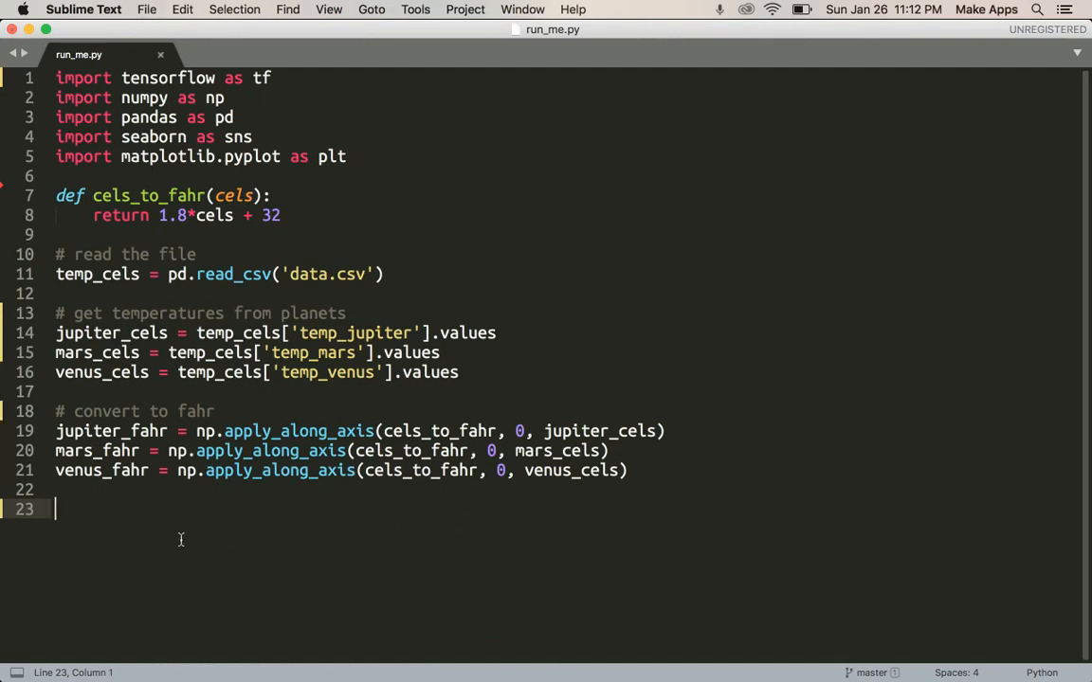
pyautogui.moveTo(144, 532)
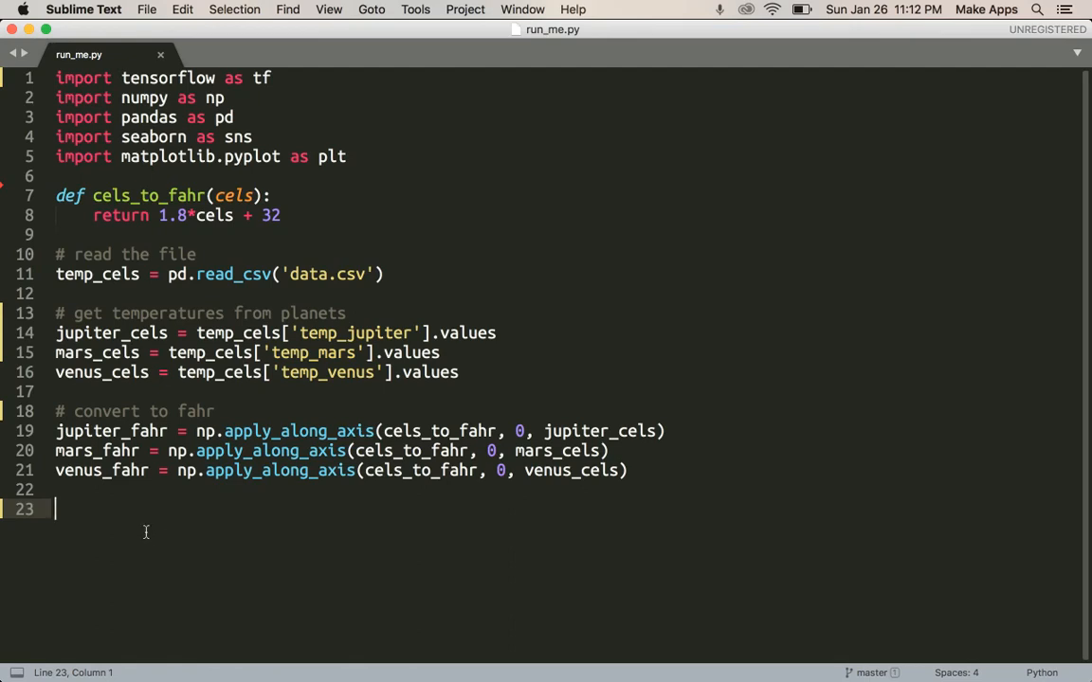
# Type 'layer' to start the Dense layer line before switching to the Chrome neuron figure
pyautogui.write('layer')
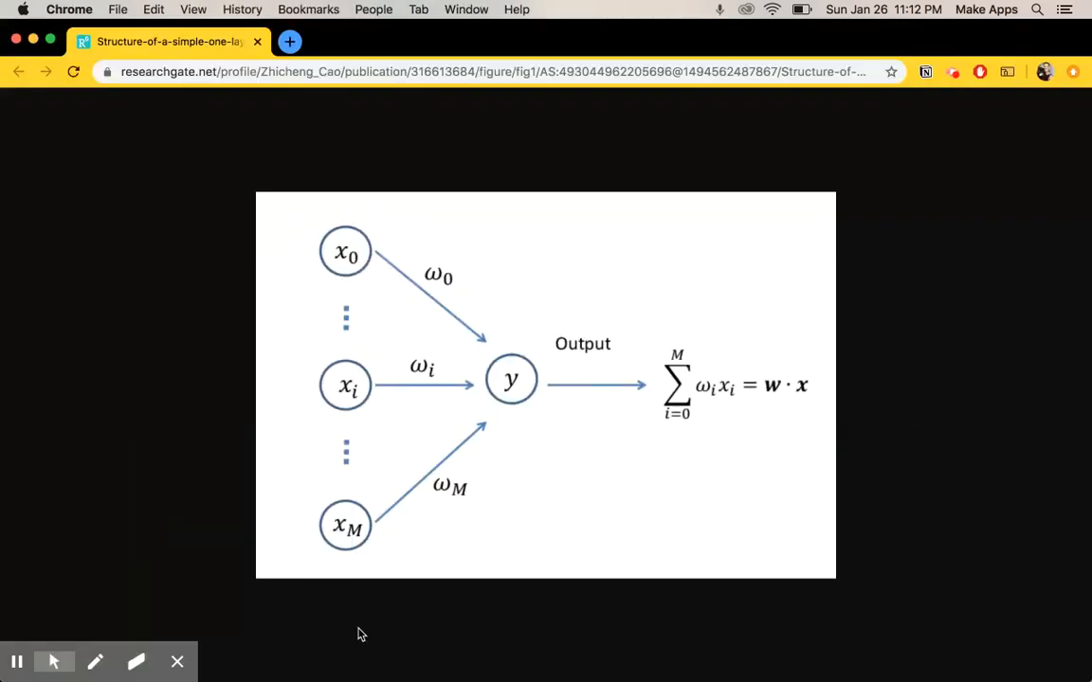
pyautogui.moveTo(326, 400)
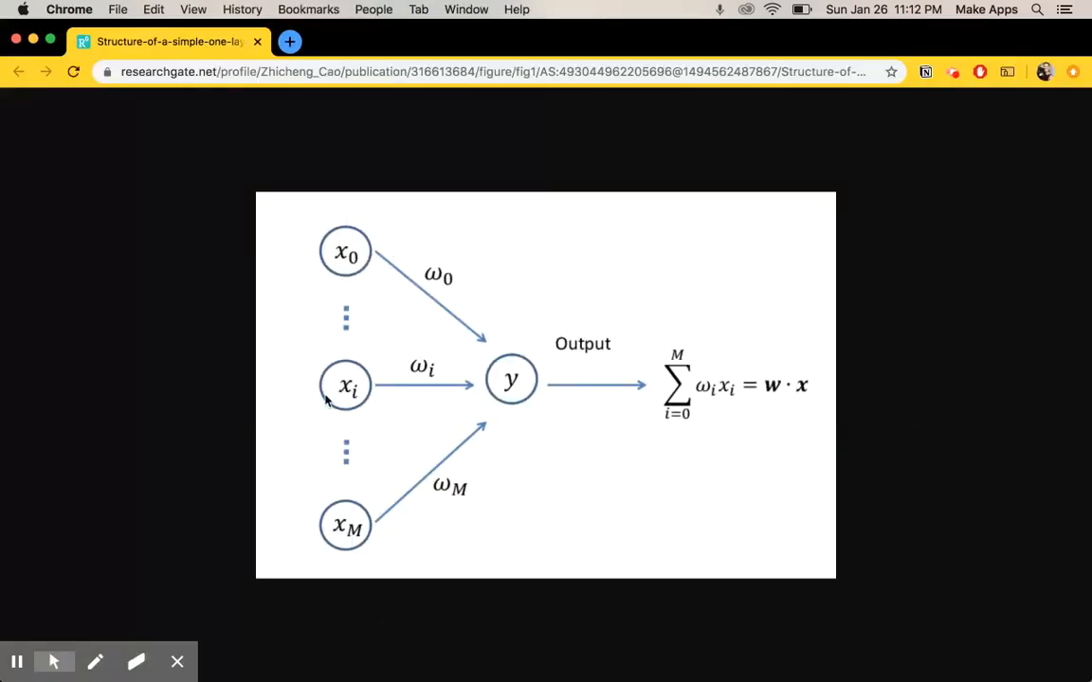
pyautogui.moveTo(565, 231)
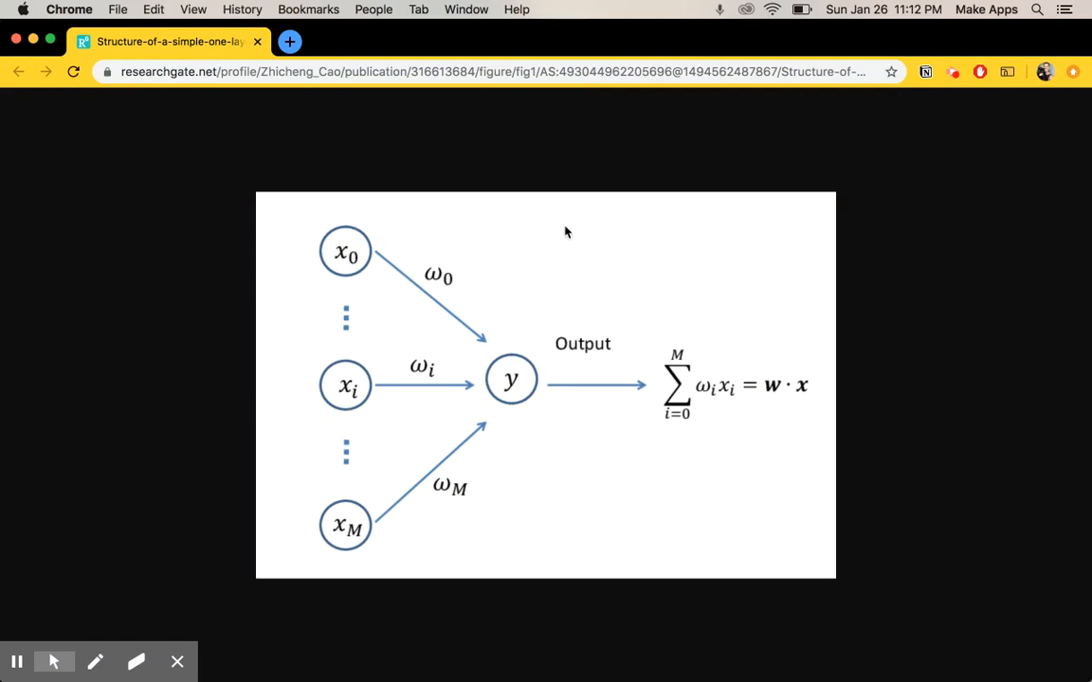
pyautogui.moveTo(425, 220)
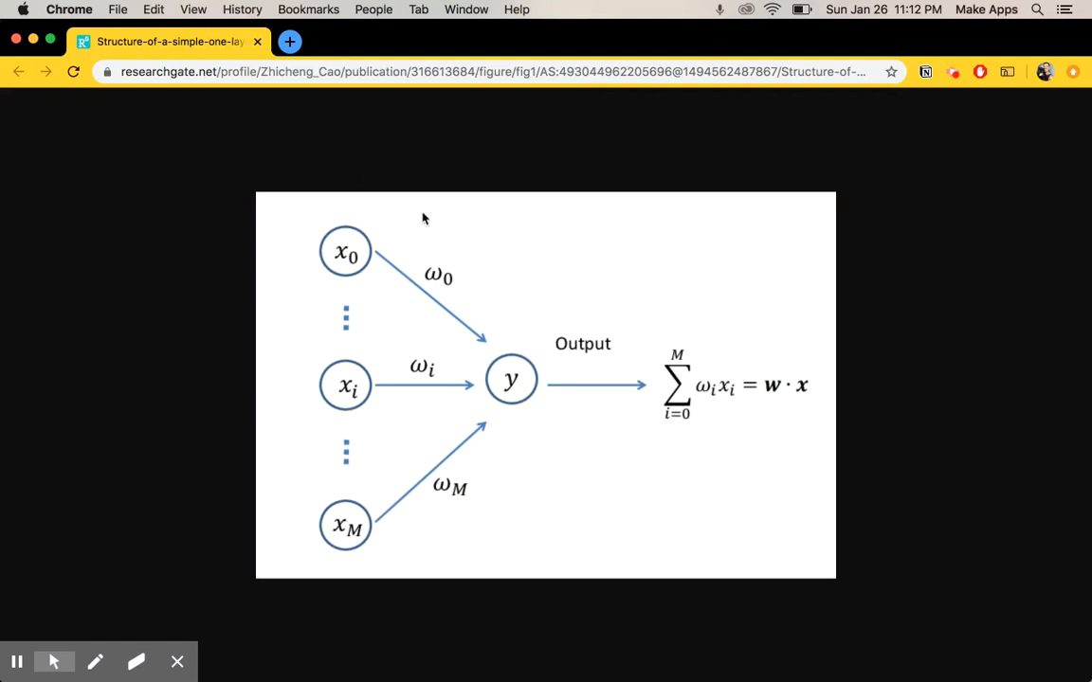
pyautogui.moveTo(645, 459)
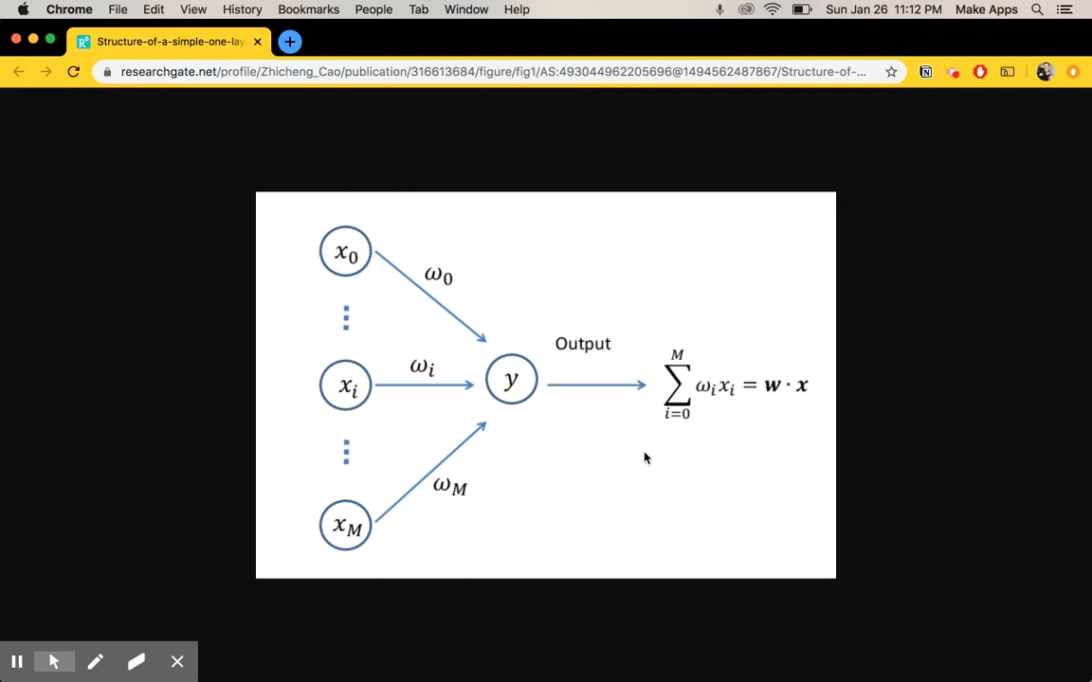
pyautogui.moveTo(533, 377)
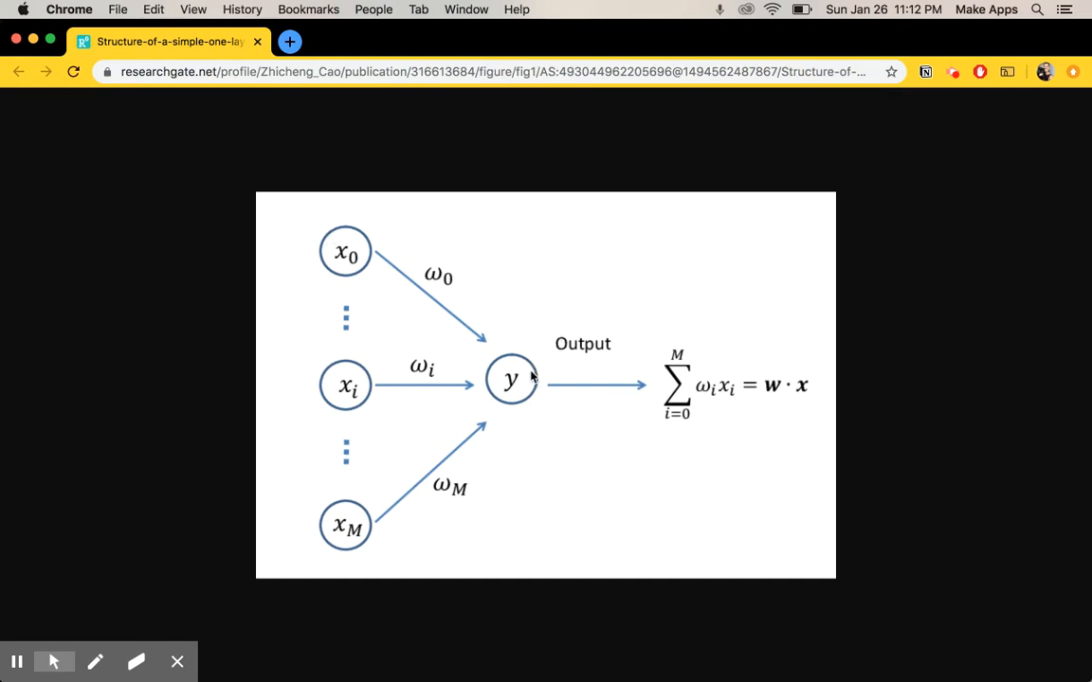
pyautogui.moveTo(529, 376)
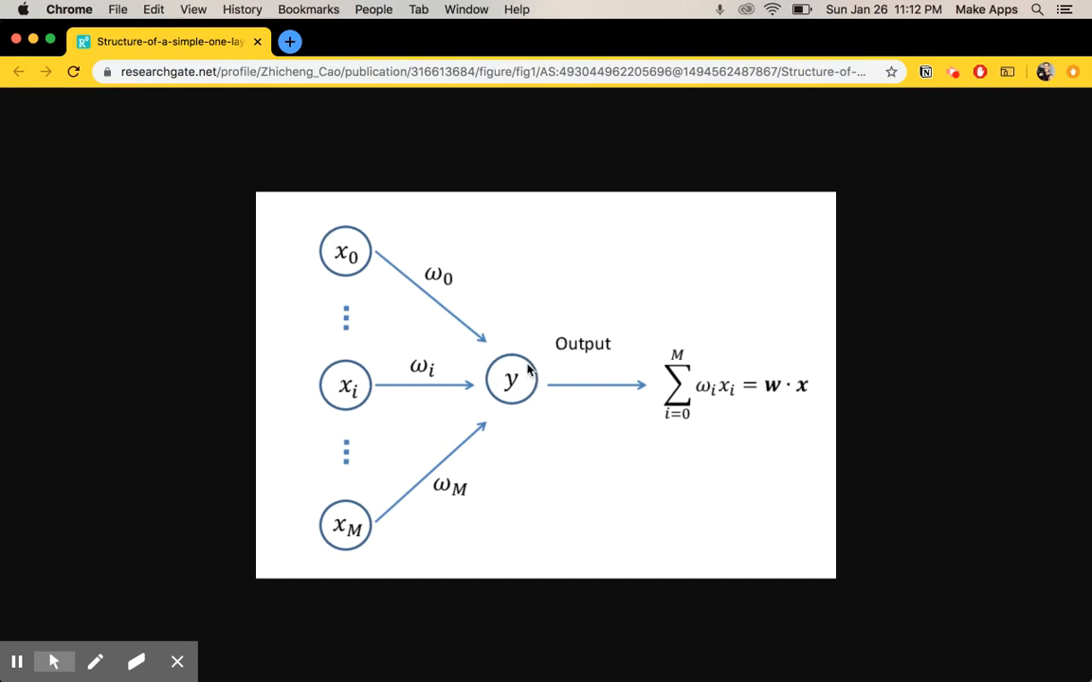
pyautogui.moveTo(523, 368)
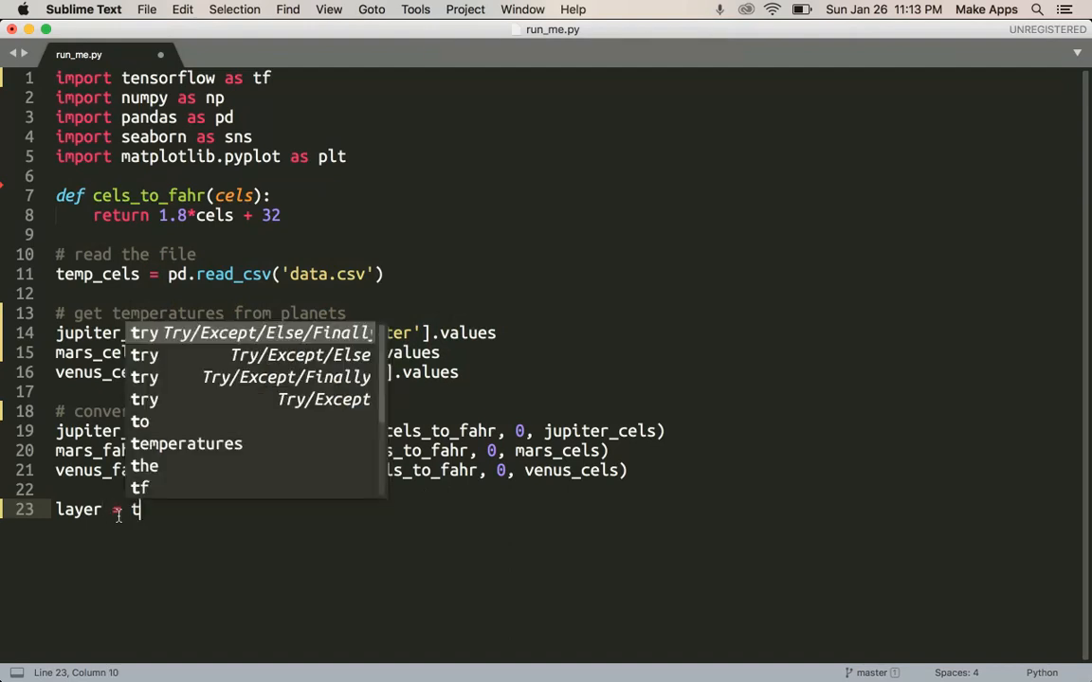
# Complete layer = tf.keras.layers.Dense(units=1, input_shape[1]) on line 23
pyautogui.write('f.keras')
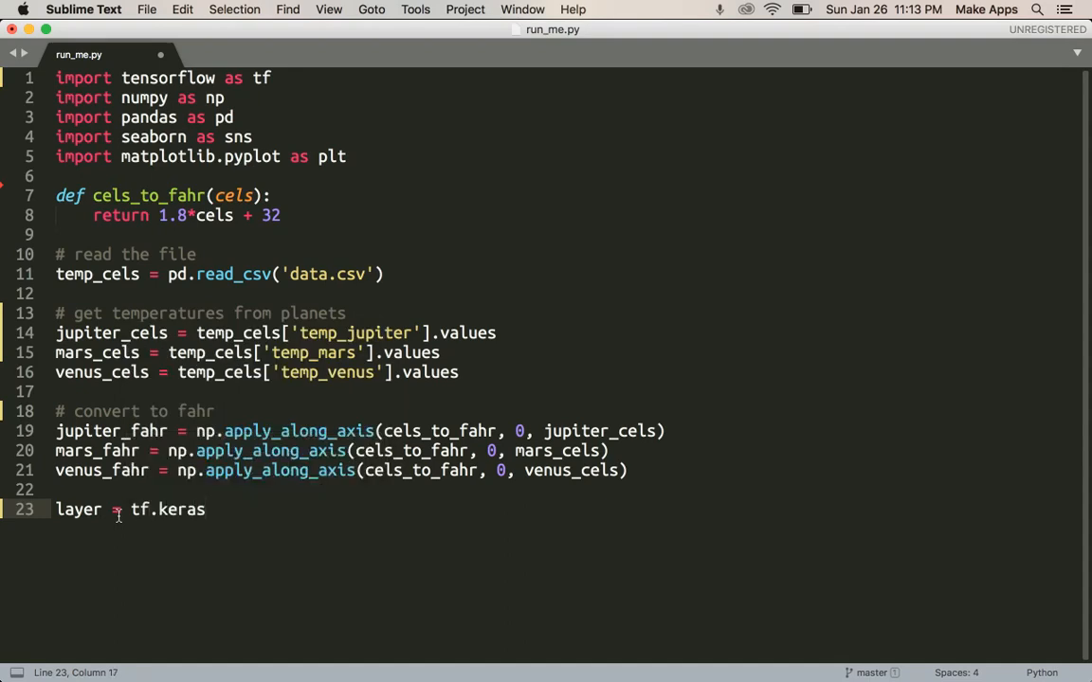
pyautogui.write('.layers')
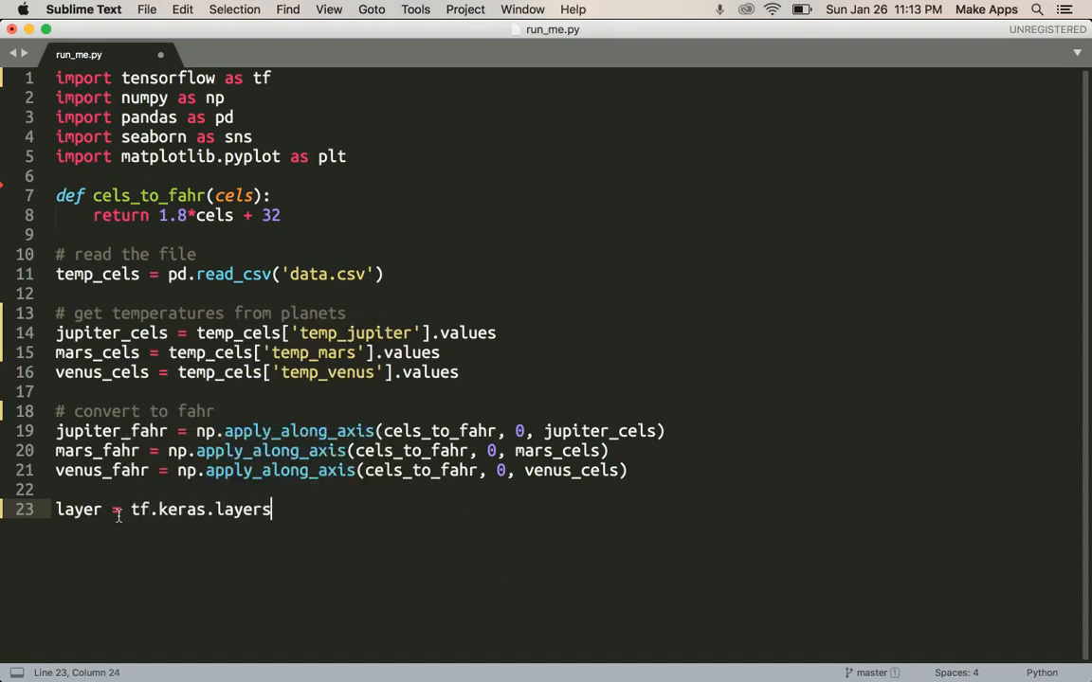
pyautogui.write('.Dense')
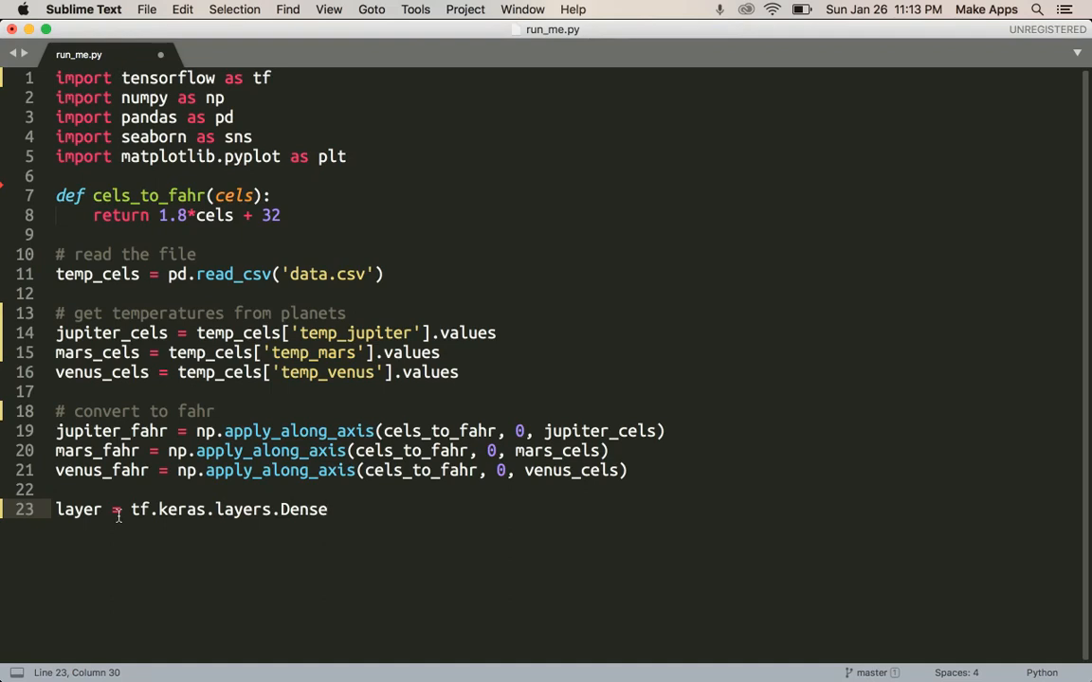
pyautogui.write('(units')
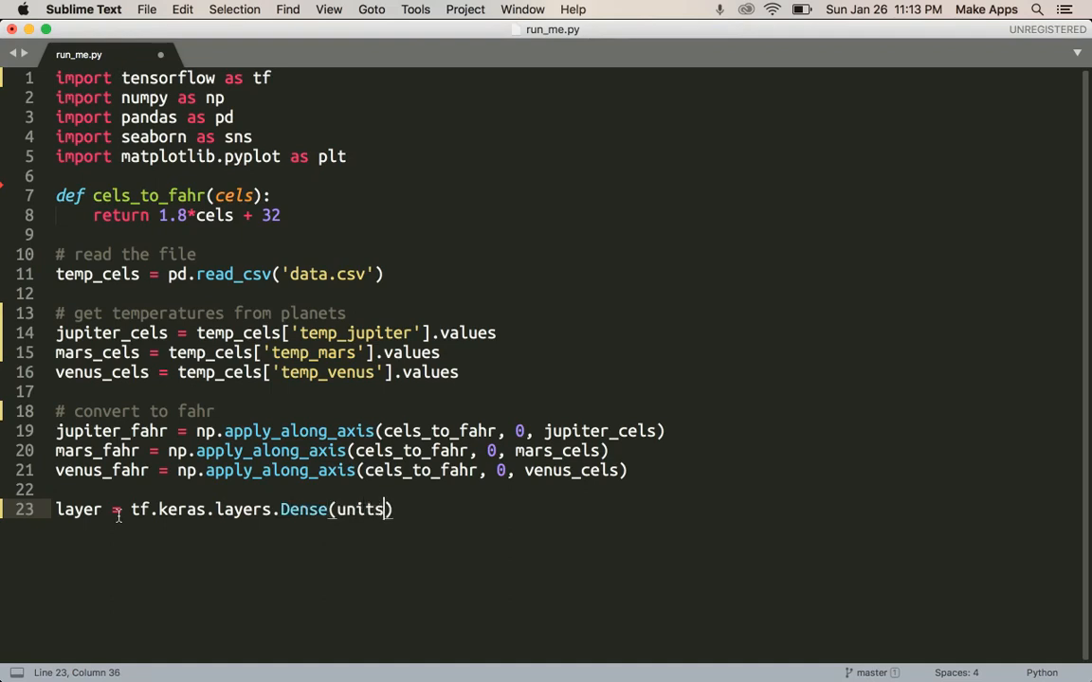
pyautogui.write('=1')
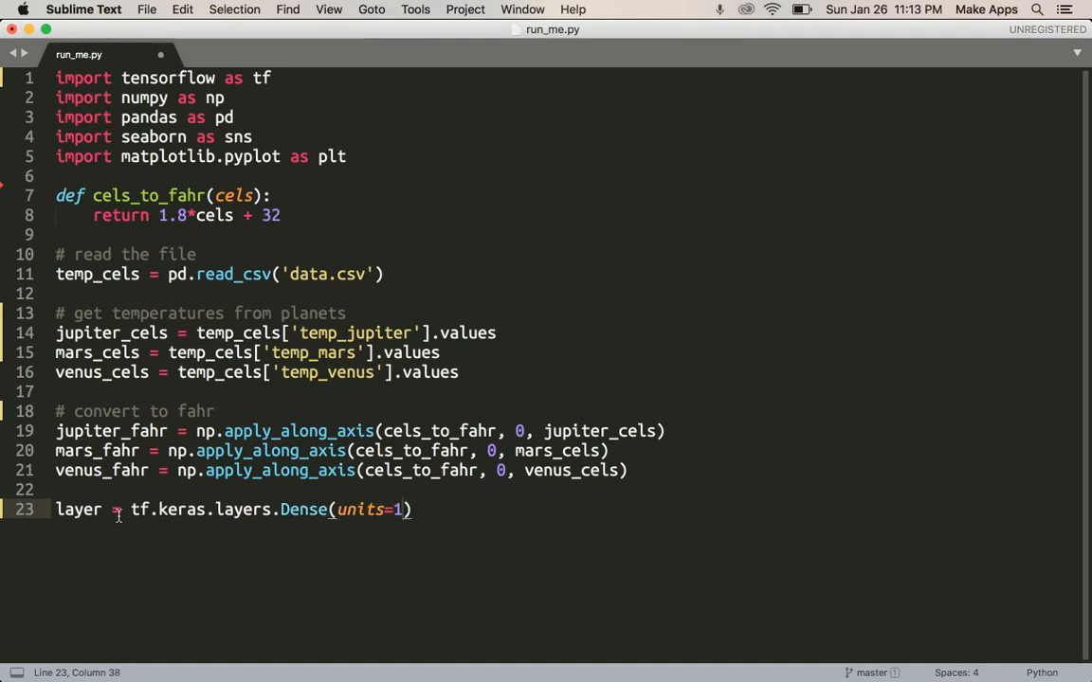
pyautogui.write(', input_shape[1')
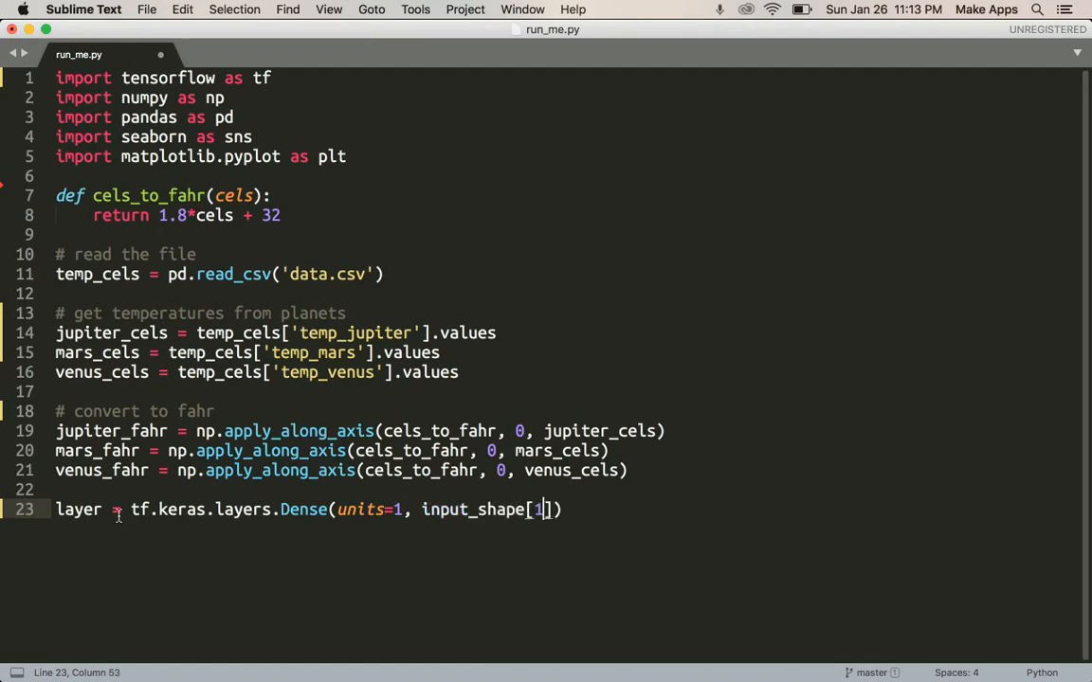
pyautogui.write(')')
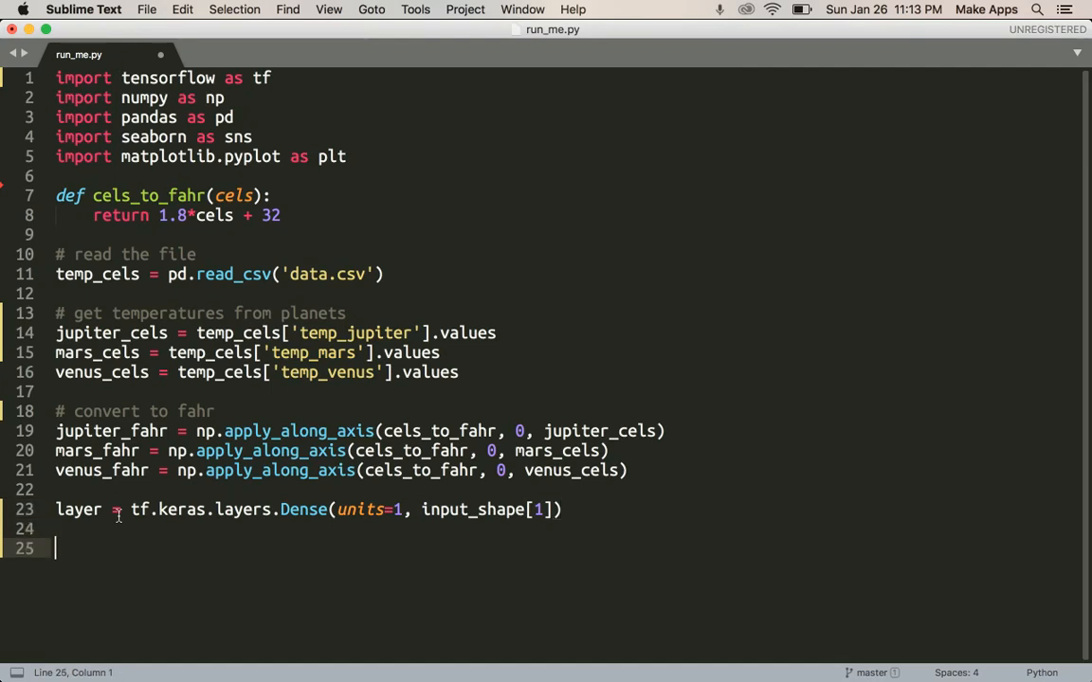
# Under an '# initialize our model' comment, set model = tf.keras.Sequential([layer])
pyautogui.write('#')
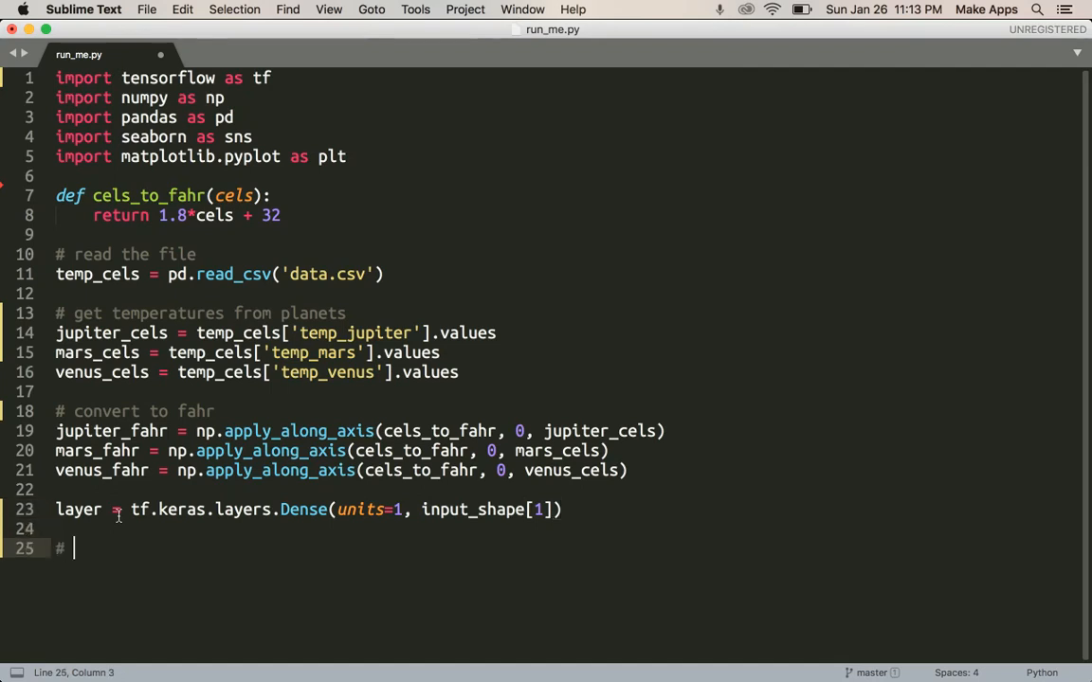
pyautogui.write('initialize our model')
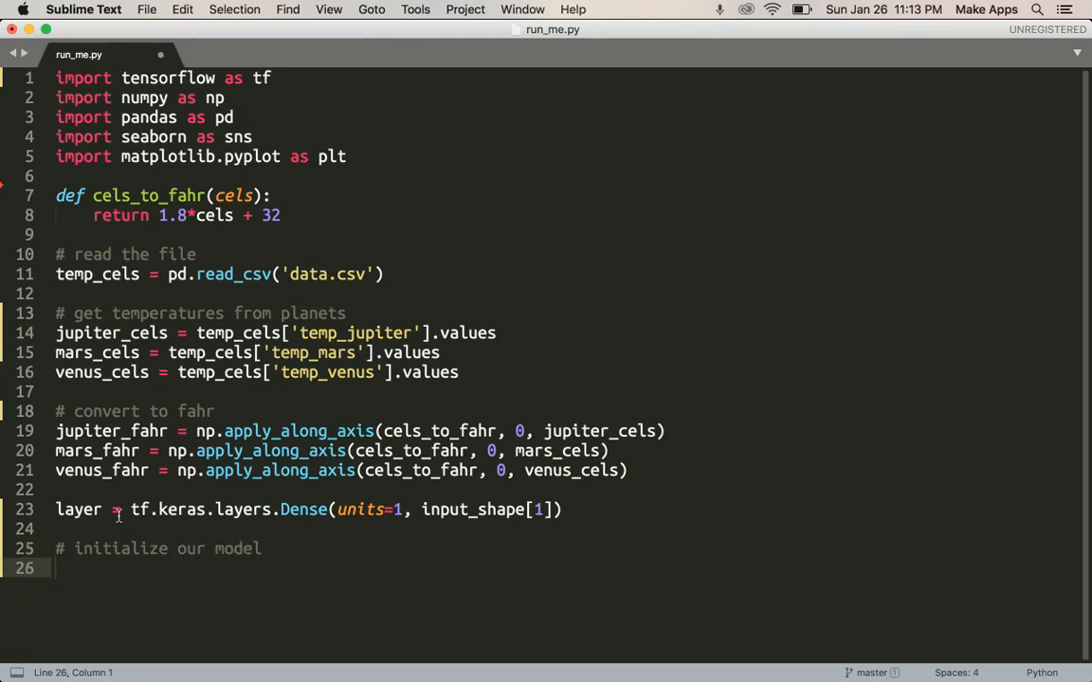
pyautogui.write('model')
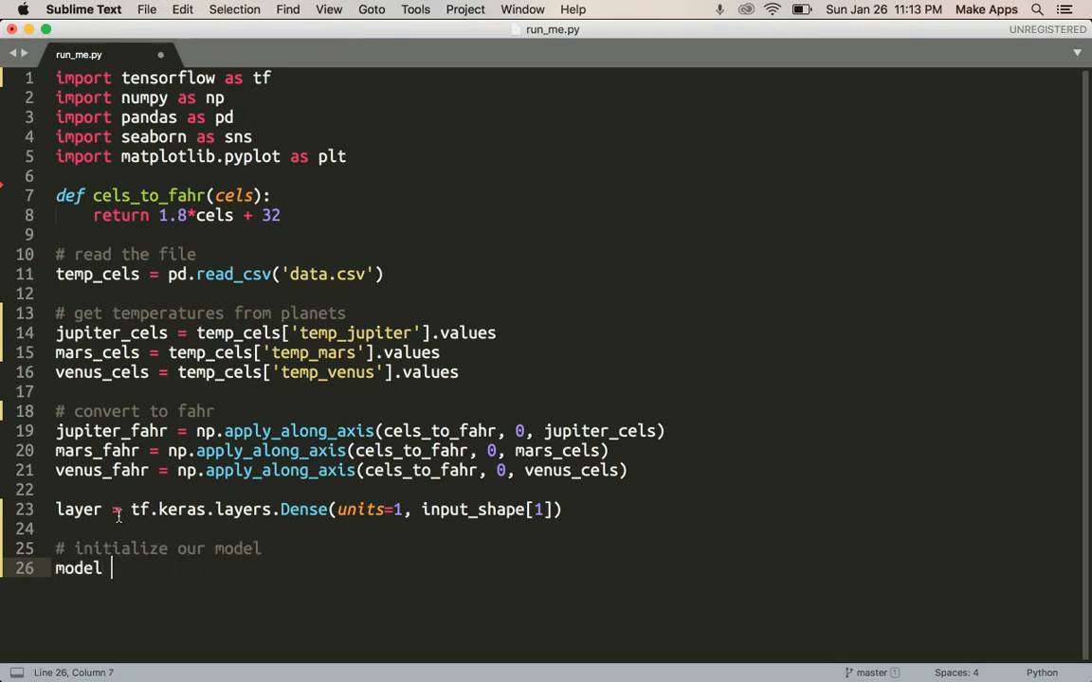
pyautogui.write('= tf.')
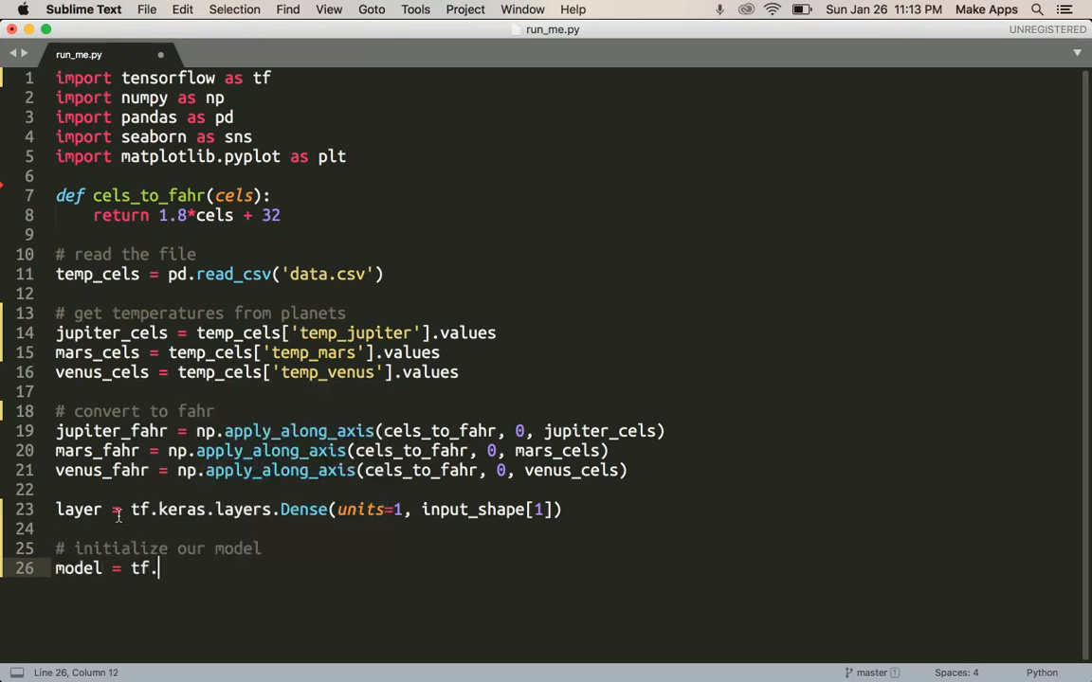
pyautogui.write('keras.')
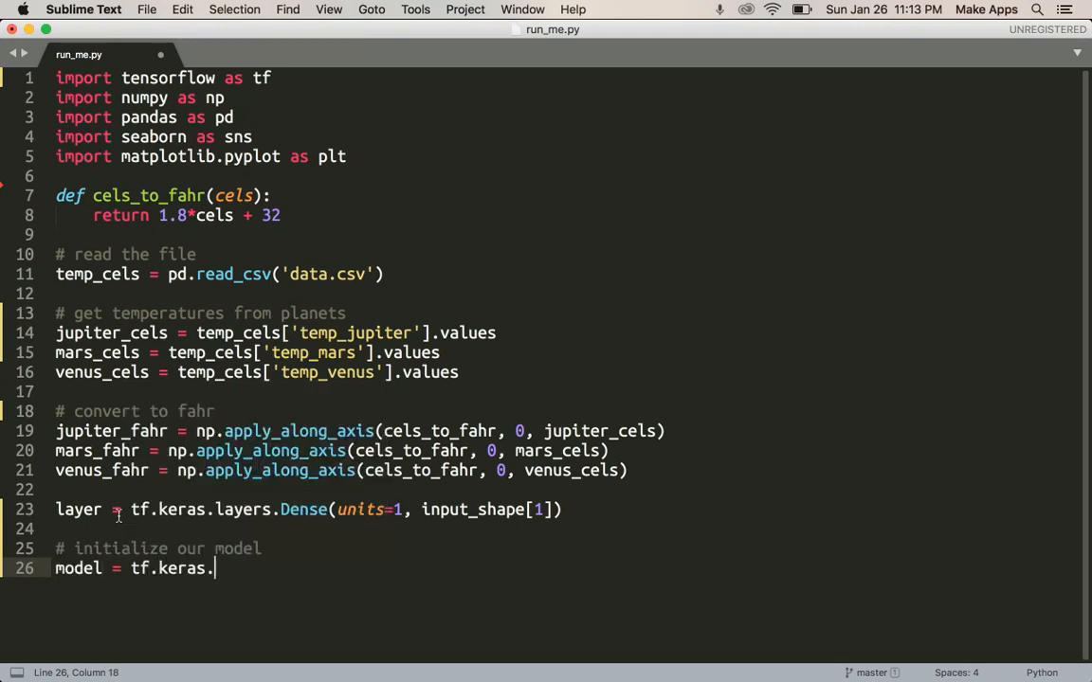
pyautogui.write('Sequential([')
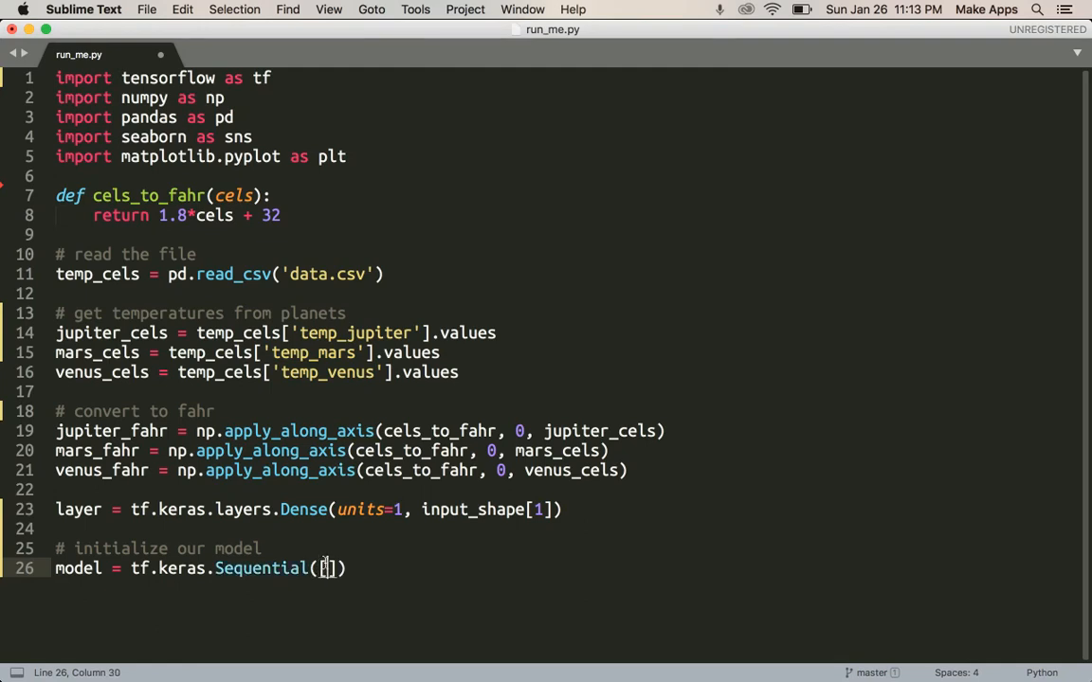
pyautogui.write('layer')
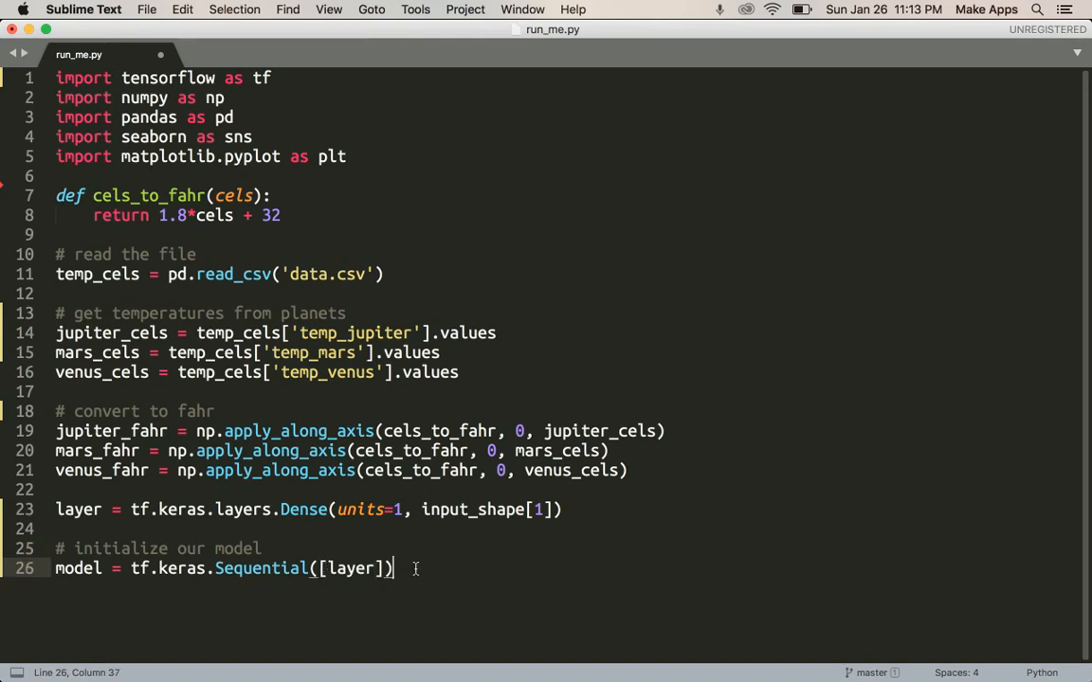
# Set learn_rate = 0.1 and epoch = 500
pyautogui.write('learn_rate')
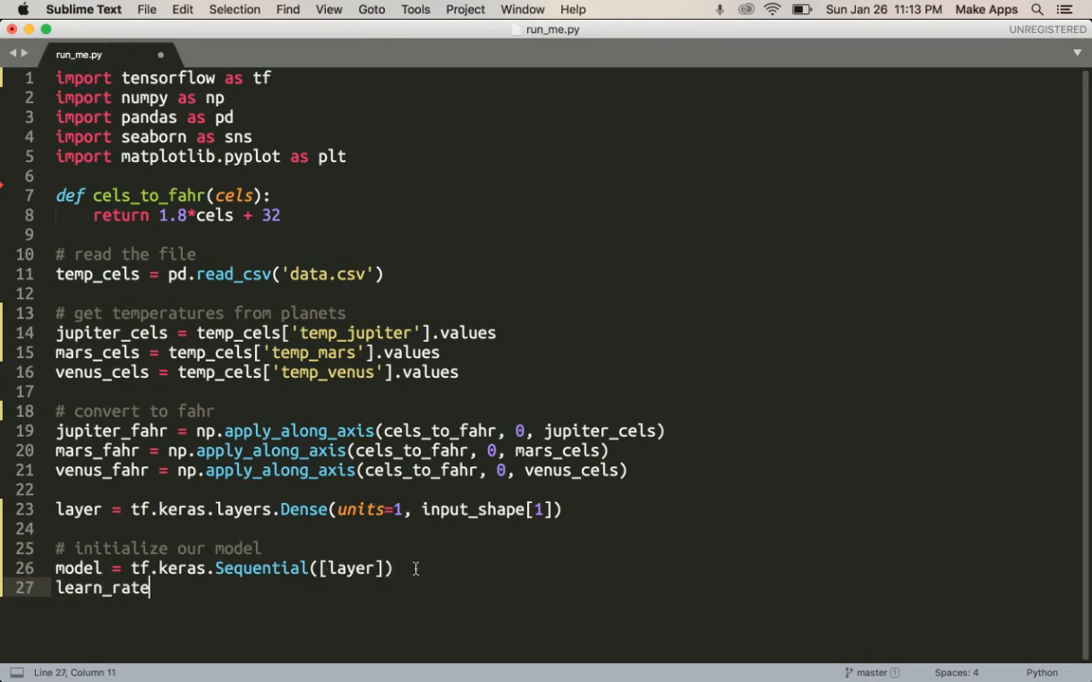
pyautogui.write('= 0.1')
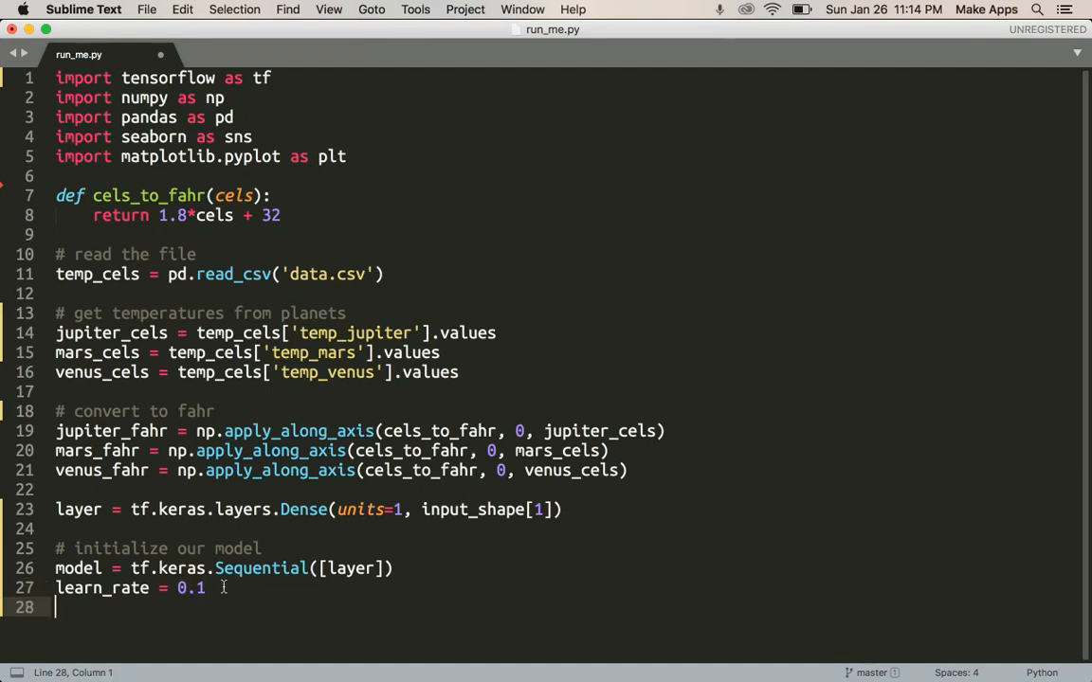
pyautogui.write('epo')
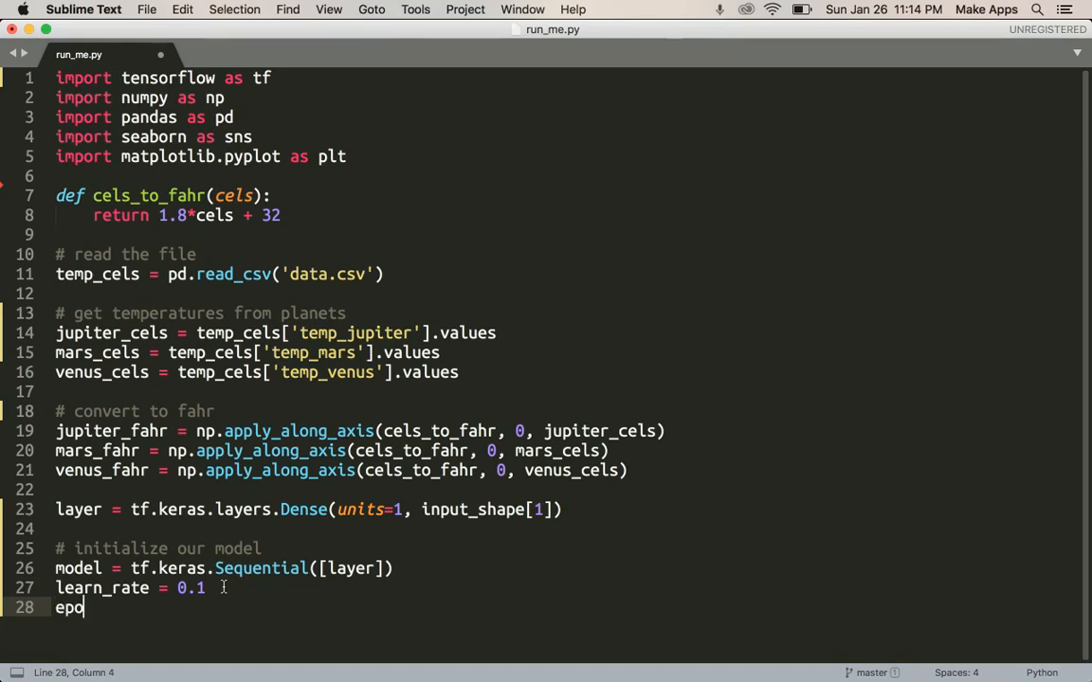
pyautogui.write('ch = 50')
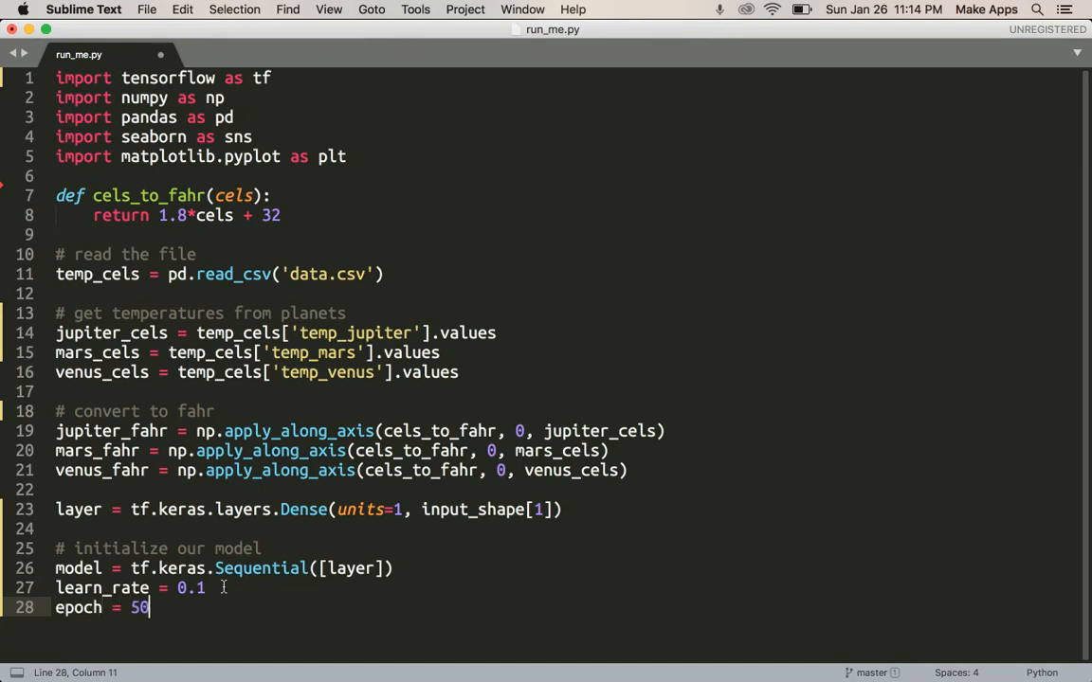
pyautogui.write('0')
pyautogui.write('# compi')
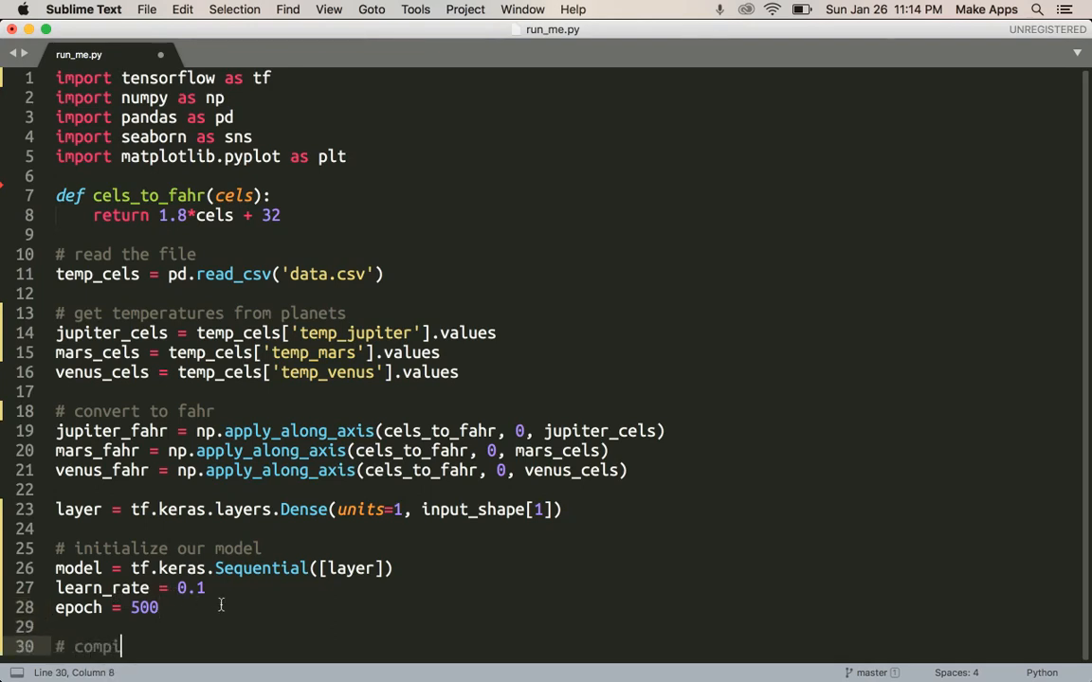
# Under a '# compile the model' comment, start model.compile(loss='mean_squared_error',
pyautogui.write('le the model')
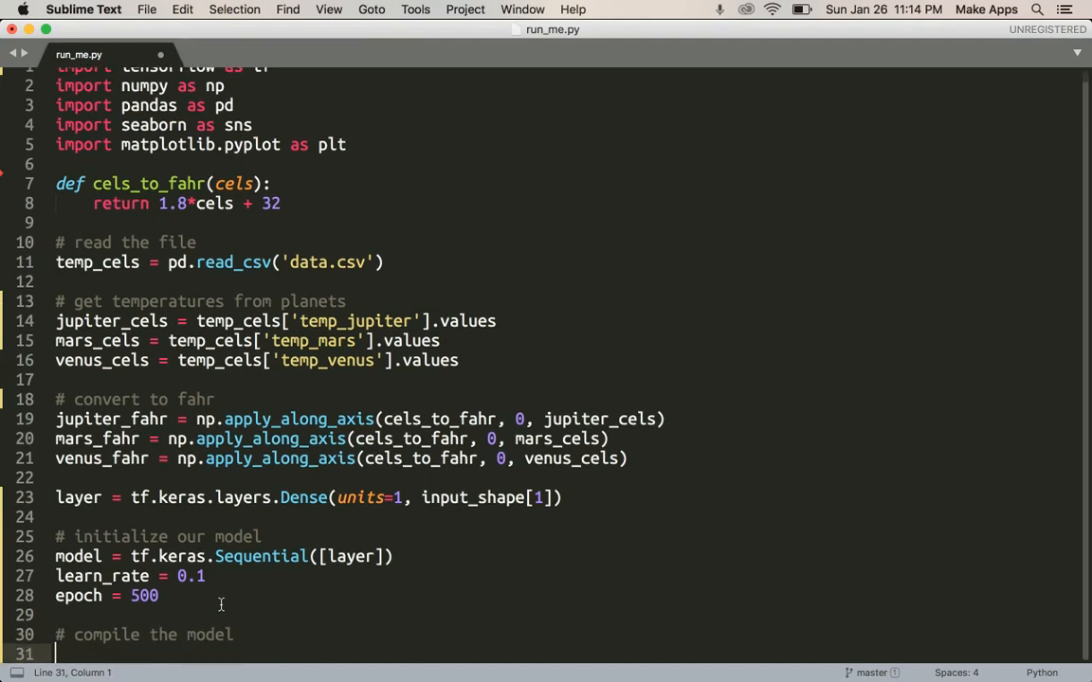
pyautogui.write('model.')
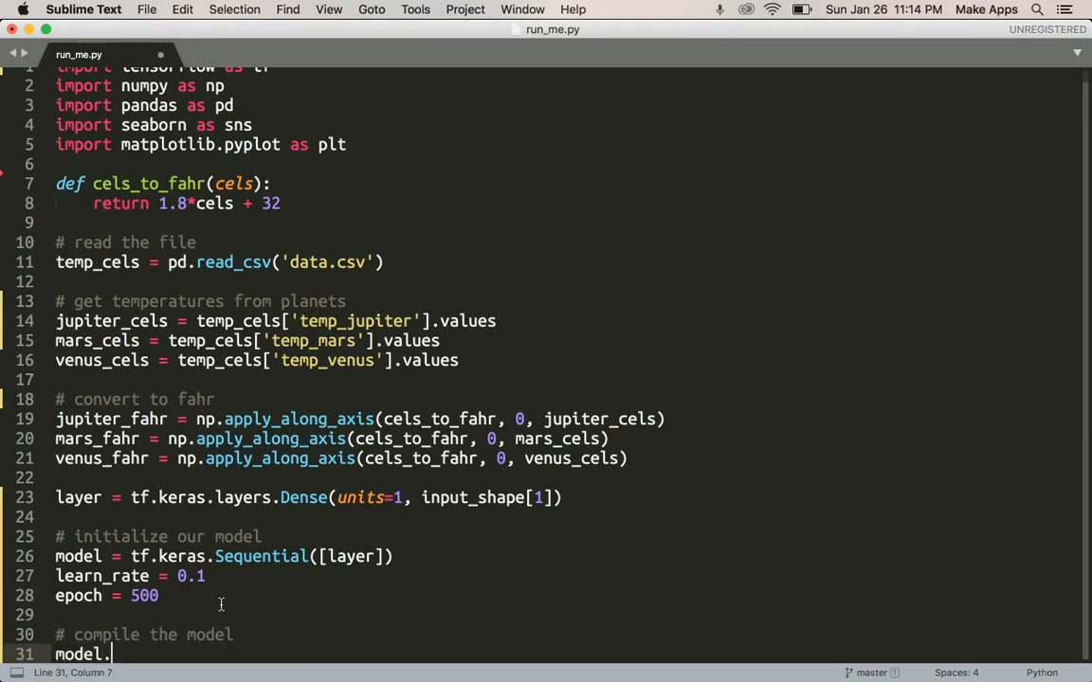
pyautogui.write('compile')
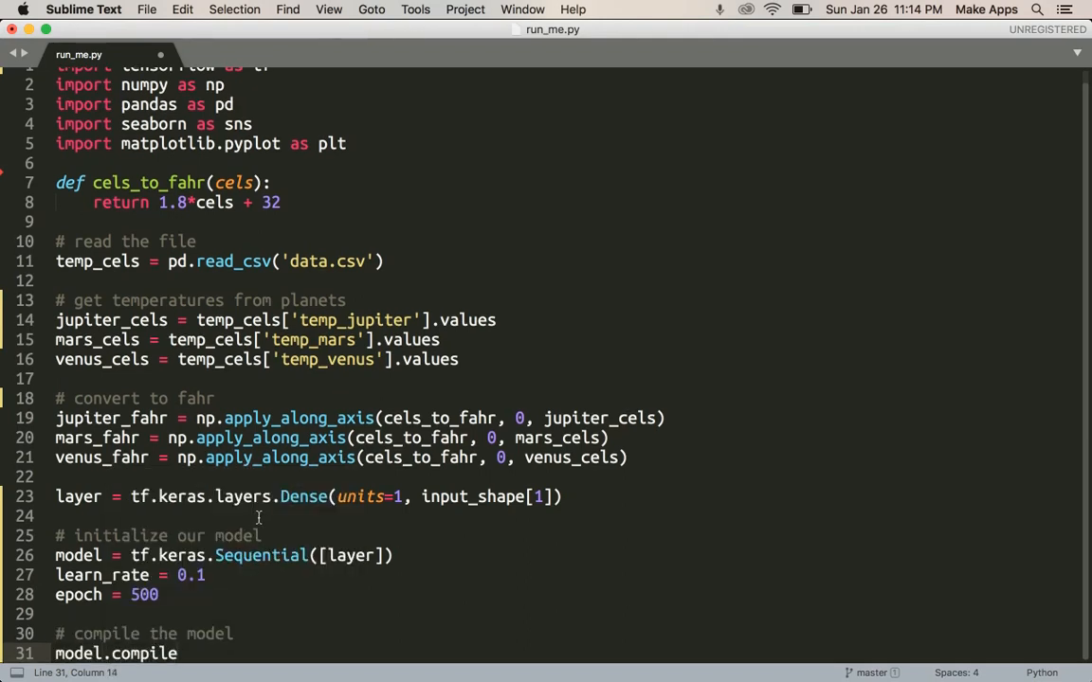
pyautogui.scroll(-3)
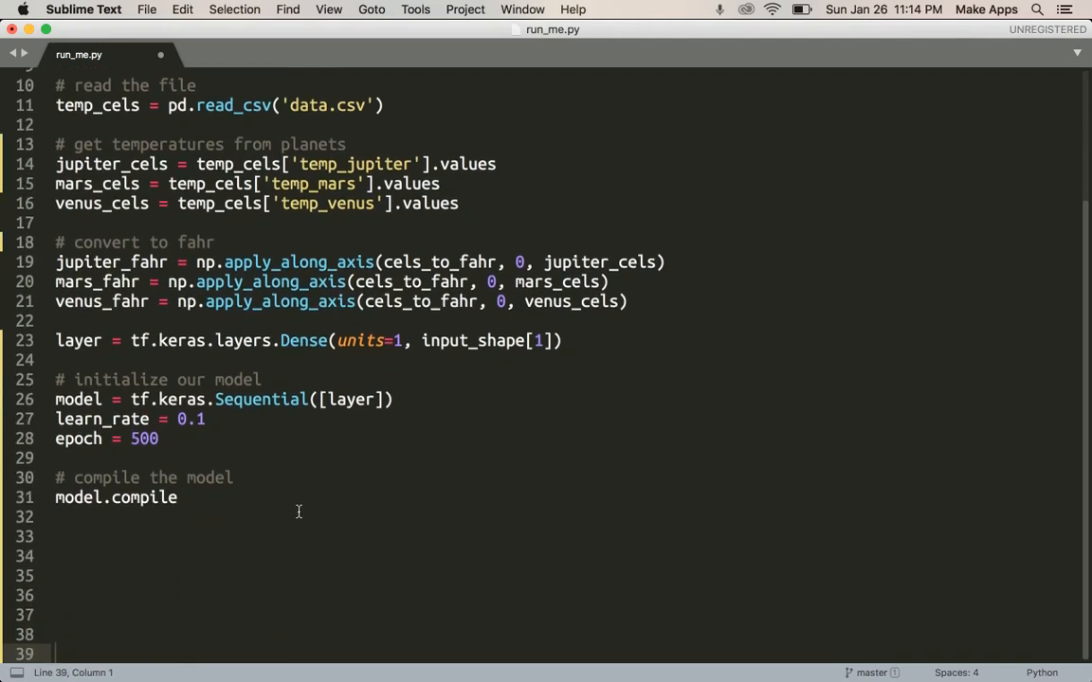
pyautogui.click(176, 497)
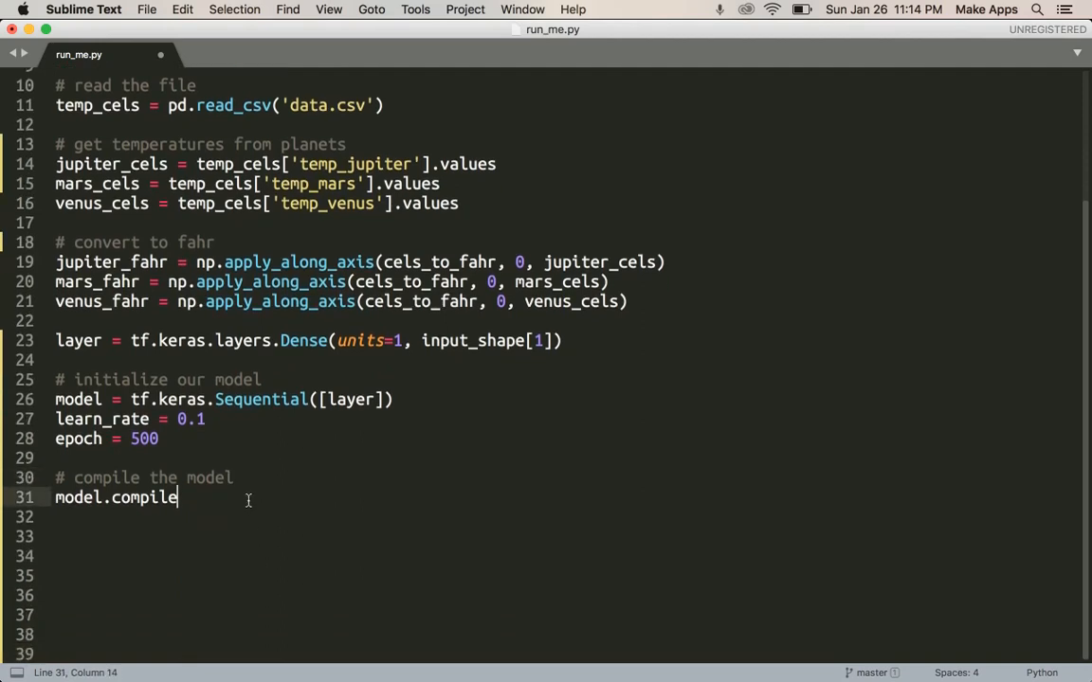
pyautogui.write("(loss='")
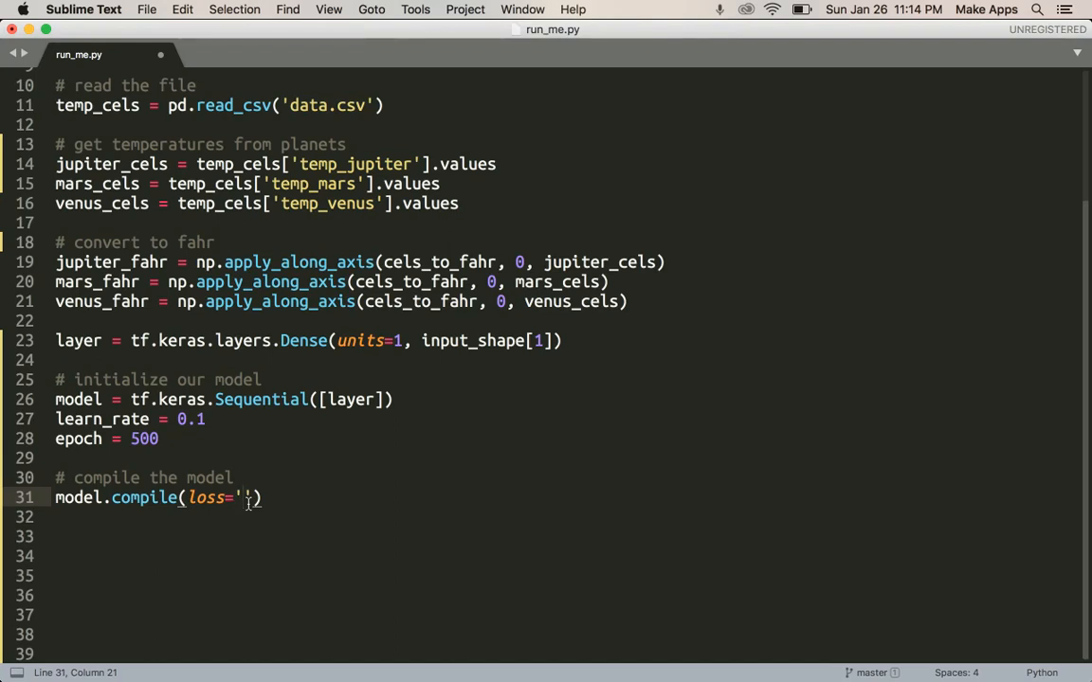
pyautogui.write('mean_')
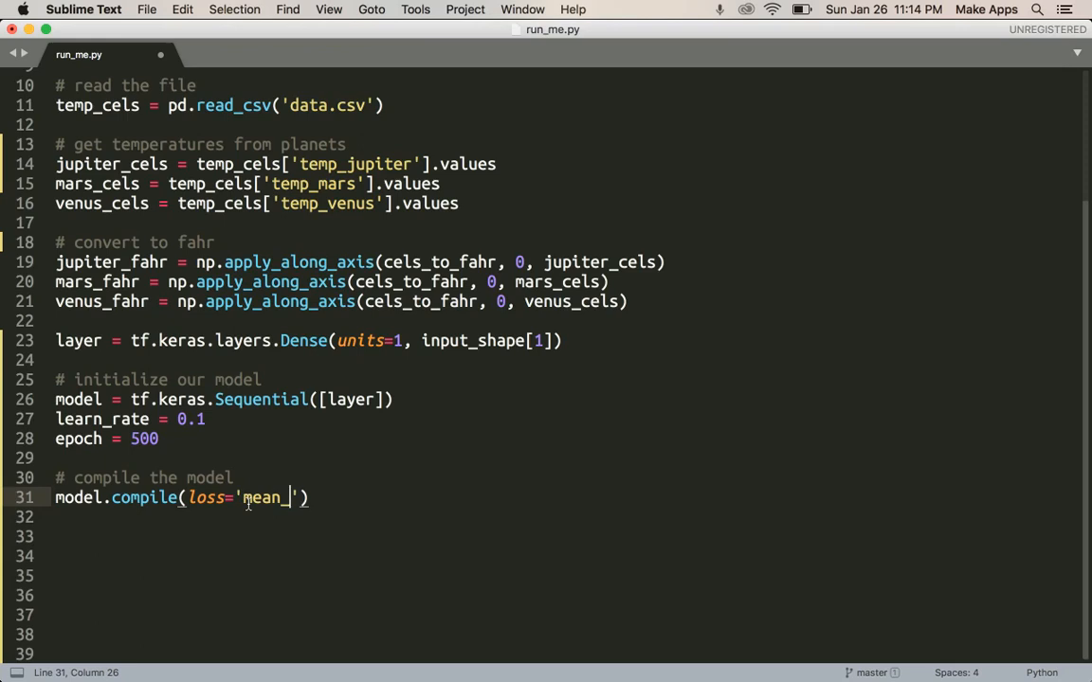
pyautogui.write('squared_')
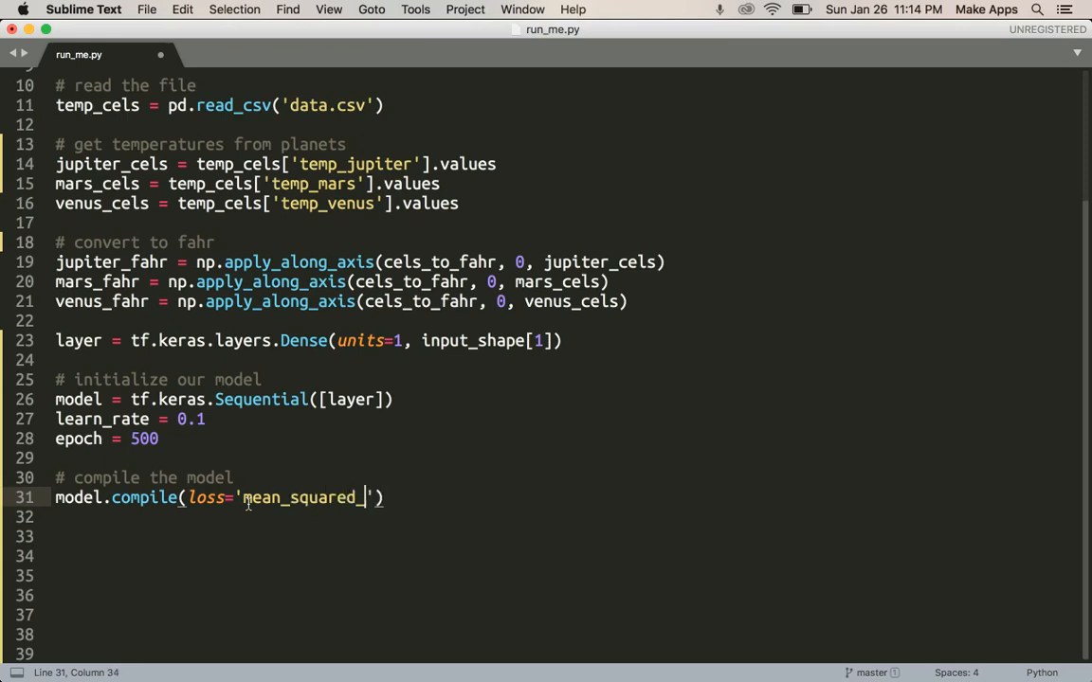
pyautogui.write('error')
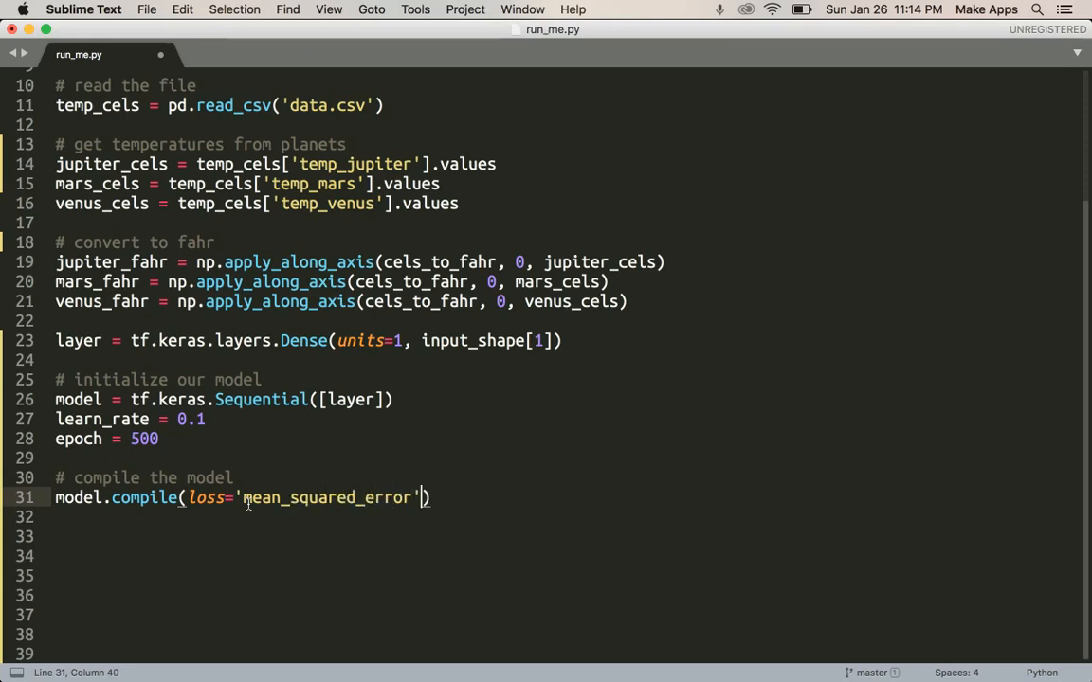
pyautogui.write(',')
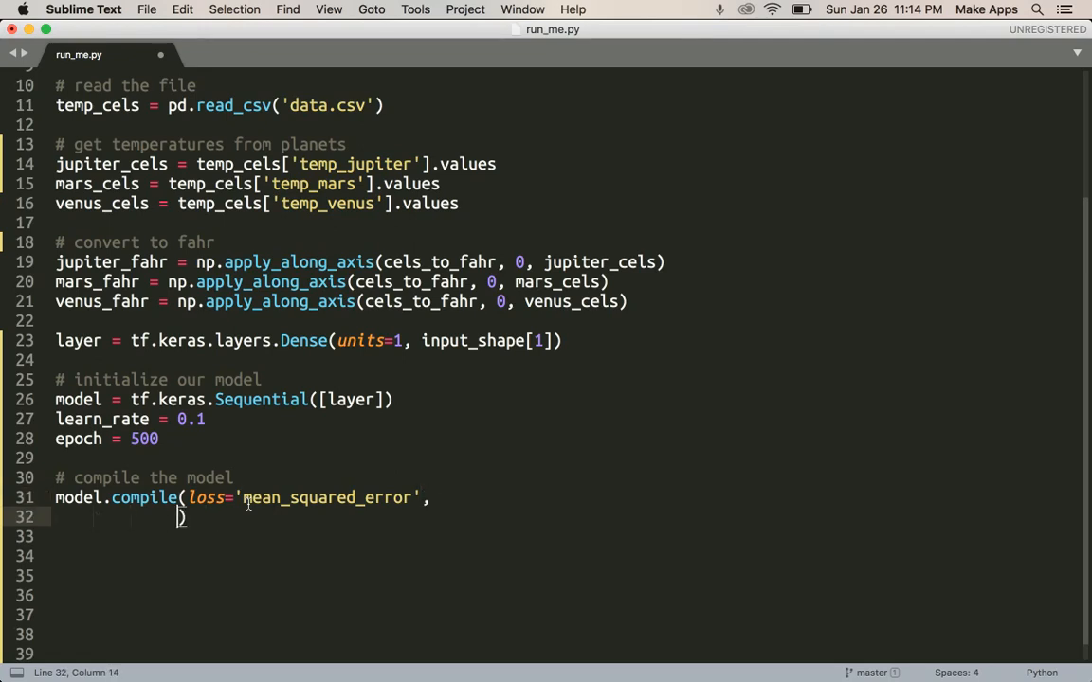
# Finish the compile call with optimizer=tf.keras.optimizer.Adam(learn_rate)
pyautogui.write('optimizer')
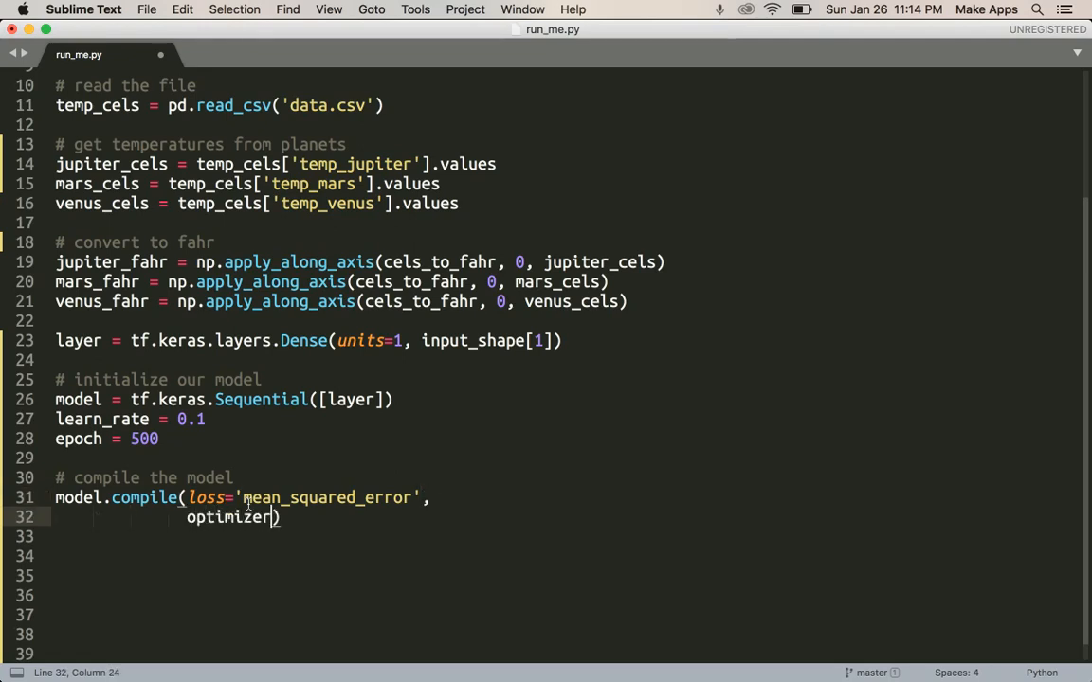
pyautogui.write('=')
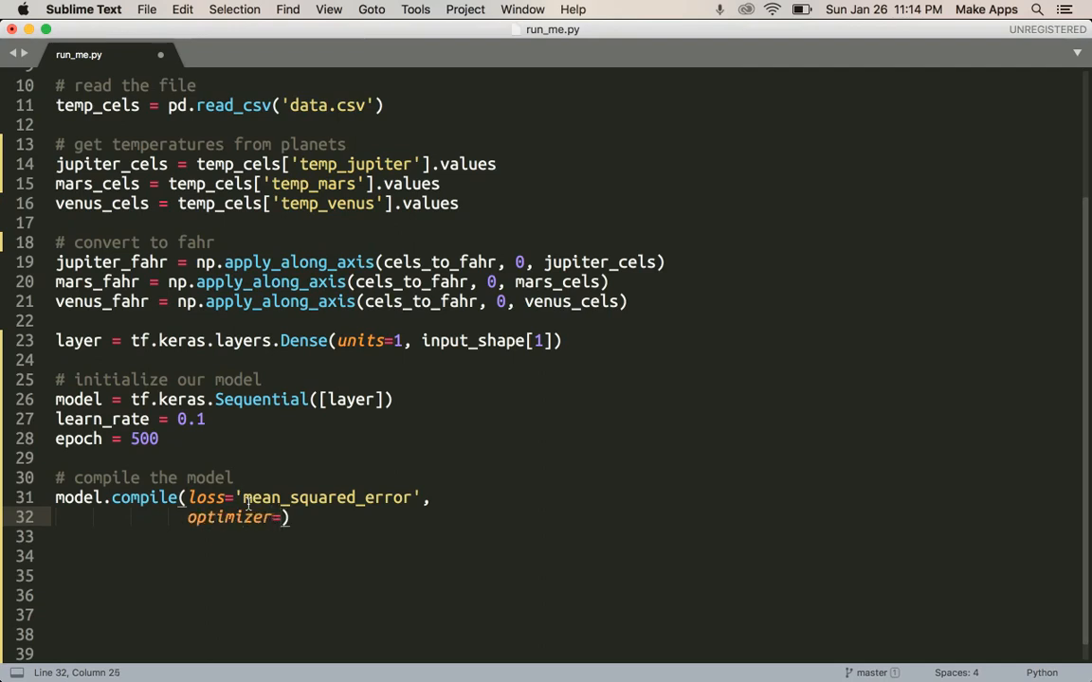
pyautogui.write('tf.keras.')
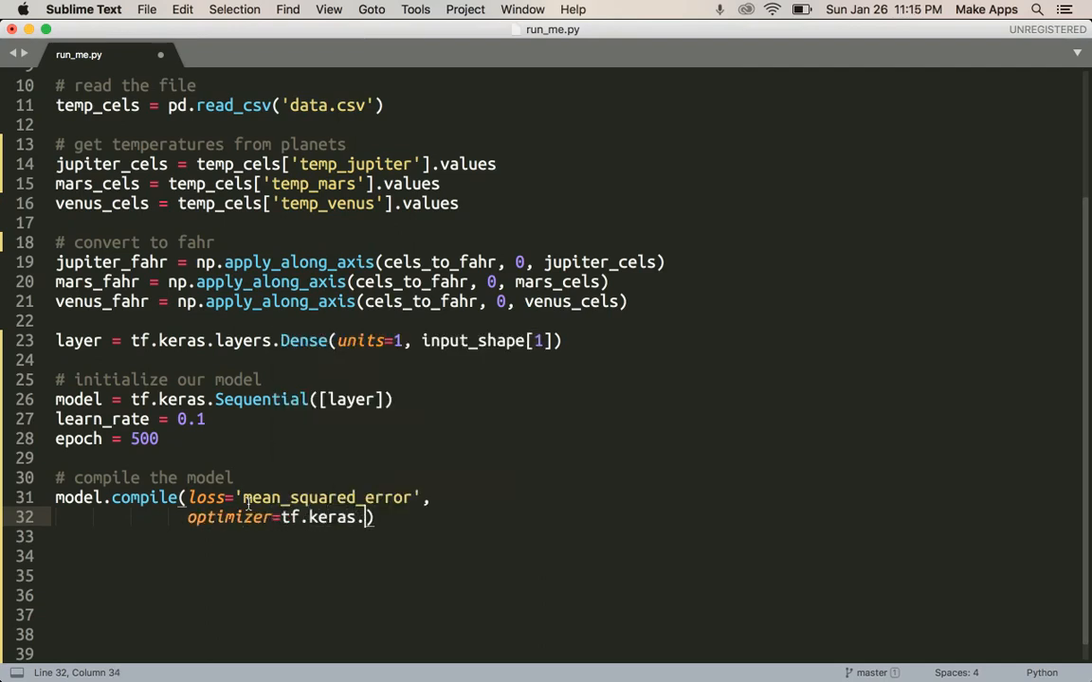
pyautogui.write('optimizer.')
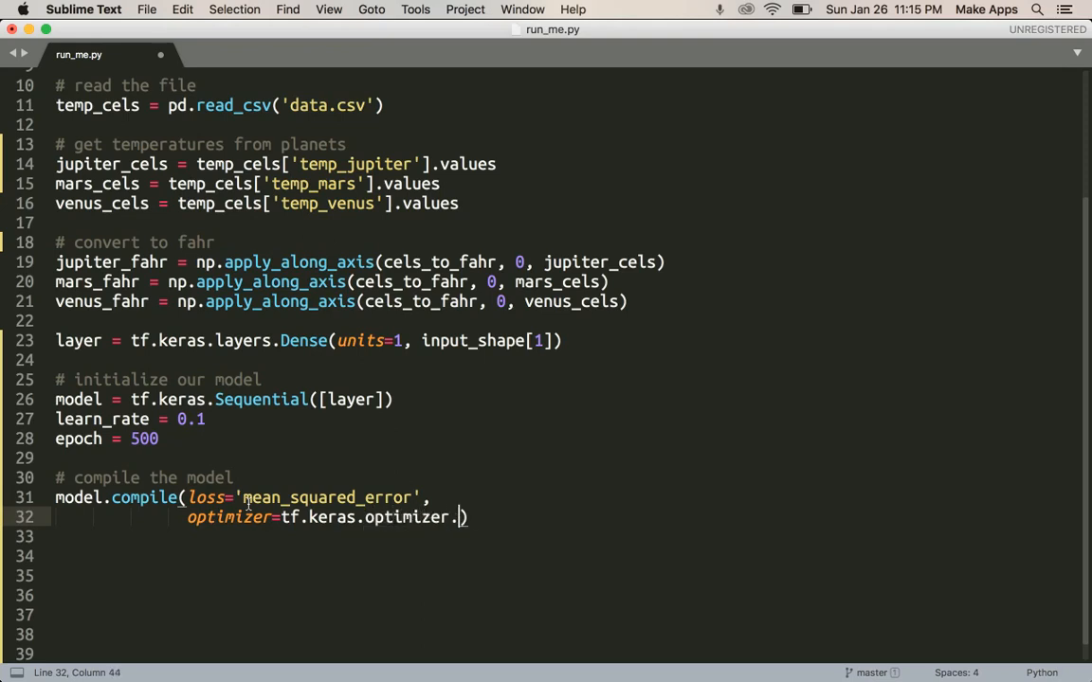
pyautogui.write('Adam()')
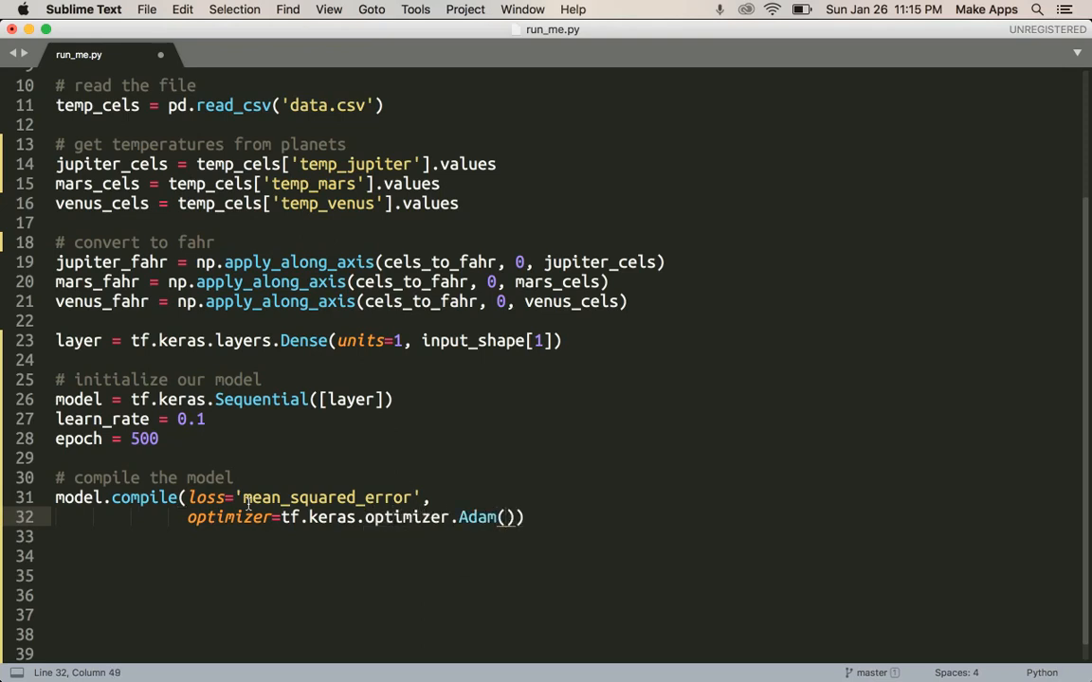
pyautogui.write('learn_rate')
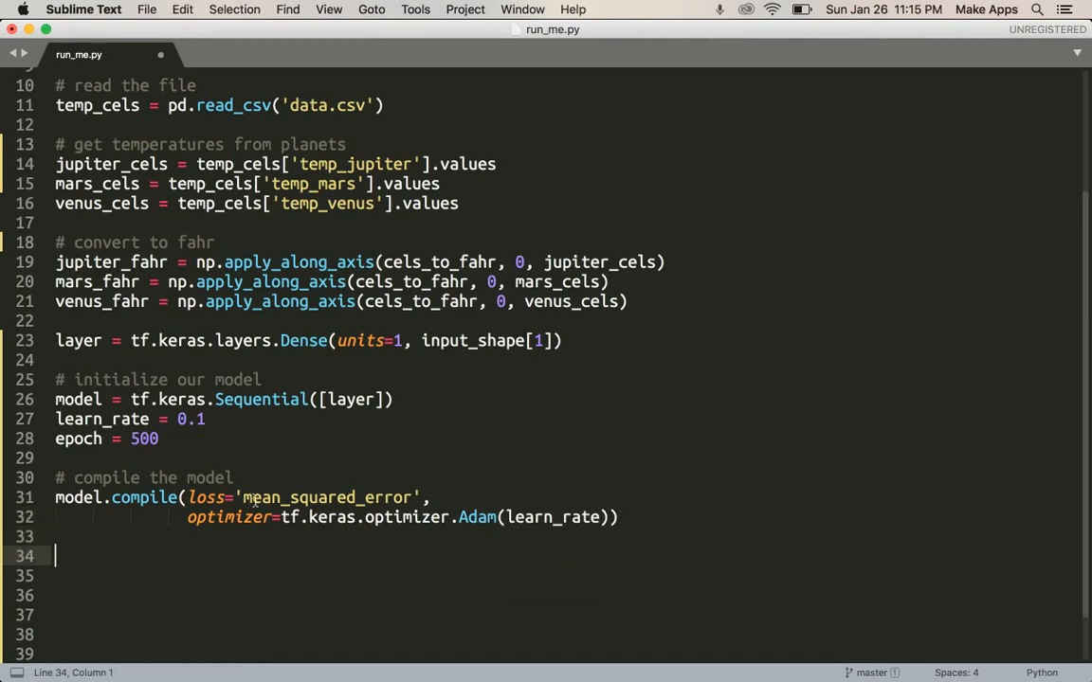
# Under a '# train it' comment, start trained_model = model.fit(jupiter_cels, jupiter_fahr, picking jupiter_fahr from autocomplete
pyautogui.write('#')
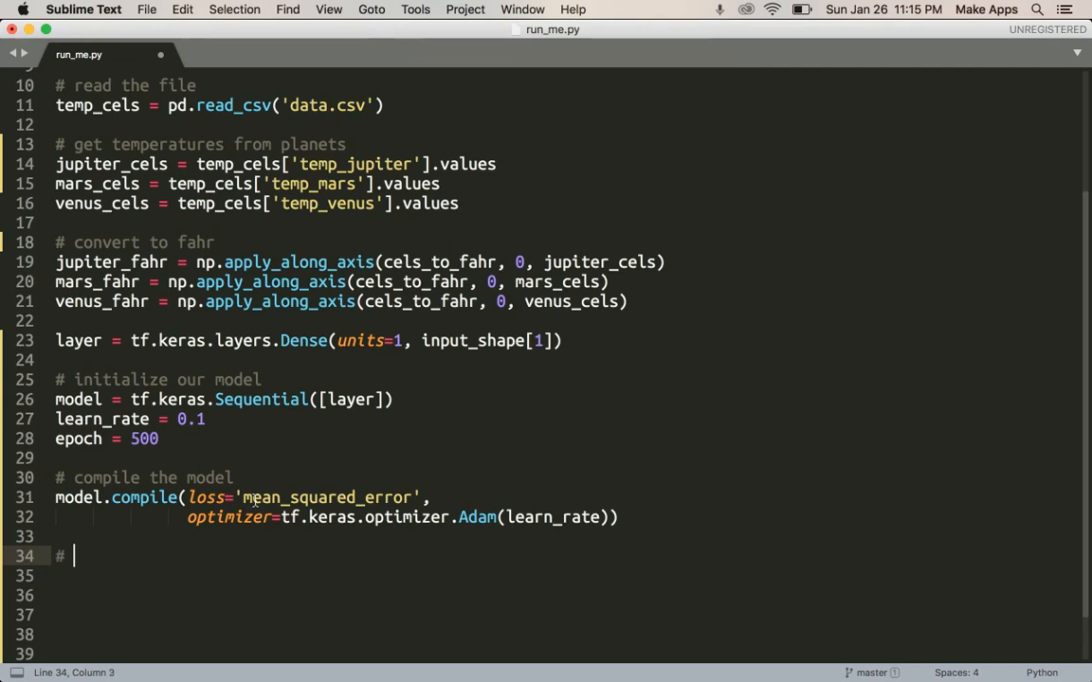
pyautogui.write('train it')
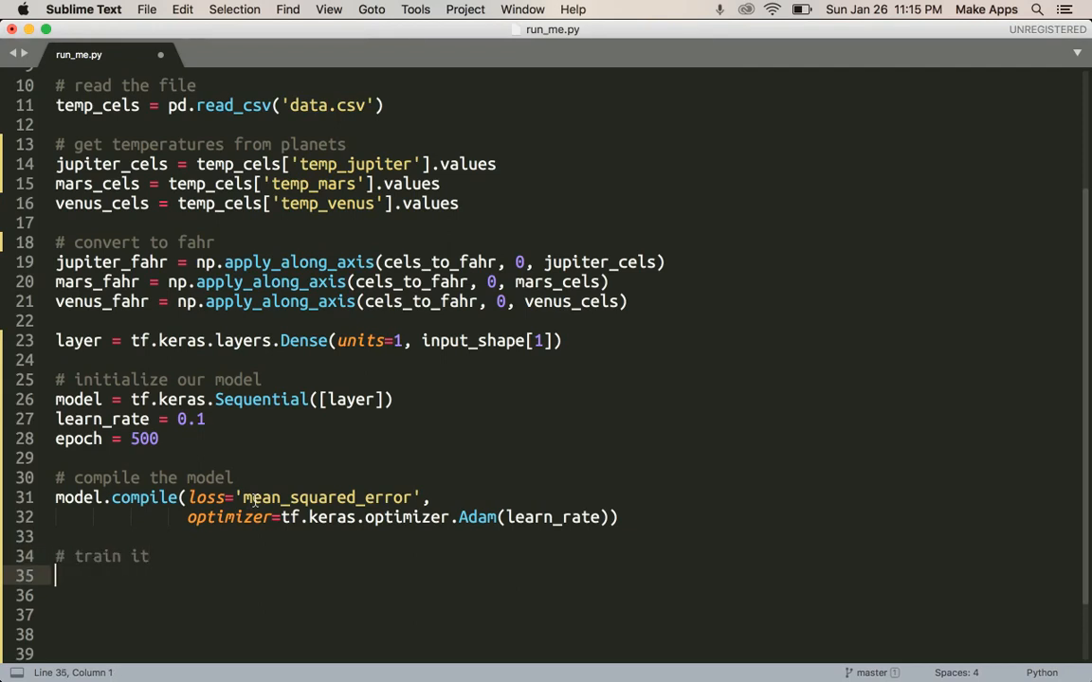
pyautogui.write('trained')
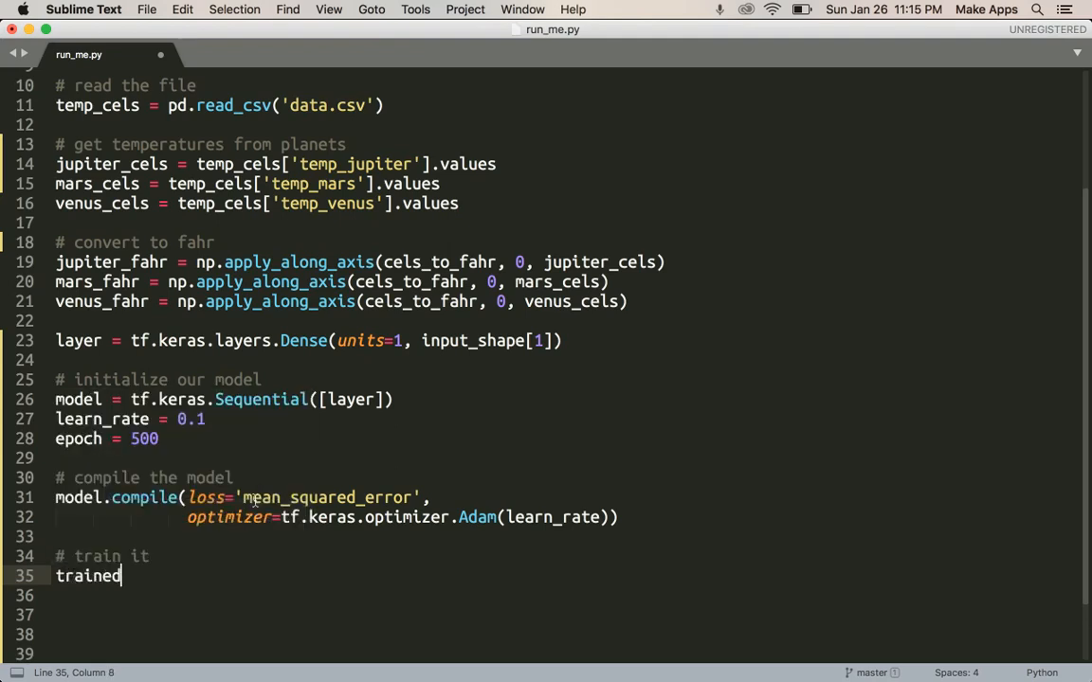
pyautogui.write('_model =')
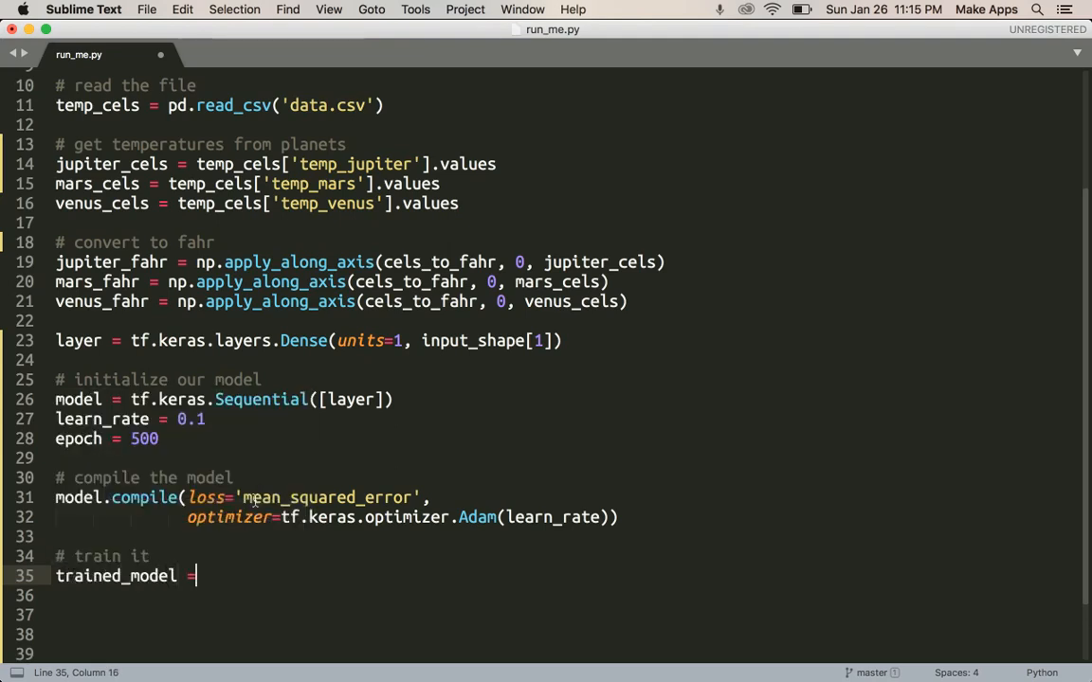
pyautogui.write('model.fi')
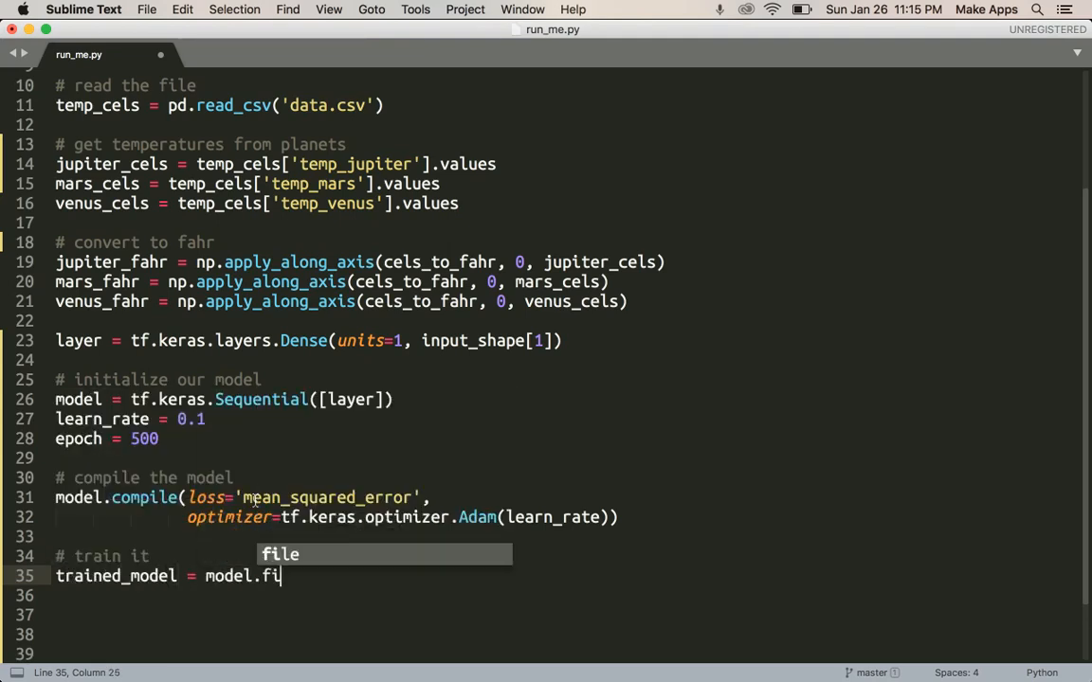
pyautogui.write('t()')
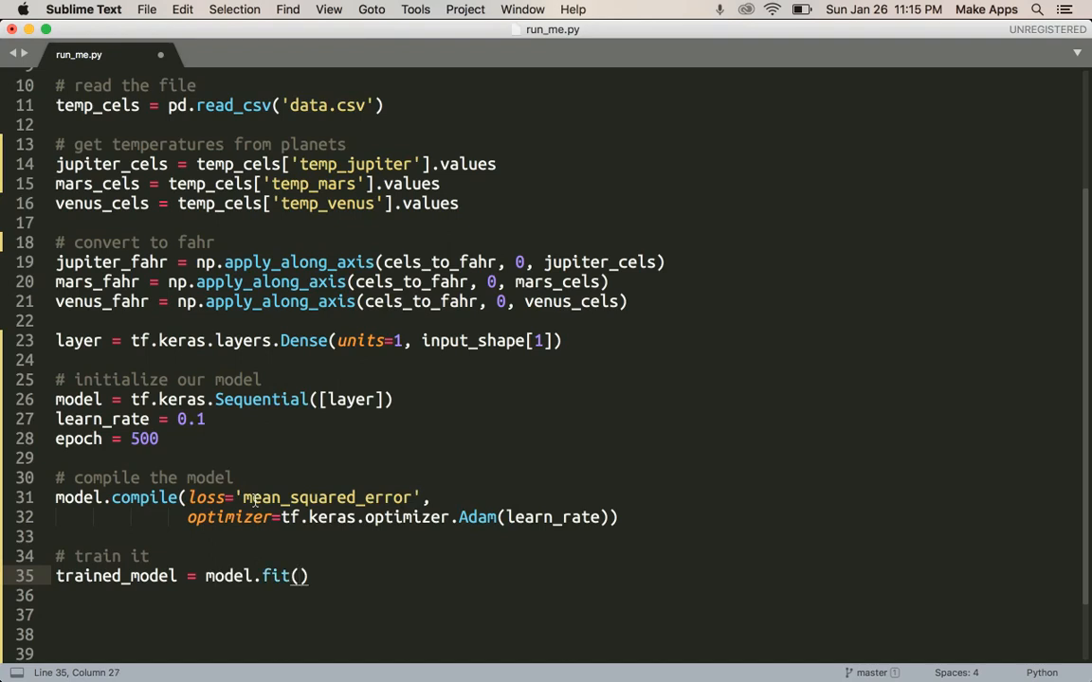
pyautogui.write('jupiter_cels')
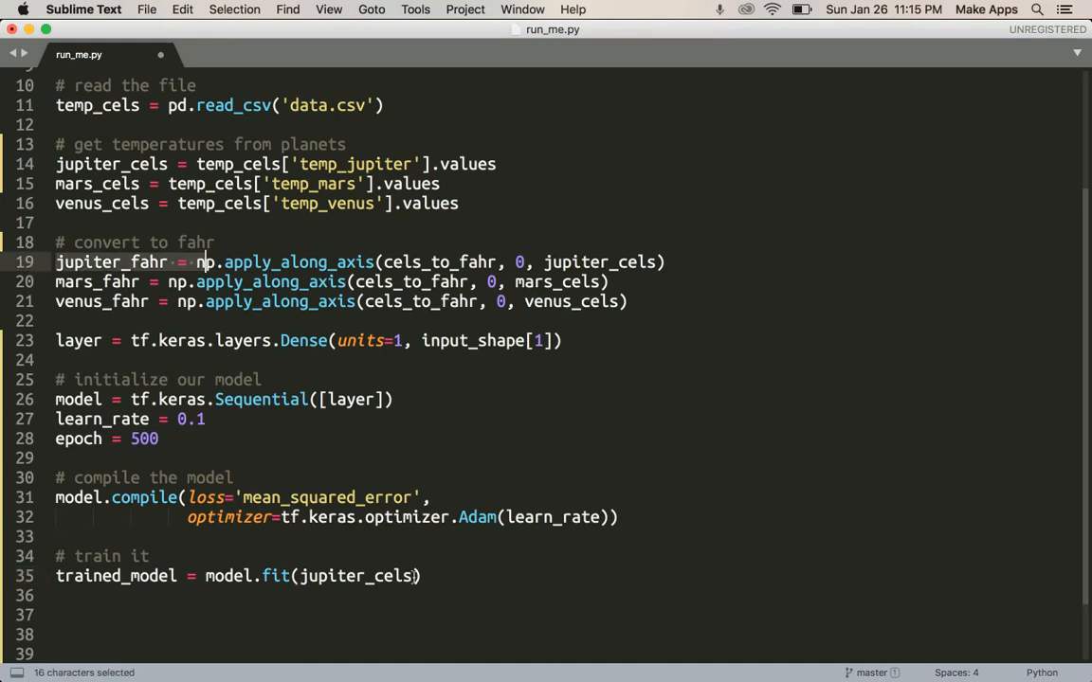
pyautogui.write(', ju')
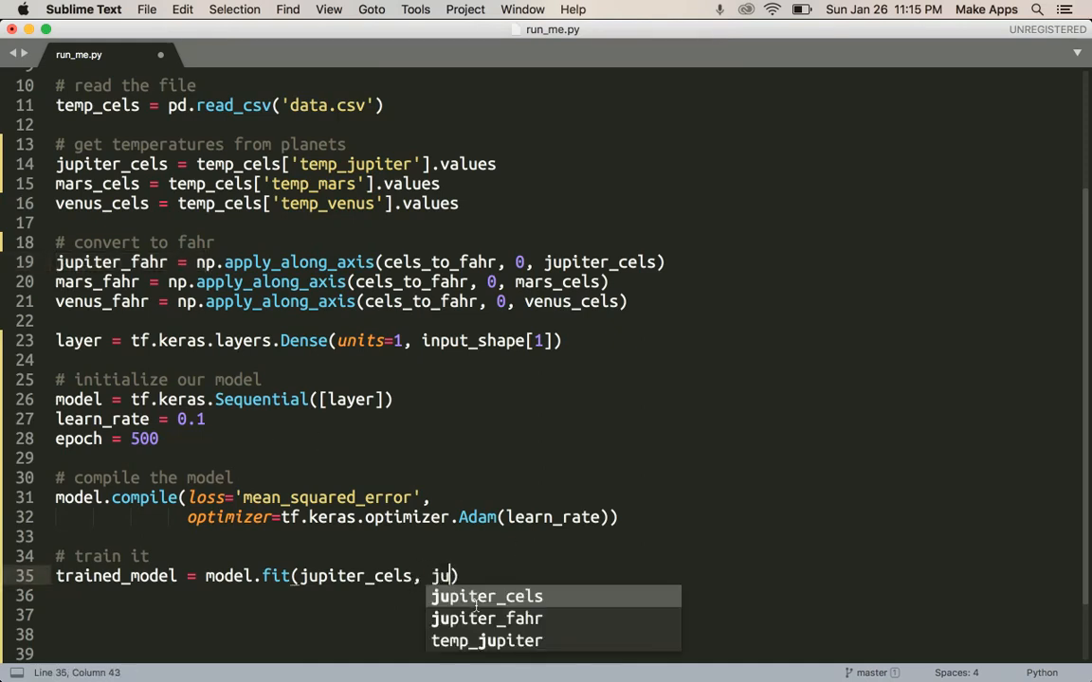
pyautogui.click(485, 618)
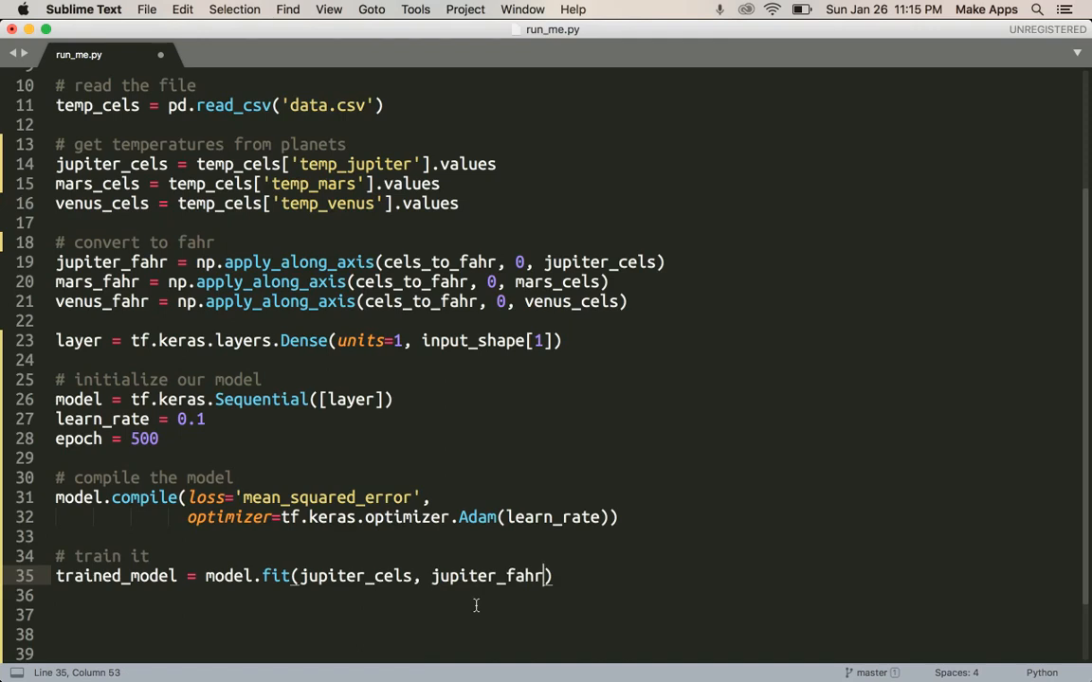
# Finish the fit call with epochs=epoch, verbose=False
pyautogui.write(',')
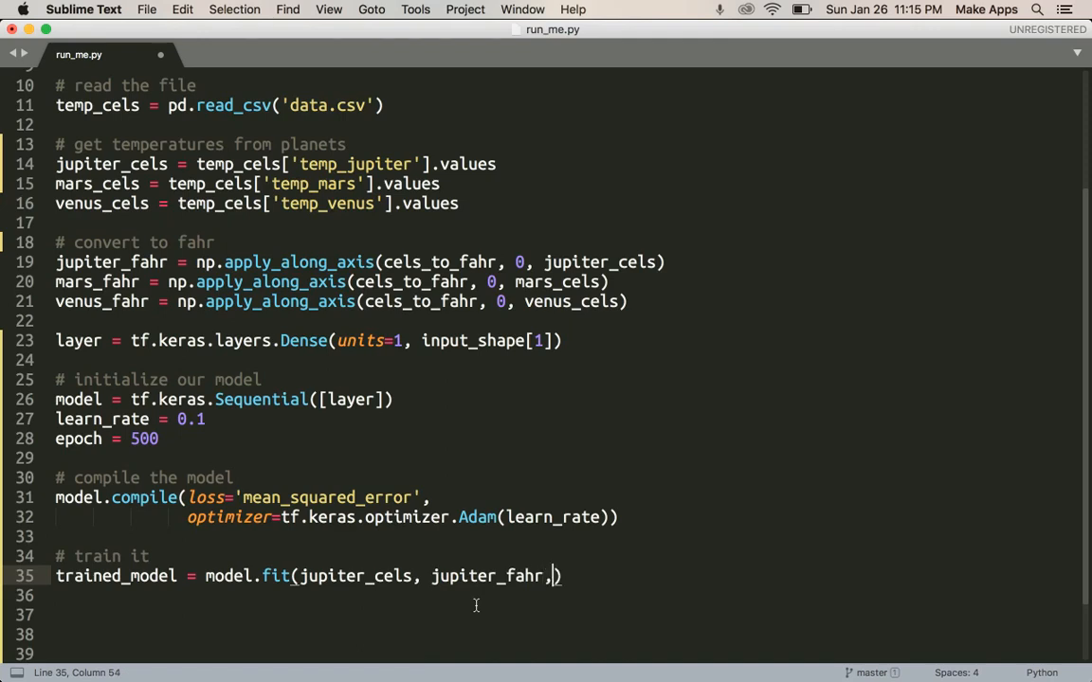
pyautogui.write('epochs')
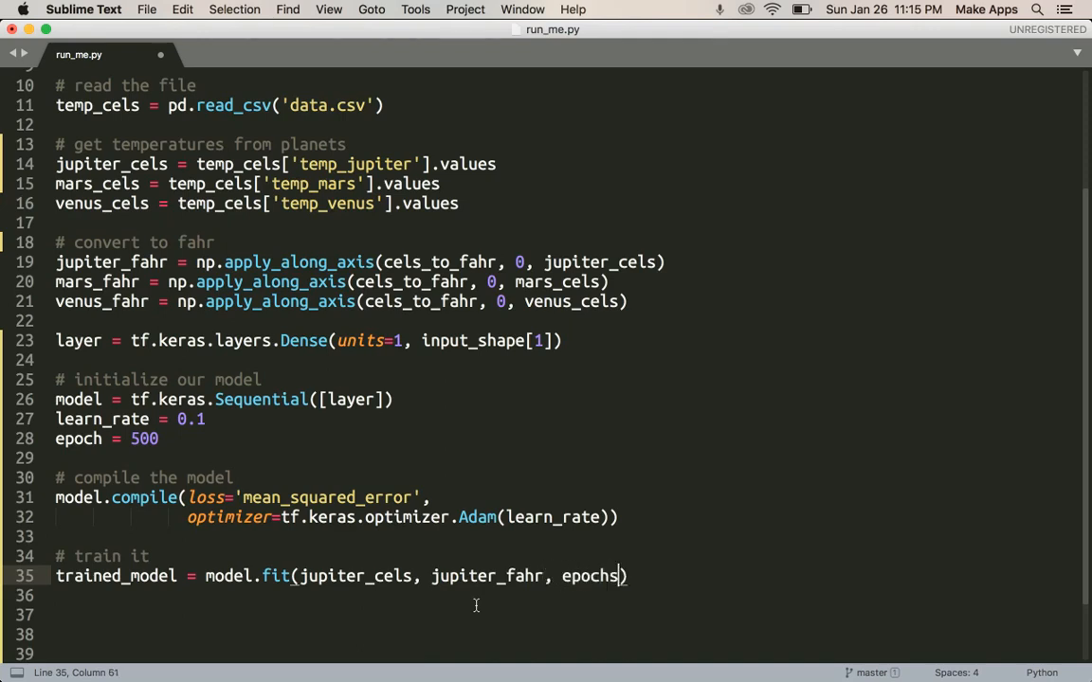
pyautogui.write('=epoch,')
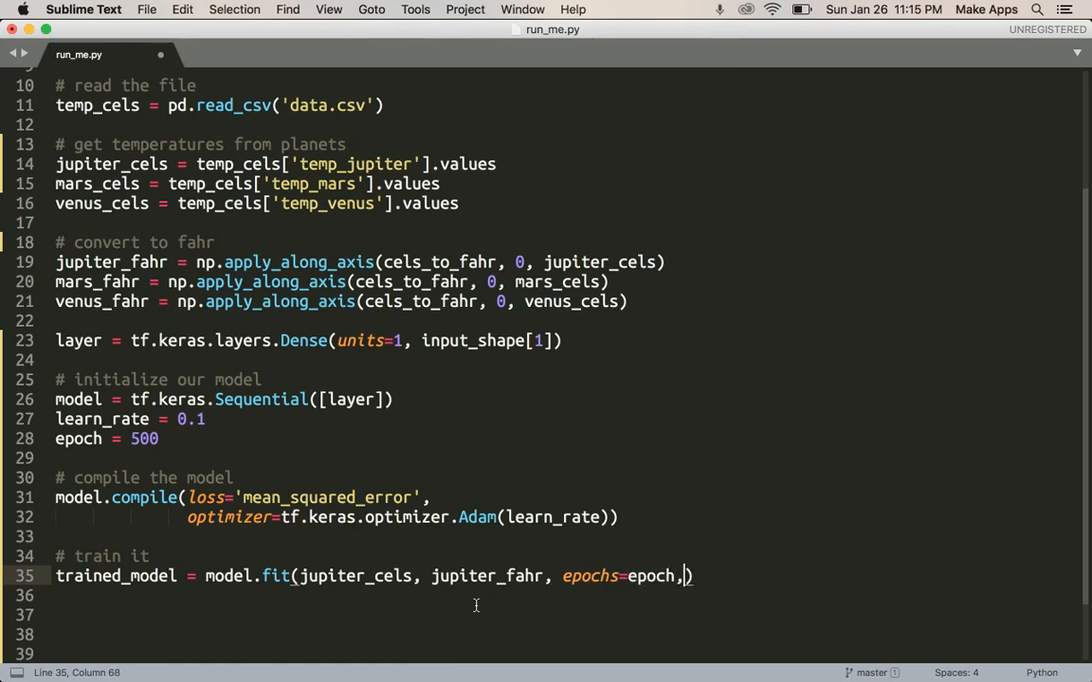
pyautogui.write('verbose=False')
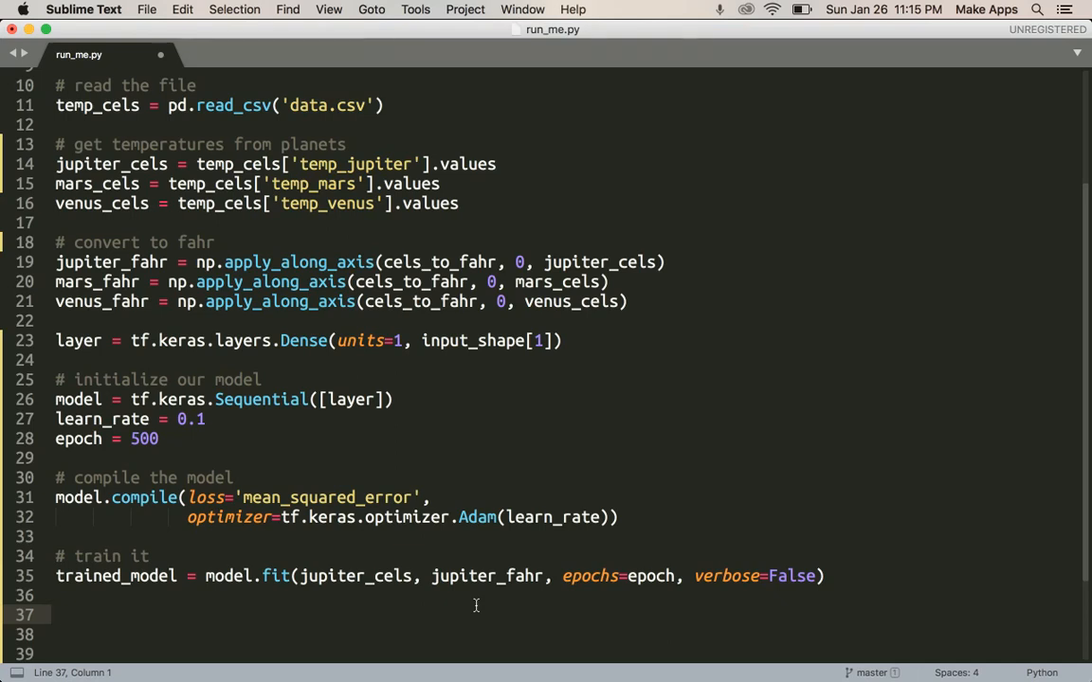
# Store the training loss history as loss = trained_model.history['loss']
pyautogui.write('loss =')
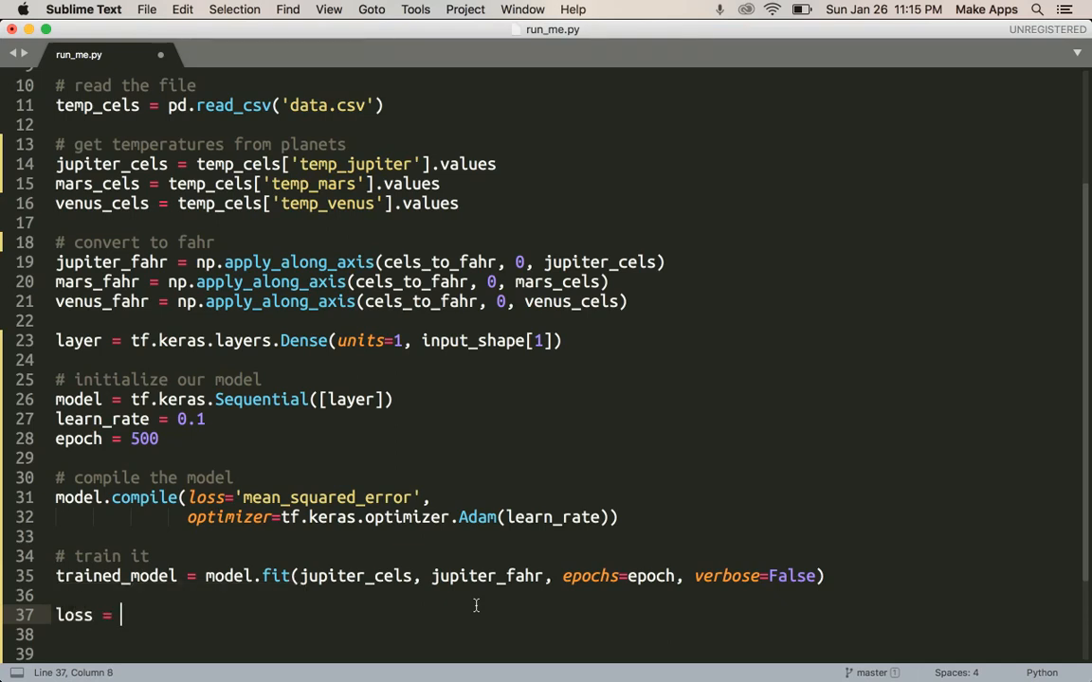
pyautogui.write('trained_model.history')
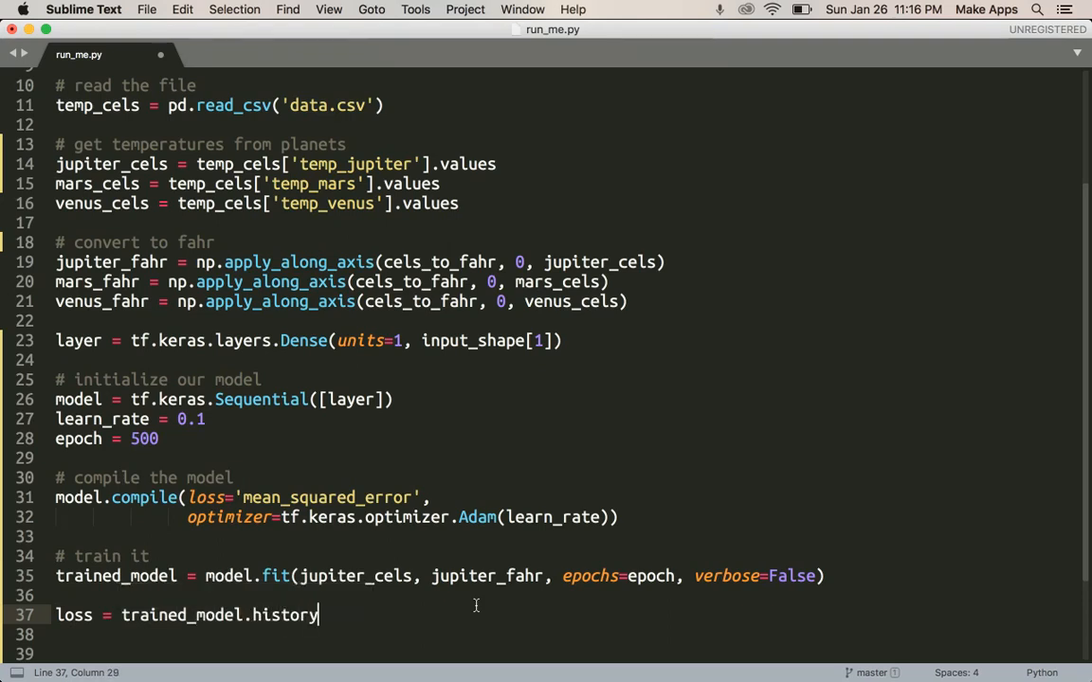
pyautogui.write('[]')
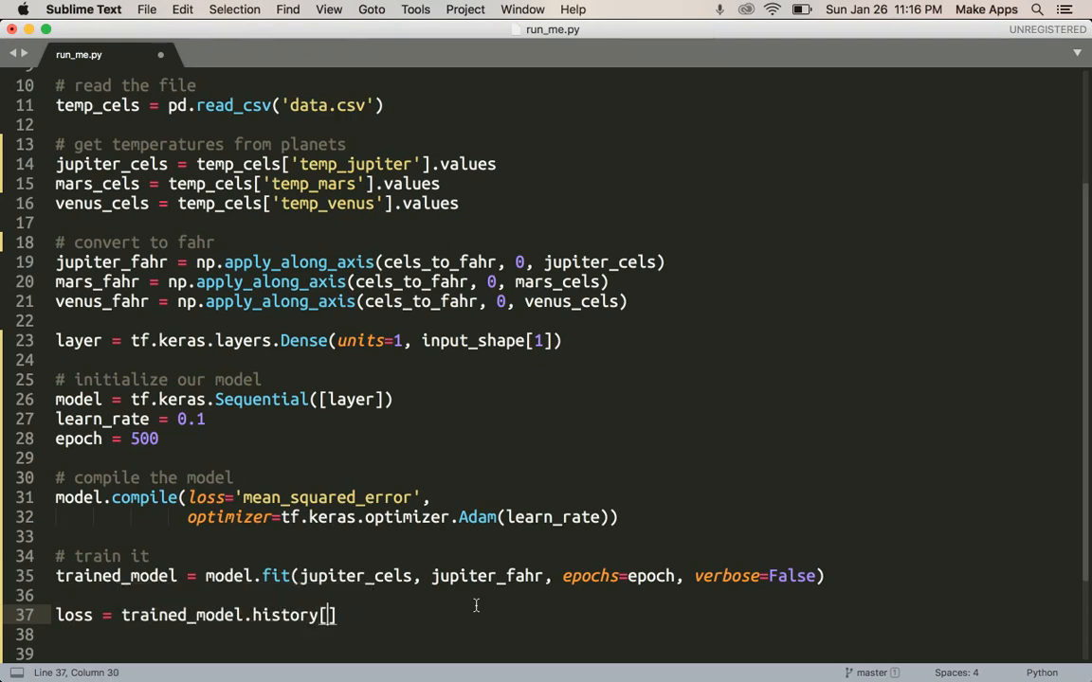
pyautogui.write("''")
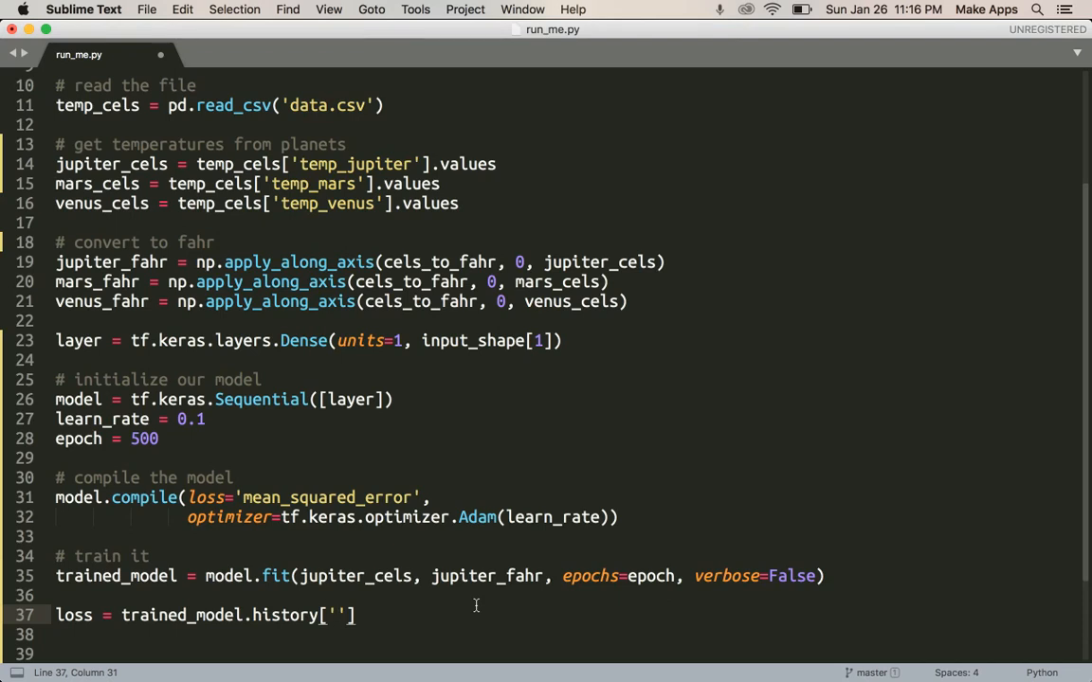
pyautogui.write('loss')
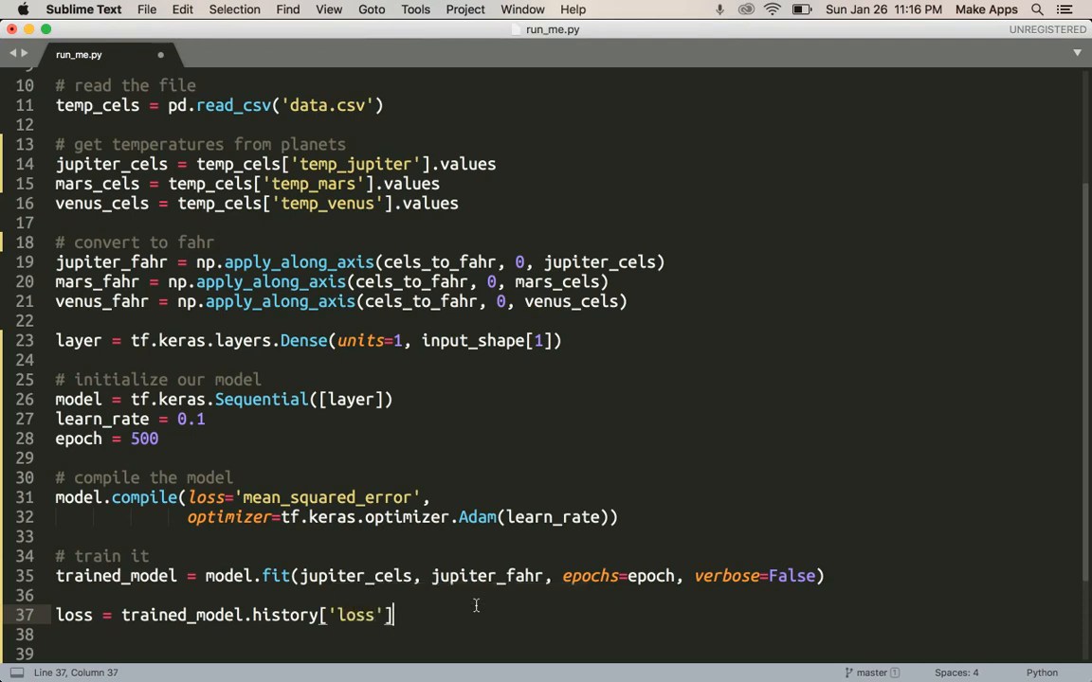
# Build epoch_label = [x for x in range(epoch)] as the list of epoch numbers
pyautogui.write('epoch_label = [x')
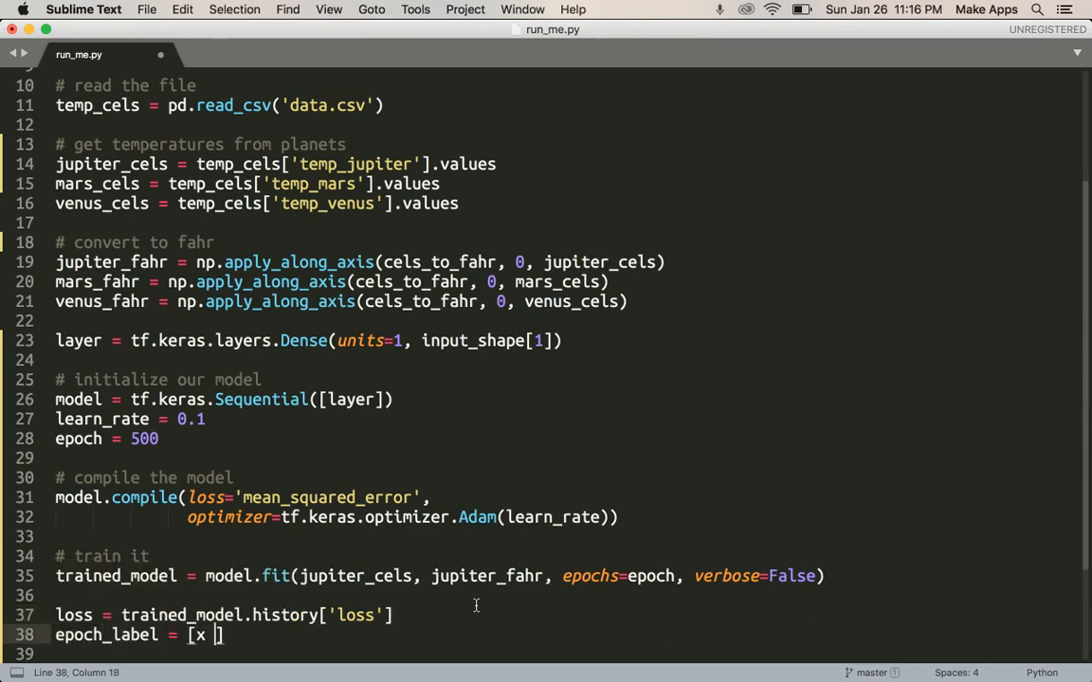
pyautogui.write('for x')
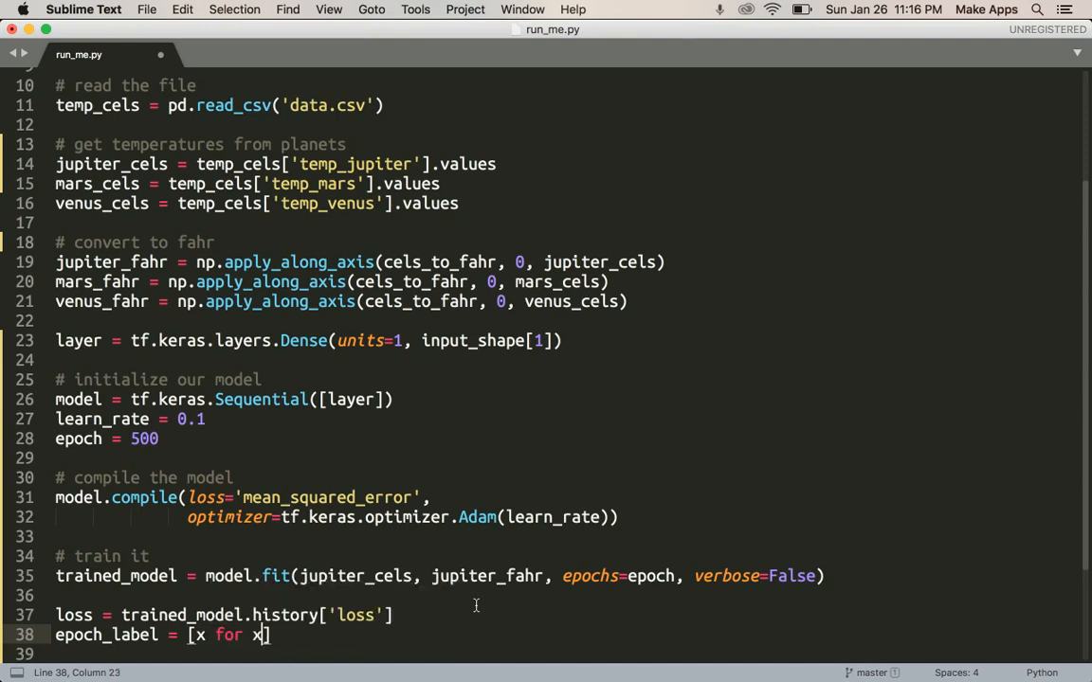
pyautogui.write('in range(epoch')
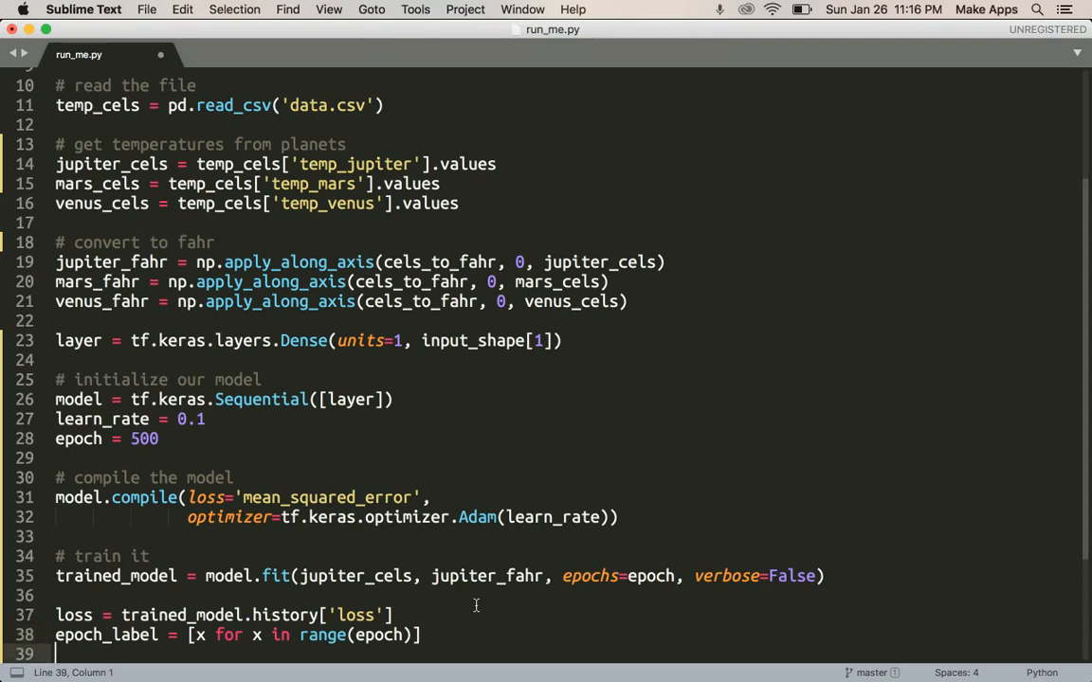
# Set the seaborn style with sns.set(style='darkgrid')
pyautogui.scroll(-3)
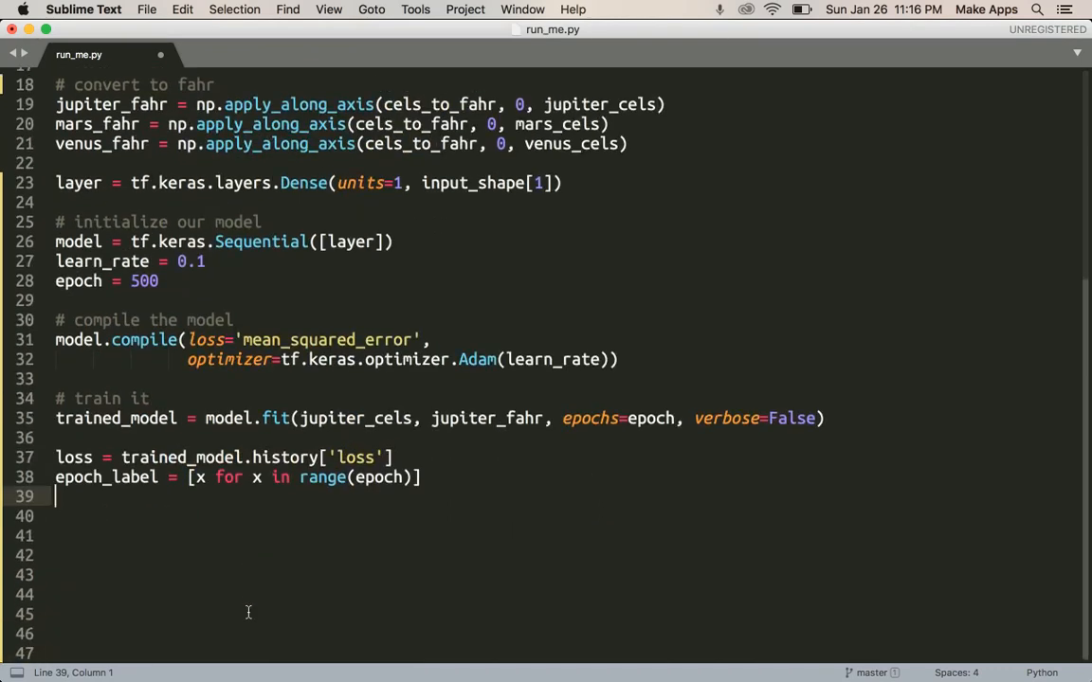
pyautogui.write('sns.')
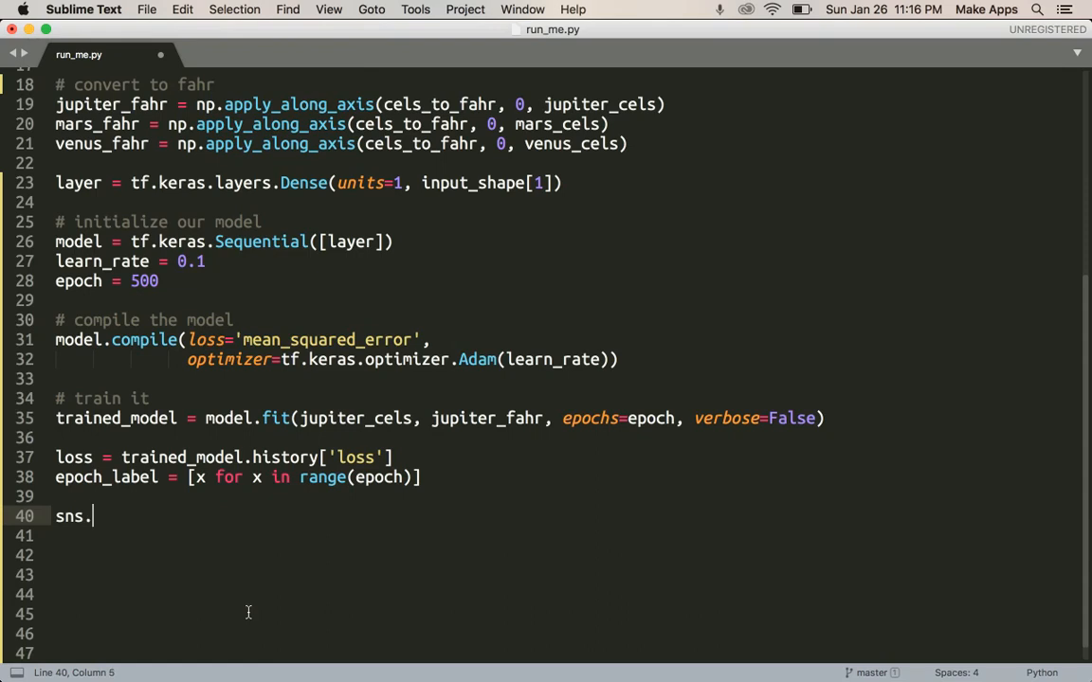
pyautogui.write('set(')
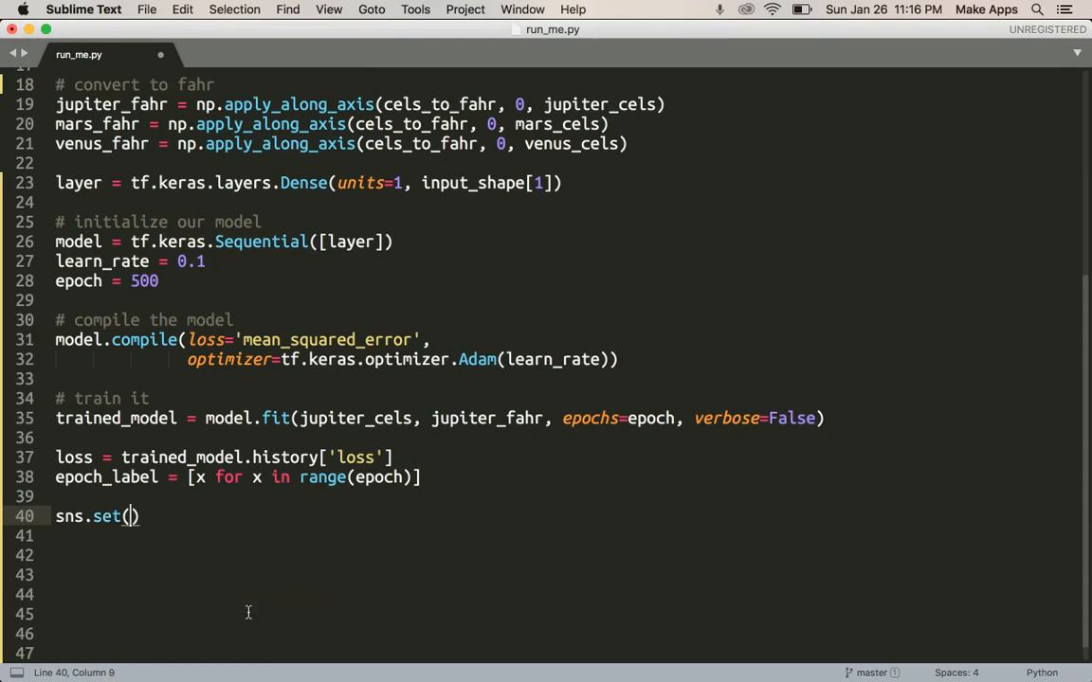
pyautogui.write('style')
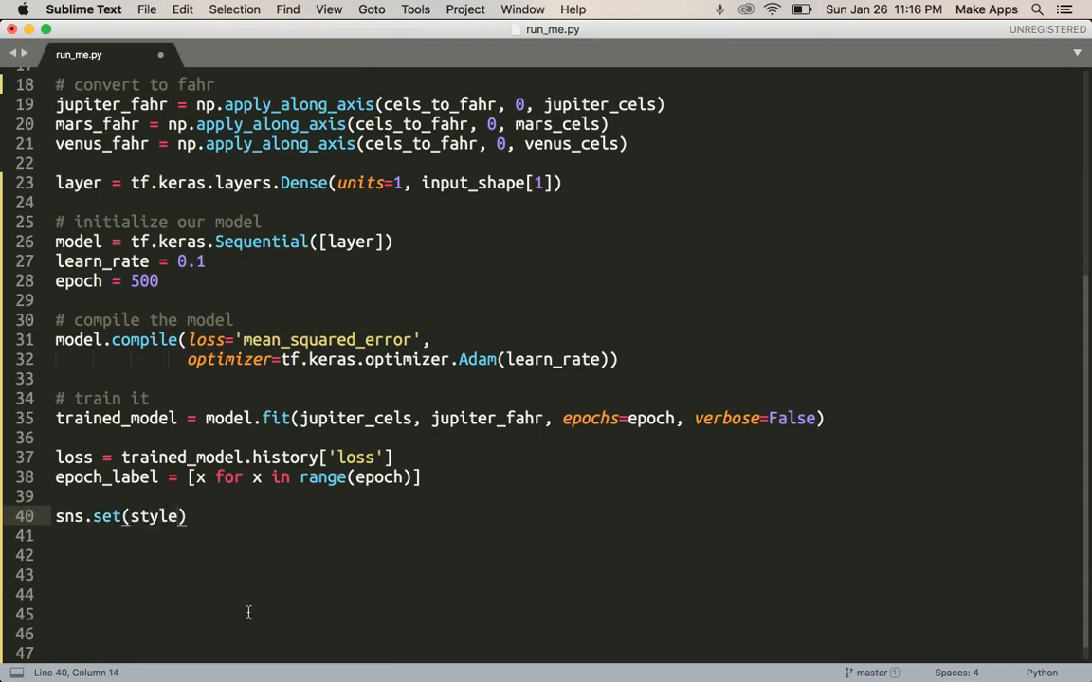
pyautogui.write('=')
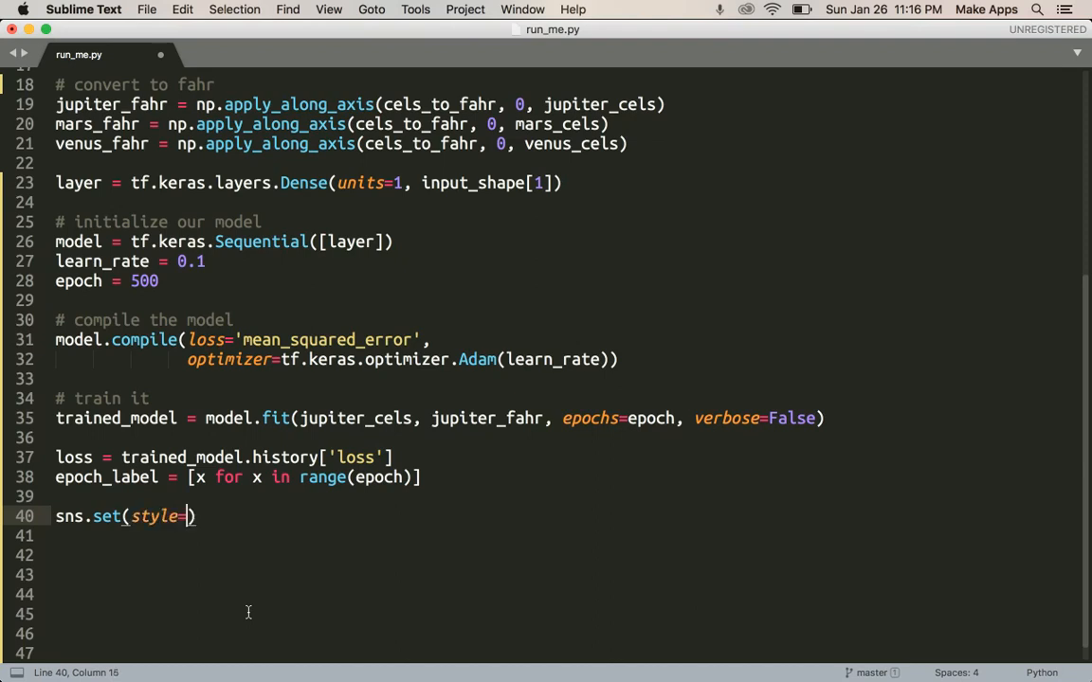
pyautogui.write("'darkgrid")
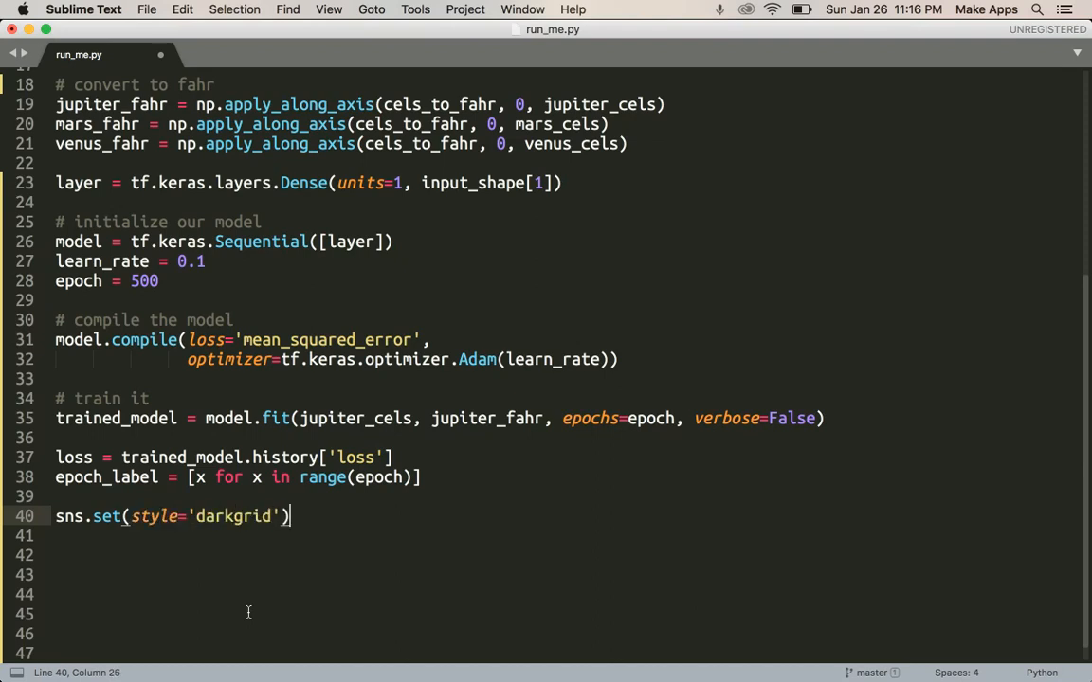
# Start the plot sns.lineplot(x='Epoch', y='Loss', data=...) on the next line
pyautogui.write('sns')
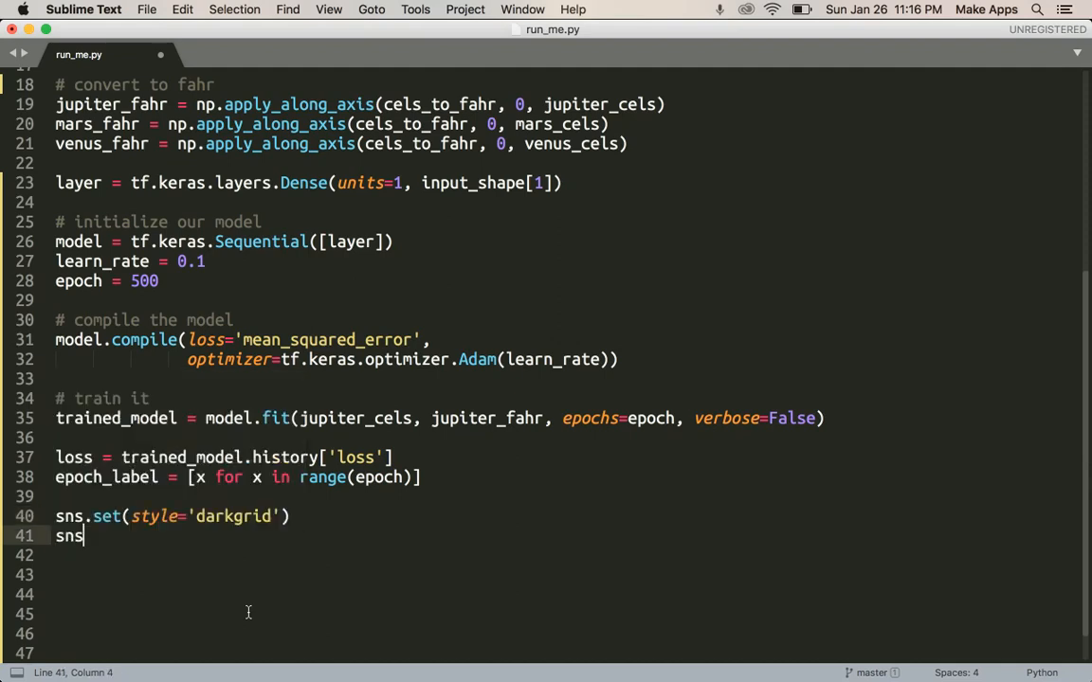
pyautogui.write('.linep')
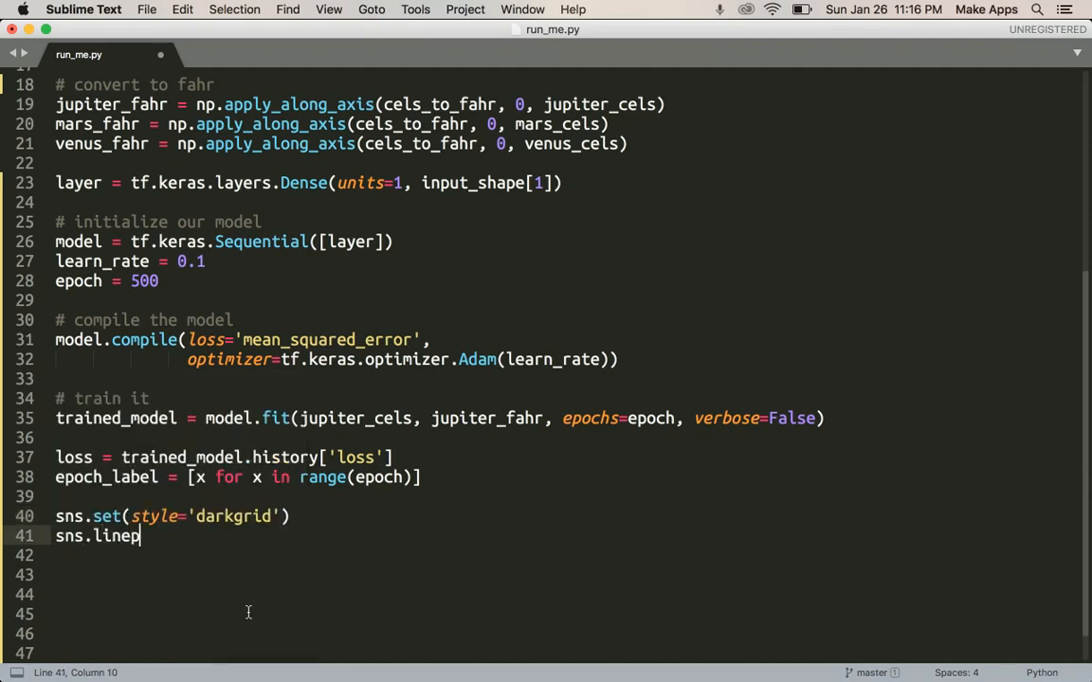
pyautogui.write("lot(x='Epoch'")
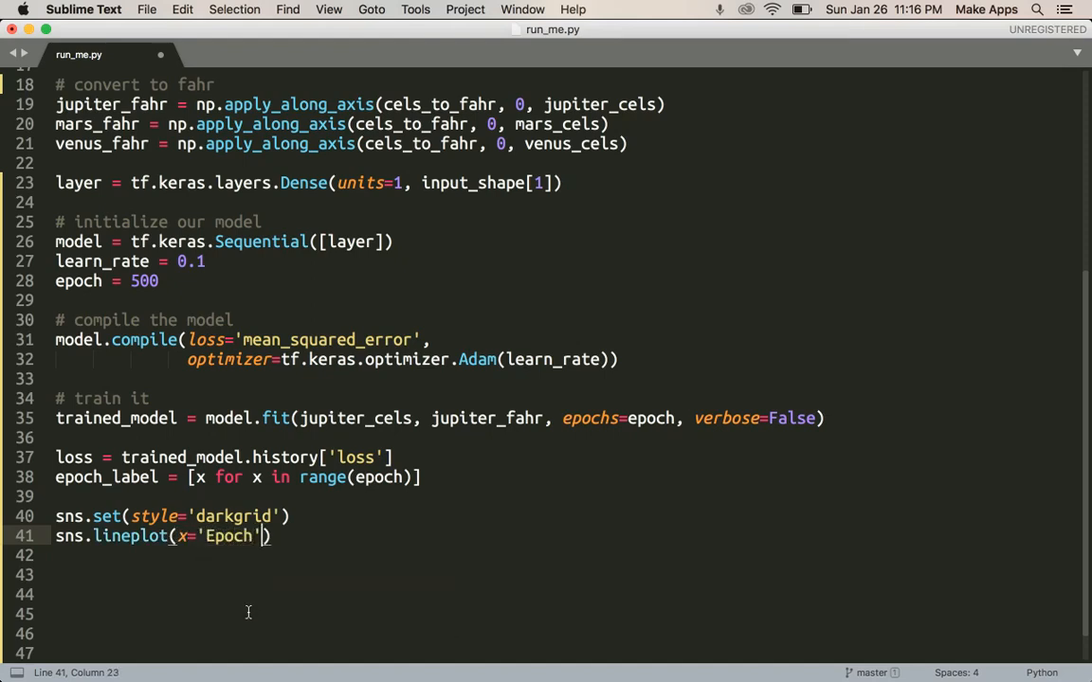
pyautogui.write(', y')
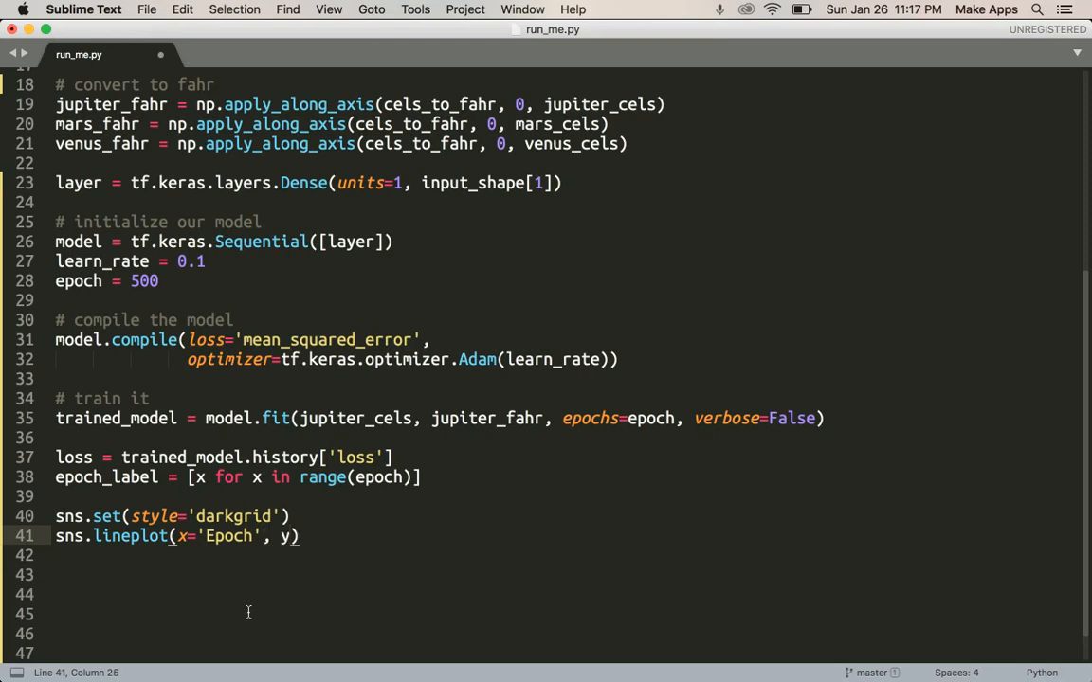
pyautogui.write('=')
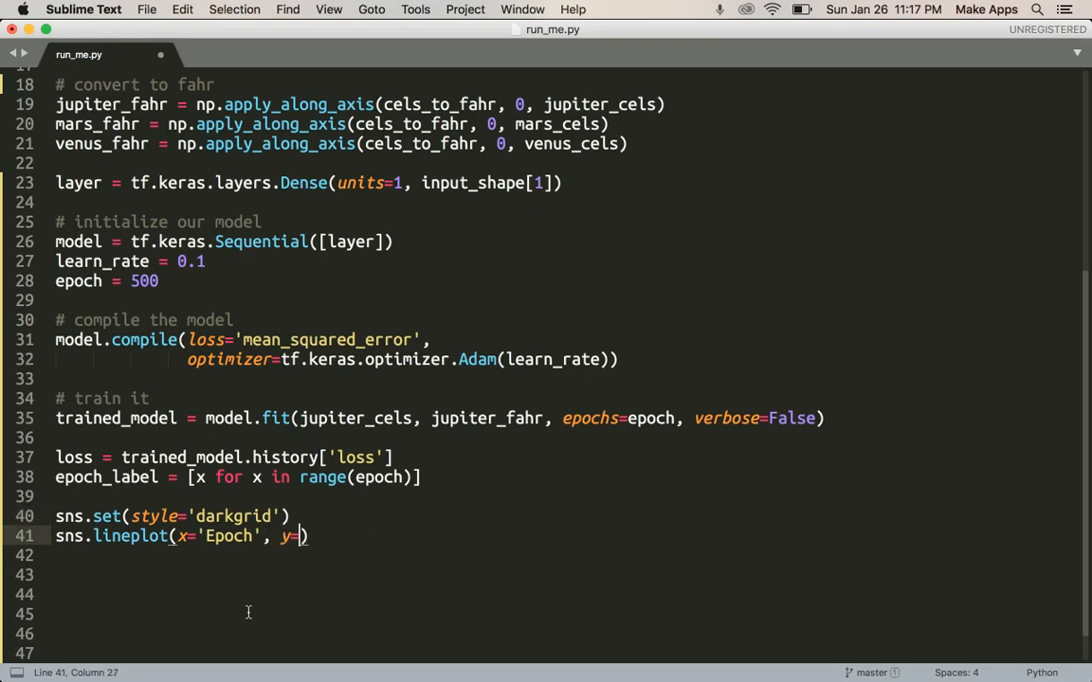
pyautogui.write("''")
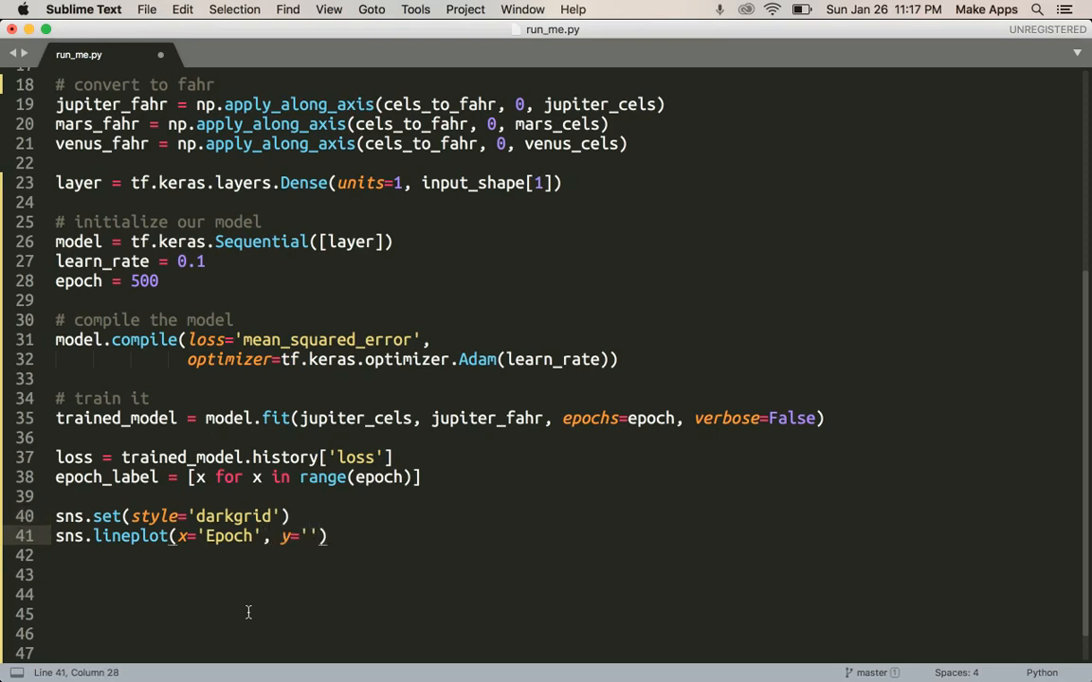
pyautogui.write("Loss',")
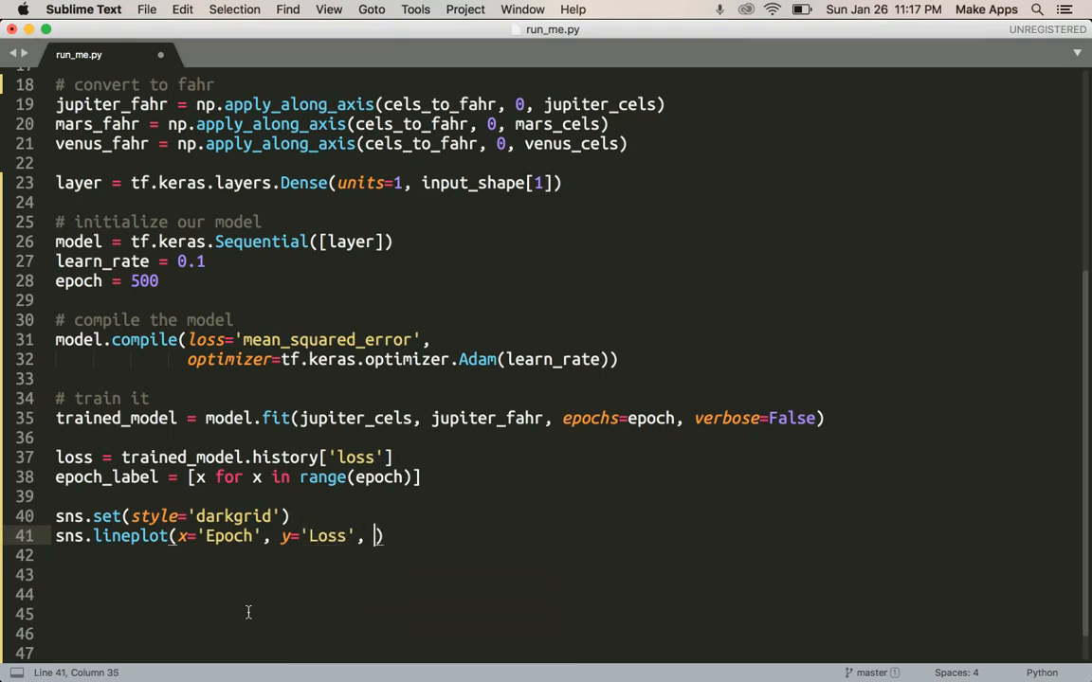
pyautogui.write('data=')
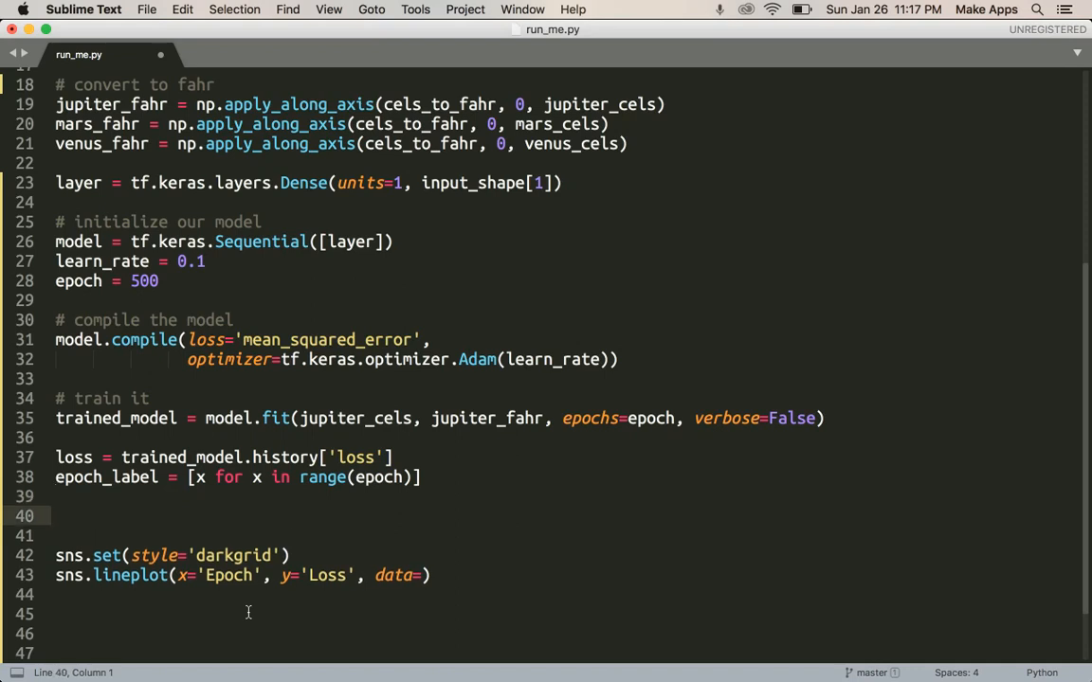
# Write loss_df = pd.DataFrame(list(zip(loss, epoch_label)) ...)
pyautogui.write('loss_df')
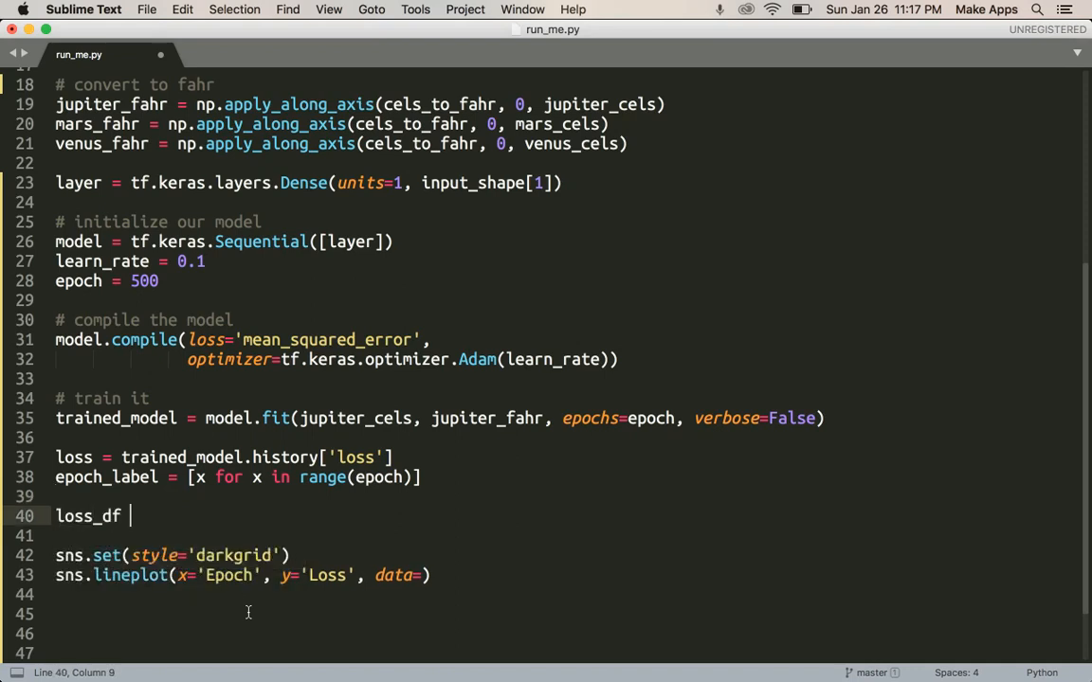
pyautogui.write('=')
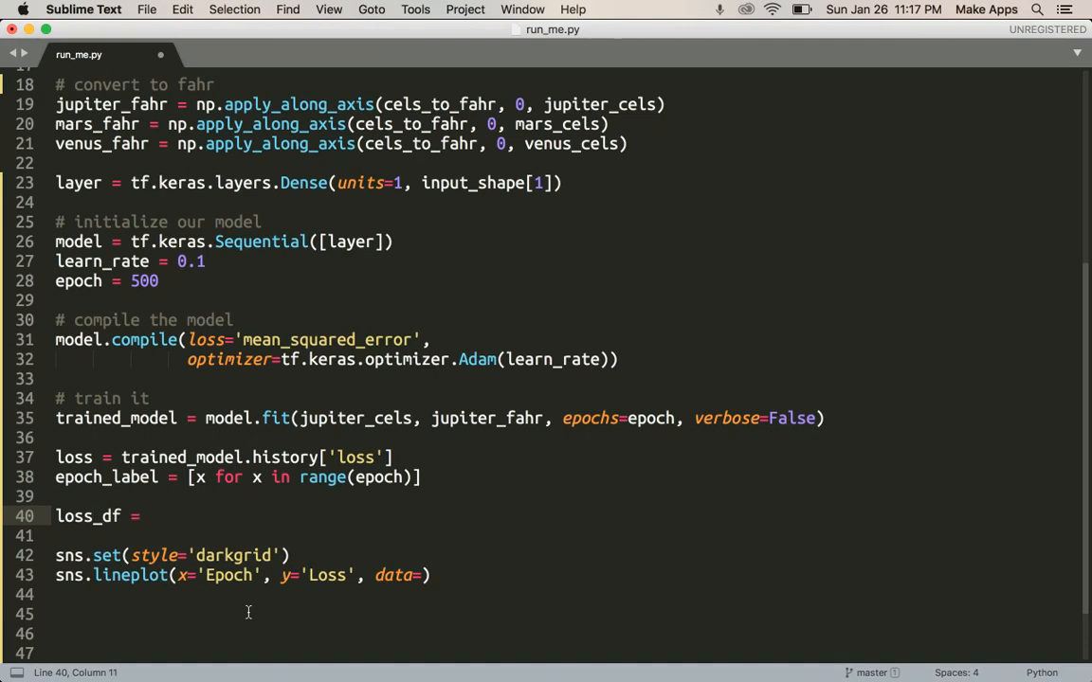
pyautogui.write('pd.DataFrame')
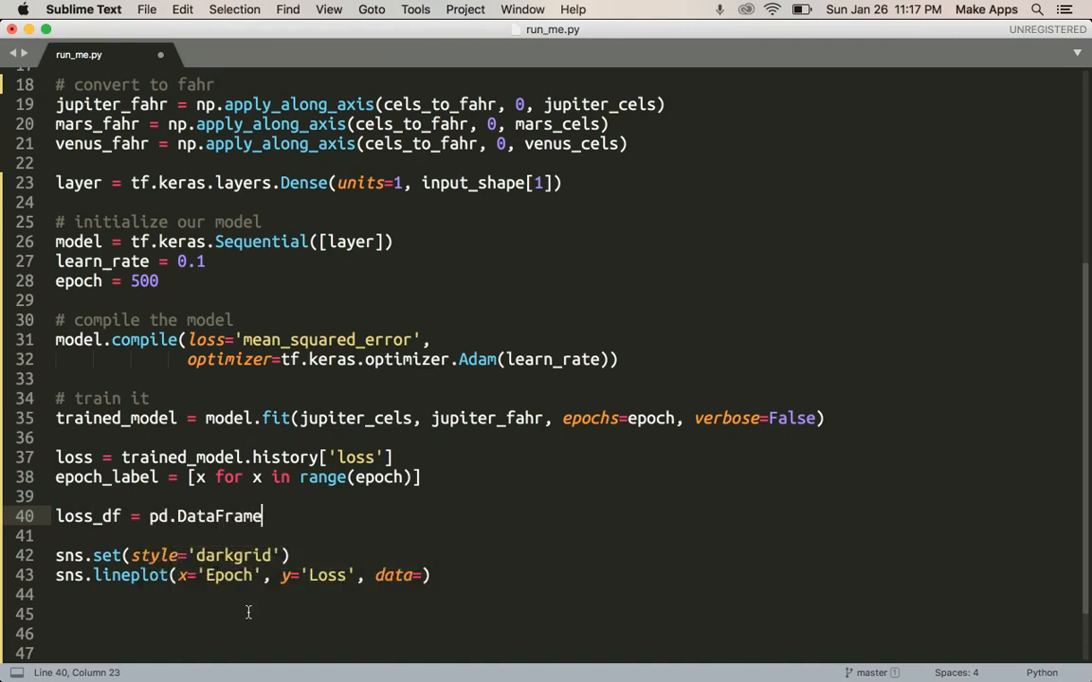
pyautogui.write('()')
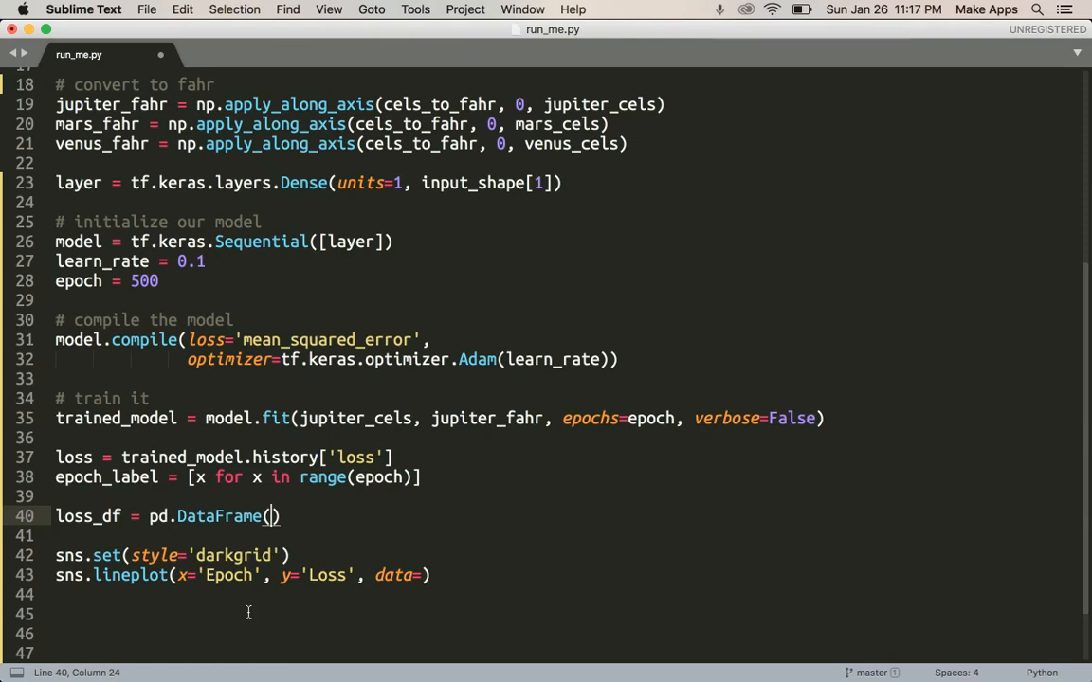
pyautogui.write('list(z')
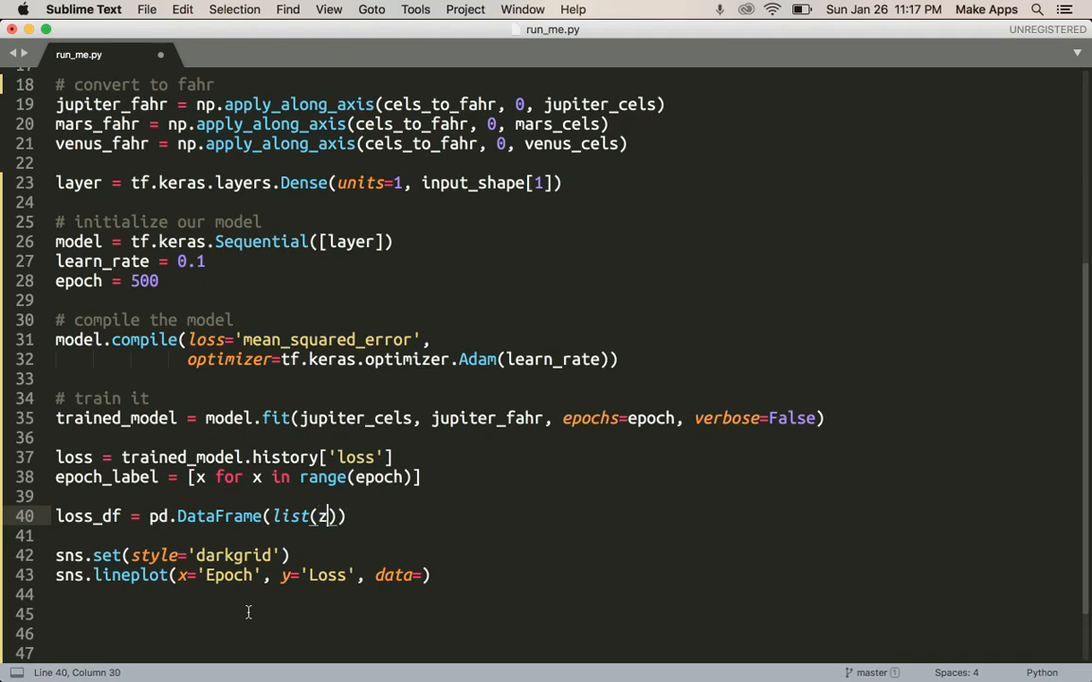
pyautogui.write('ip(')
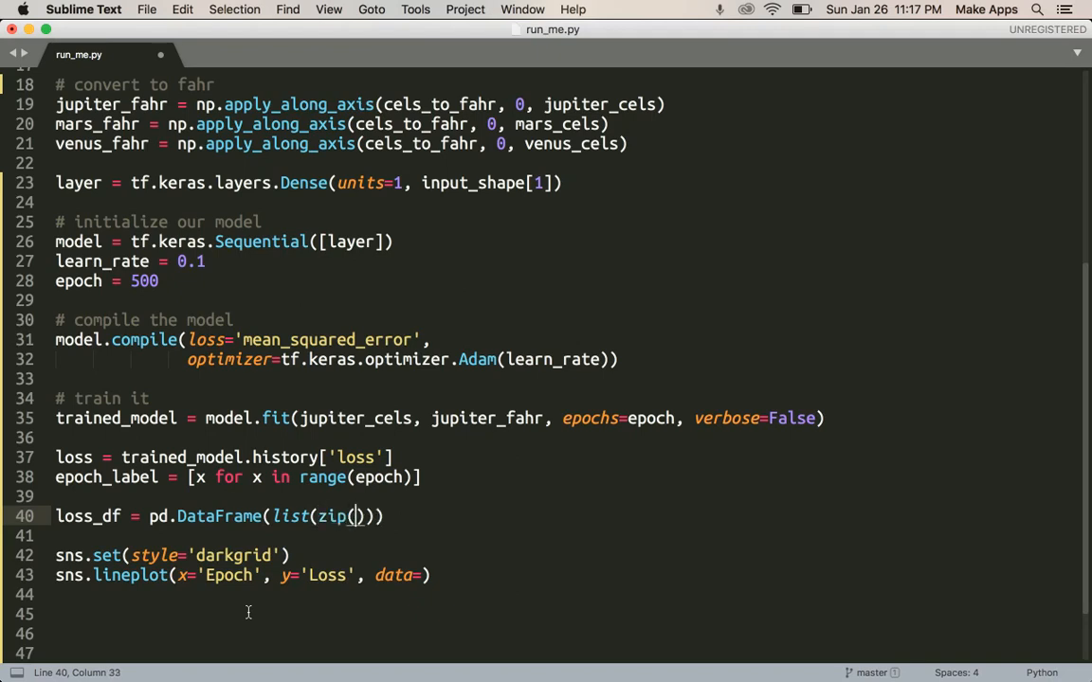
pyautogui.write('loss, epoch_label')
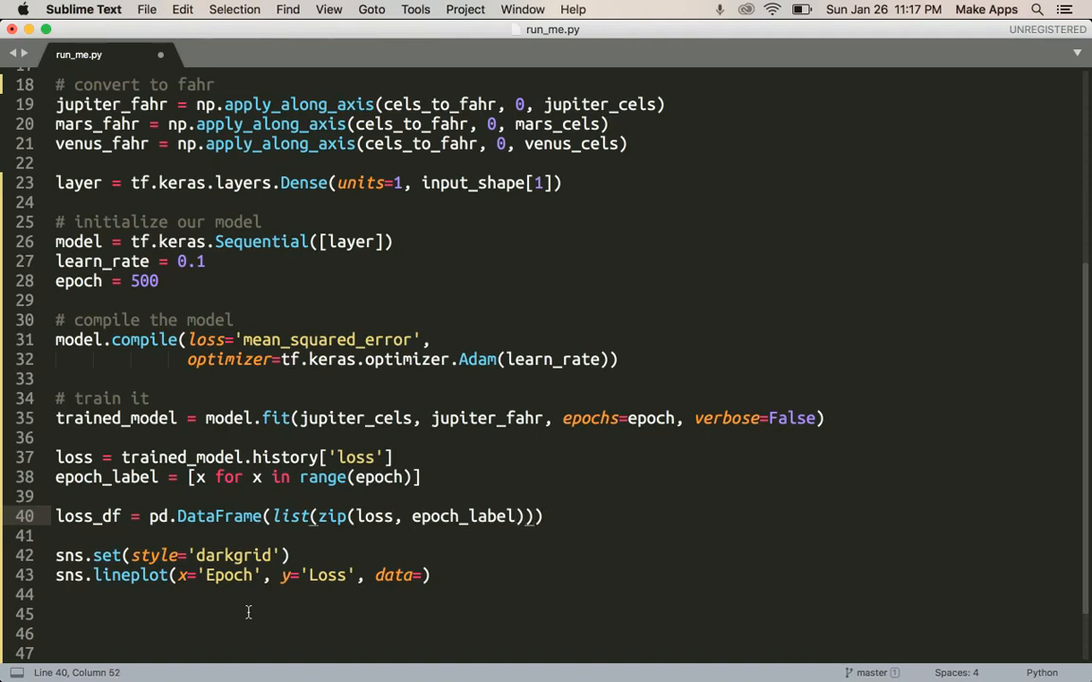
# Add columns=['Loss', 'Epoch'], pass data=loss_df to the lineplot, and save
pyautogui.write(', colum')
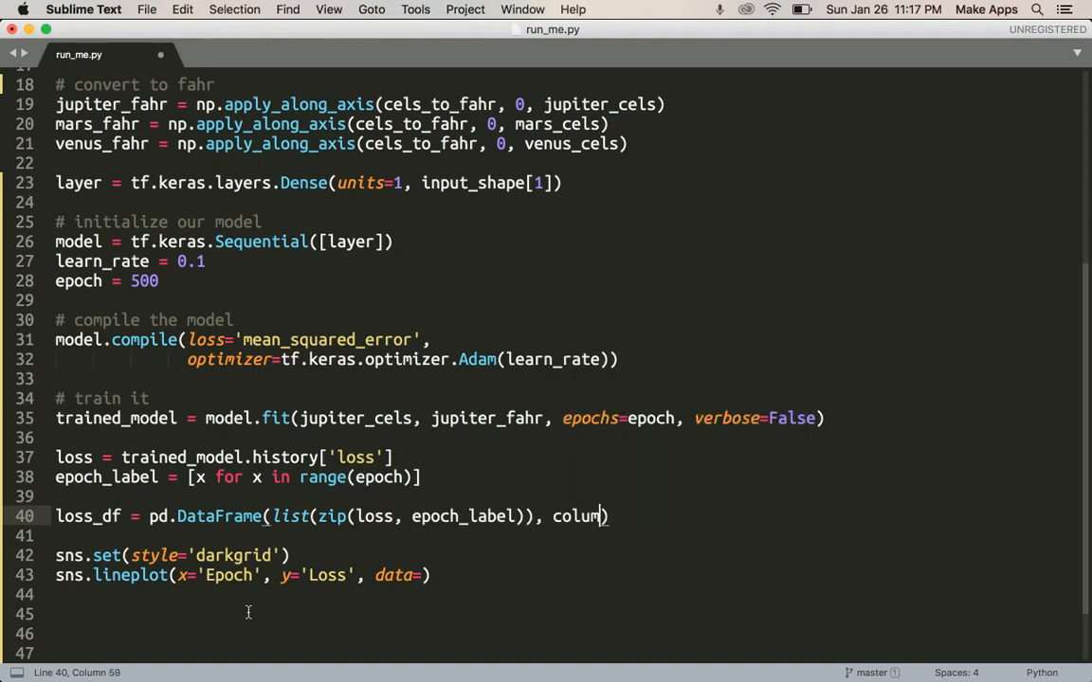
pyautogui.write('ns')
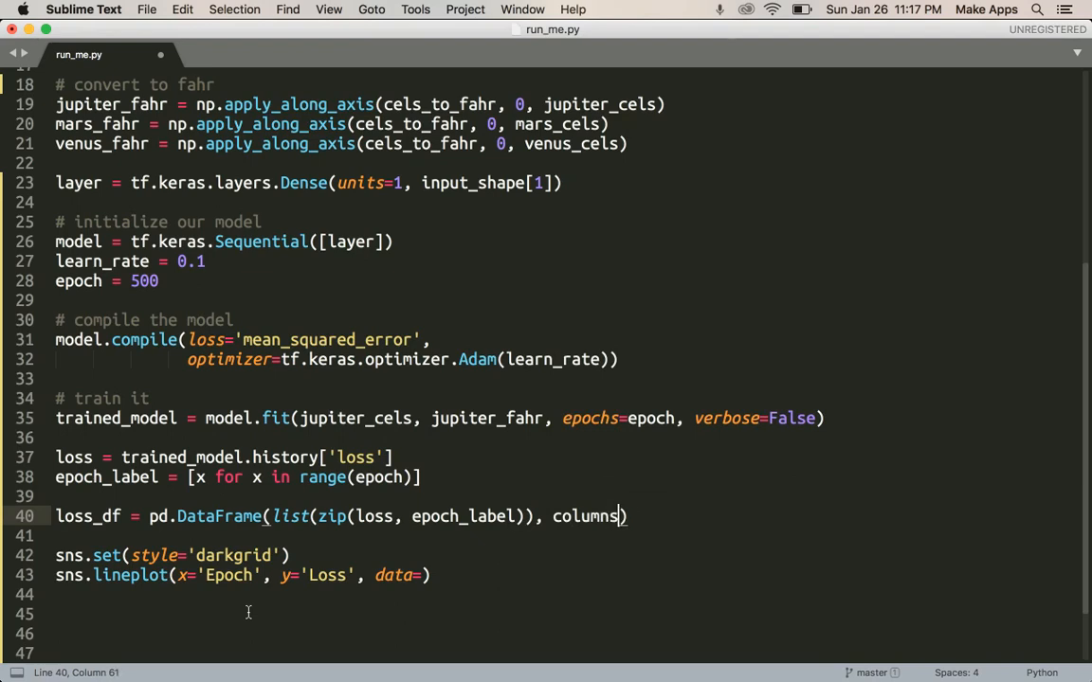
pyautogui.write('=')
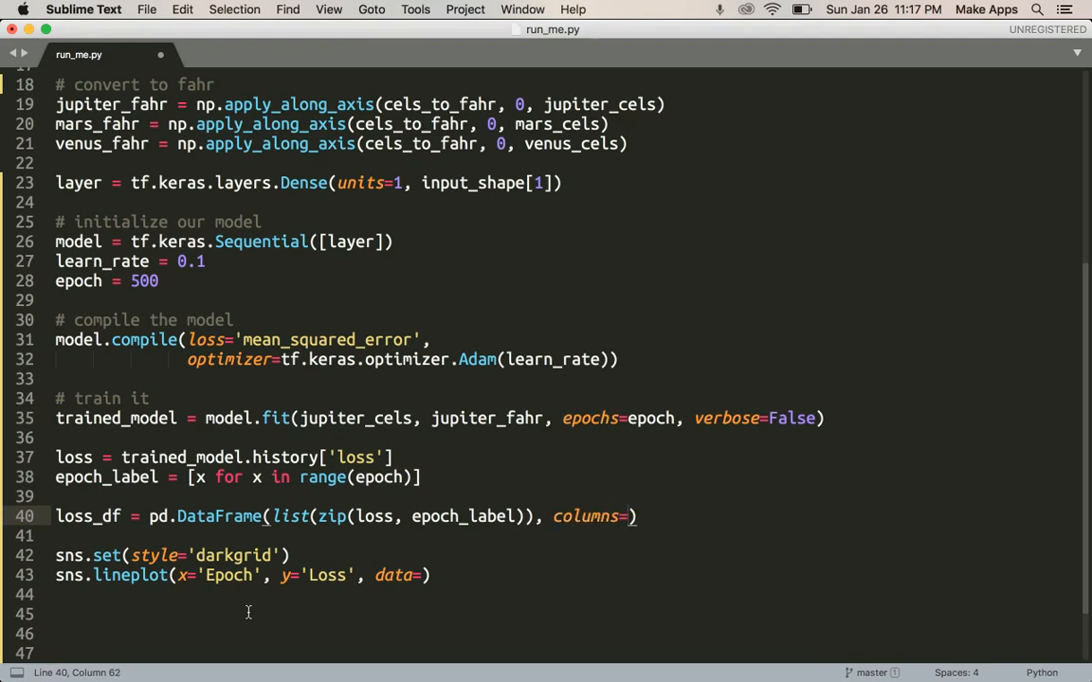
pyautogui.write("['Loss', 'Epoch")
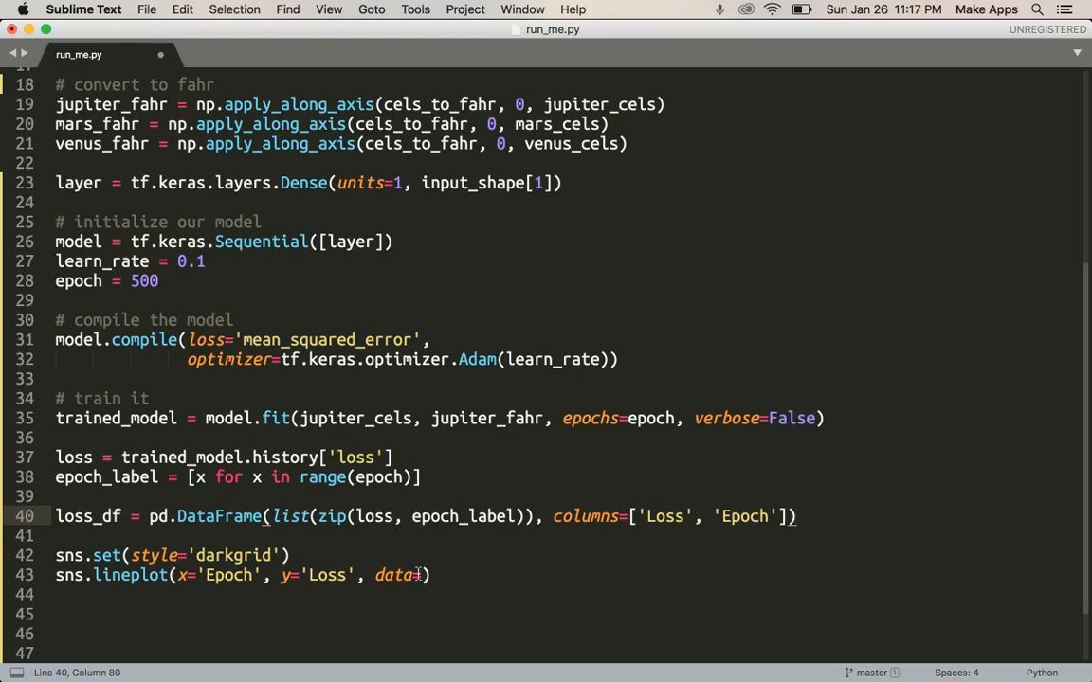
pyautogui.write('loss_df')
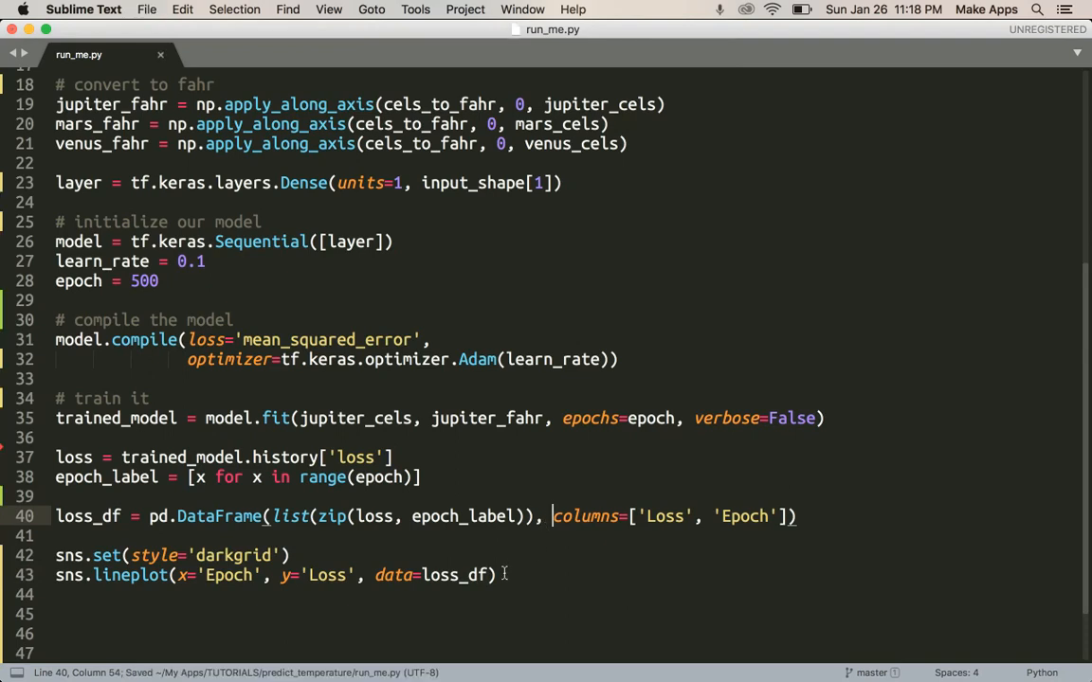
# End the script with plt.show() to display the loss plot
pyautogui.write('plt.s')
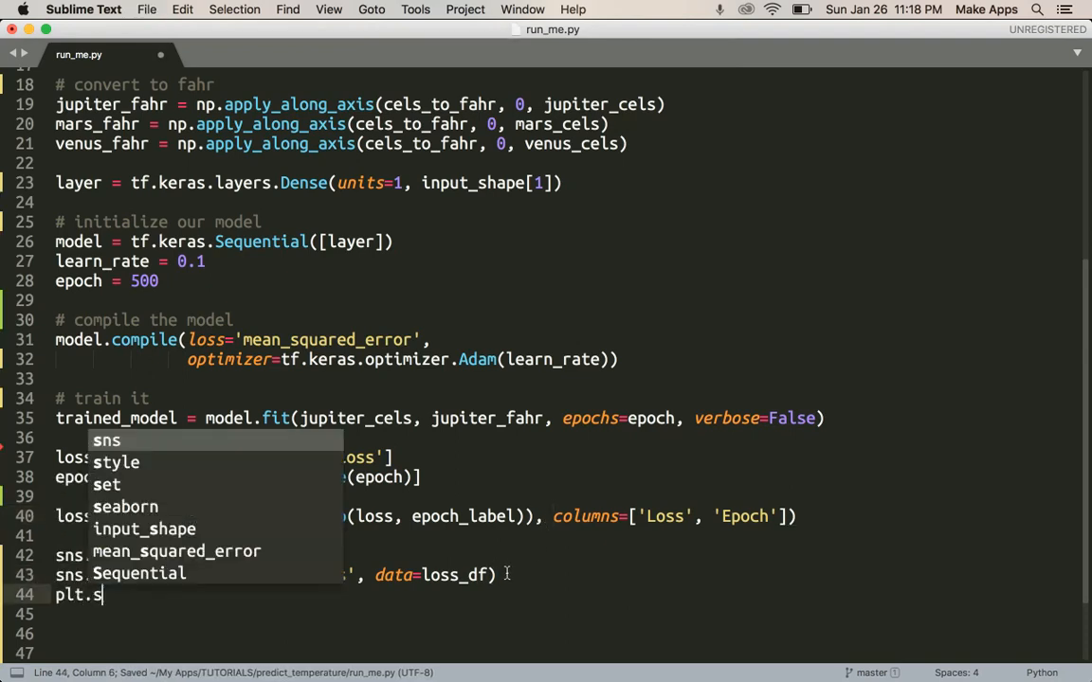
pyautogui.write('how()')
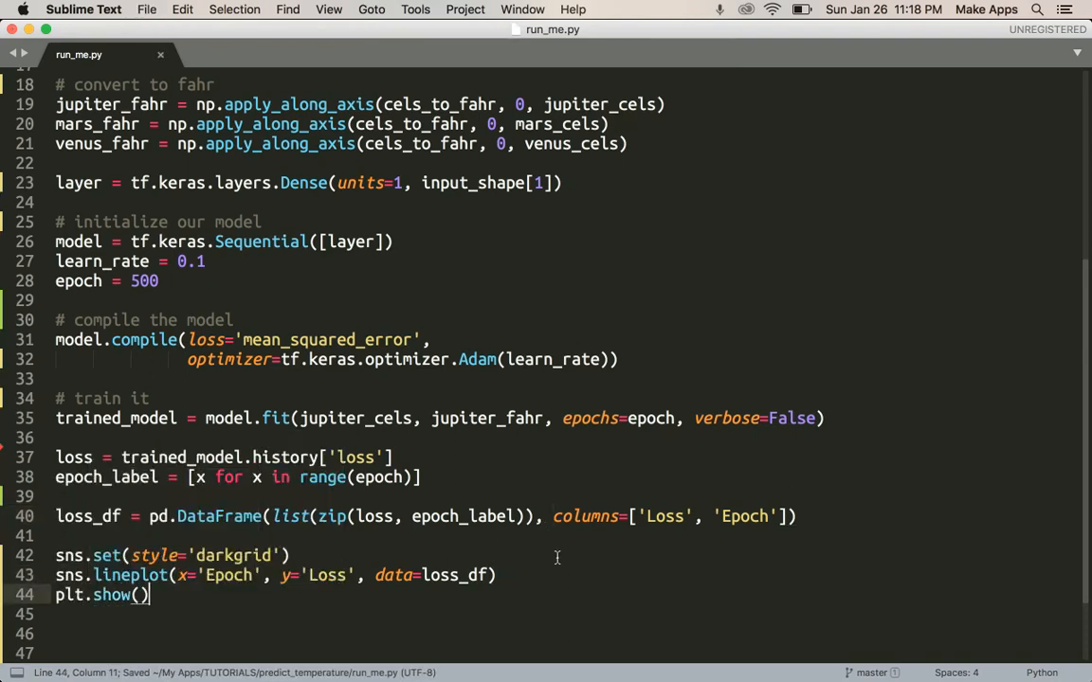
pyautogui.moveTo(186, 641)
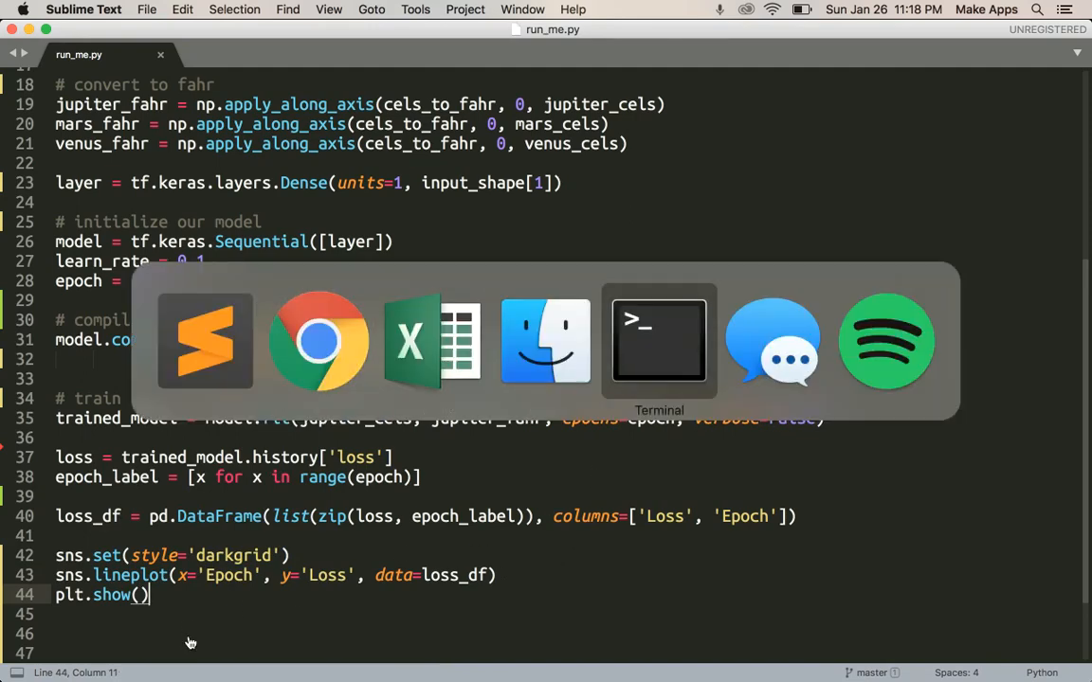
# Switch to Chrome's GitHub repo tab and scroll through the README's Recommended Usage section
pyautogui.click(660, 340)
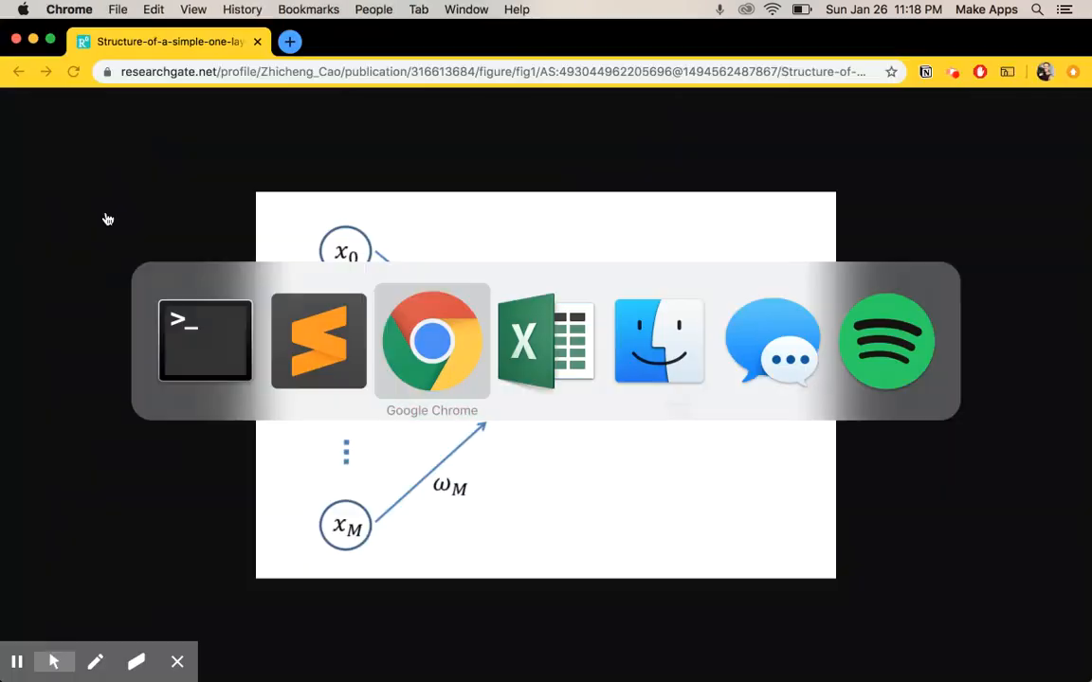
pyautogui.click(433, 342)
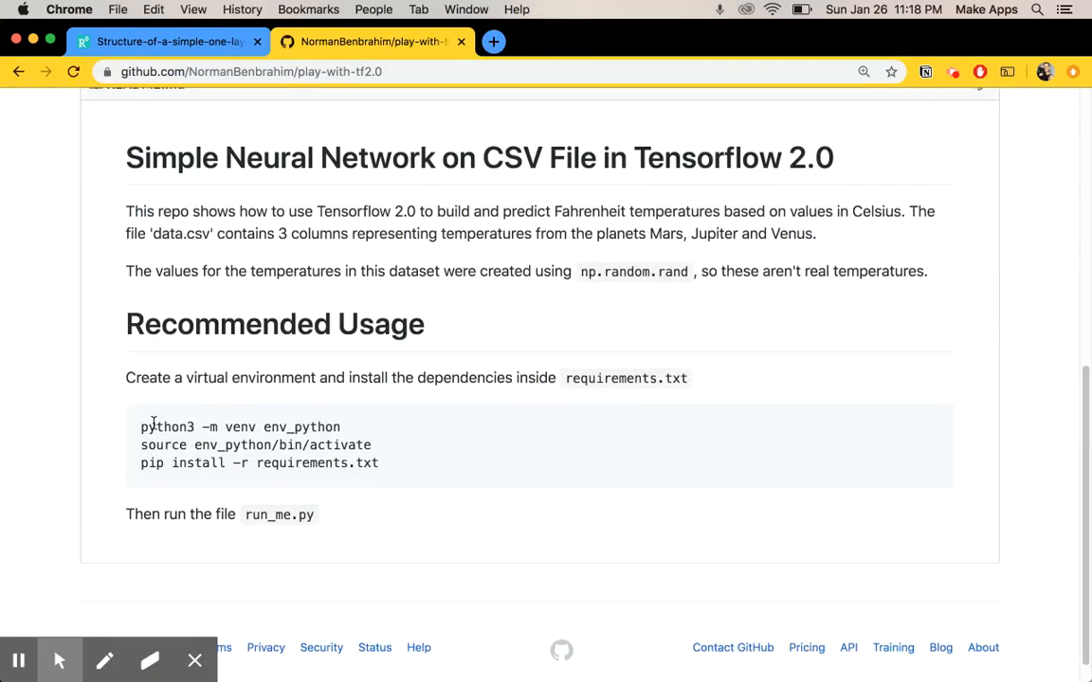
pyautogui.moveTo(330, 368)
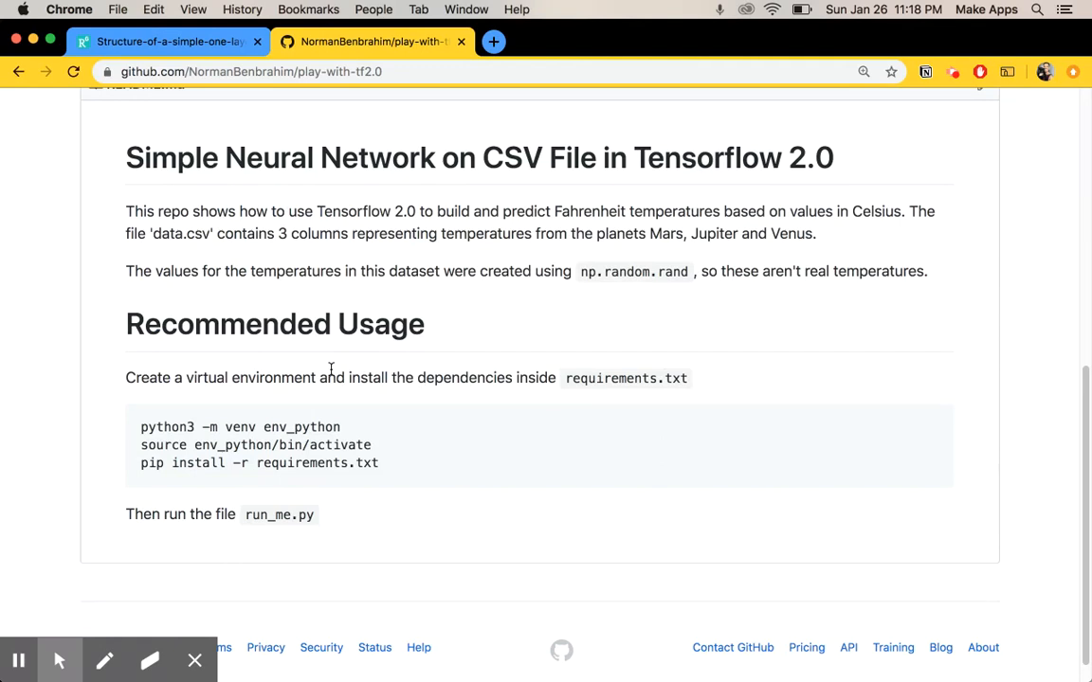
pyautogui.moveTo(246, 588)
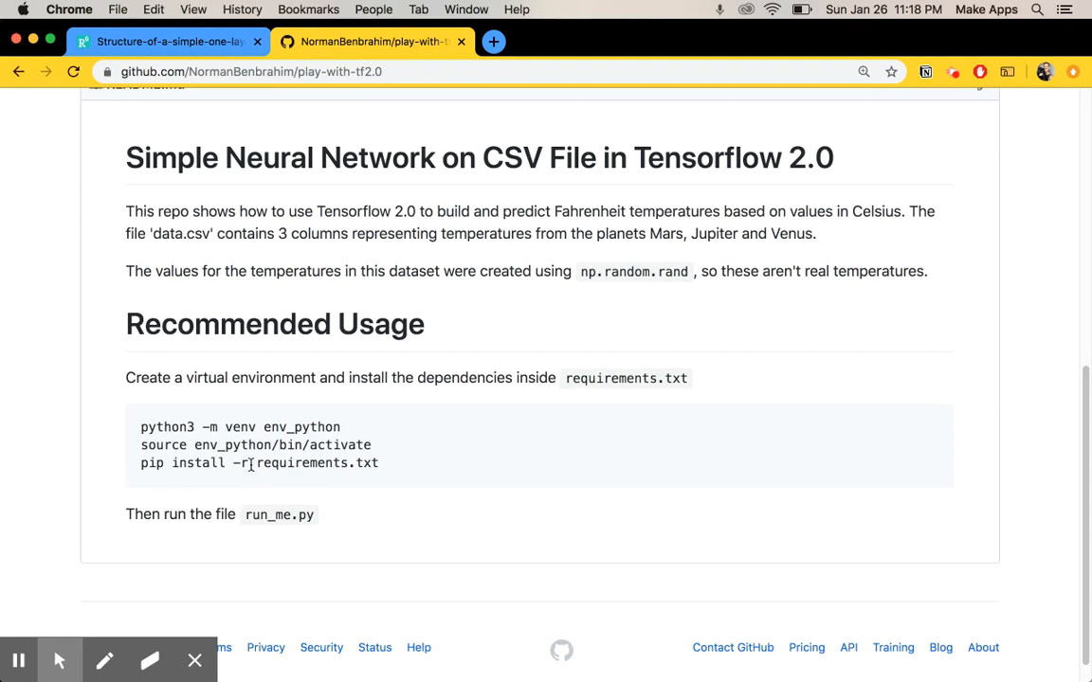
pyautogui.scroll(3)
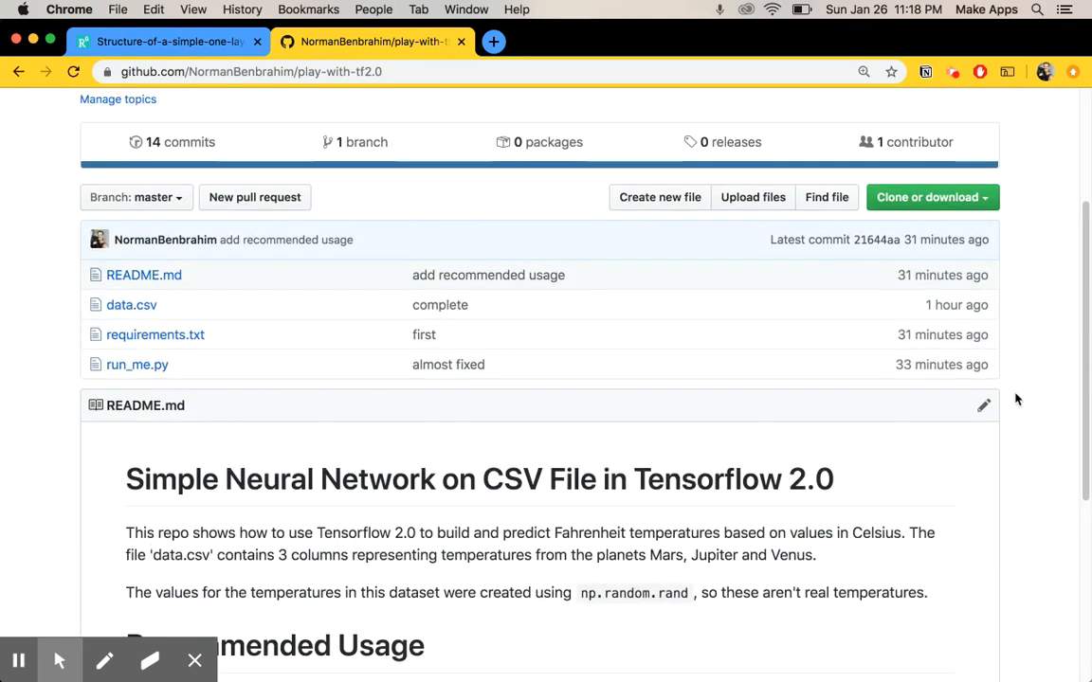
pyautogui.scroll(3)
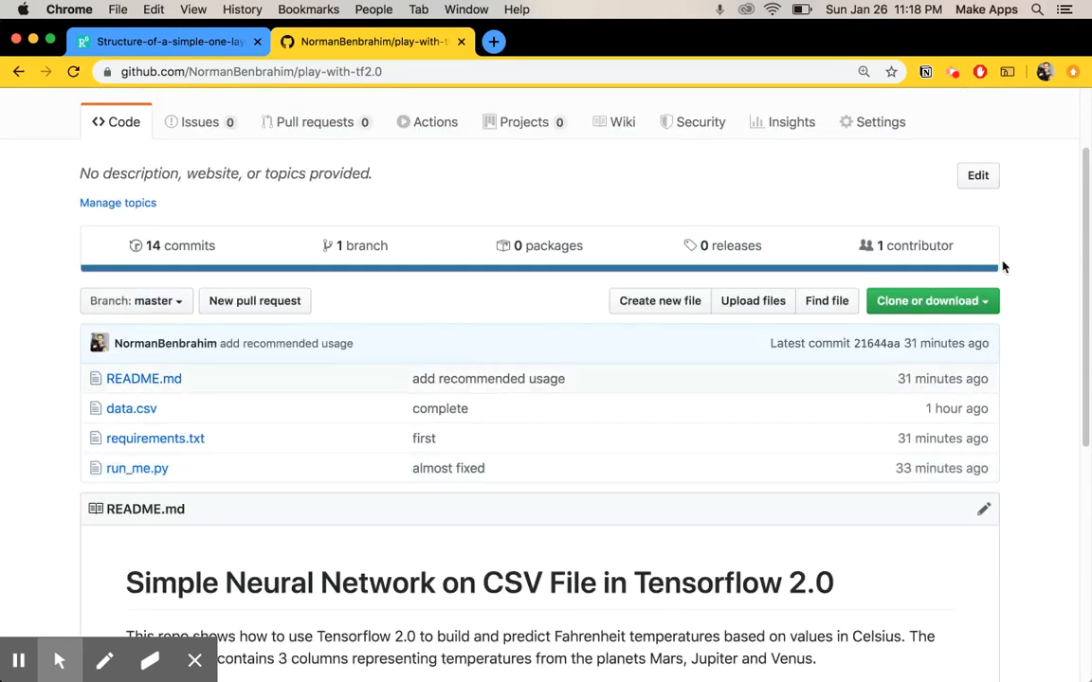
pyautogui.scroll(-3)
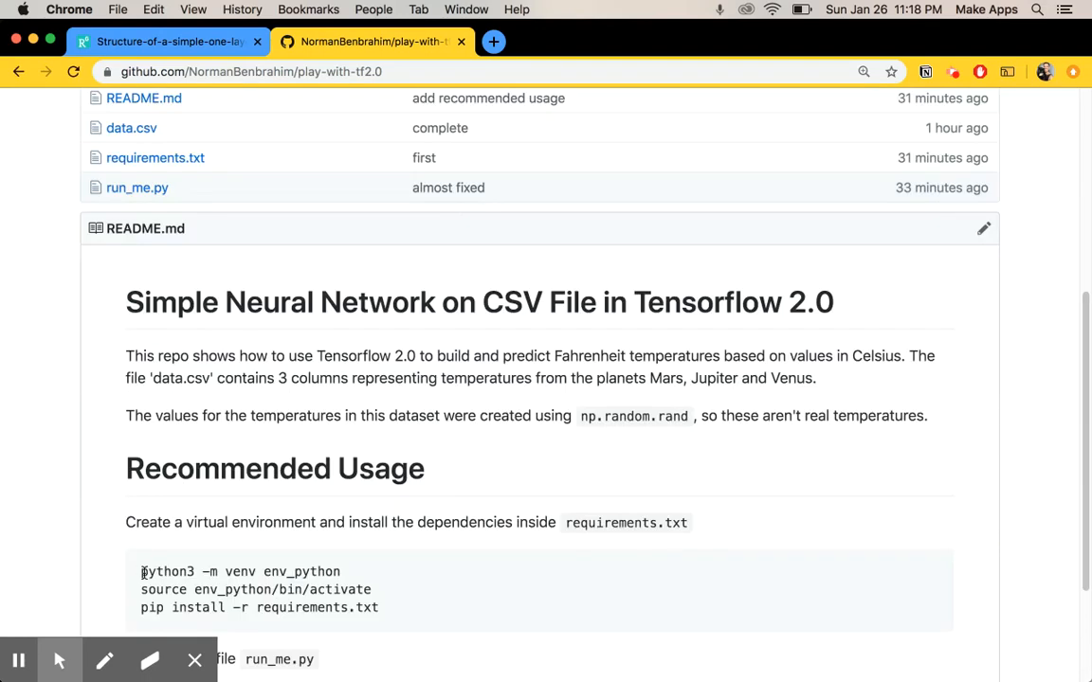
pyautogui.scroll(-3)
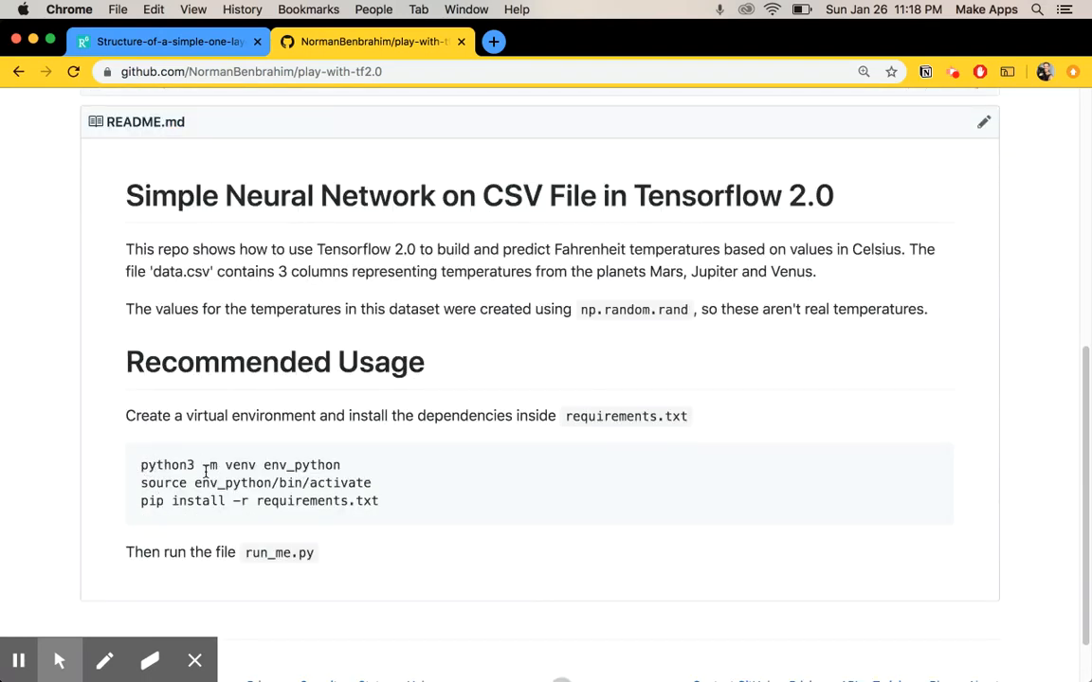
pyautogui.moveTo(246, 398)
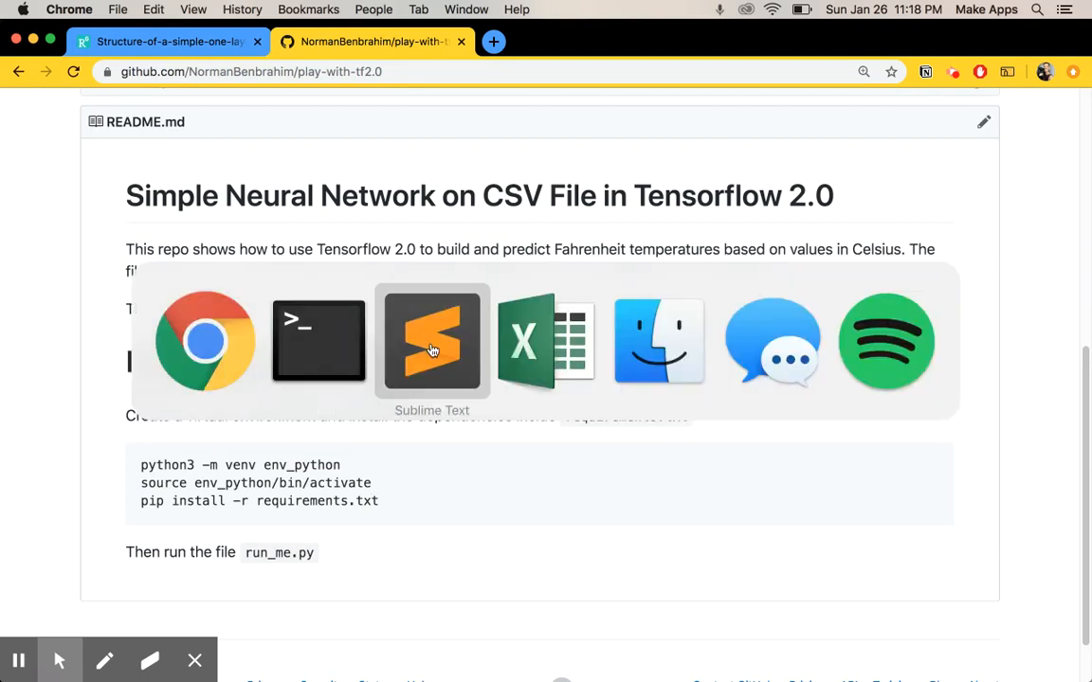
# Run python run_me.py in Terminal, which fails with a SyntaxError on line 23
pyautogui.click(318, 342)
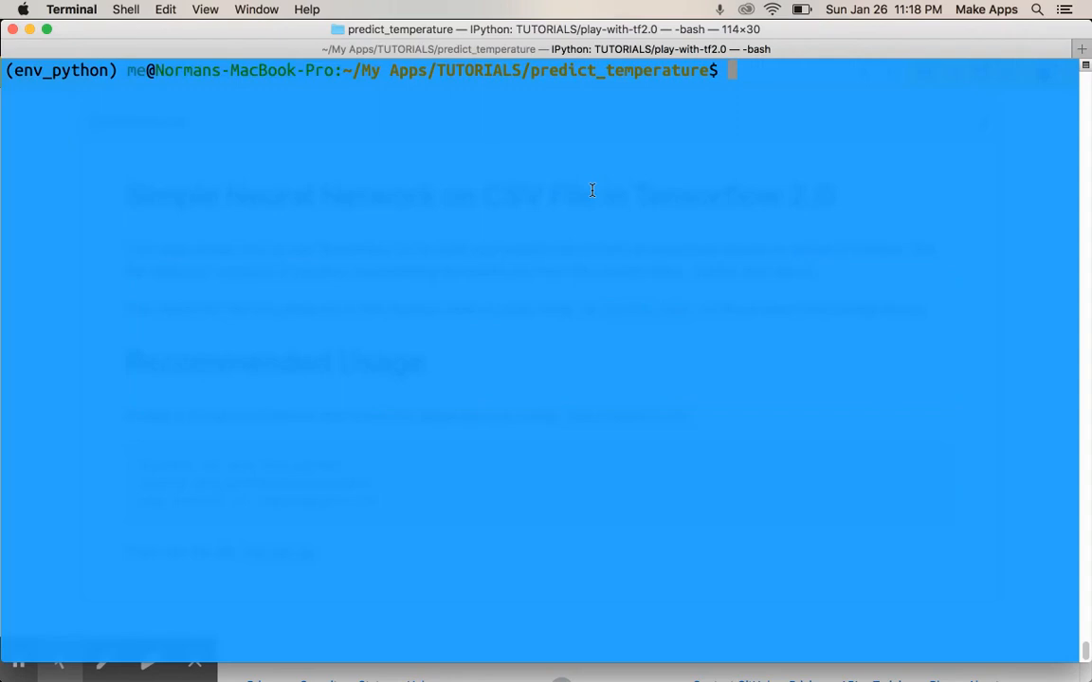
pyautogui.write('python run_me.py')
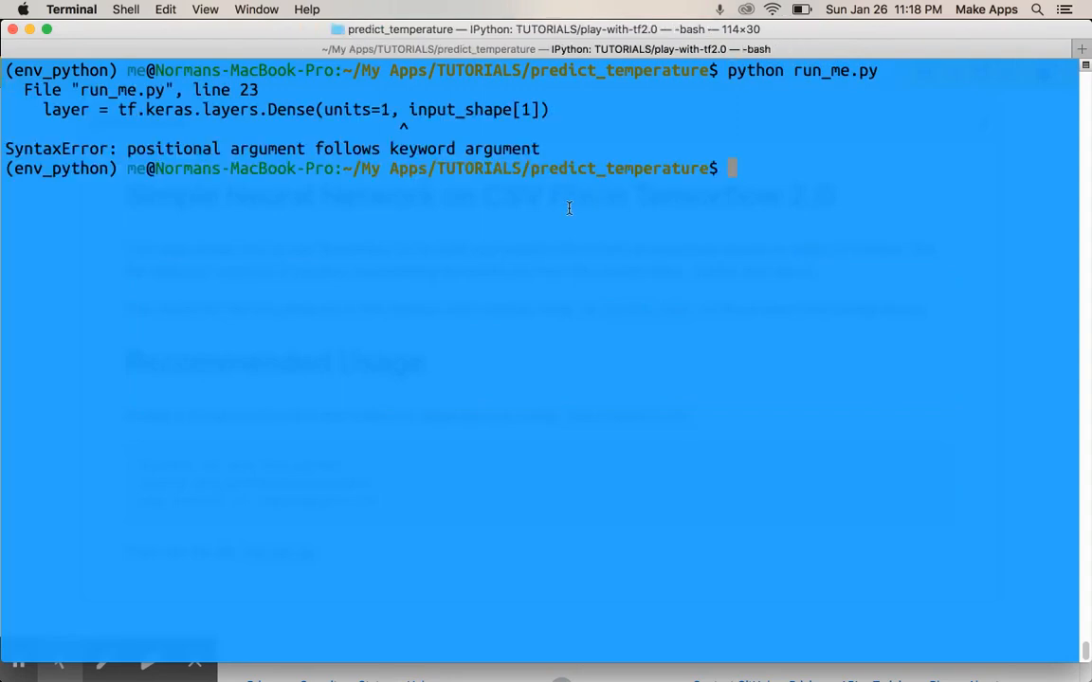
pyautogui.moveTo(491, 149)
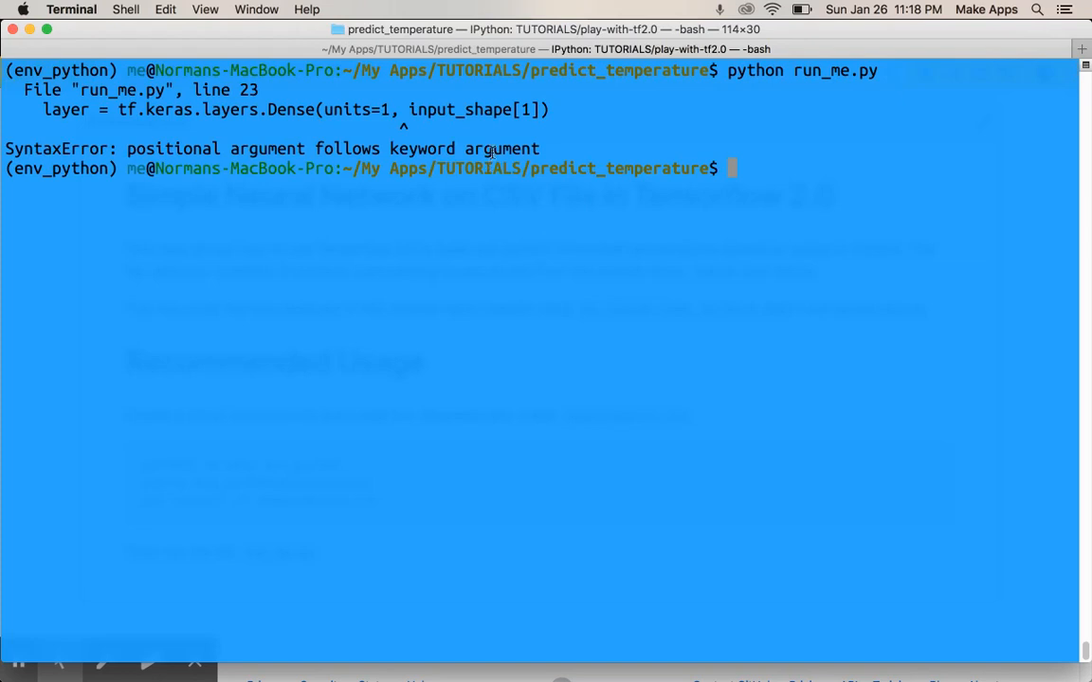
pyautogui.moveTo(235, 169)
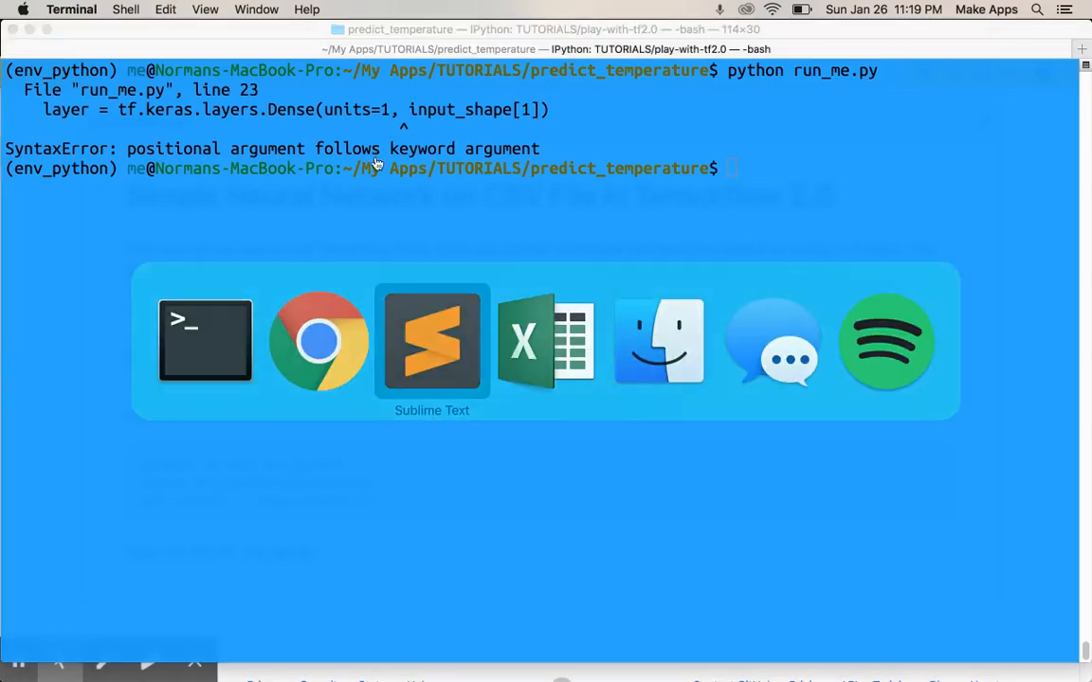
# Change line 23 to pass input_shape=[1] as a keyword argument and save the file
pyautogui.click(432, 341)
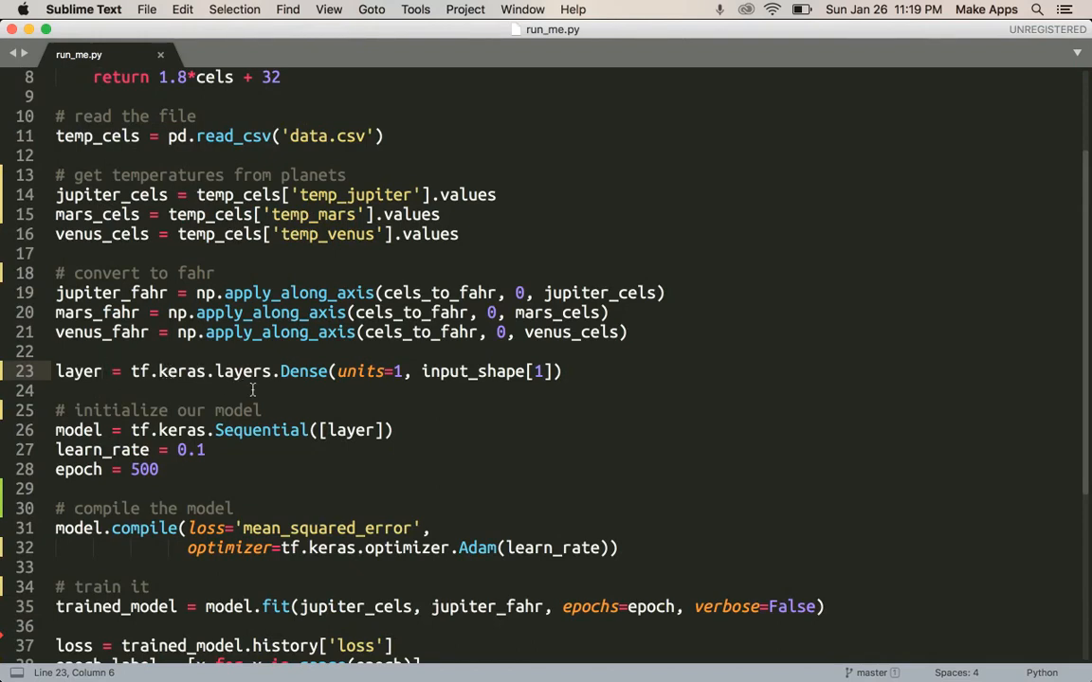
pyautogui.moveTo(307, 390)
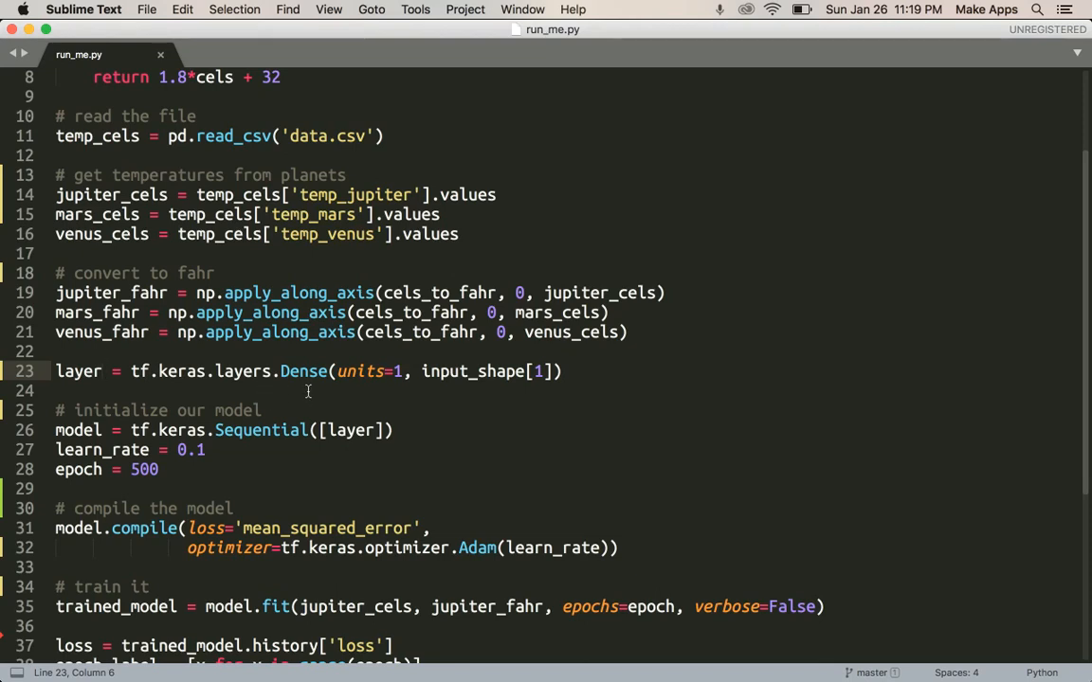
pyautogui.moveTo(454, 369)
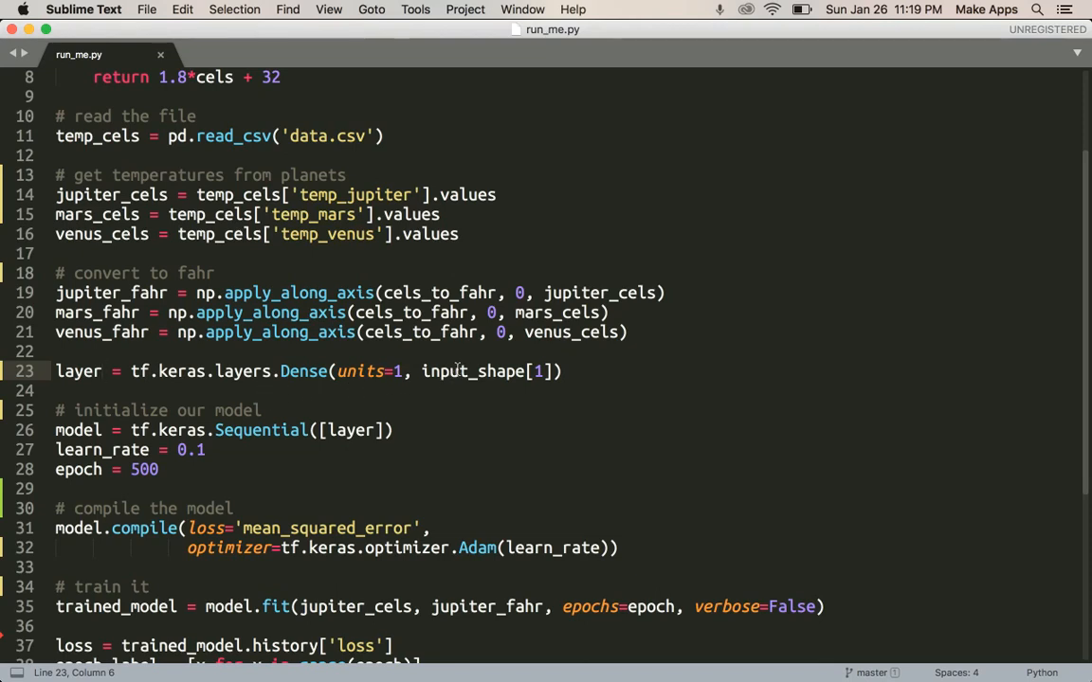
pyautogui.click(522, 370)
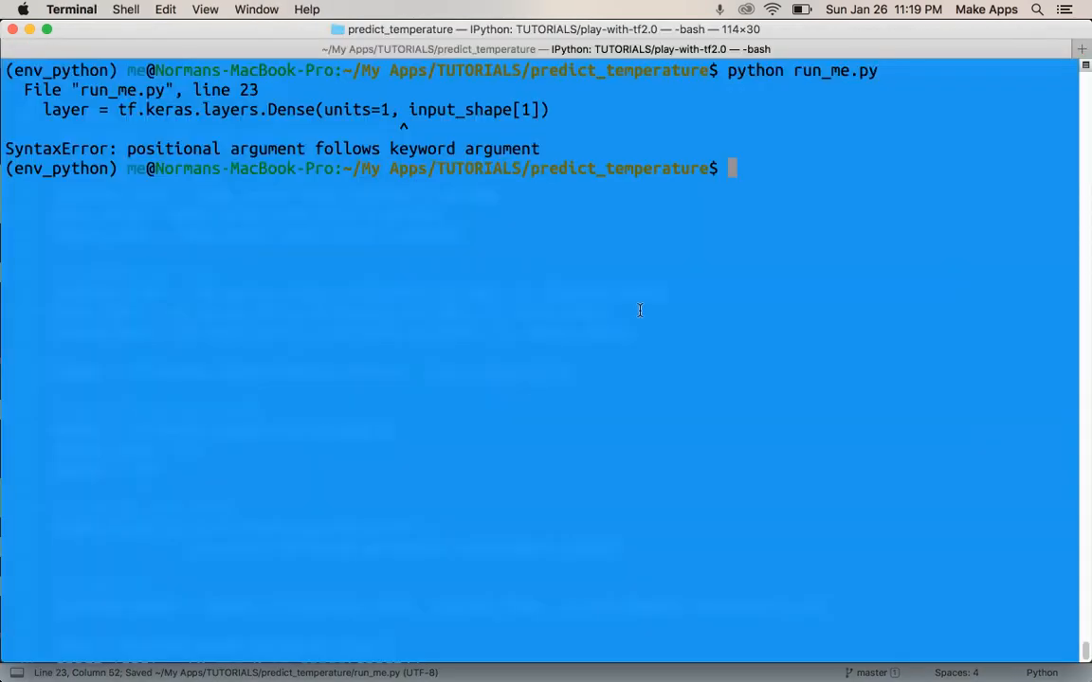
# Rerun python run_me.py, now stopping at an AttributeError: no attribute 'optimizer'
pyautogui.press('Return')
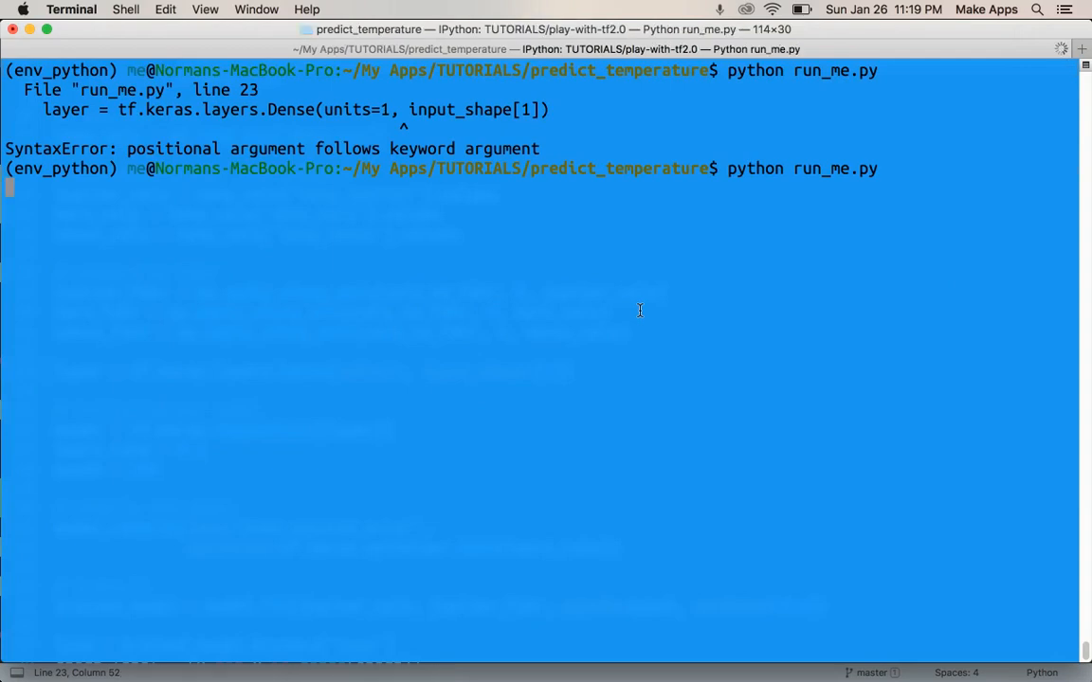
pyautogui.moveTo(470, 390)
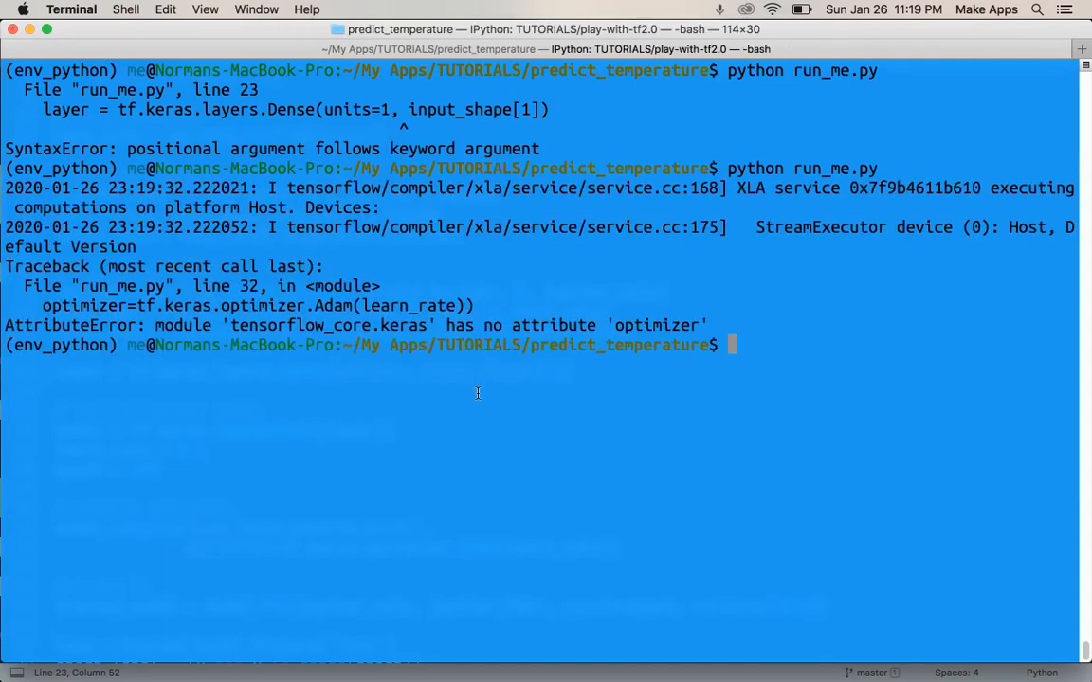
pyautogui.moveTo(577, 318)
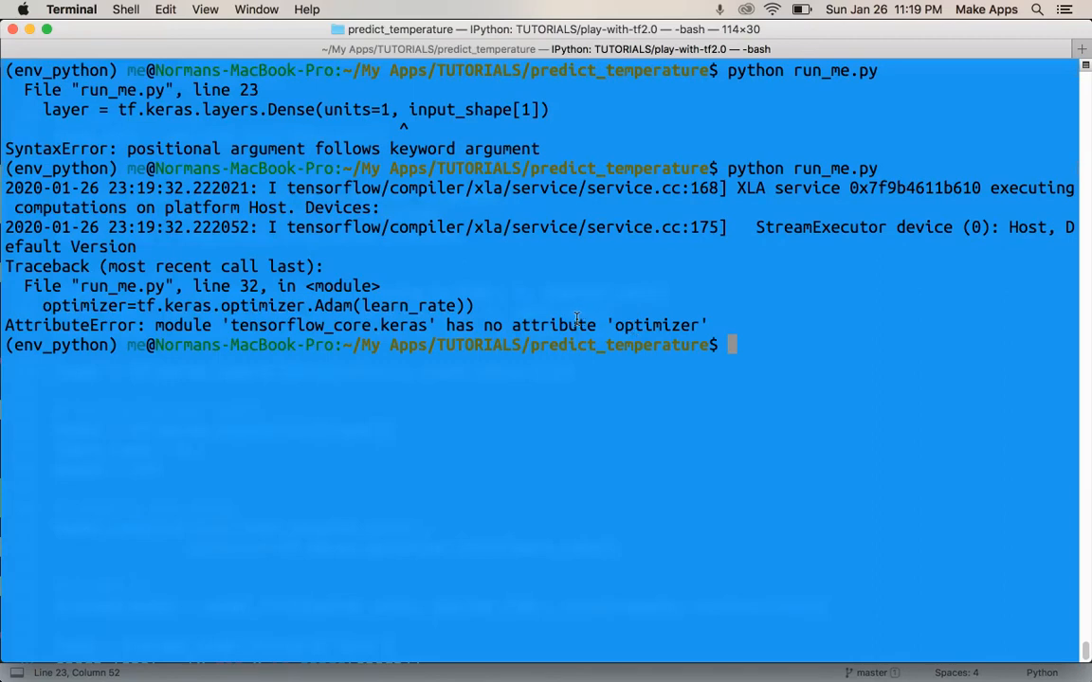
pyautogui.moveTo(269, 305)
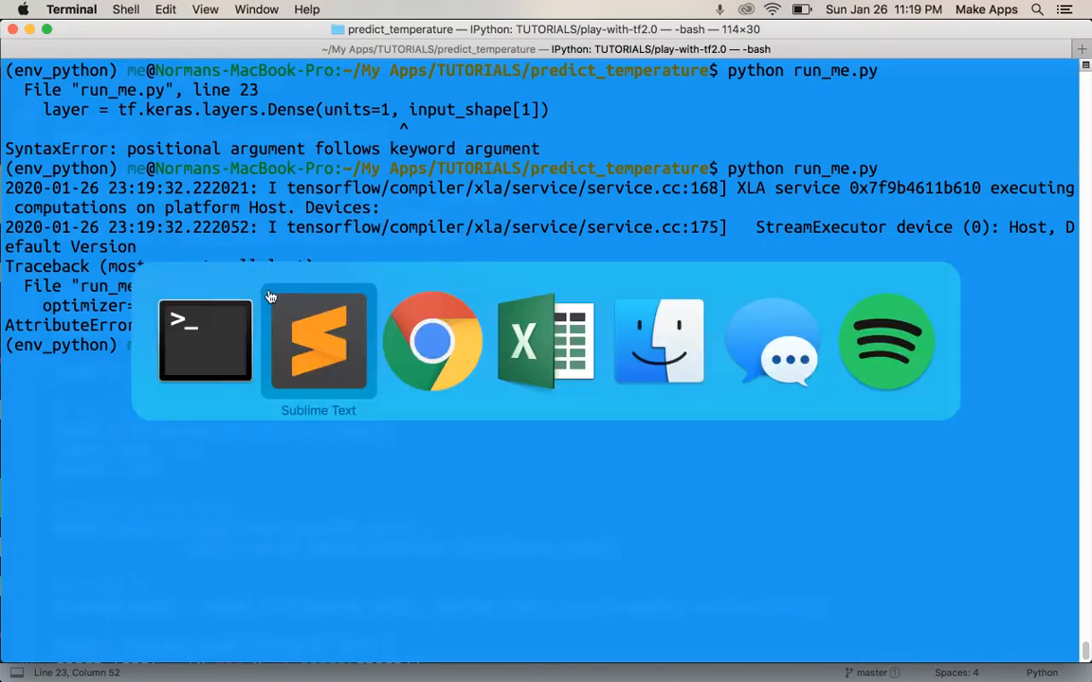
# Return to run_me.py and scroll down to the compile step with the optimizer line
pyautogui.click(319, 341)
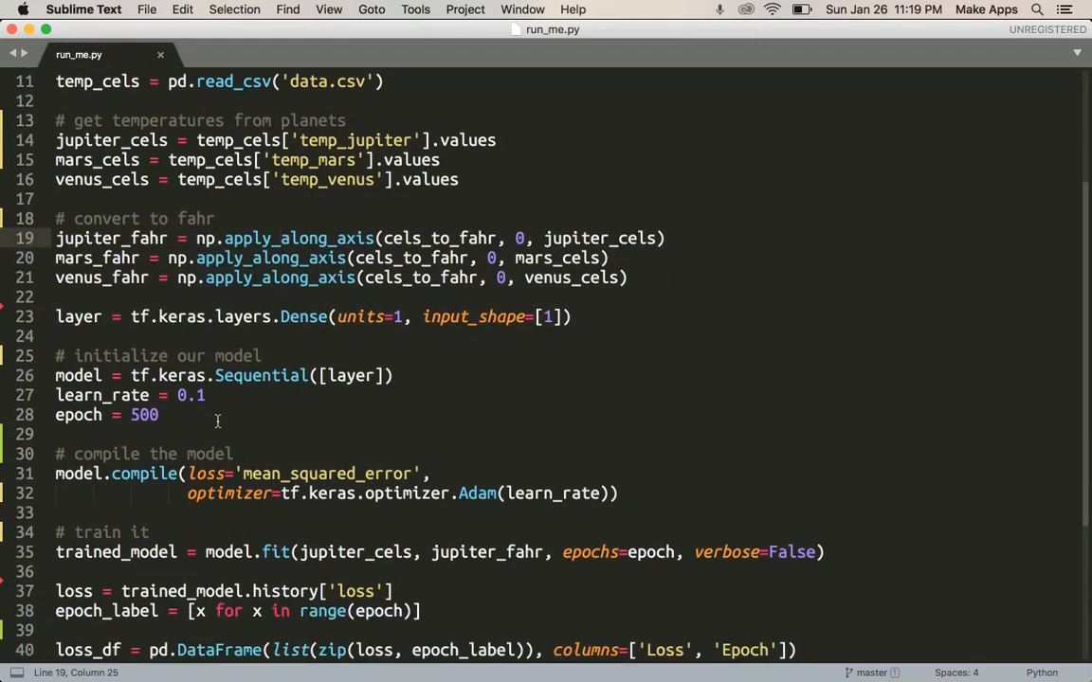
pyautogui.scroll(-3)
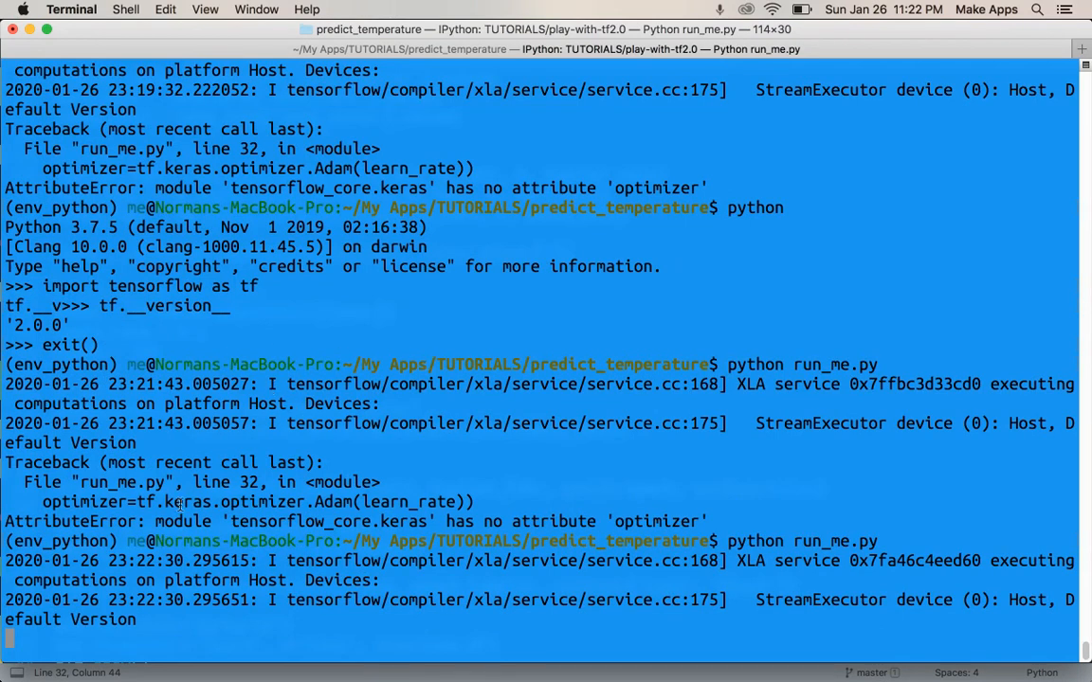
pyautogui.moveTo(283, 504)
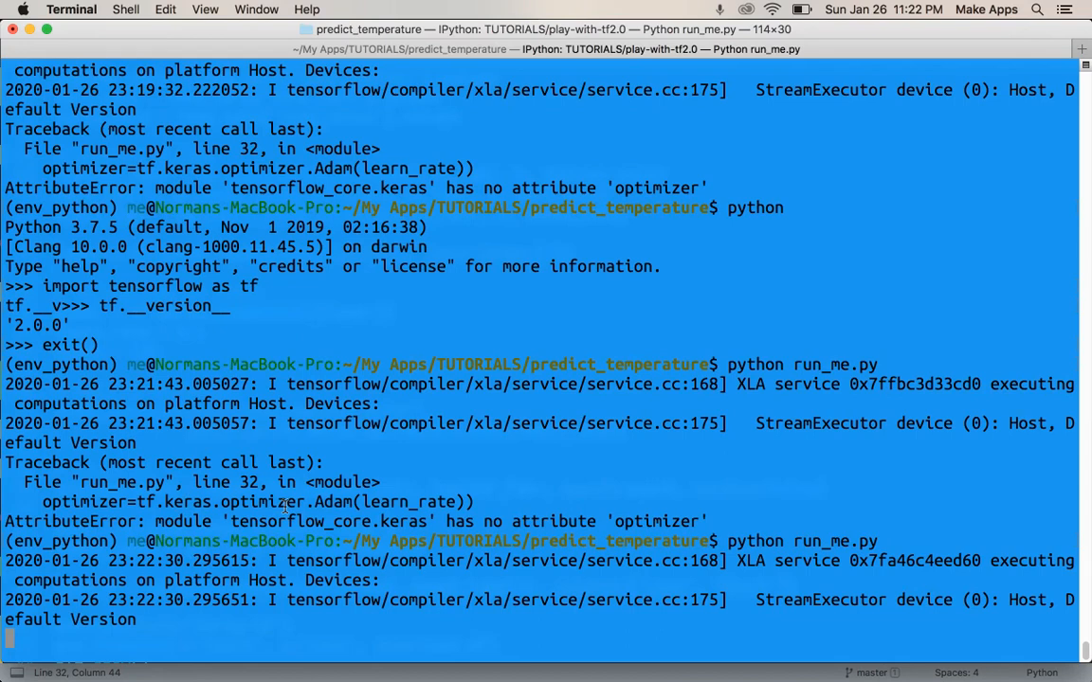
pyautogui.moveTo(338, 582)
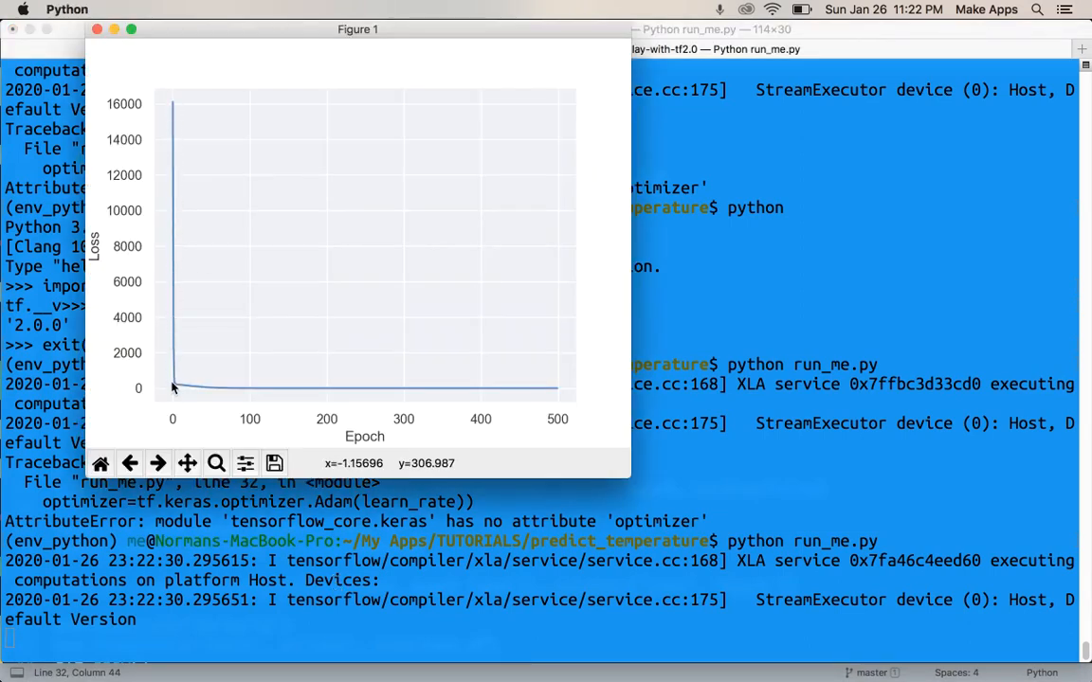
pyautogui.moveTo(176, 390)
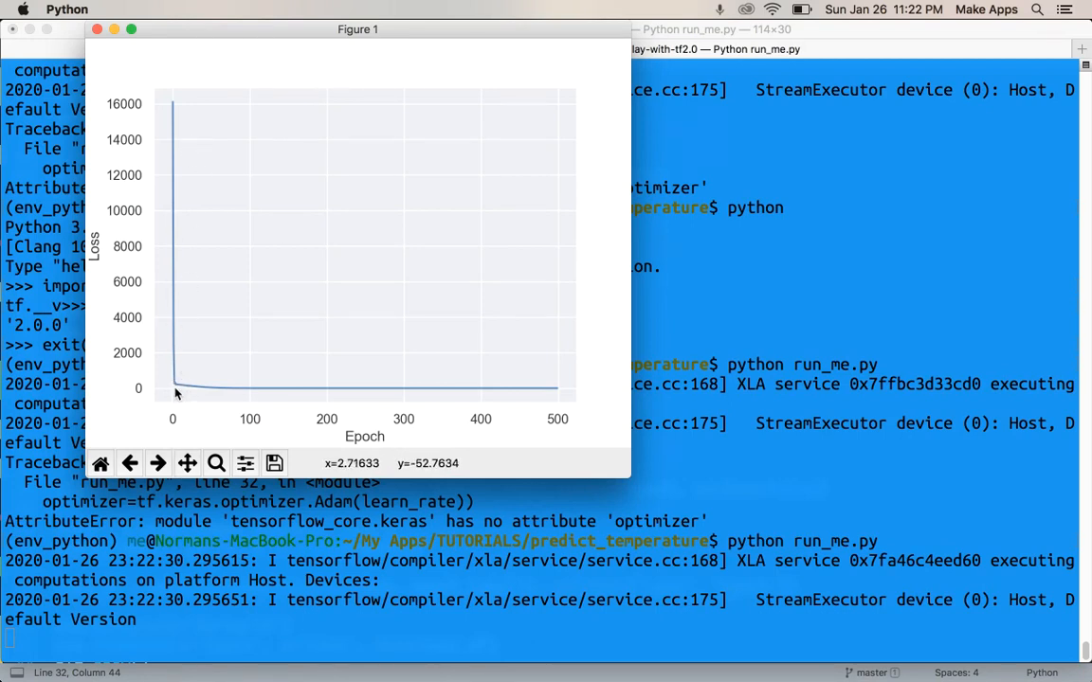
pyautogui.moveTo(178, 390)
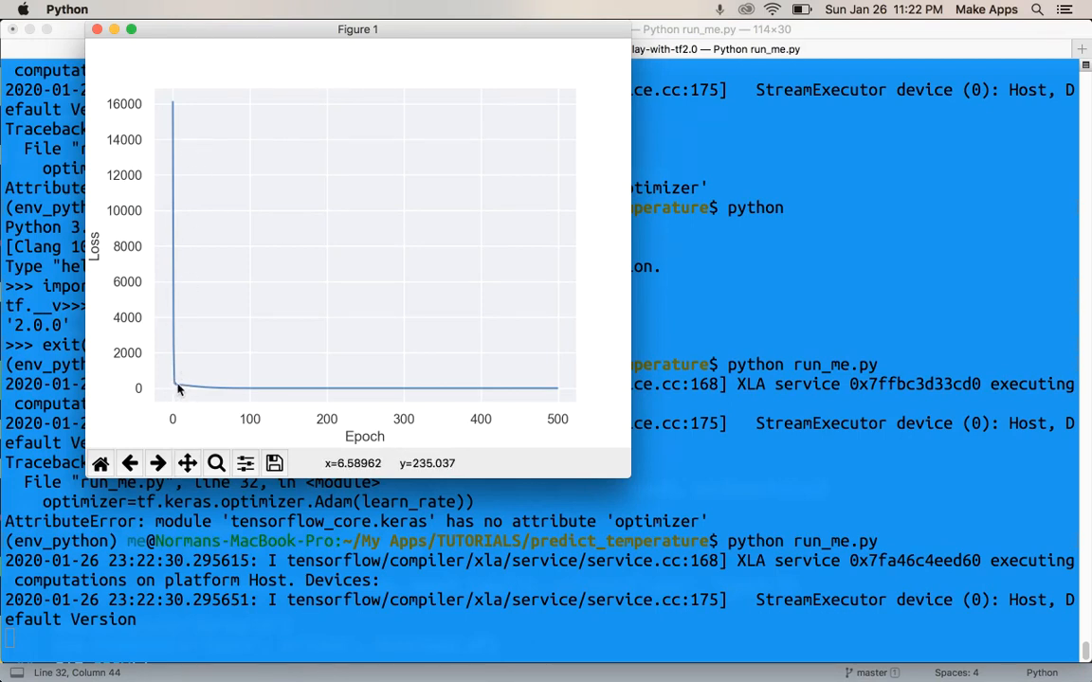
pyautogui.moveTo(178, 389)
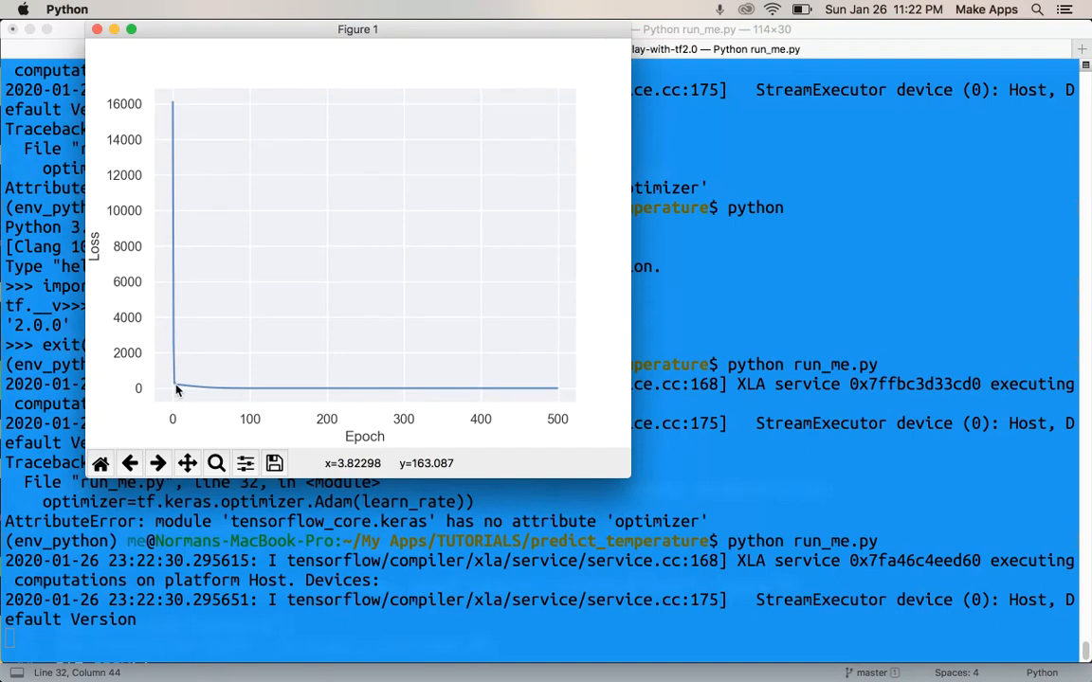
pyautogui.moveTo(265, 429)
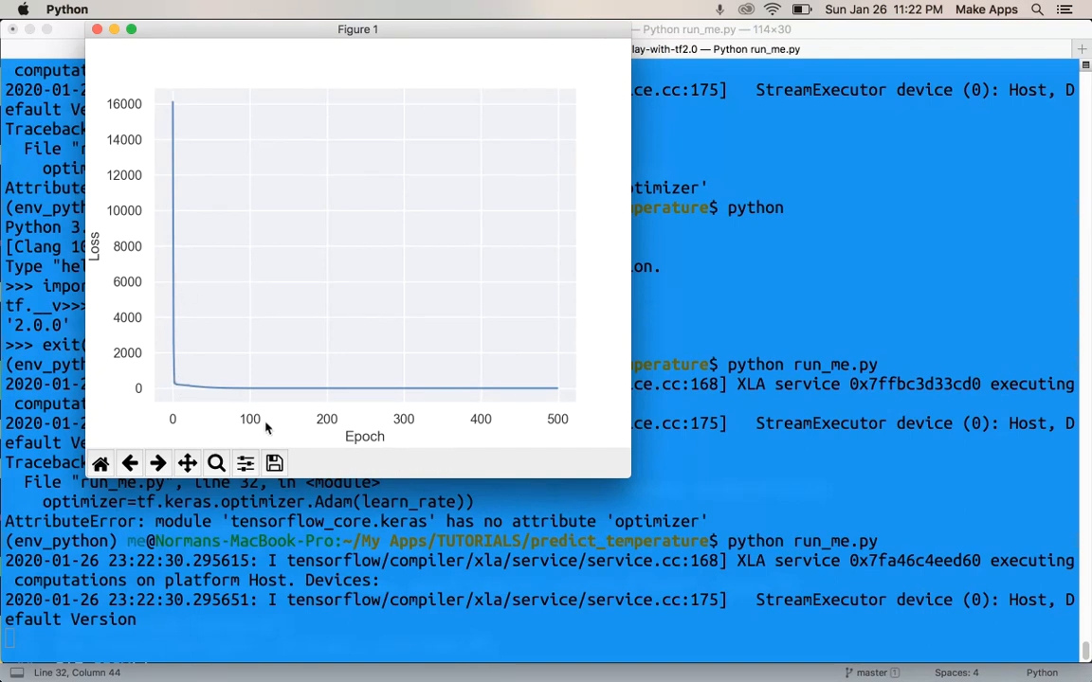
pyautogui.moveTo(478, 379)
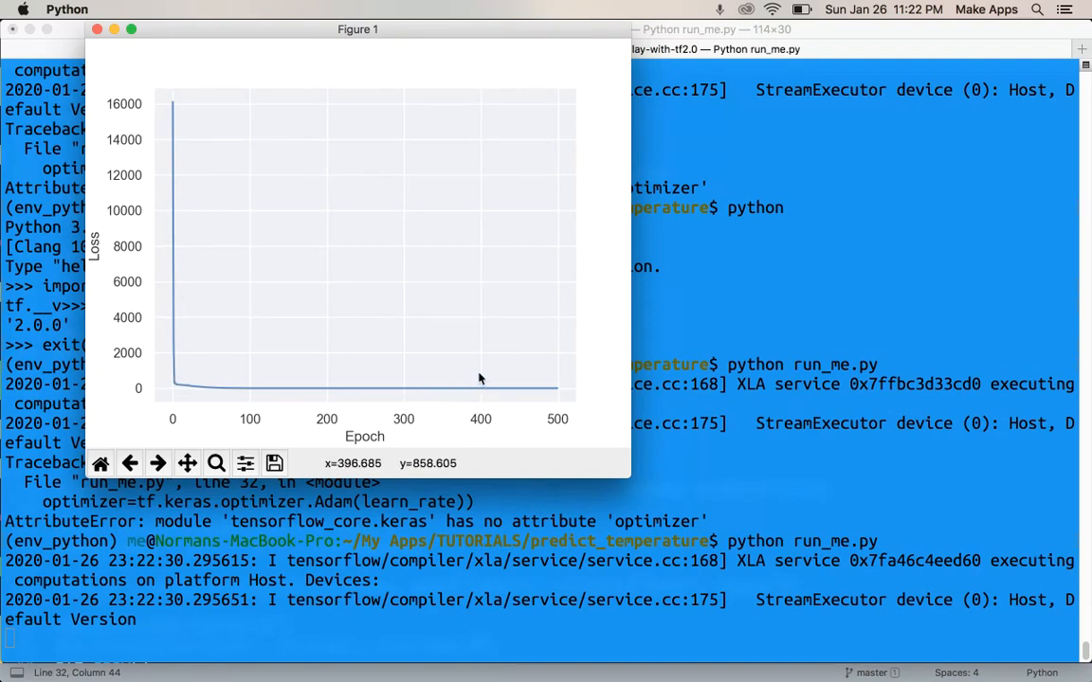
pyautogui.moveTo(199, 22)
pyautogui.write('ipy')
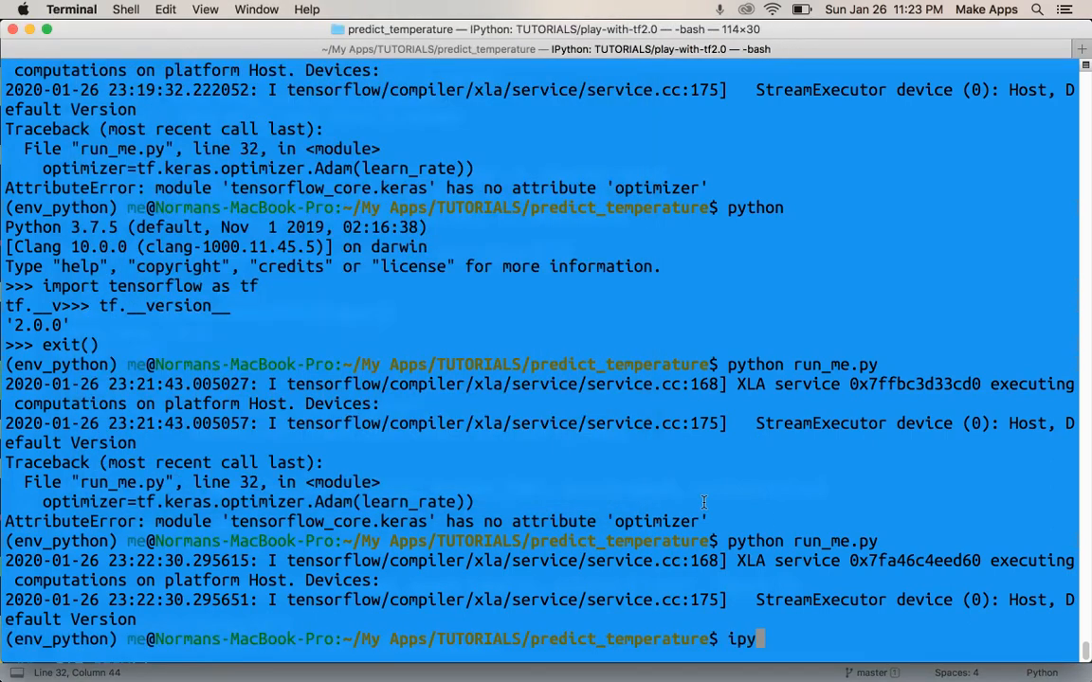
# Start IPython and execute %run run_me.py to train the model interactively
pyautogui.press('Return')
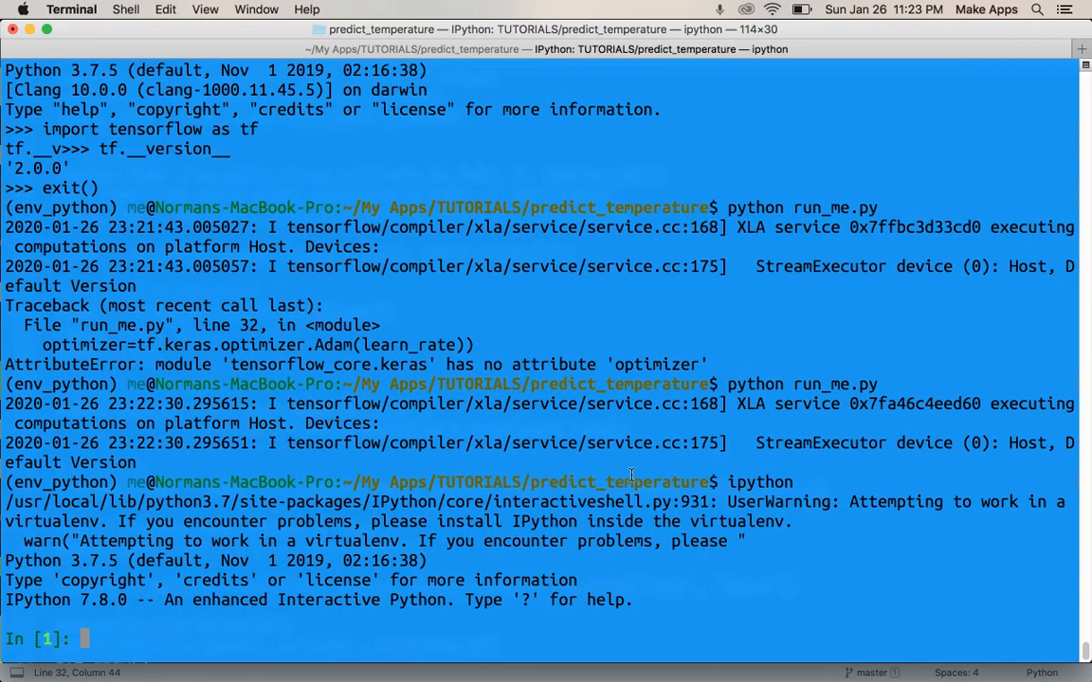
pyautogui.write('%run run_')
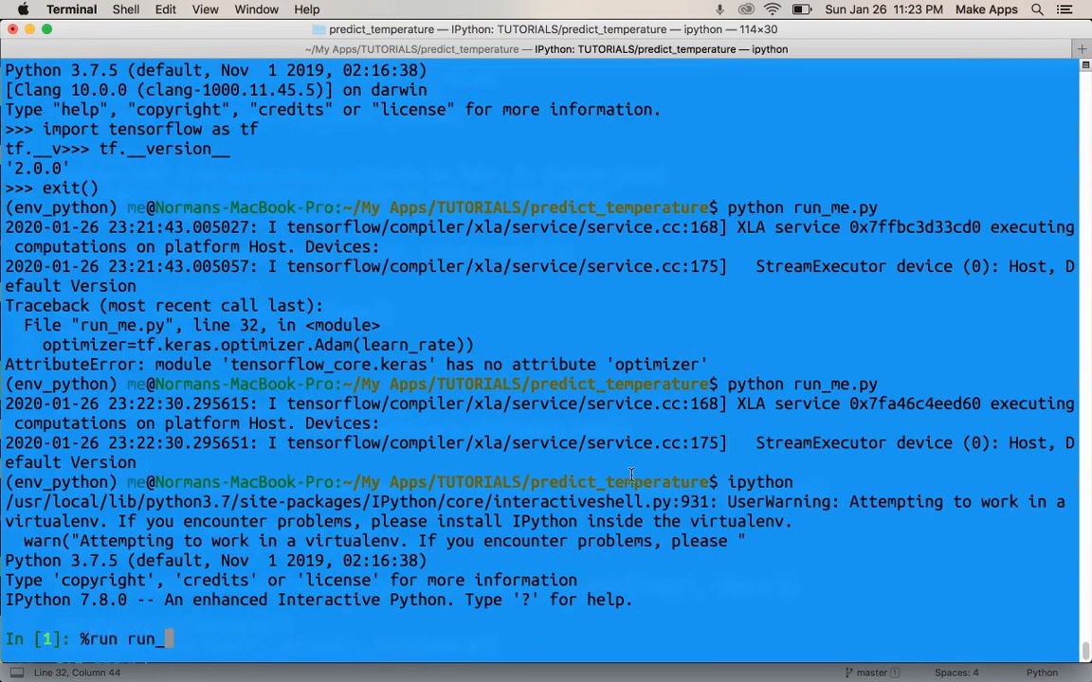
pyautogui.write('me.py')
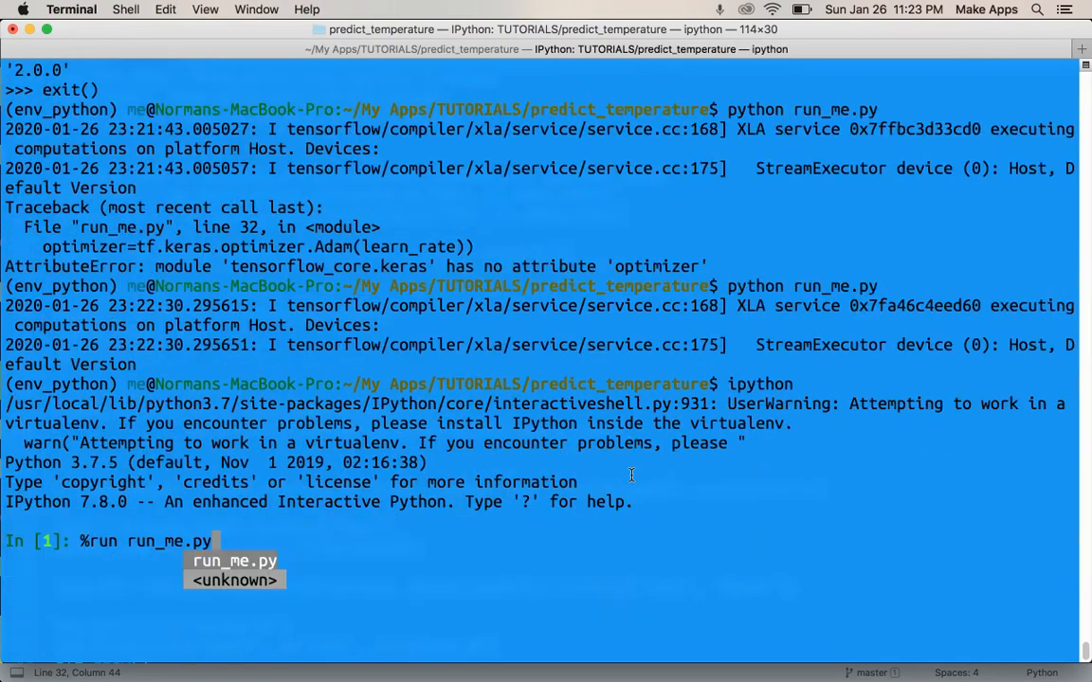
pyautogui.press('Return')
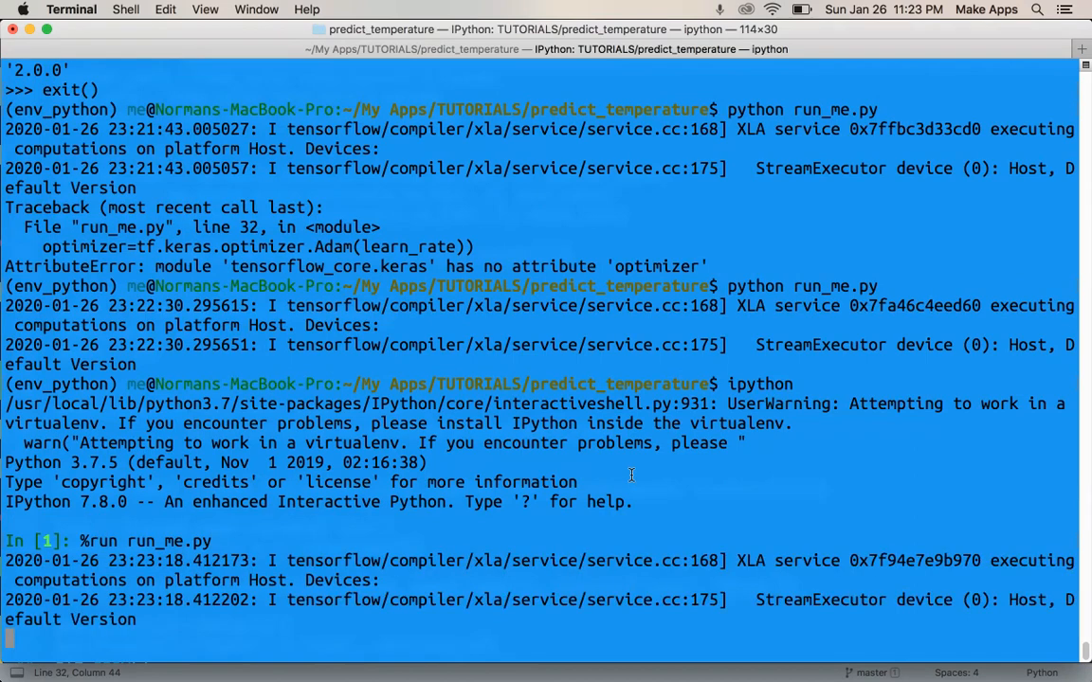
pyautogui.moveTo(546, 535)
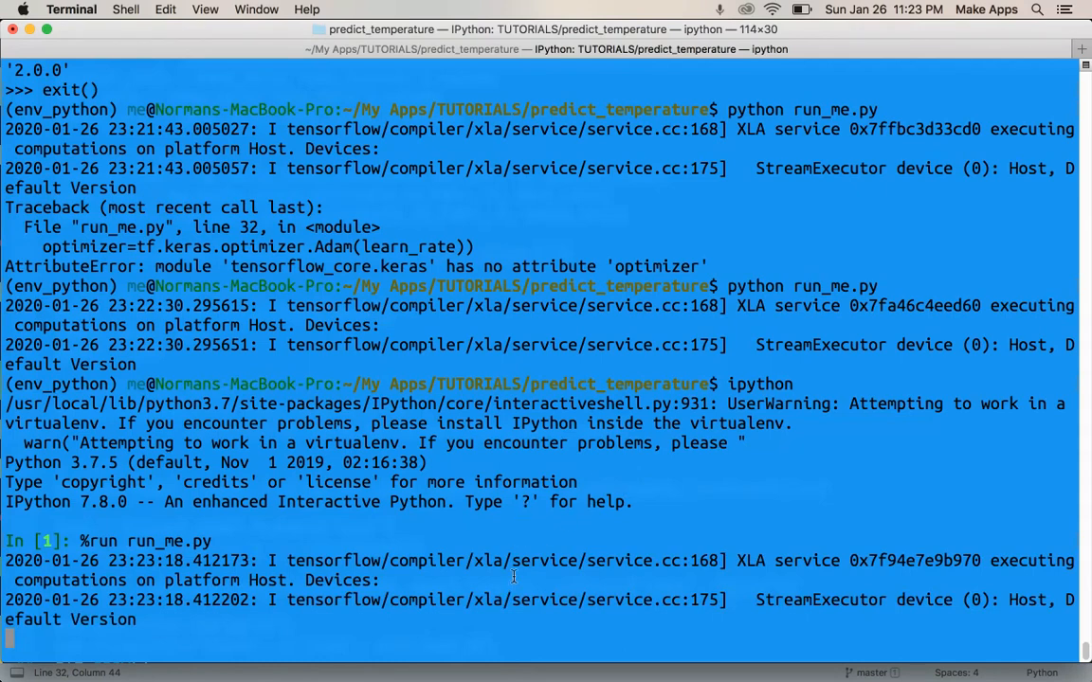
pyautogui.moveTo(496, 567)
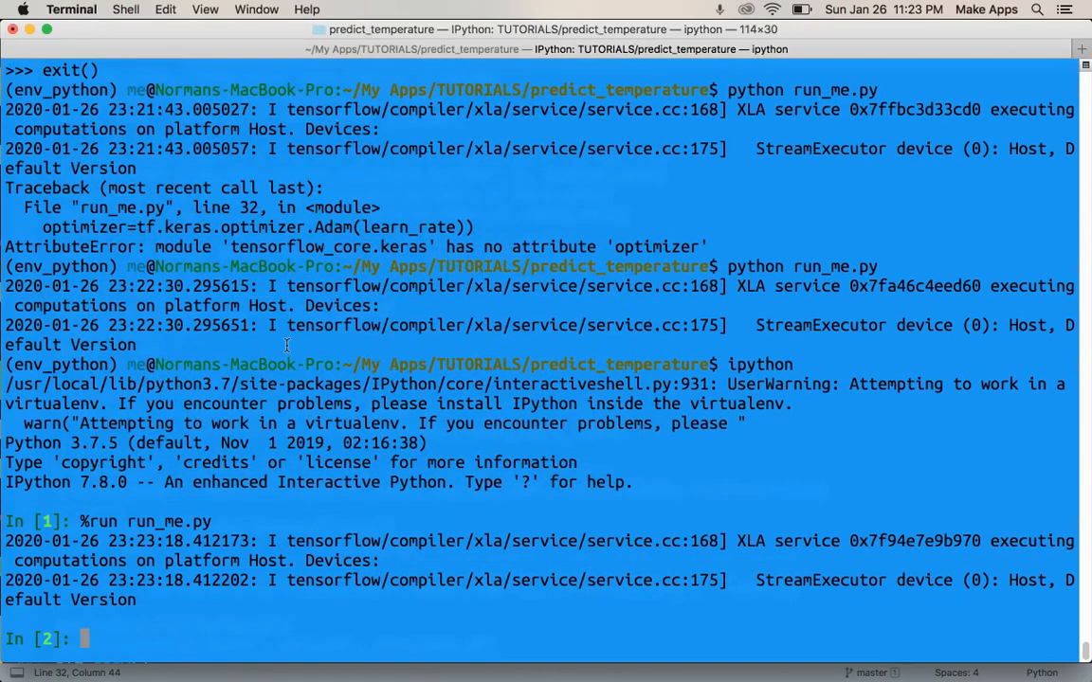
# Ask the trained model for model.predict([32]) to get the Fahrenheit value
pyautogui.write('model.predic')
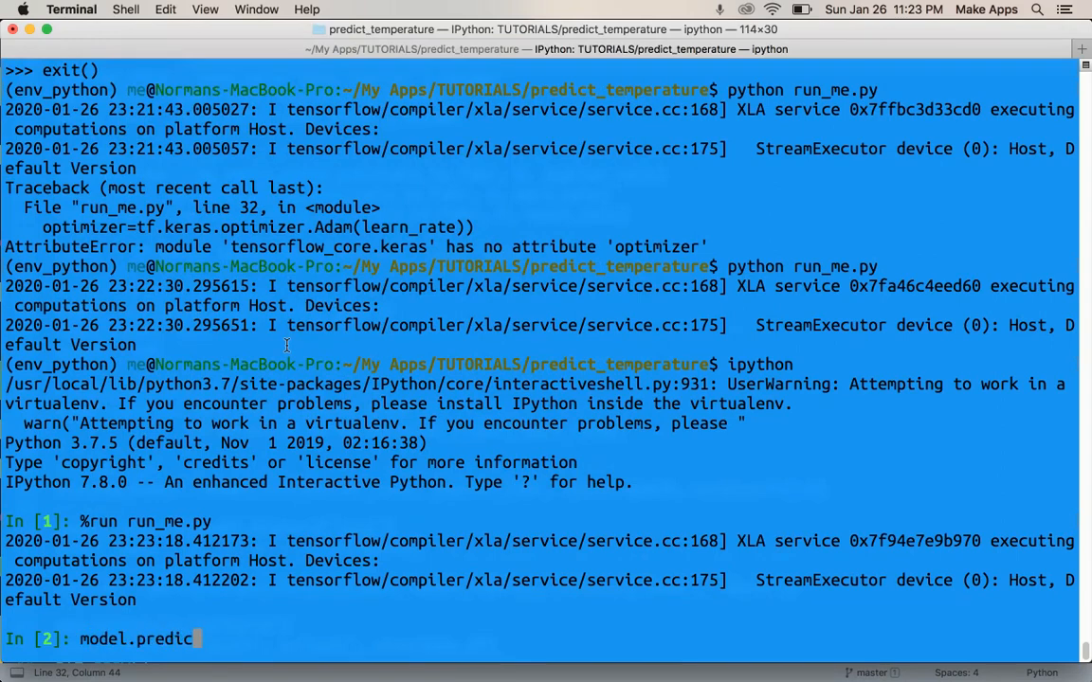
pyautogui.write('([')
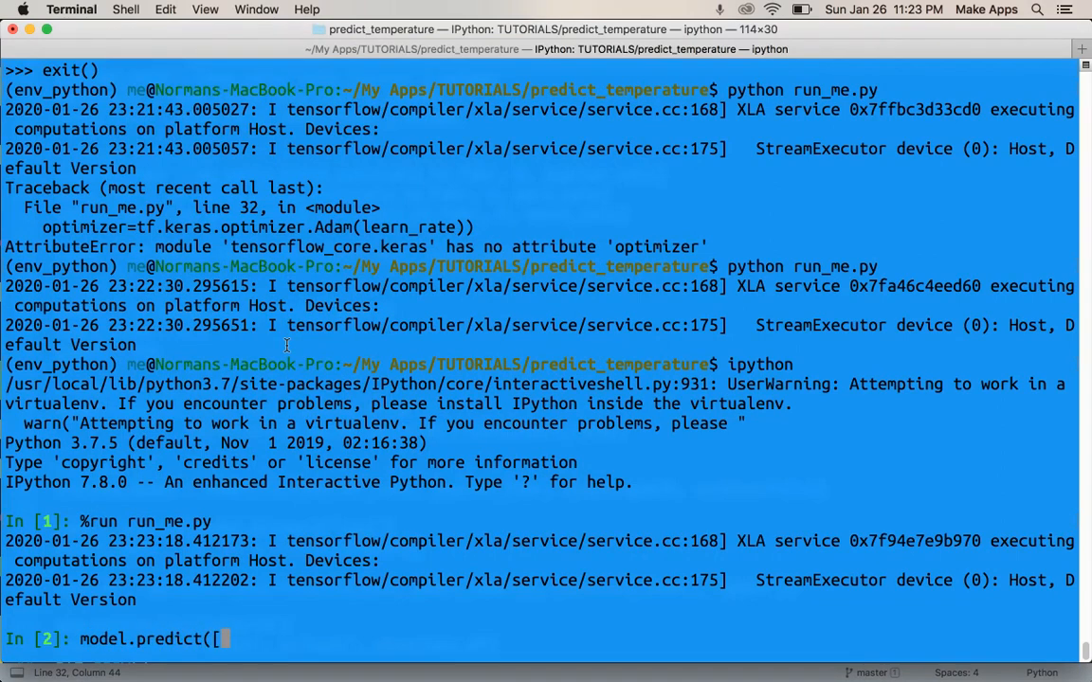
pyautogui.write('32')
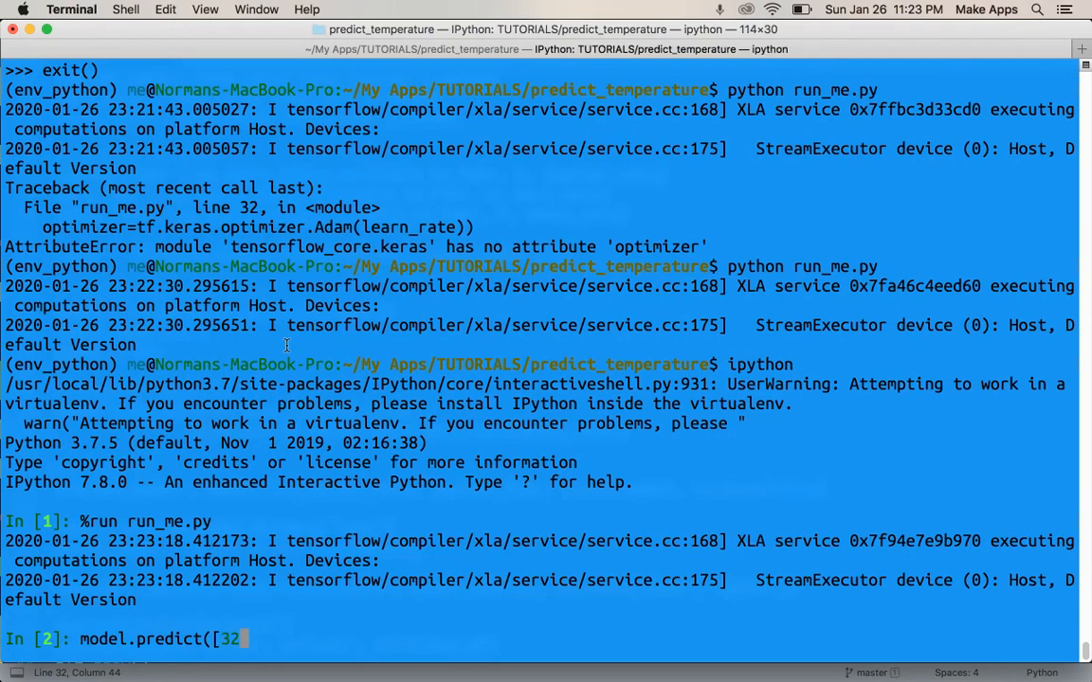
pyautogui.press('Return')
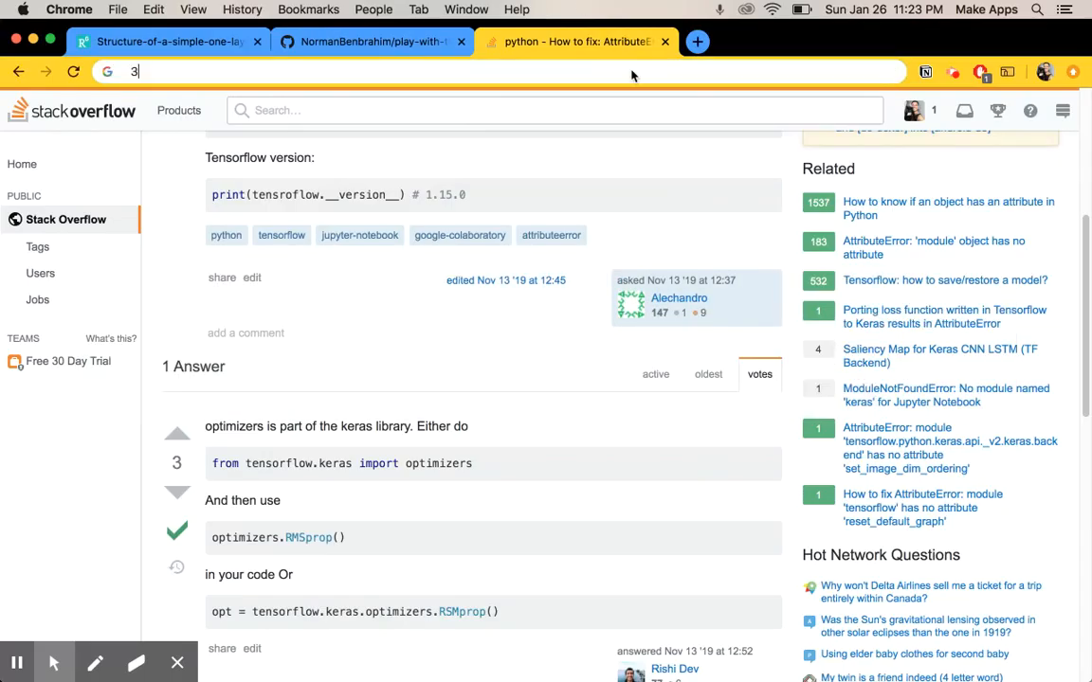
# Google '32 degrees celsius in fahrenheit' in Chrome, confirming 89.6 °F matches the model's prediction
pyautogui.write('2 degrees c')
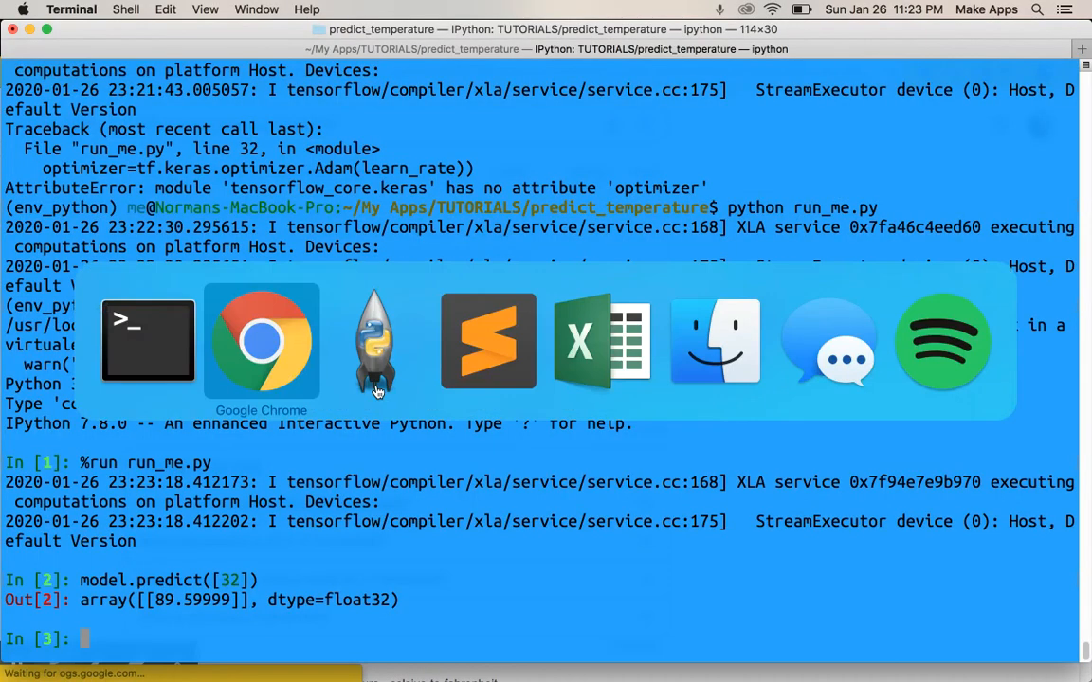
pyautogui.click(262, 341)
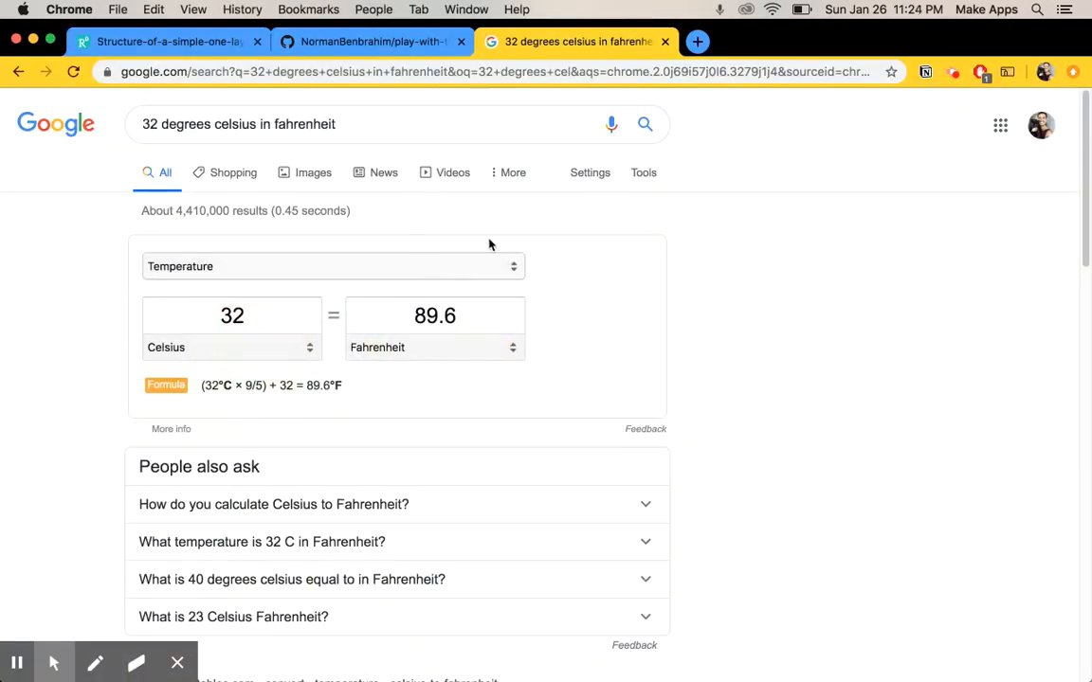